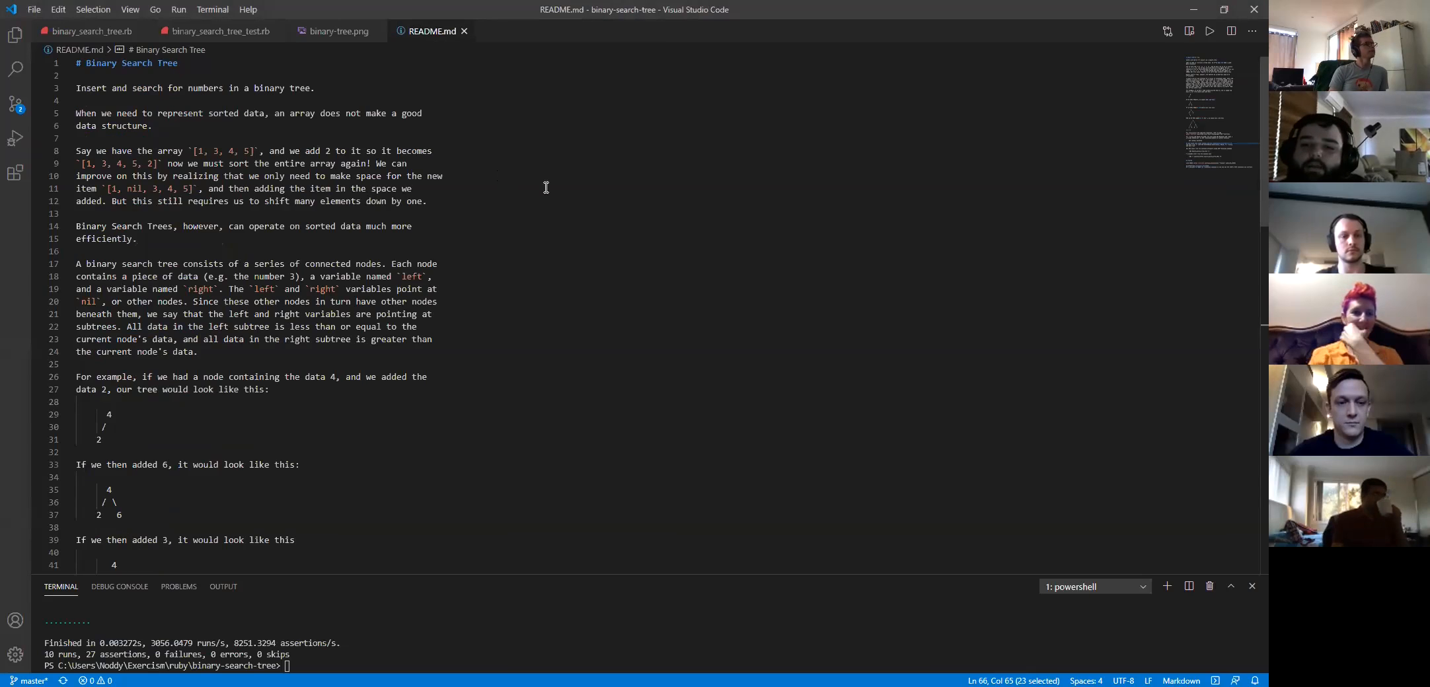
# Scroll through the current file, then bring up the binary-tree.png diagram rooted at 7
pyautogui.scroll(-3)
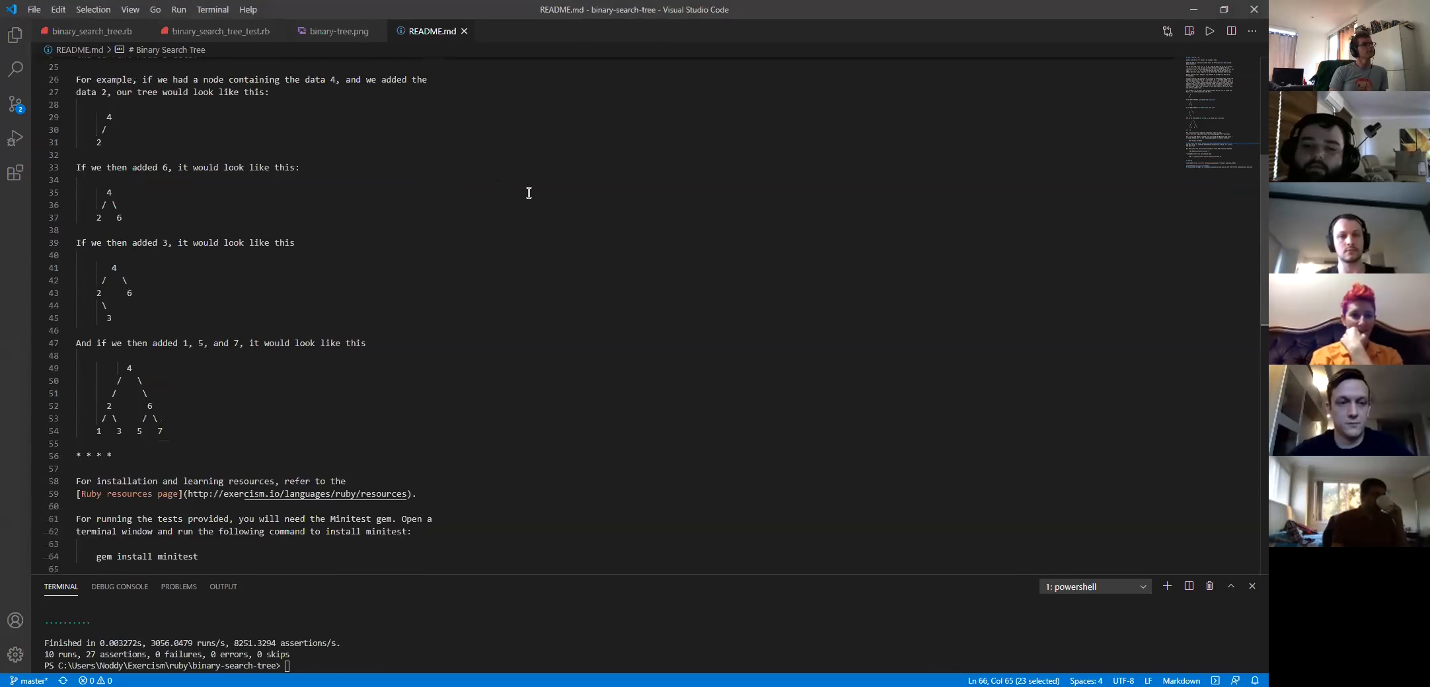
pyautogui.scroll(3)
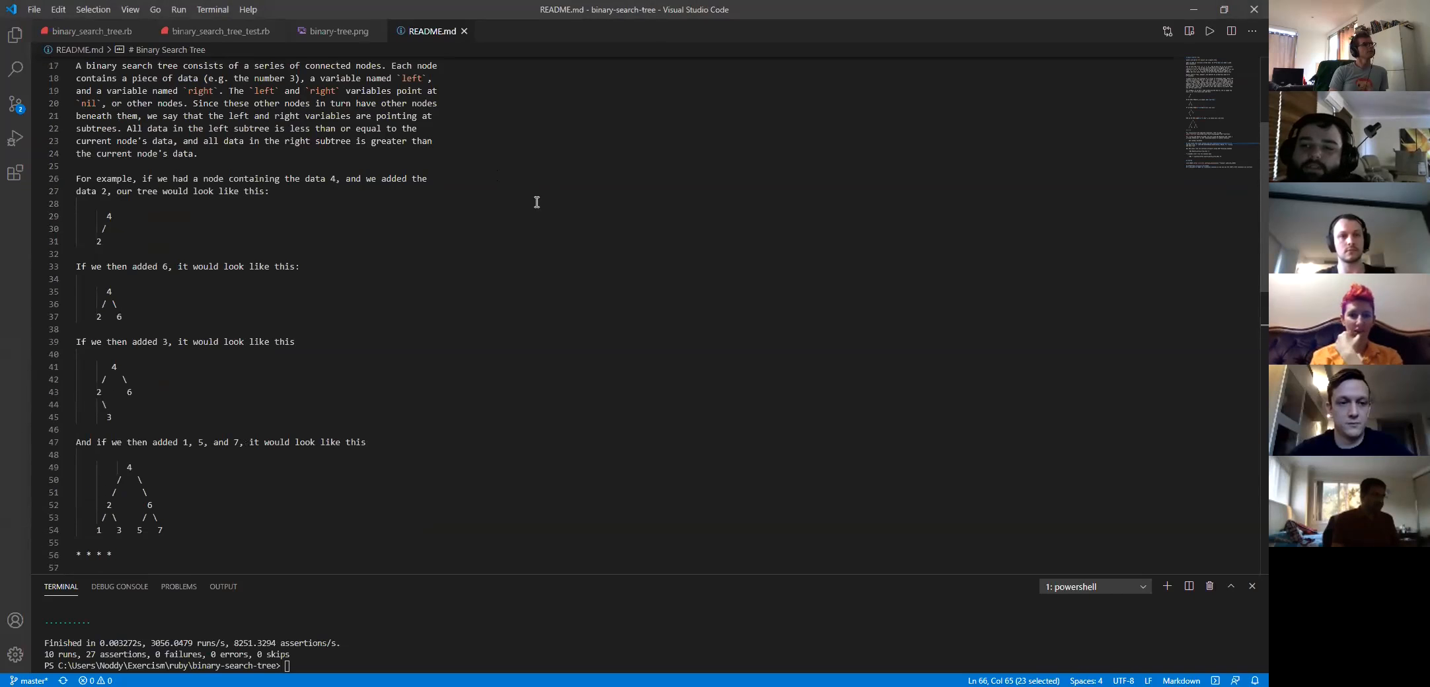
pyautogui.scroll(-3)
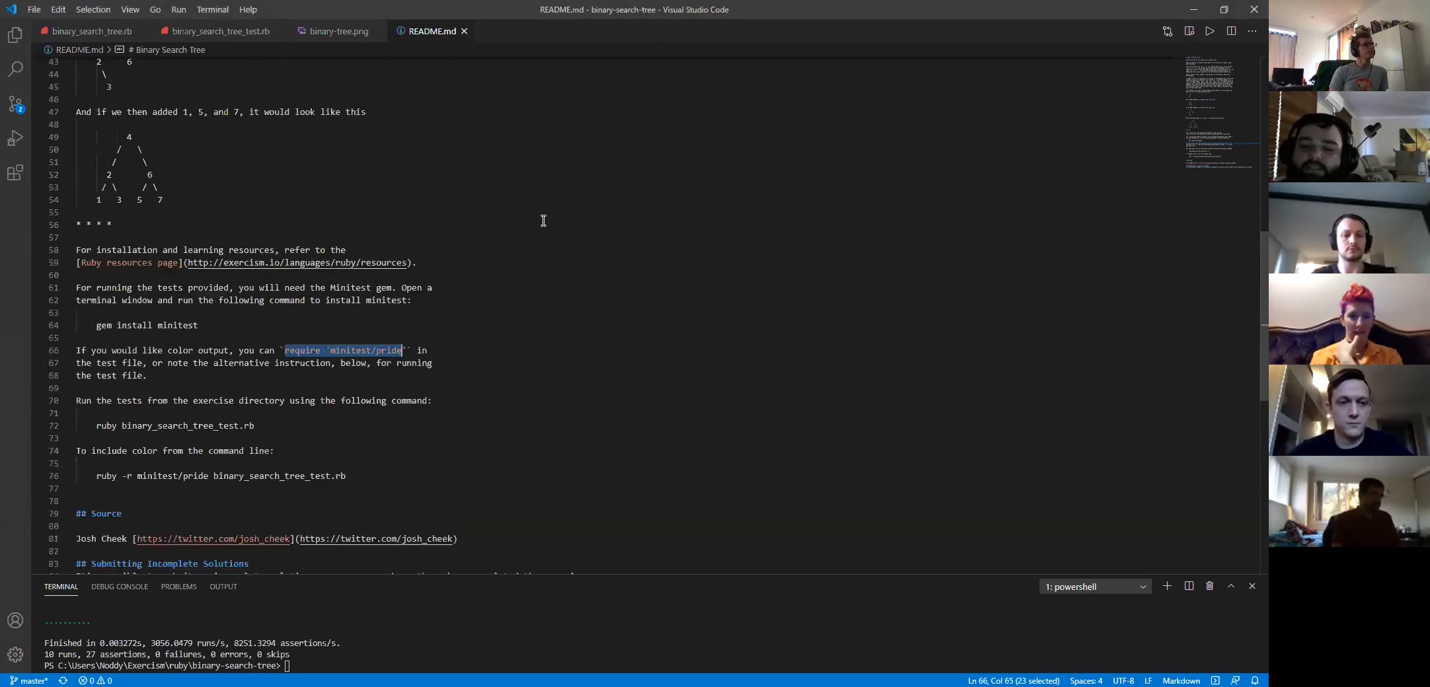
pyautogui.scroll(3)
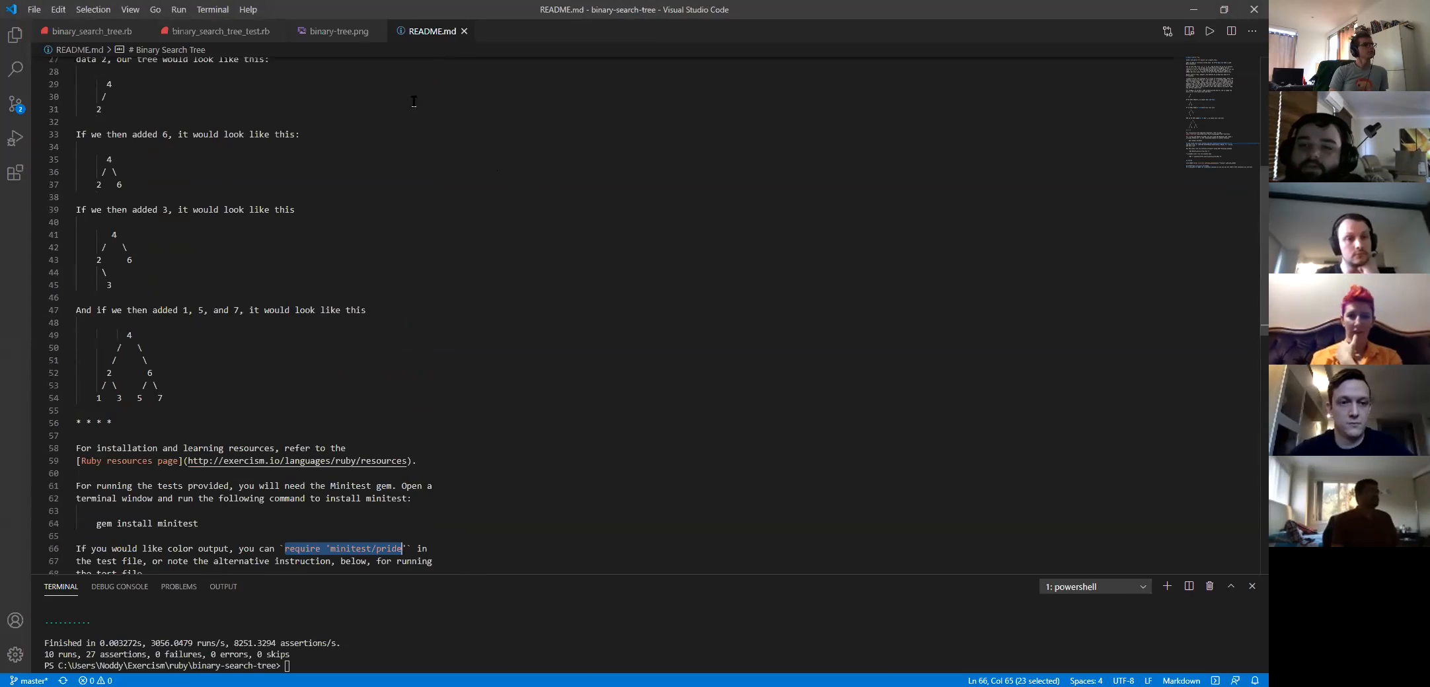
pyautogui.click(339, 30)
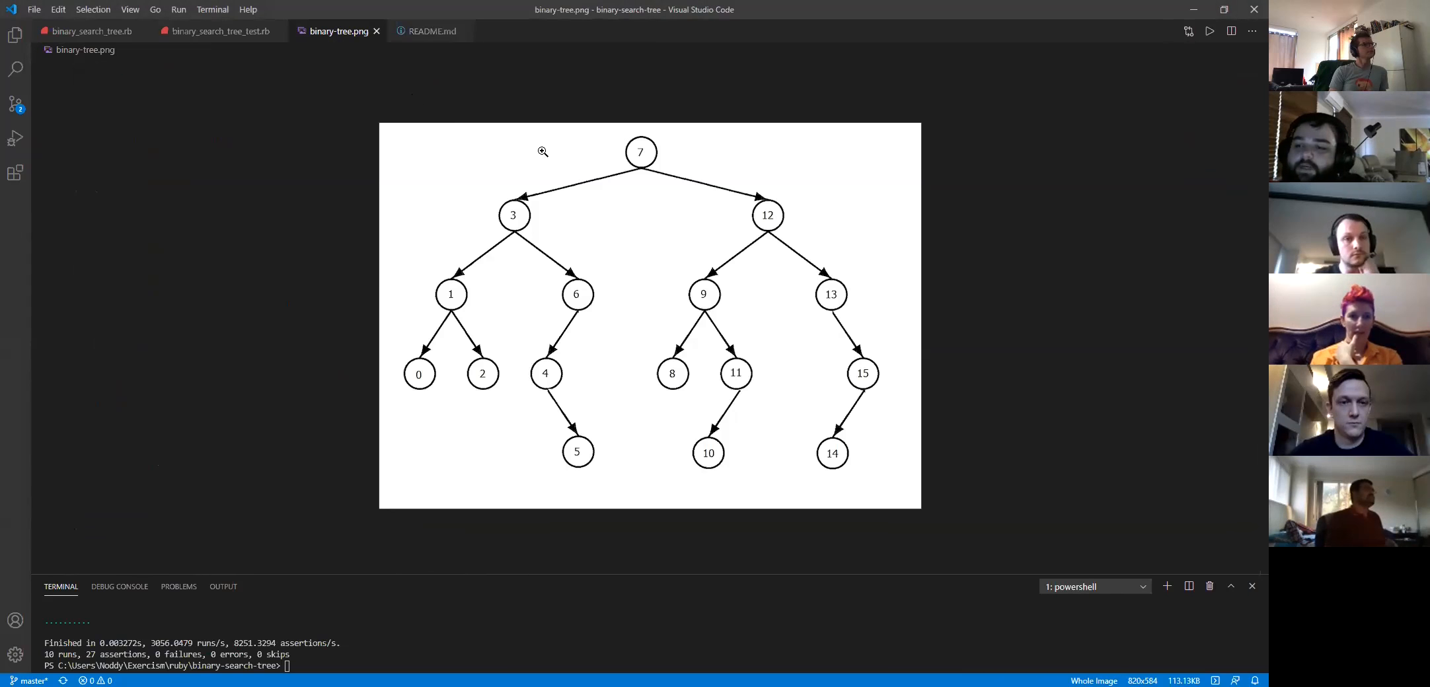
pyautogui.moveTo(643, 164)
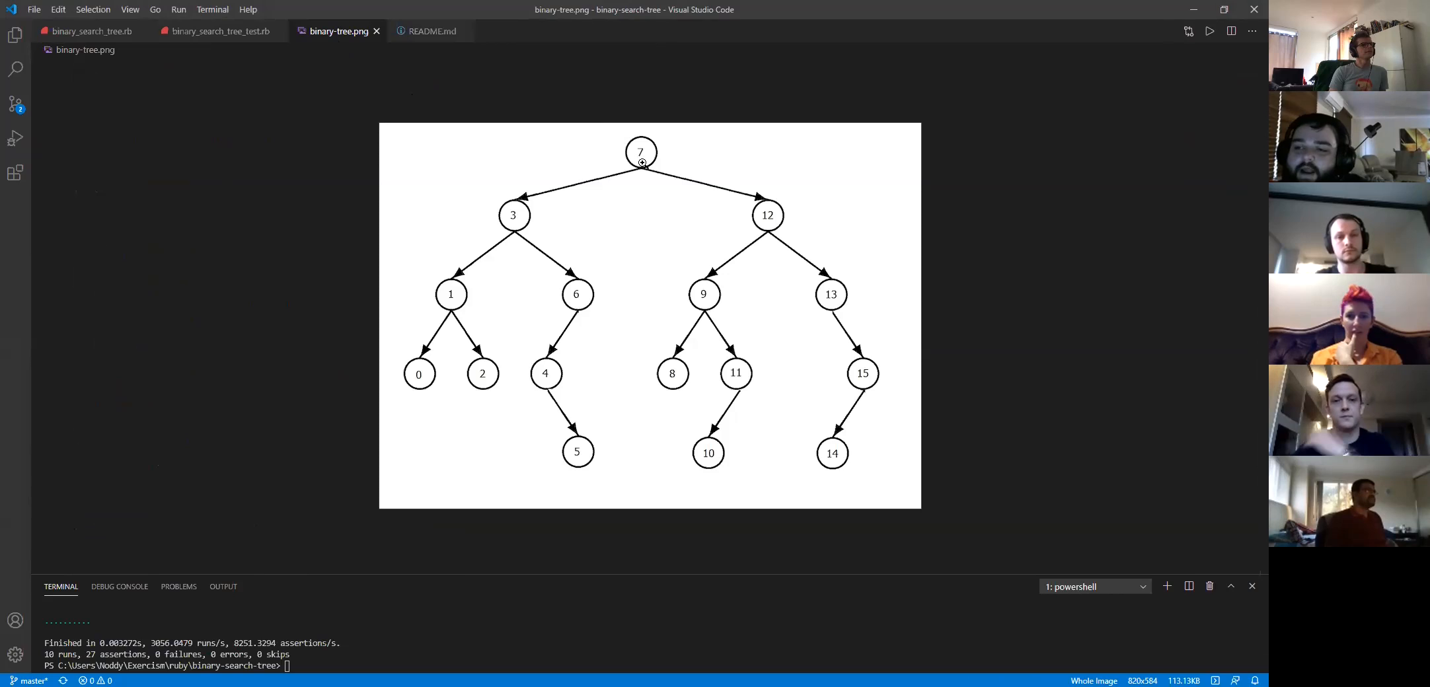
pyautogui.moveTo(528, 175)
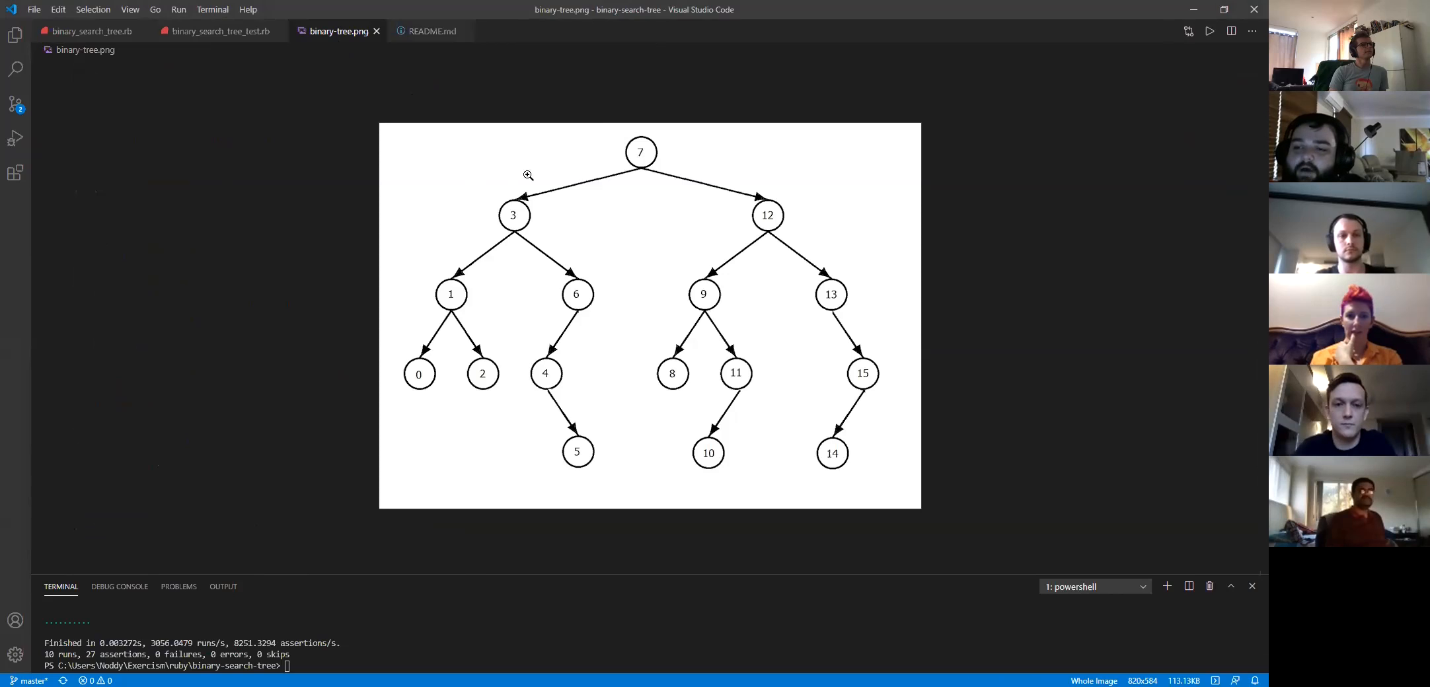
pyautogui.moveTo(620, 296)
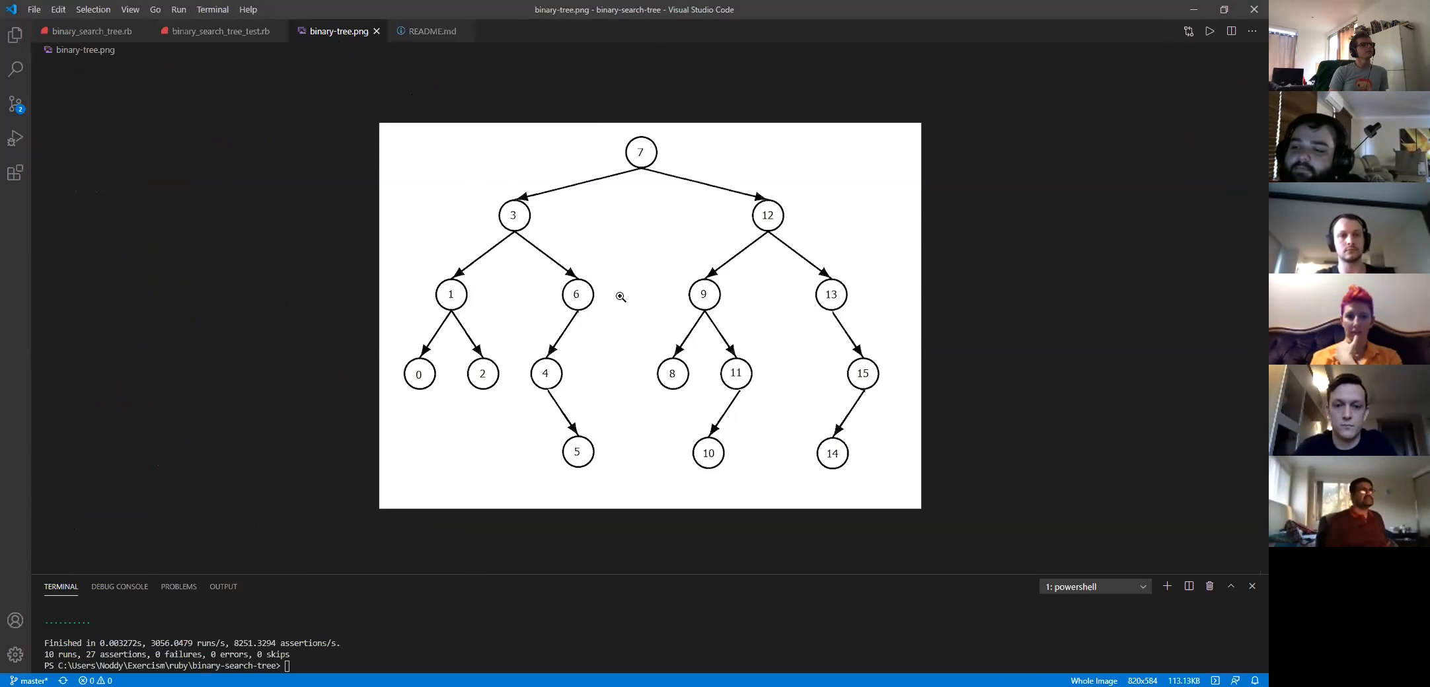
pyautogui.moveTo(631, 292)
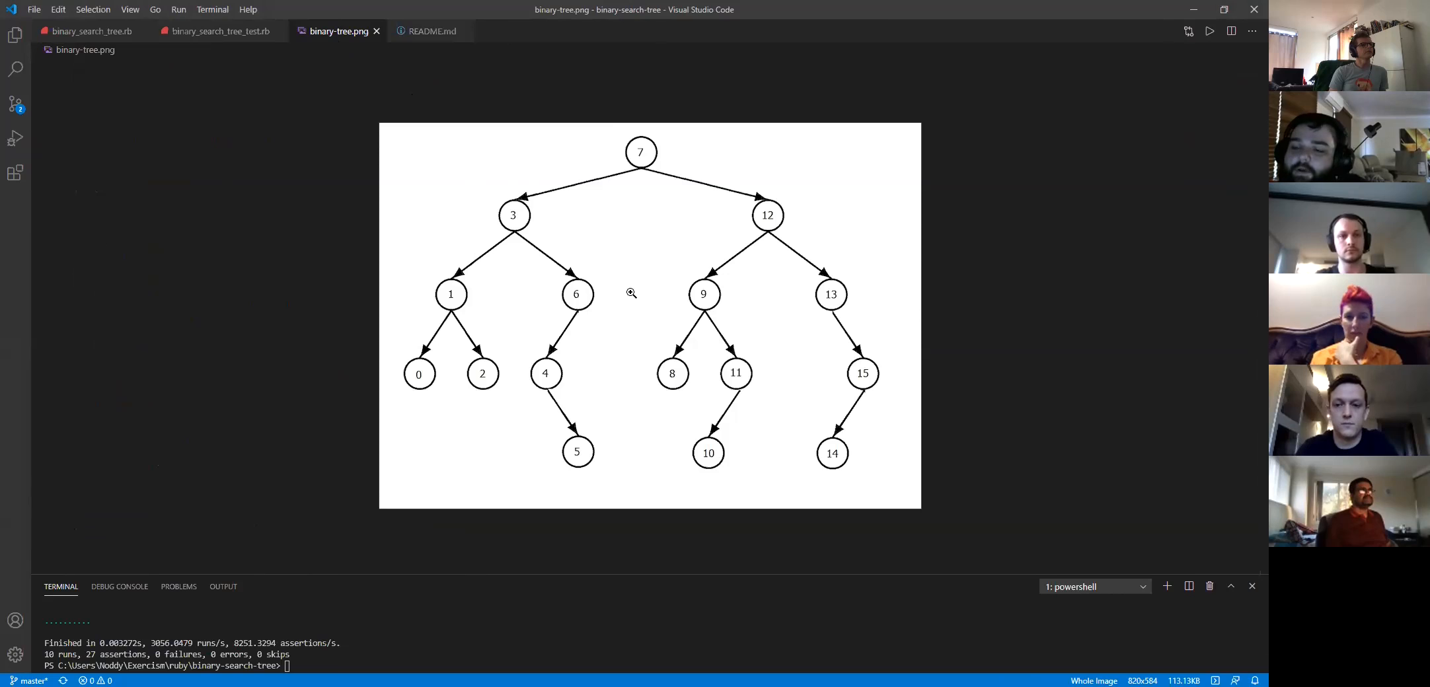
pyautogui.moveTo(558, 245)
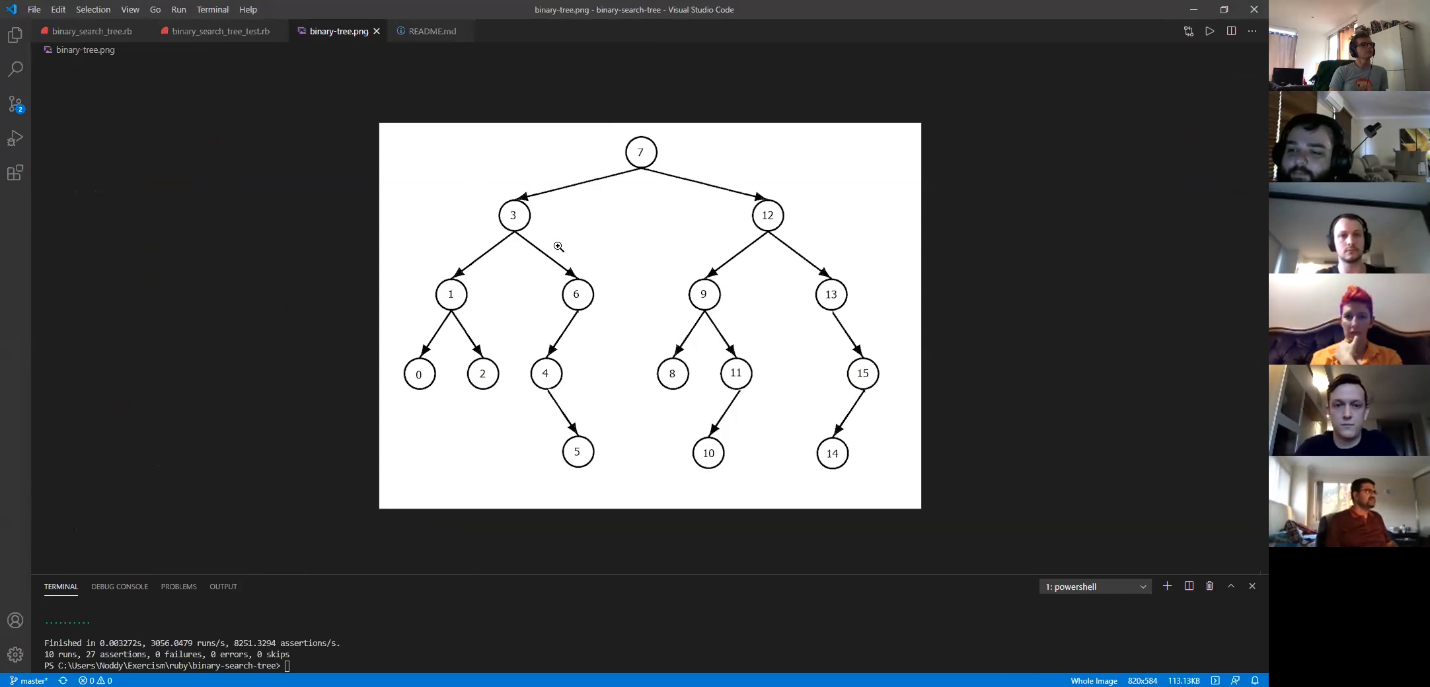
pyautogui.moveTo(858, 304)
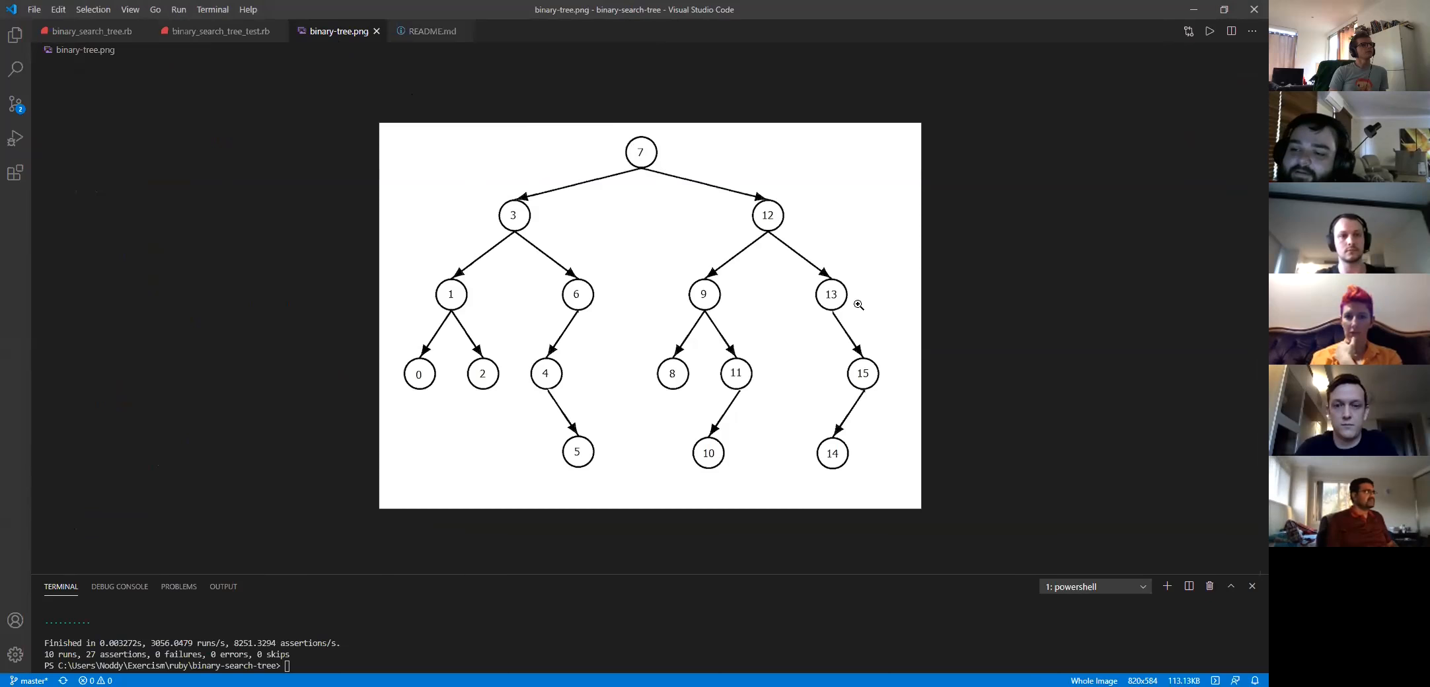
pyautogui.moveTo(220, 30)
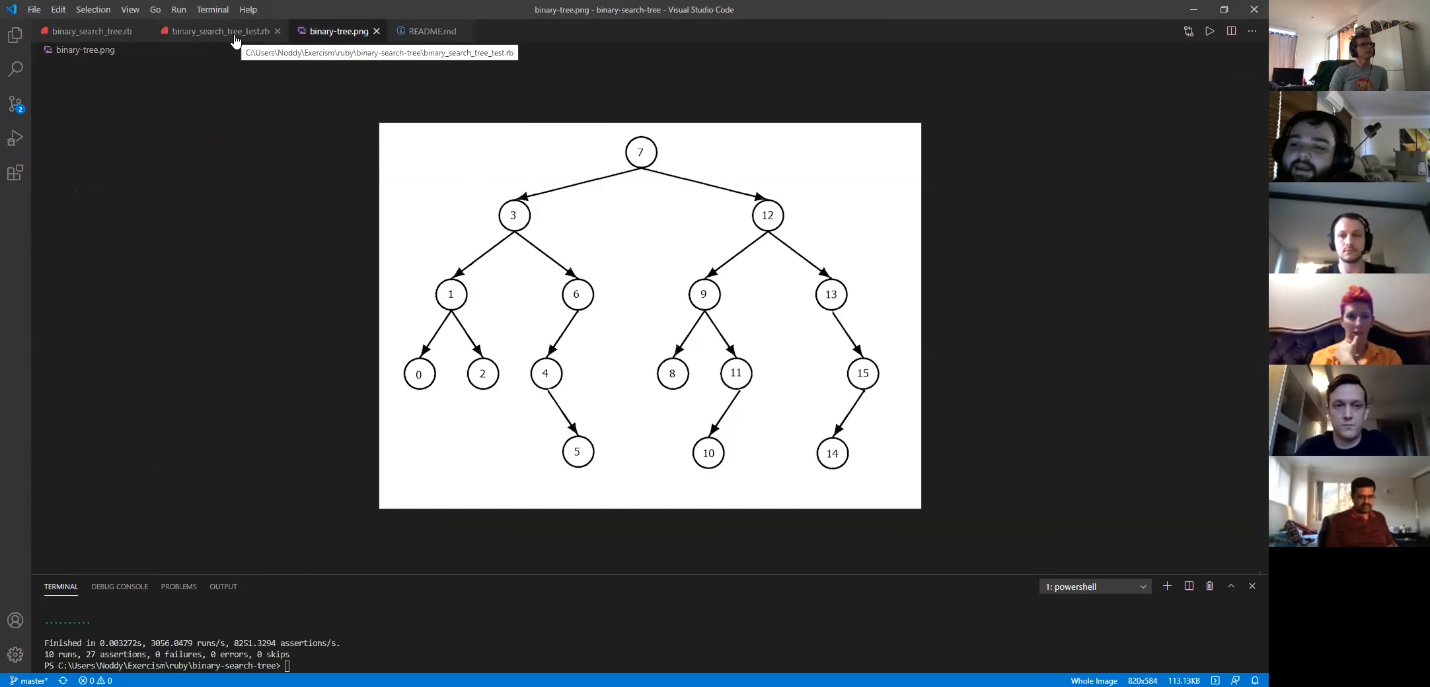
# View binary_search_tree_test.rb, then switch to the binary_search_tree.rb implementation
pyautogui.click(219, 30)
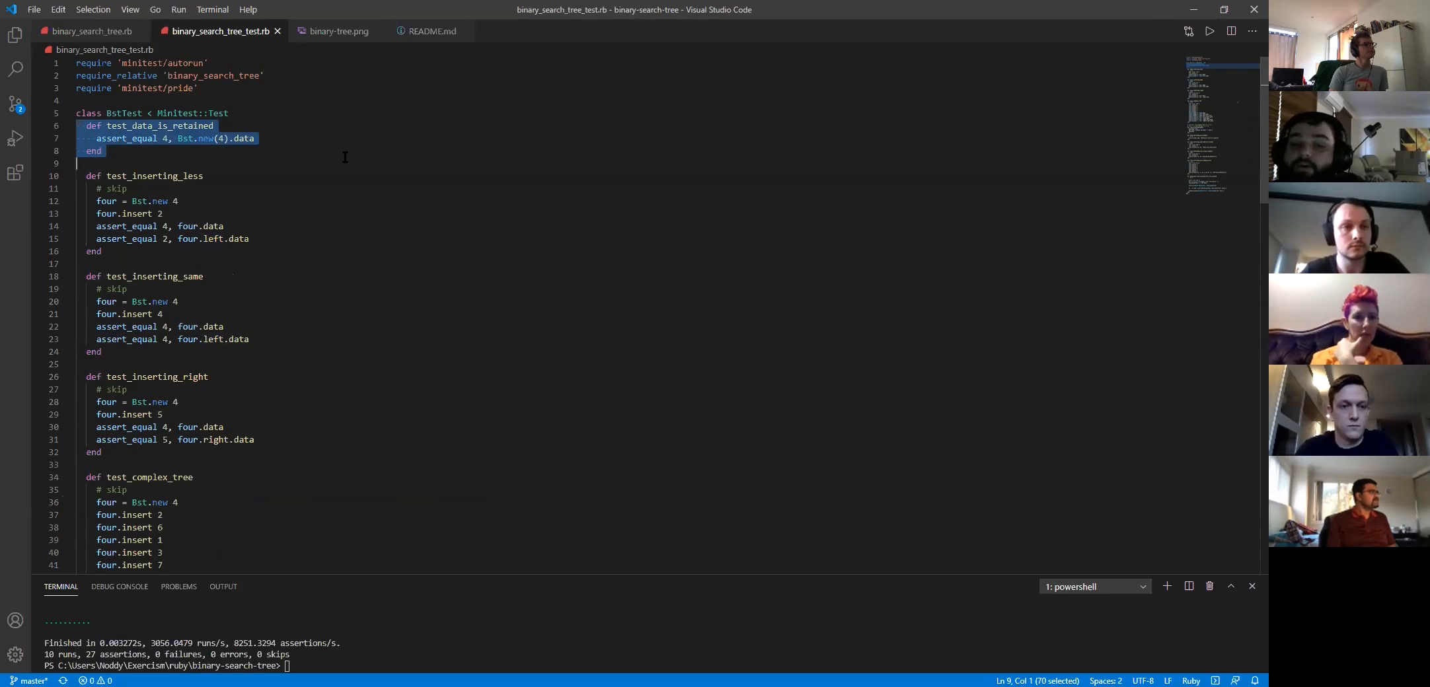
pyautogui.moveTo(293, 136)
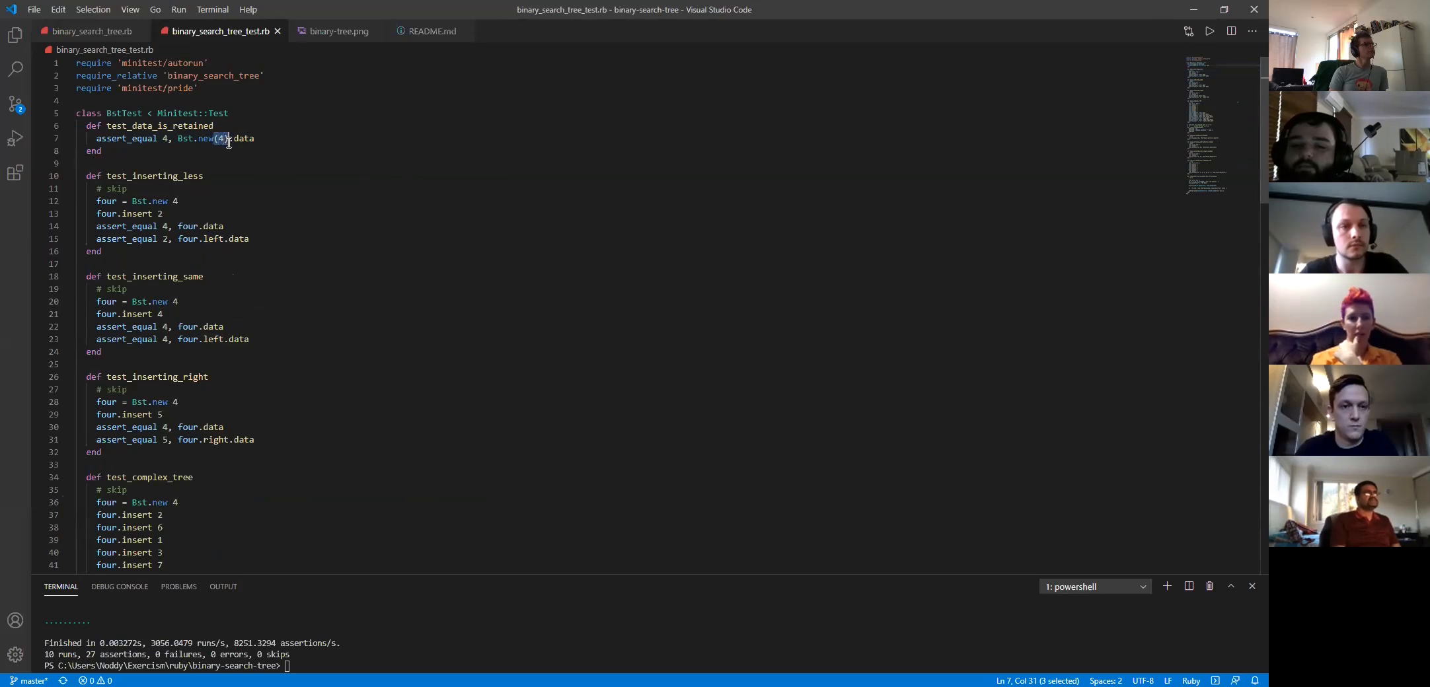
pyautogui.moveTo(283, 198)
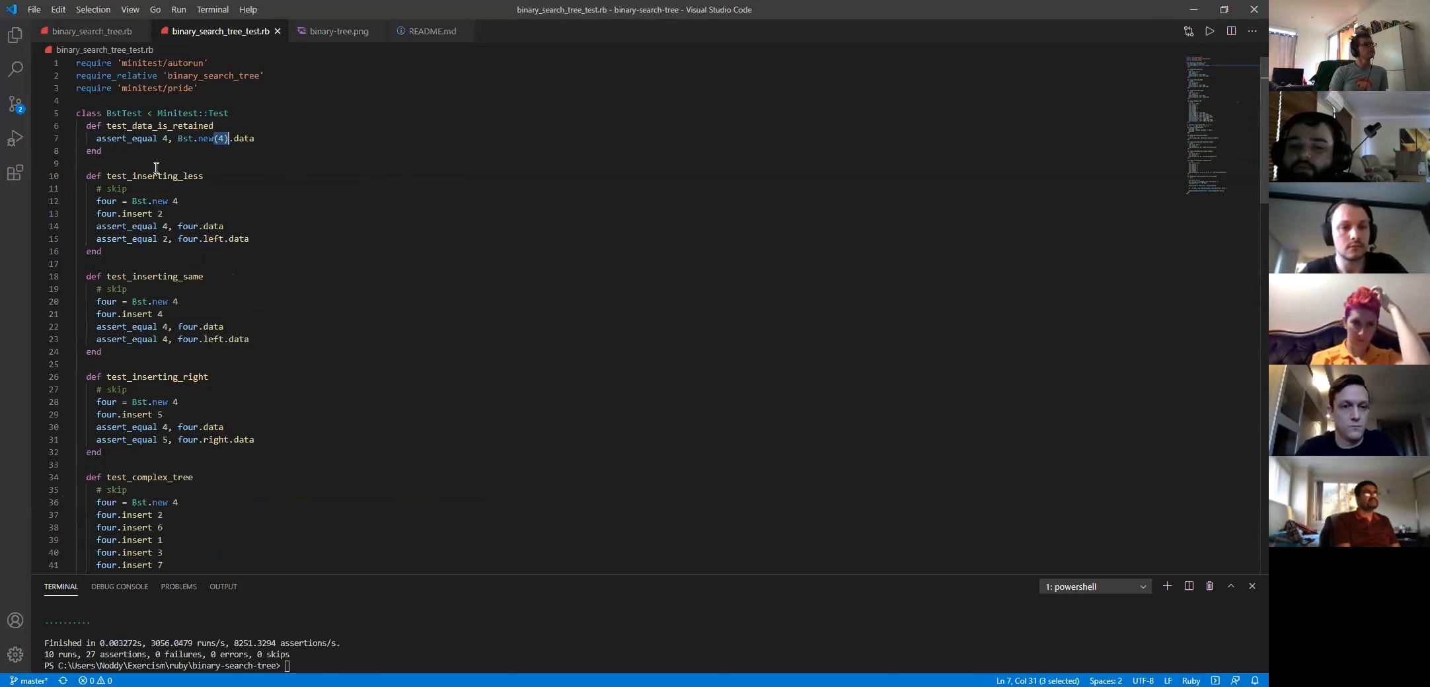
pyautogui.click(89, 30)
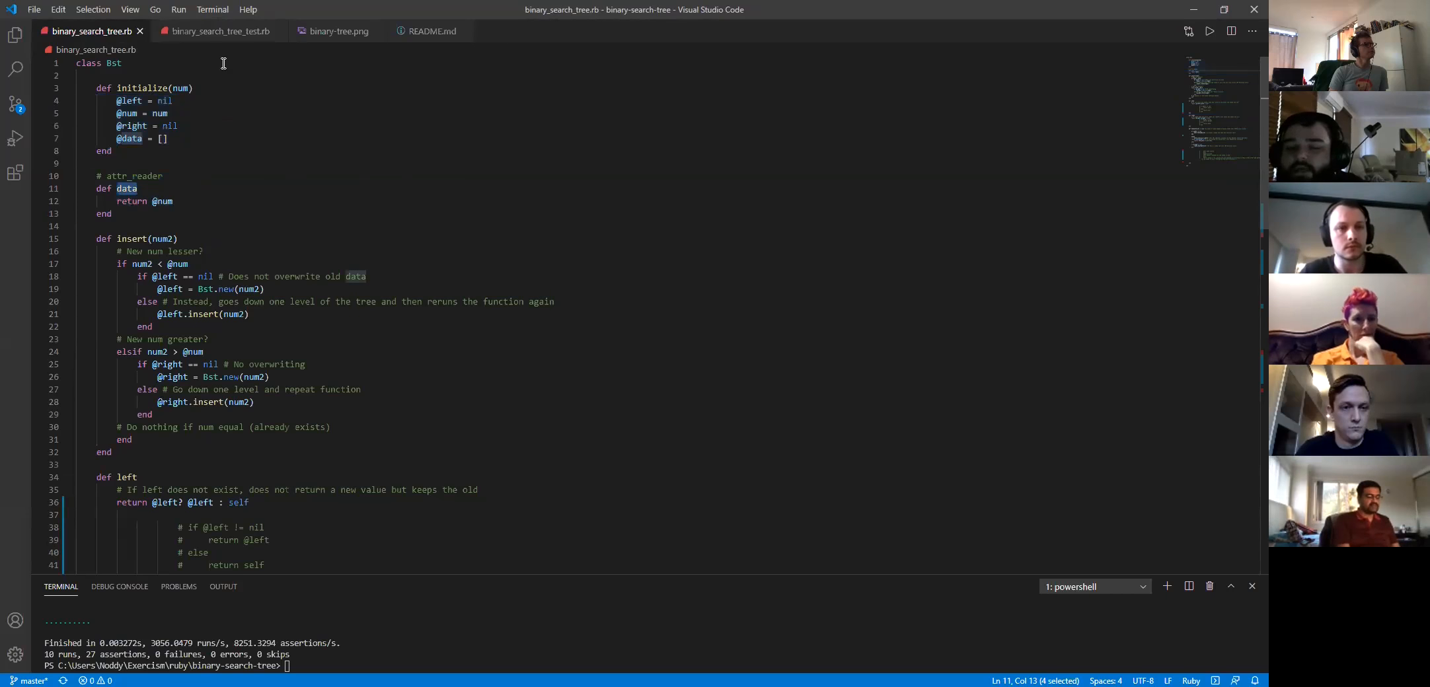
pyautogui.moveTo(217, 63)
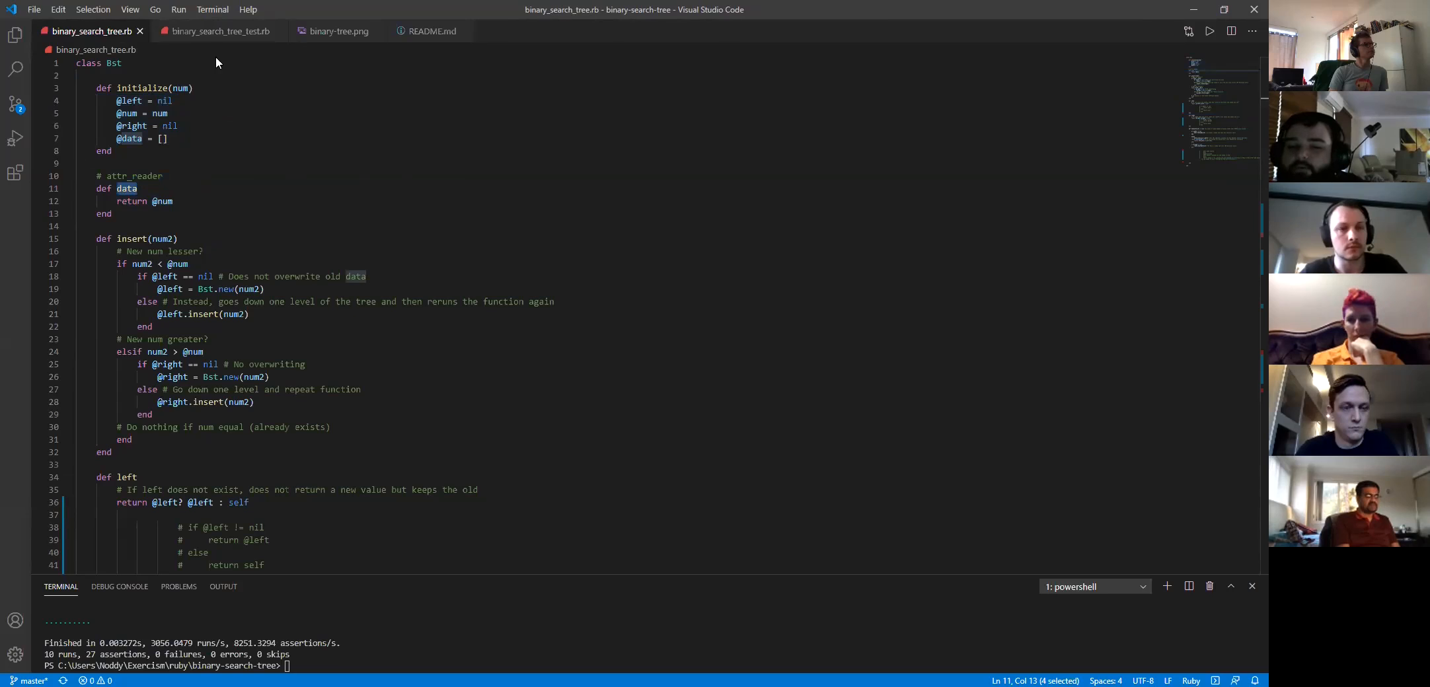
pyautogui.moveTo(207, 66)
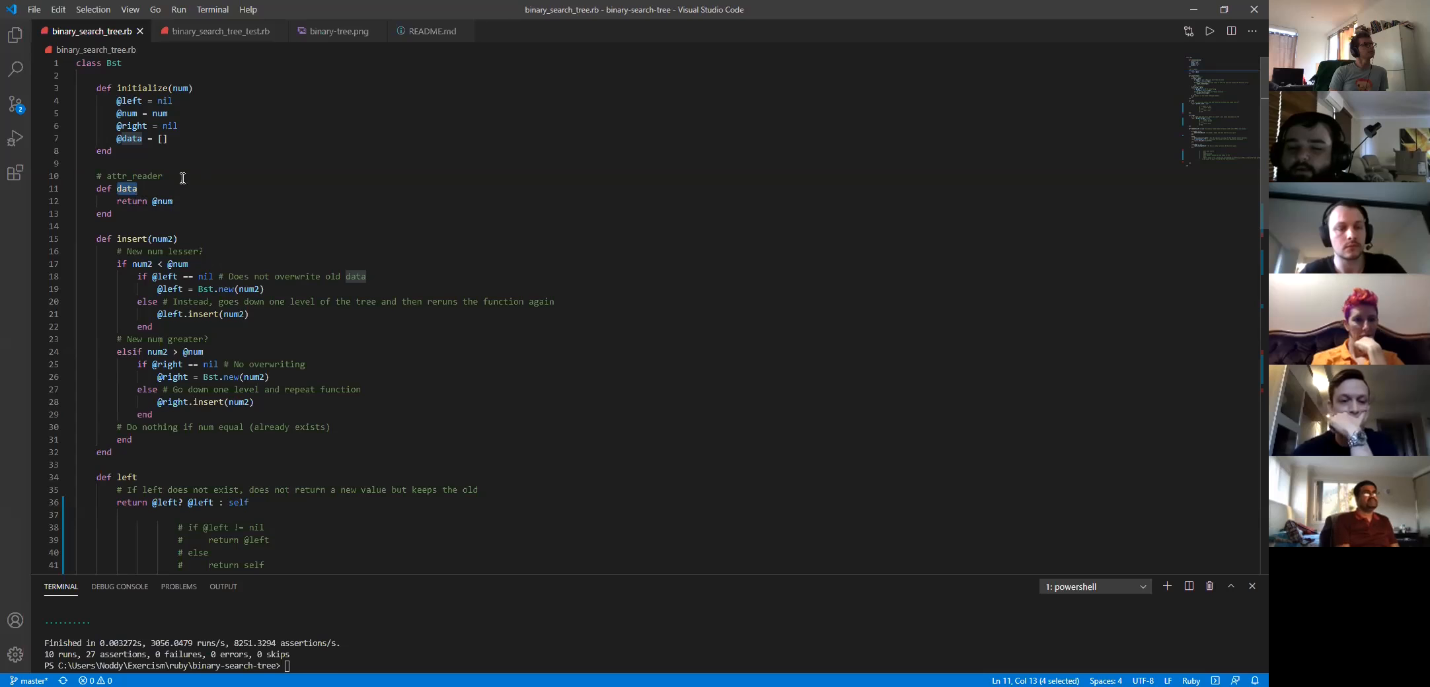
pyautogui.moveTo(220, 31)
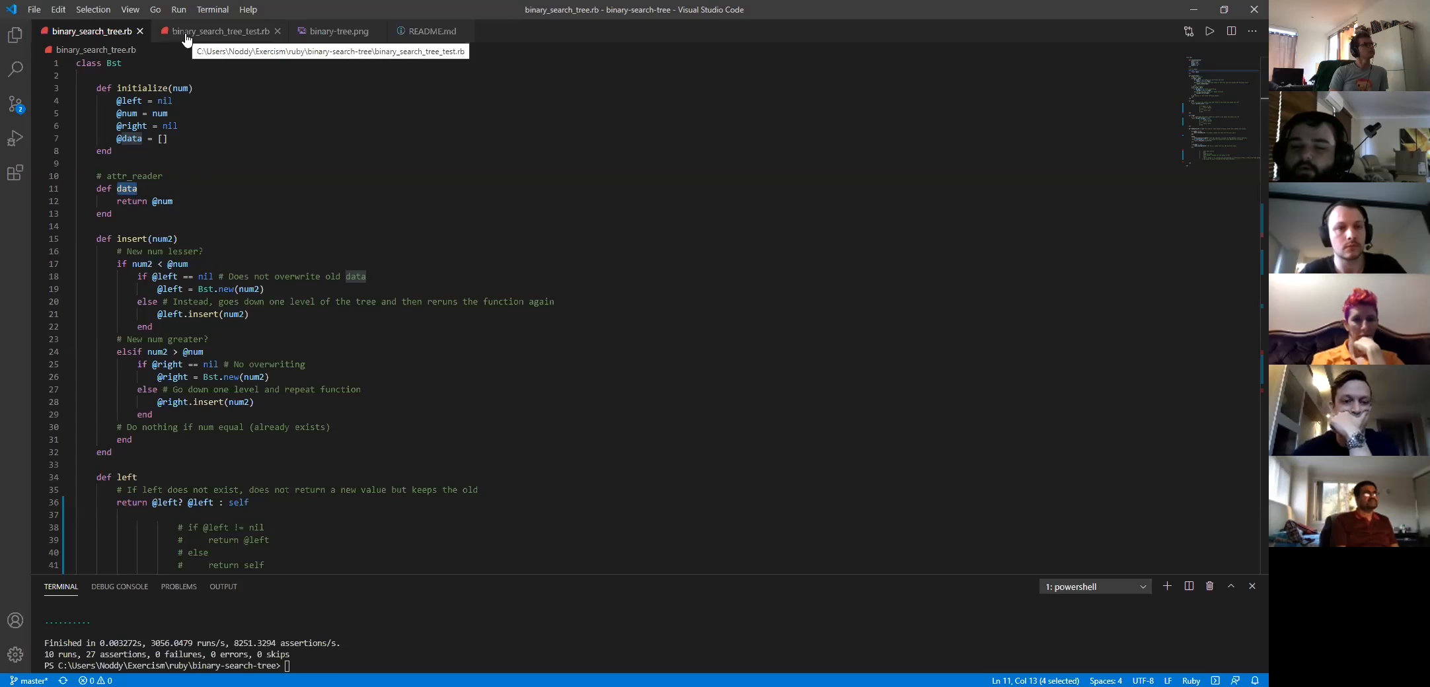
# Revisit the test file briefly and return to the binary-tree.png diagram
pyautogui.click(219, 31)
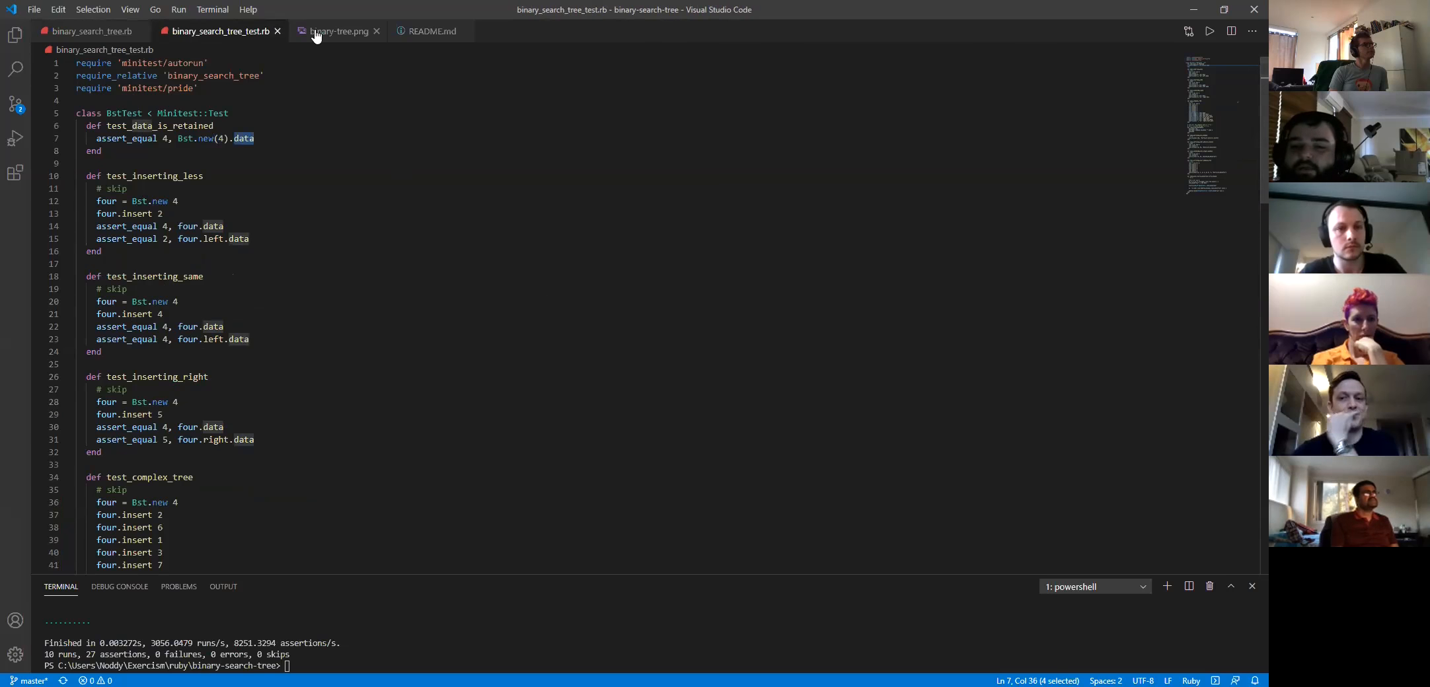
pyautogui.click(340, 30)
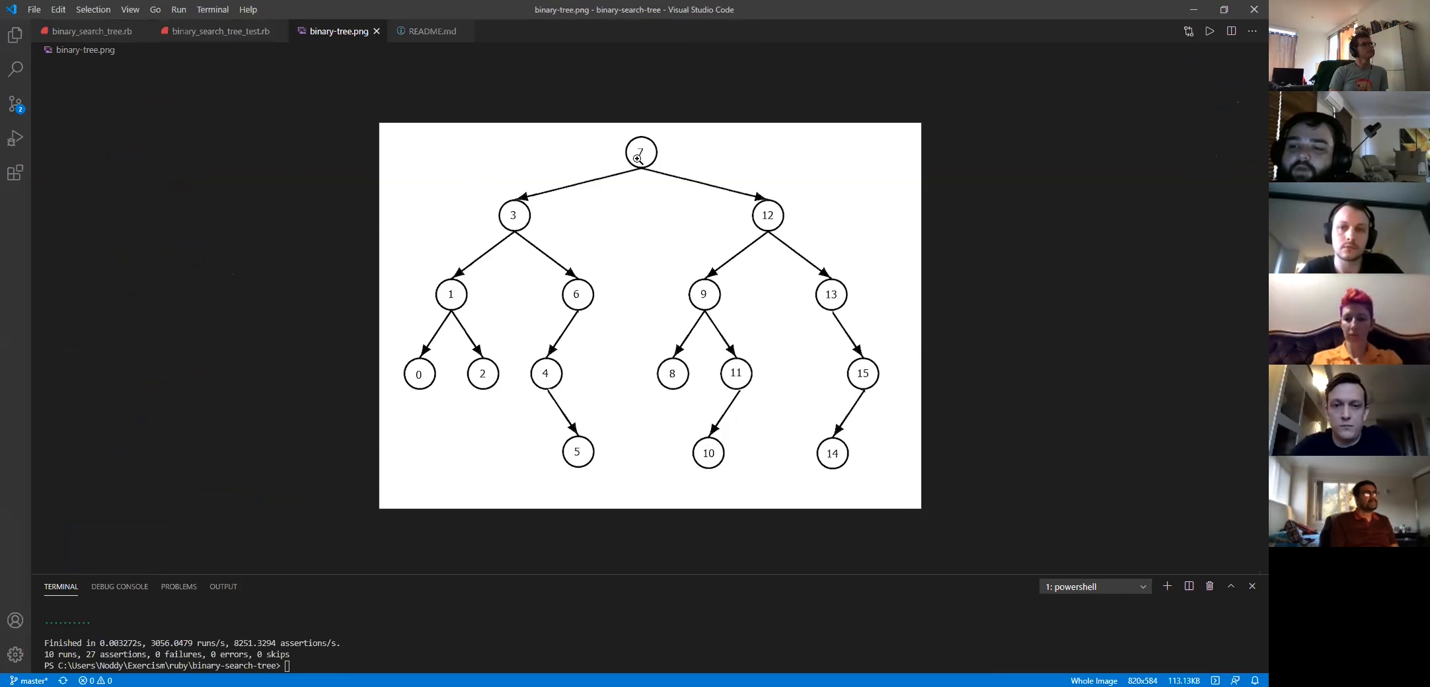
pyautogui.moveTo(531, 203)
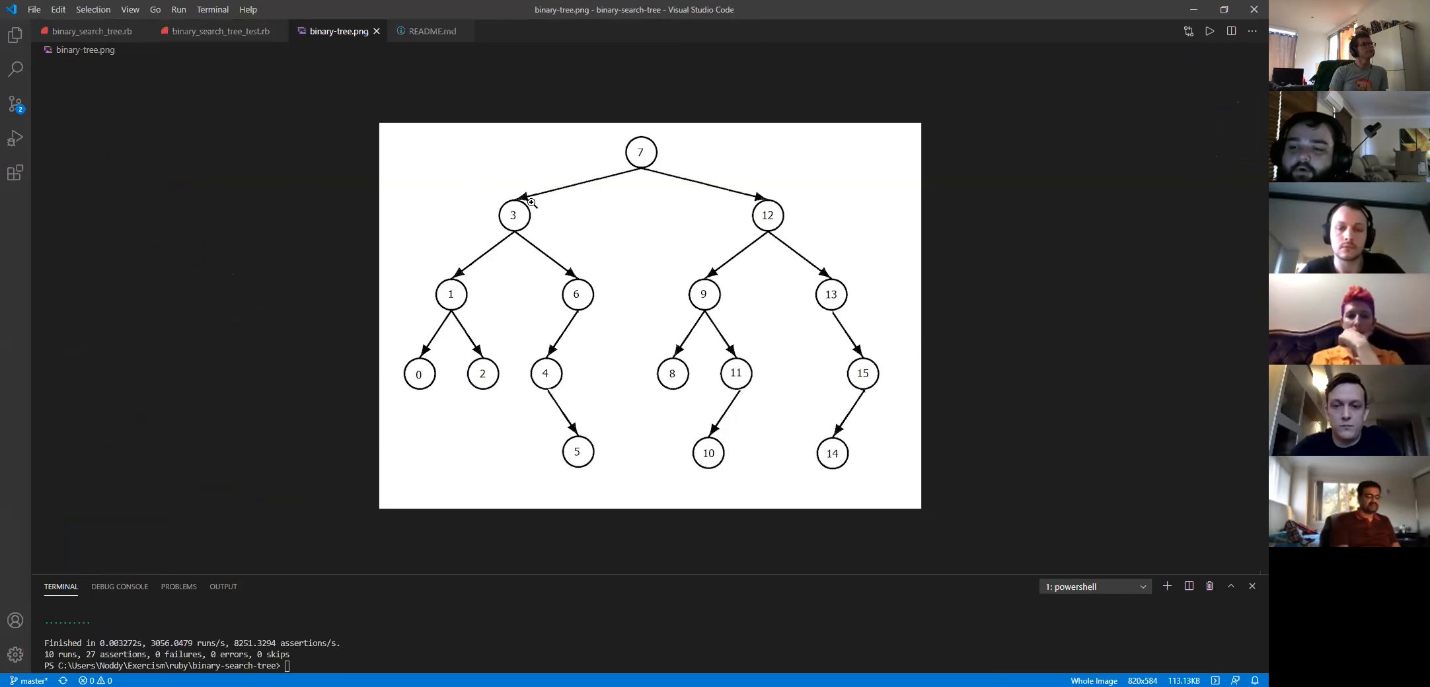
pyautogui.moveTo(524, 171)
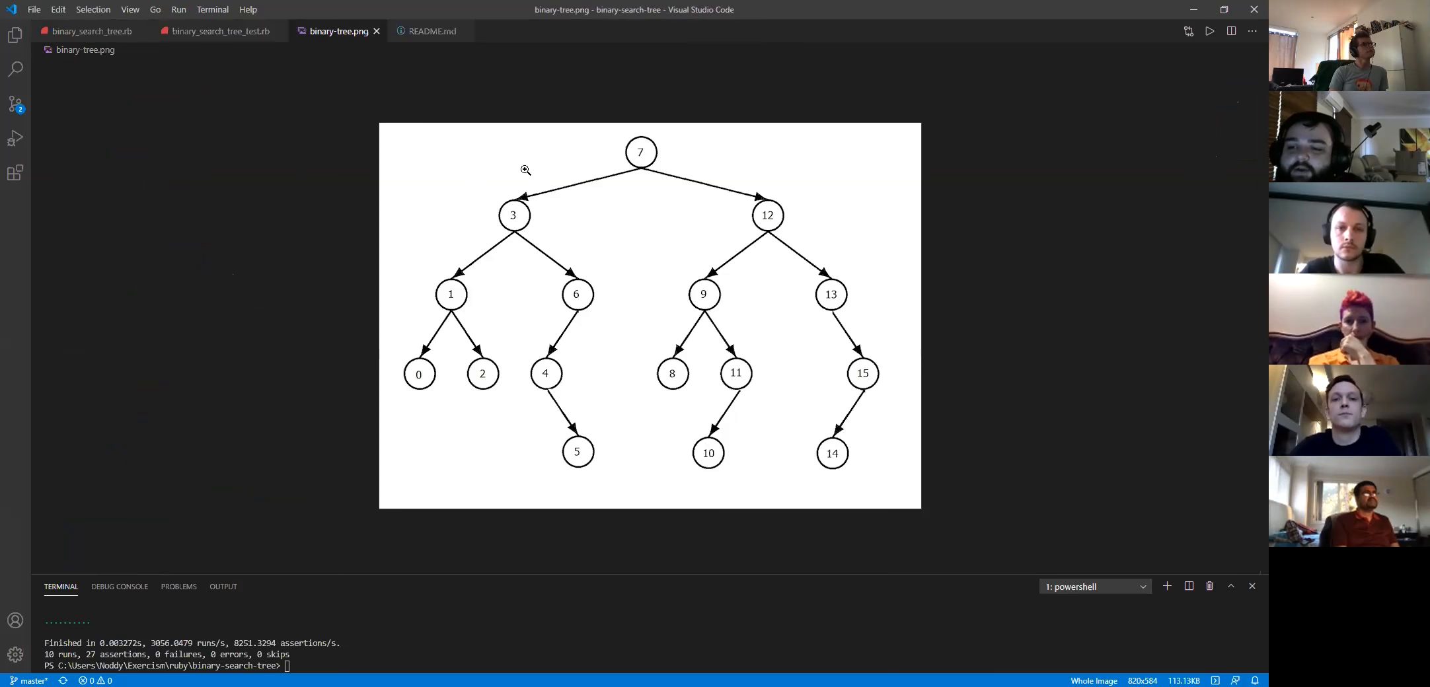
pyautogui.moveTo(189, 30)
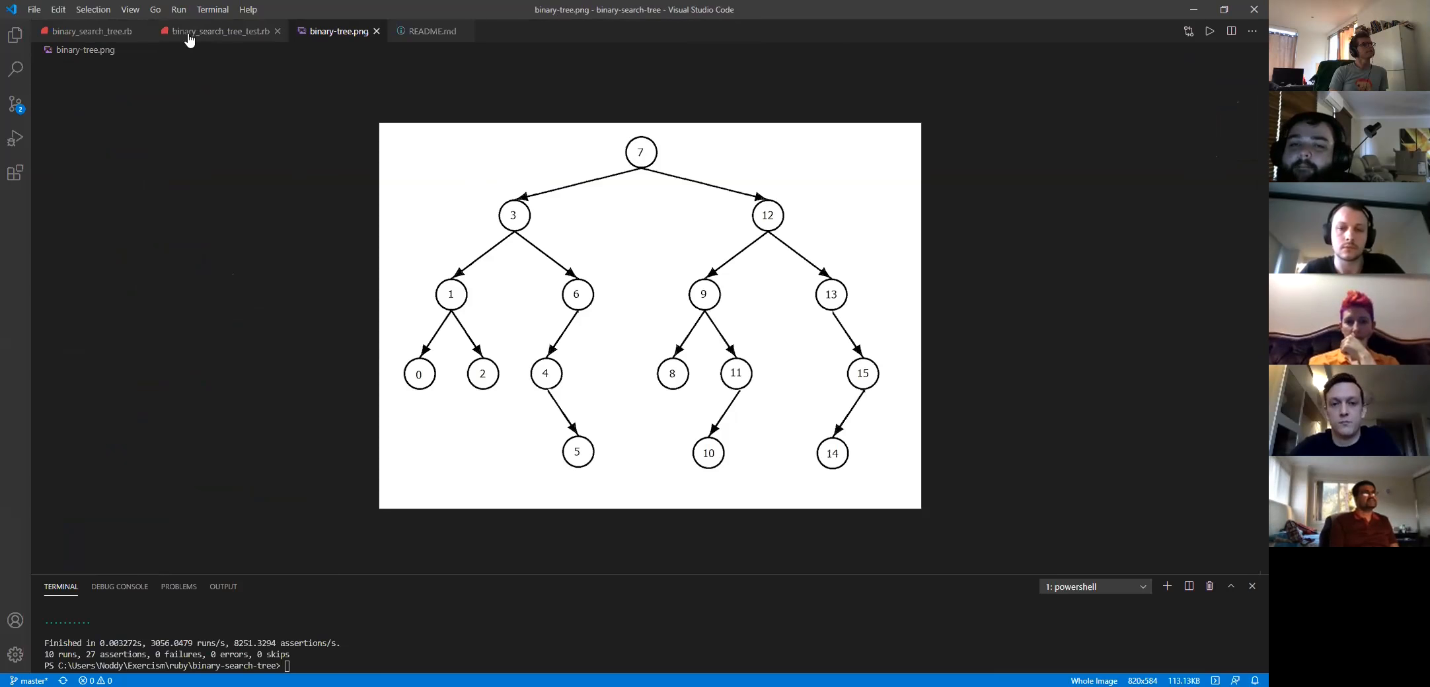
# In binary_search_tree.rb, highlight num in the insert method and its empty-left-child check
pyautogui.click(87, 30)
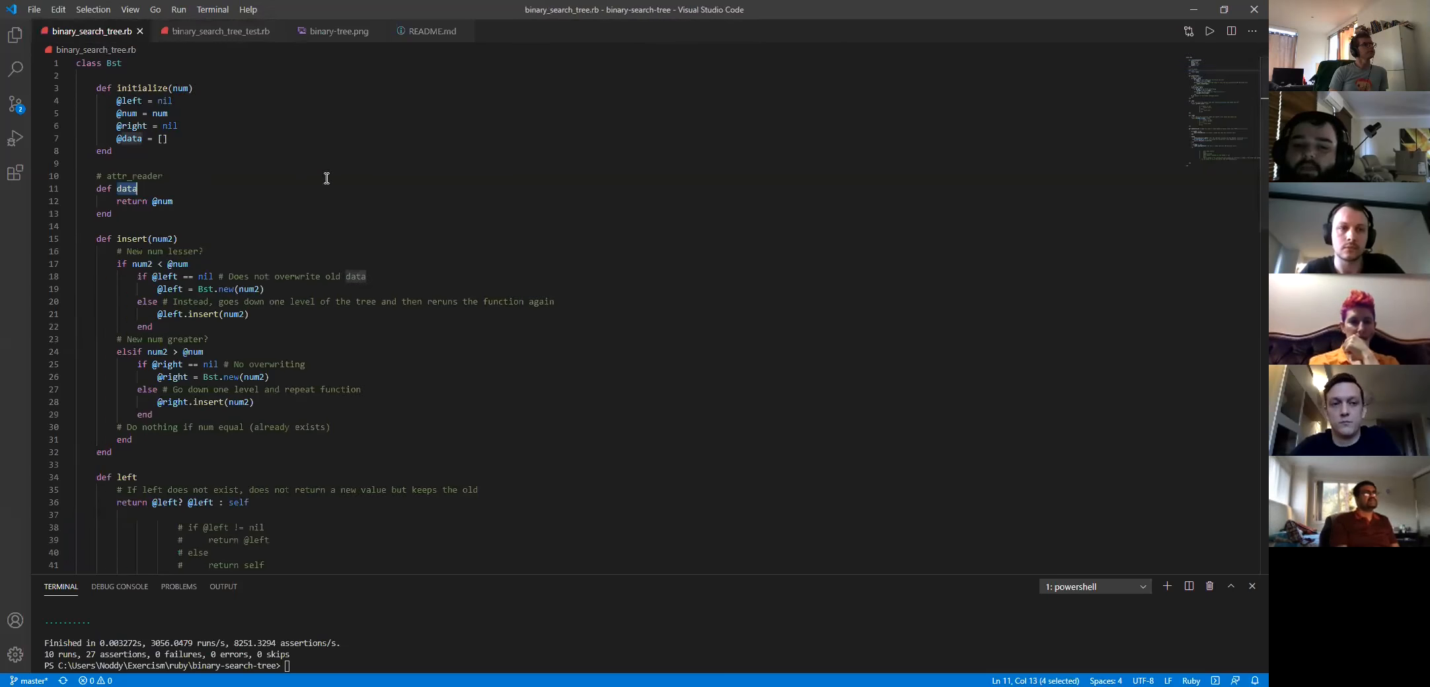
pyautogui.click(143, 240)
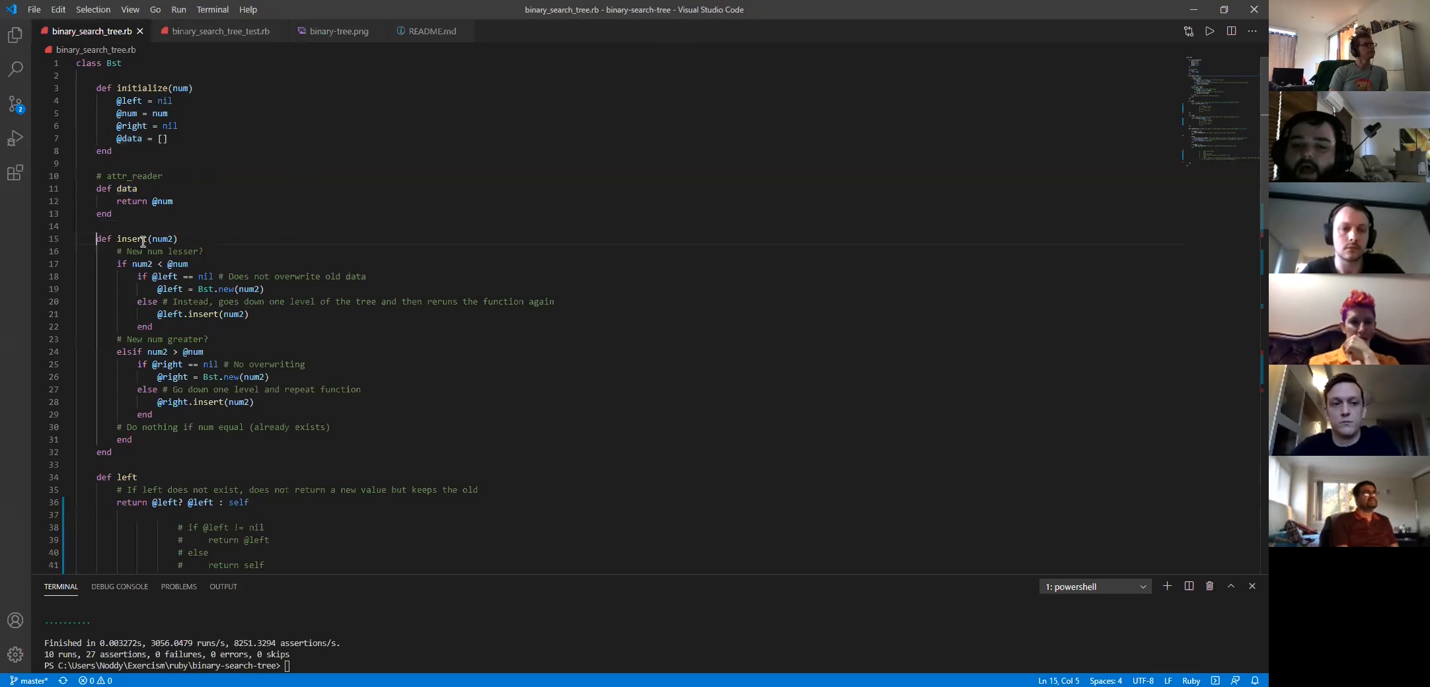
pyautogui.doubleClick(163, 240)
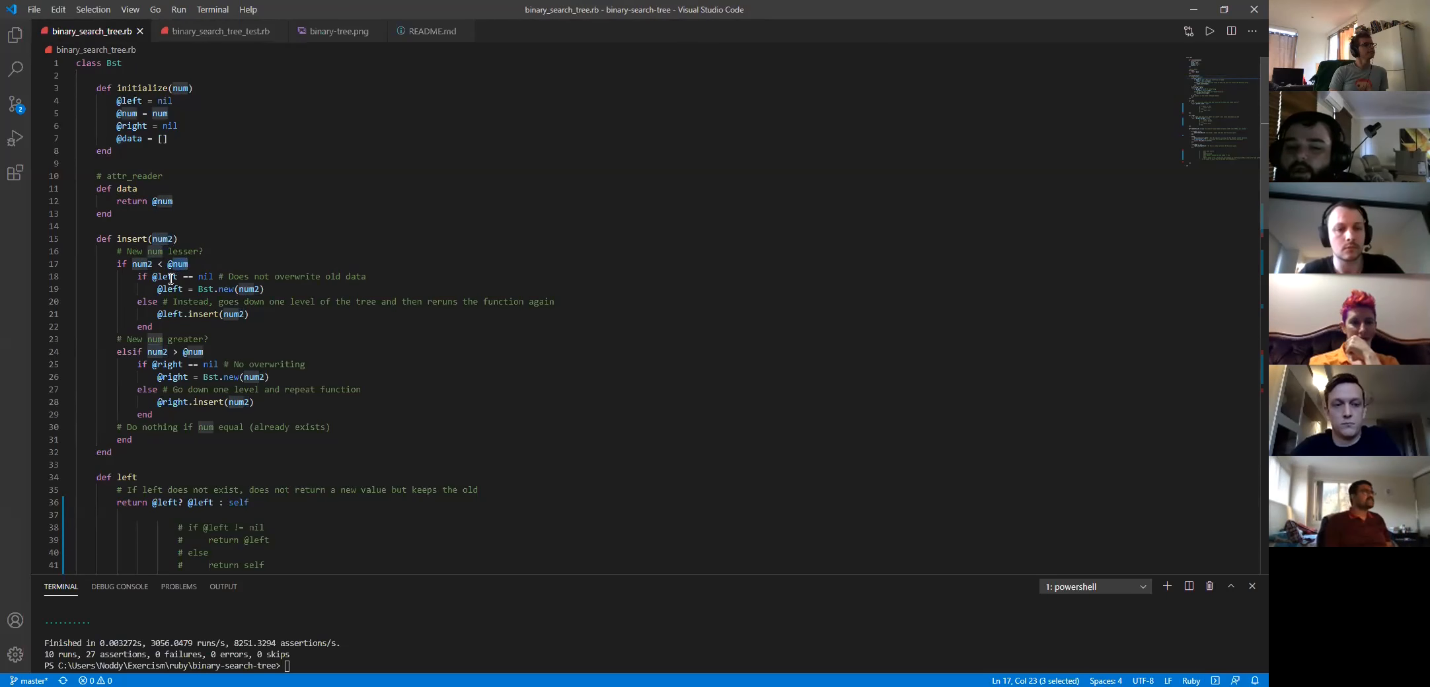
pyautogui.click(167, 276)
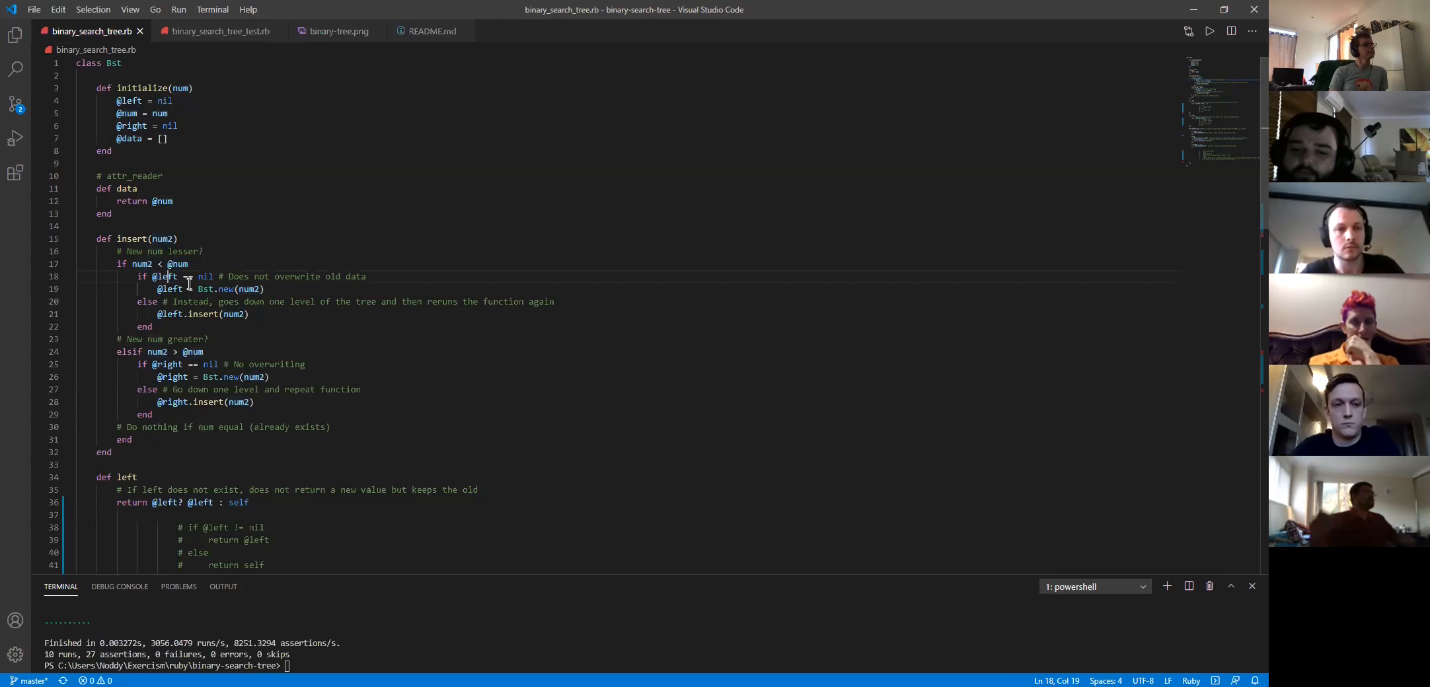
pyautogui.moveTo(223, 256)
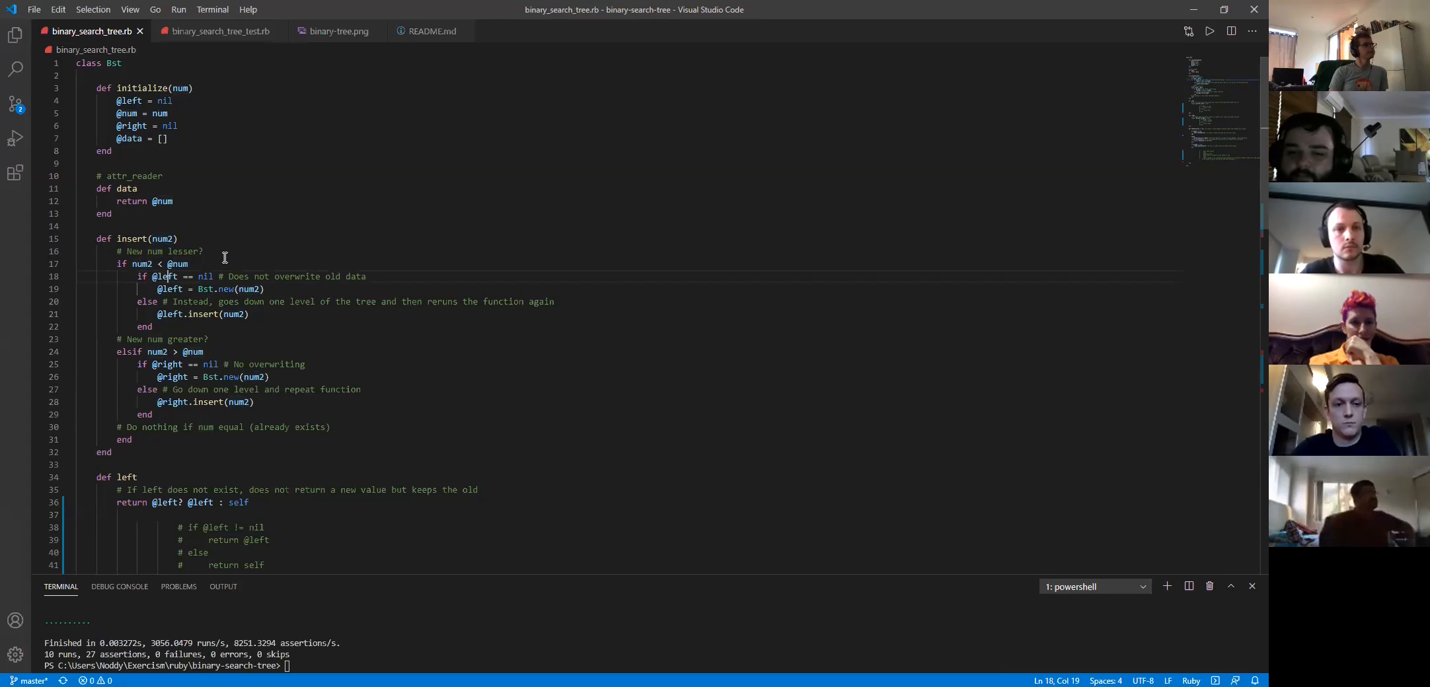
# Select the left-child assignment lines of insert, then return to the diagram
pyautogui.moveTo(164, 276); pyautogui.dragTo(554, 302)
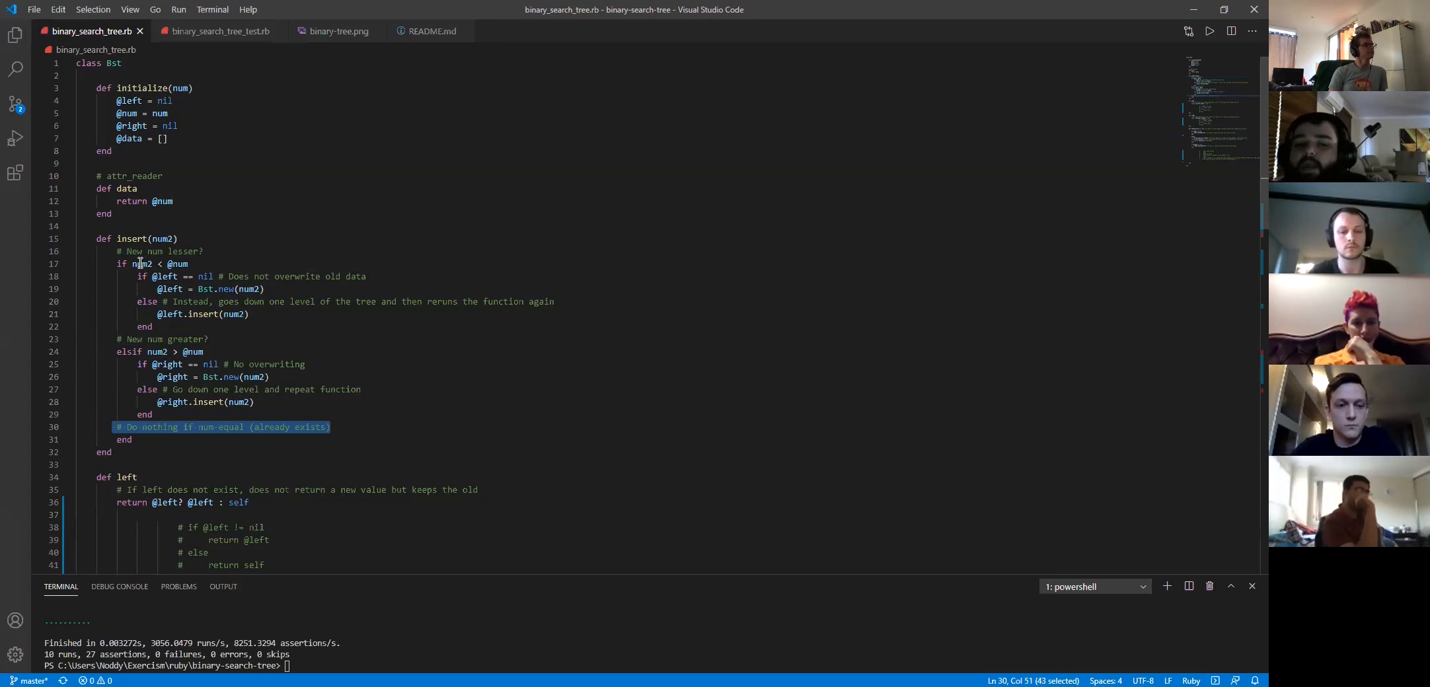
pyautogui.click(192, 263)
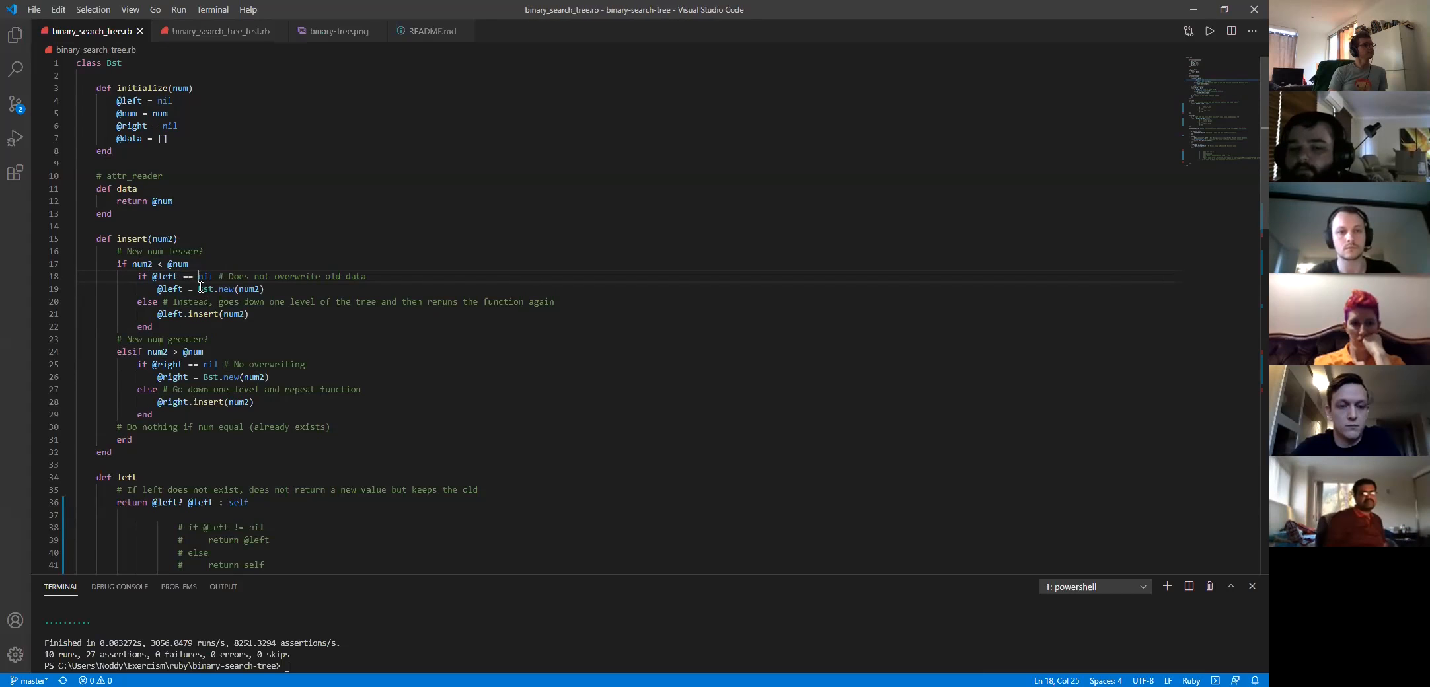
pyautogui.moveTo(198, 203)
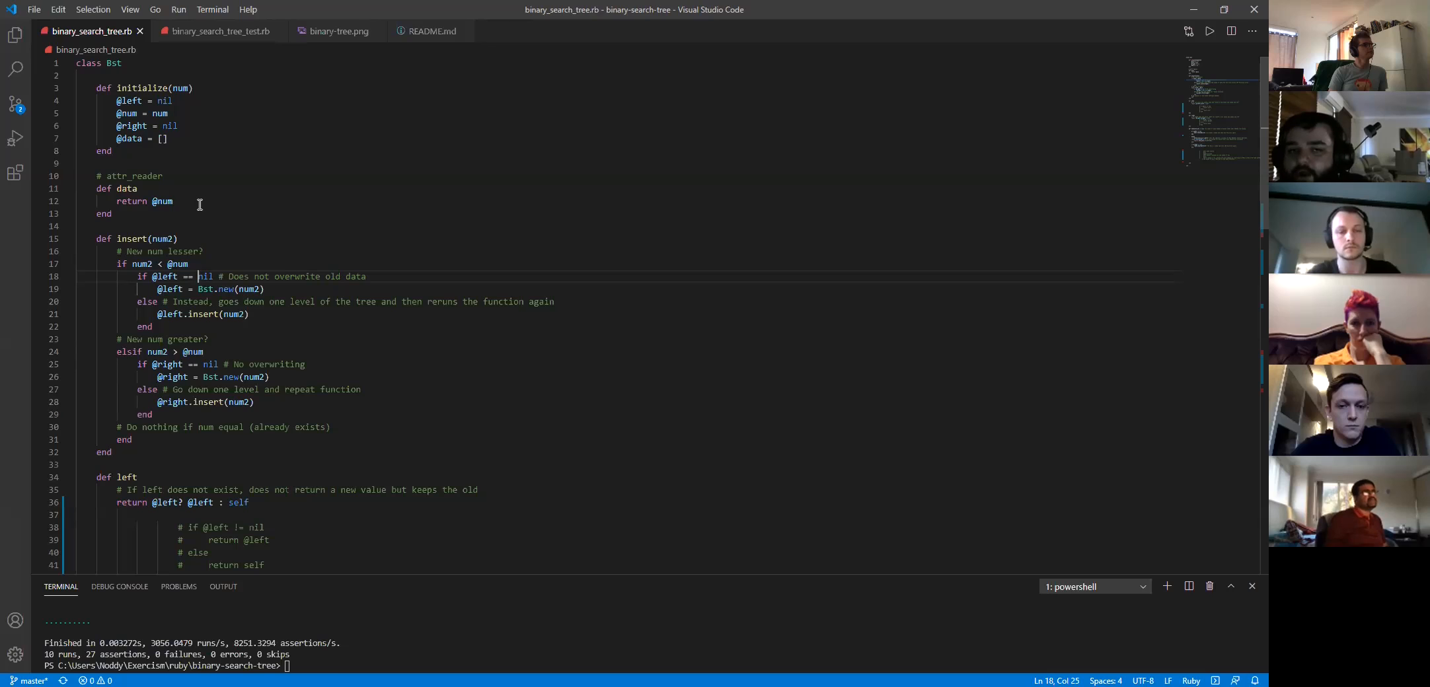
pyautogui.moveTo(206, 201)
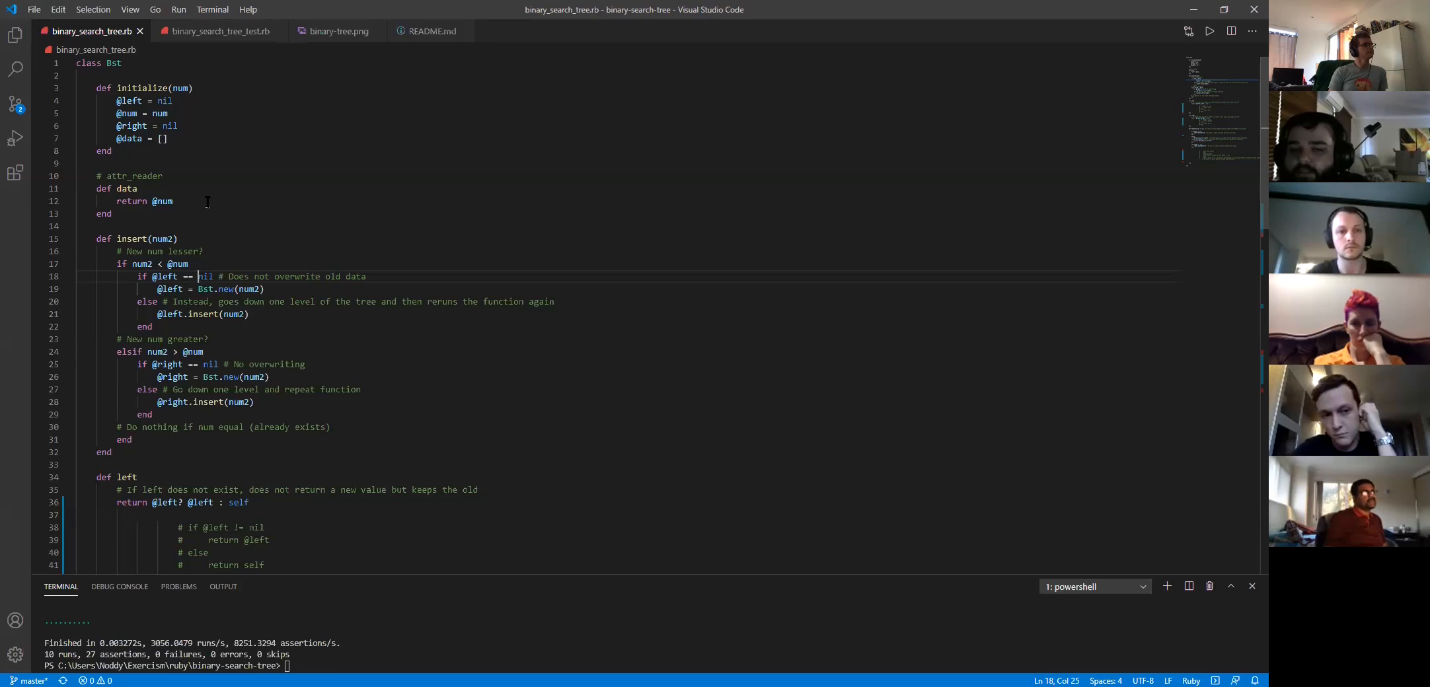
pyautogui.click(340, 31)
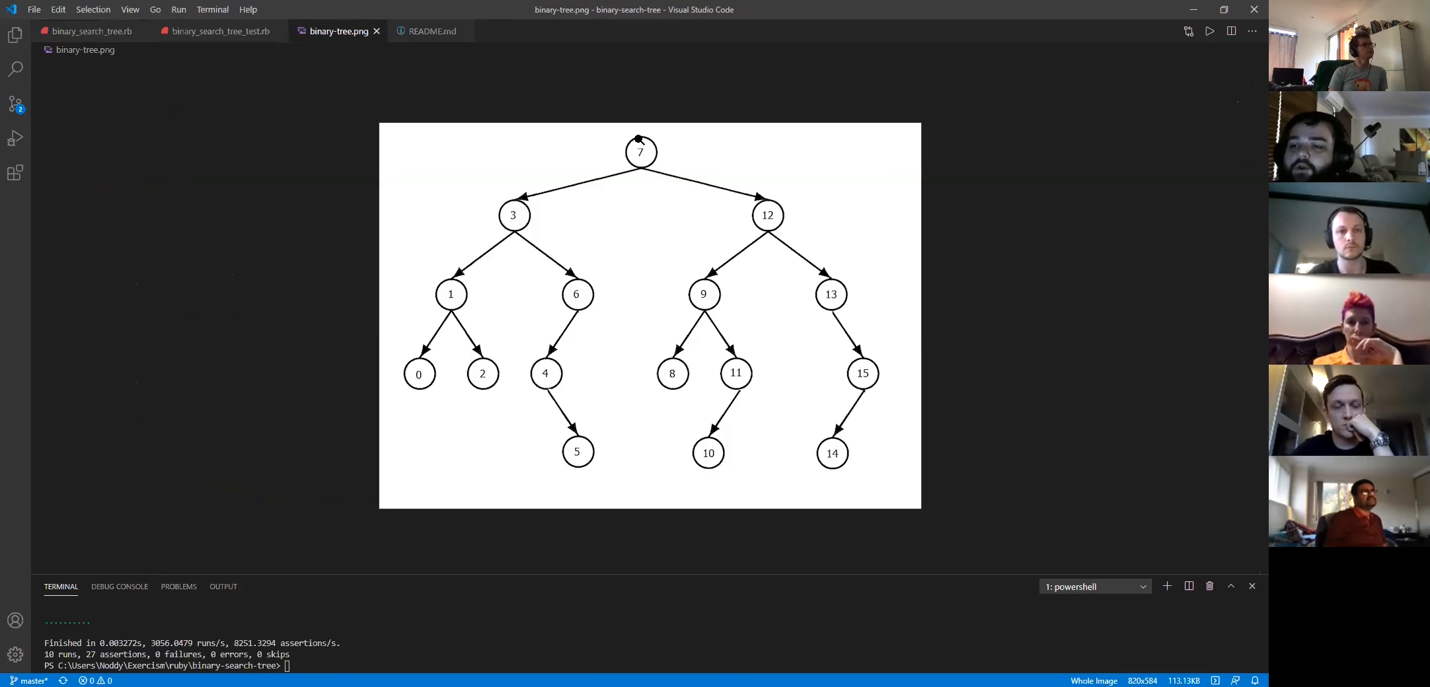
pyautogui.moveTo(770, 205)
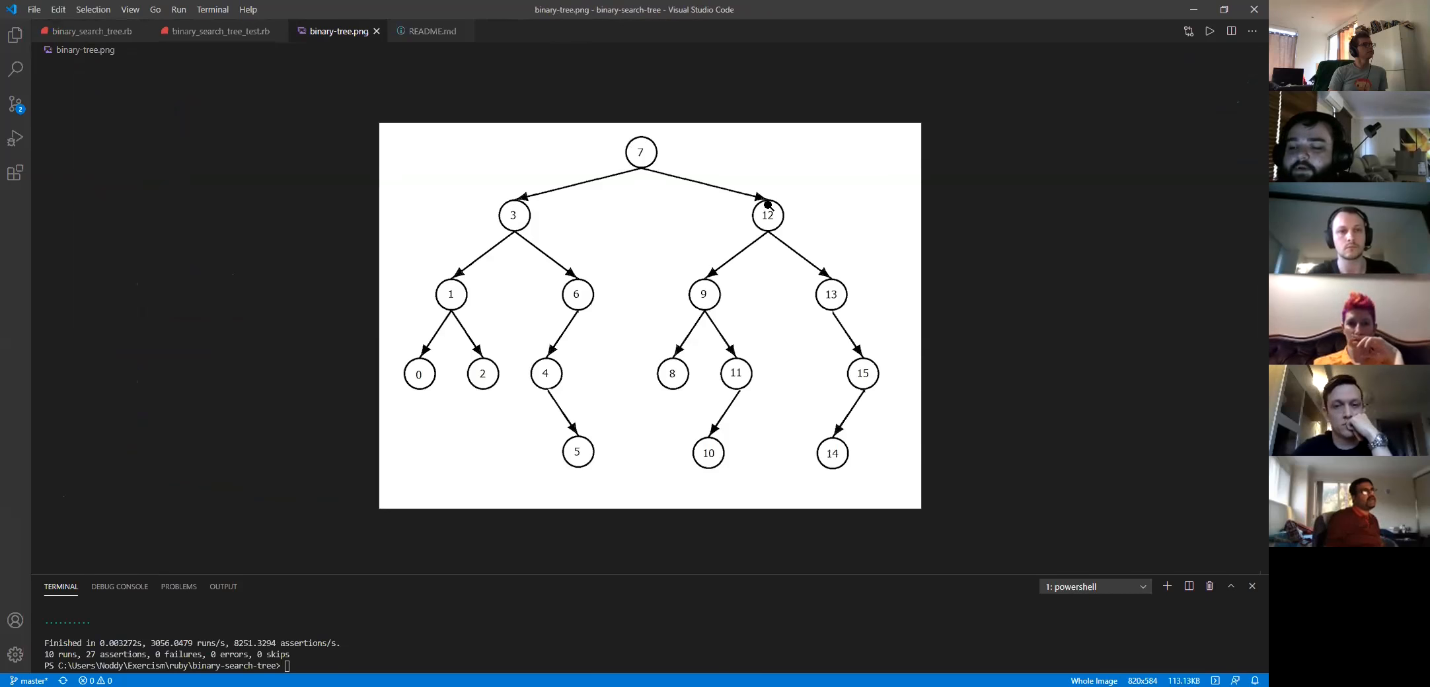
pyautogui.moveTo(548, 189)
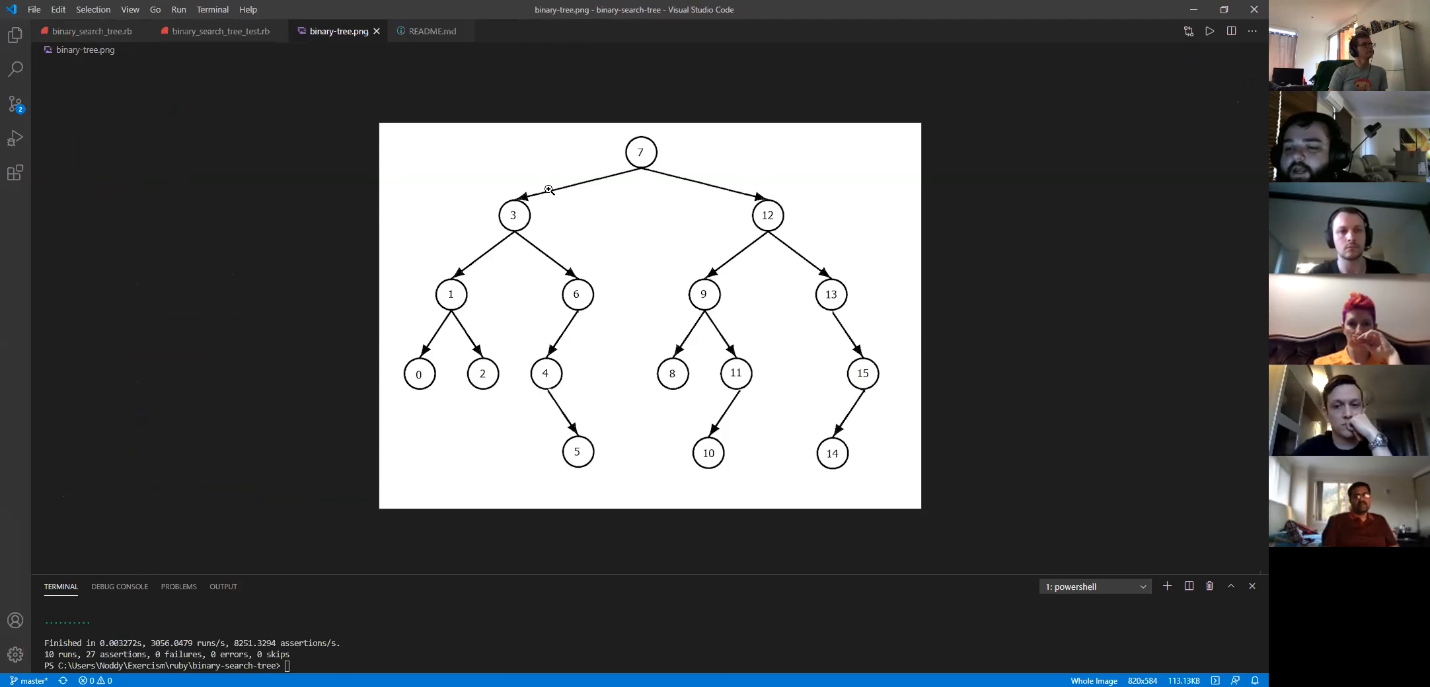
pyautogui.moveTo(531, 235)
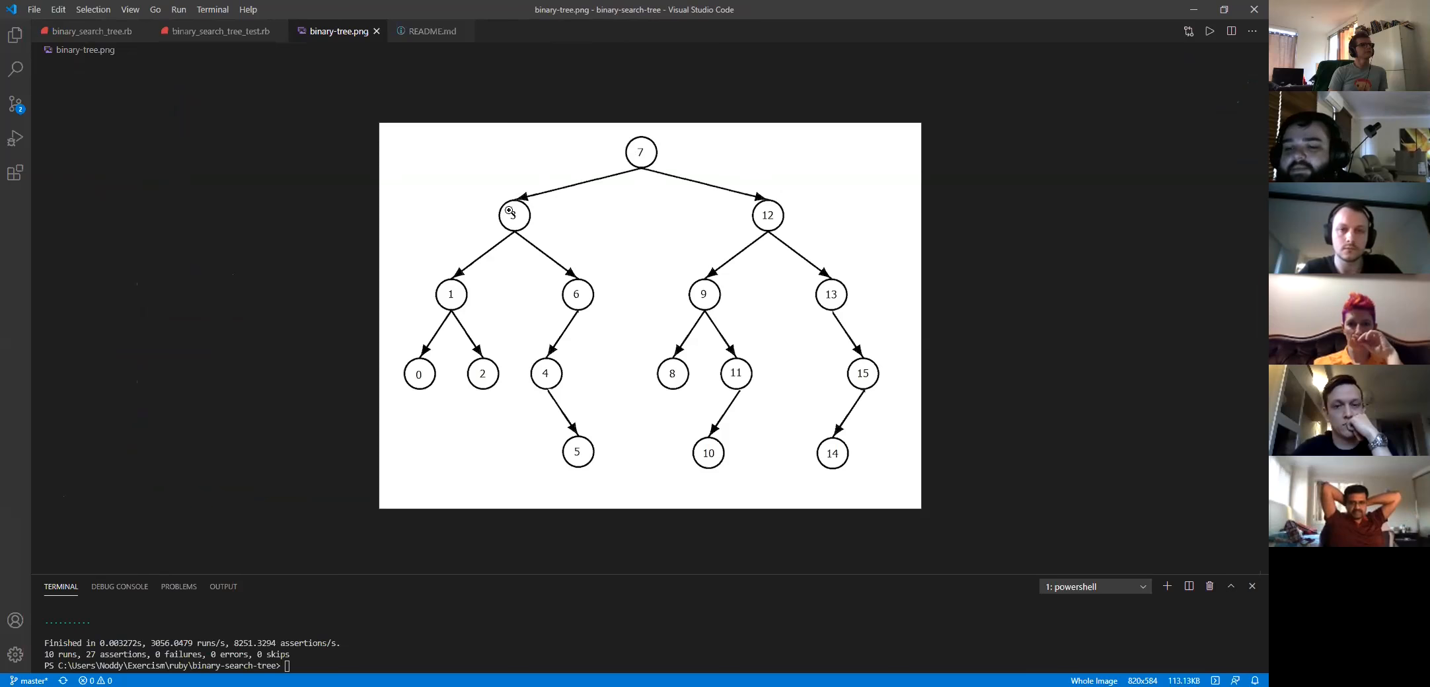
pyautogui.moveTo(598, 288)
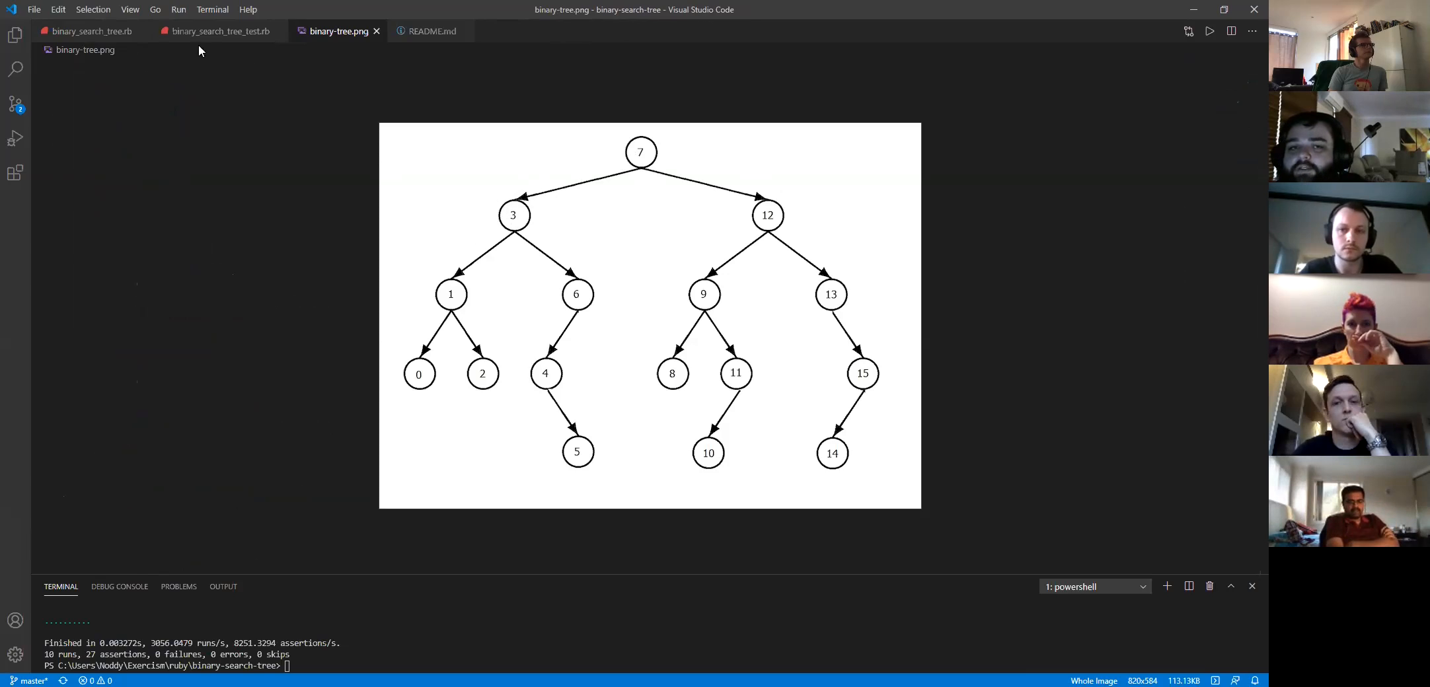
# Return to binary_search_tree_test.rb showing the data-retention and insertion tests
pyautogui.click(217, 31)
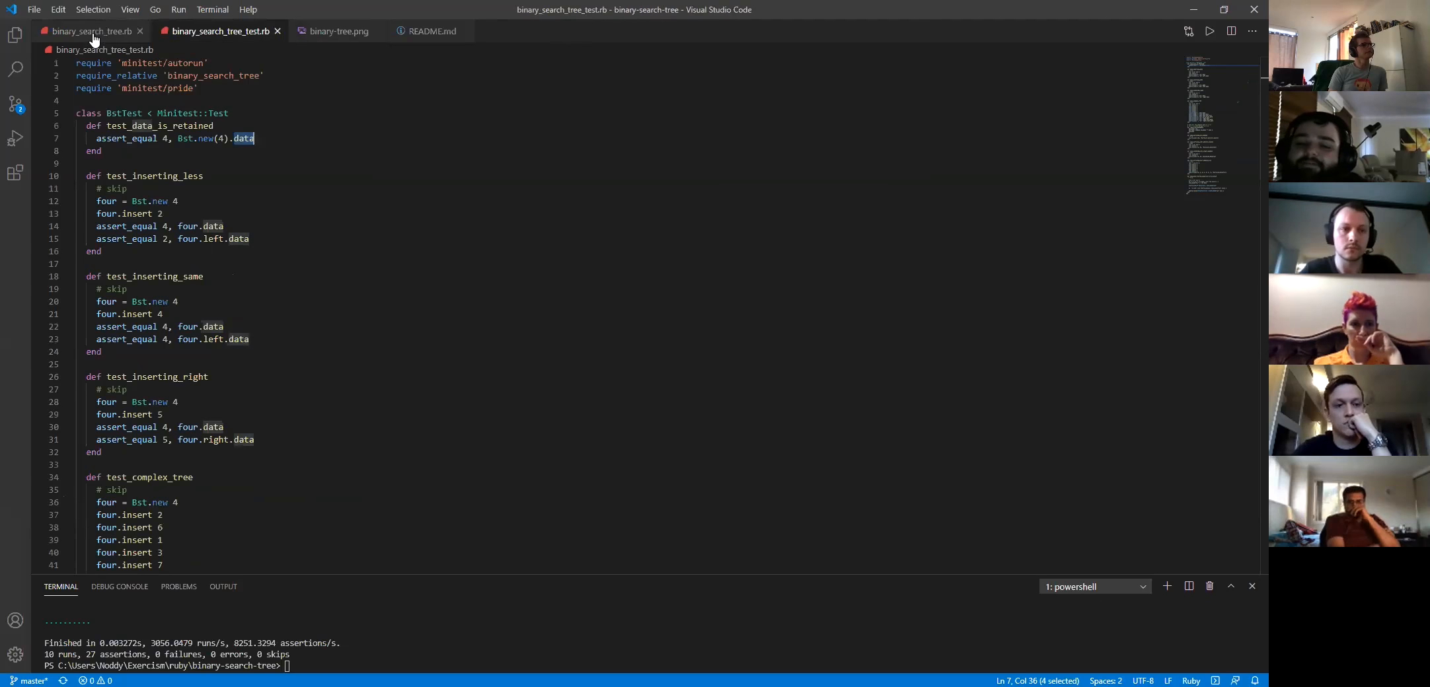
# Switch to binary_search_tree.rb and place the cursor inside the insert method
pyautogui.click(82, 30)
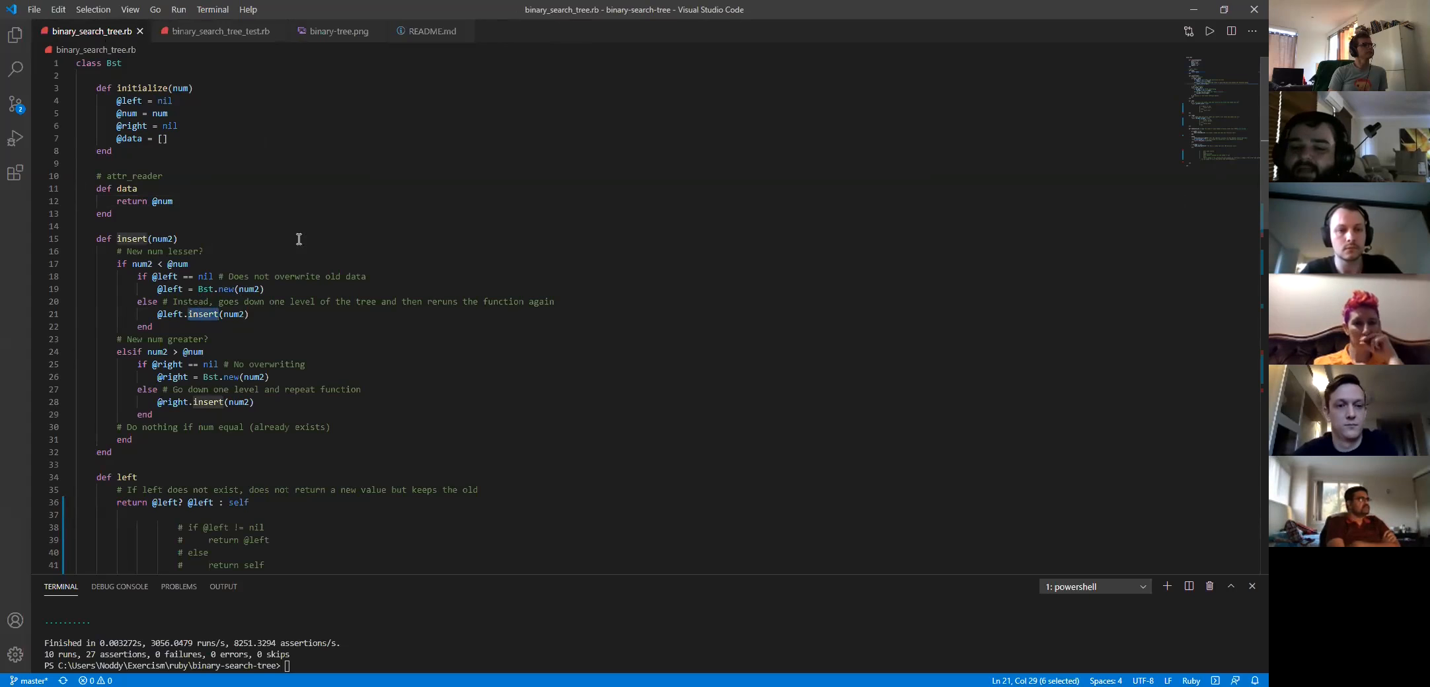
pyautogui.click(173, 213)
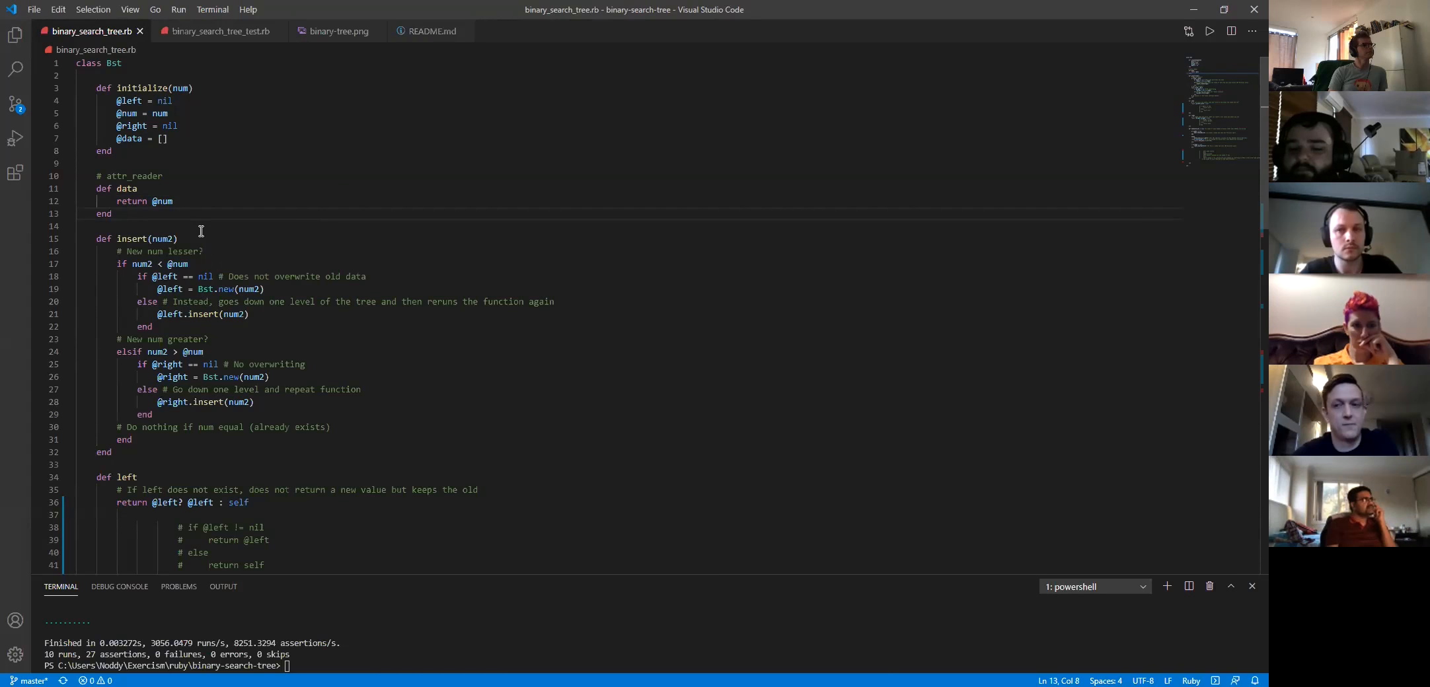
pyautogui.moveTo(390, 254)
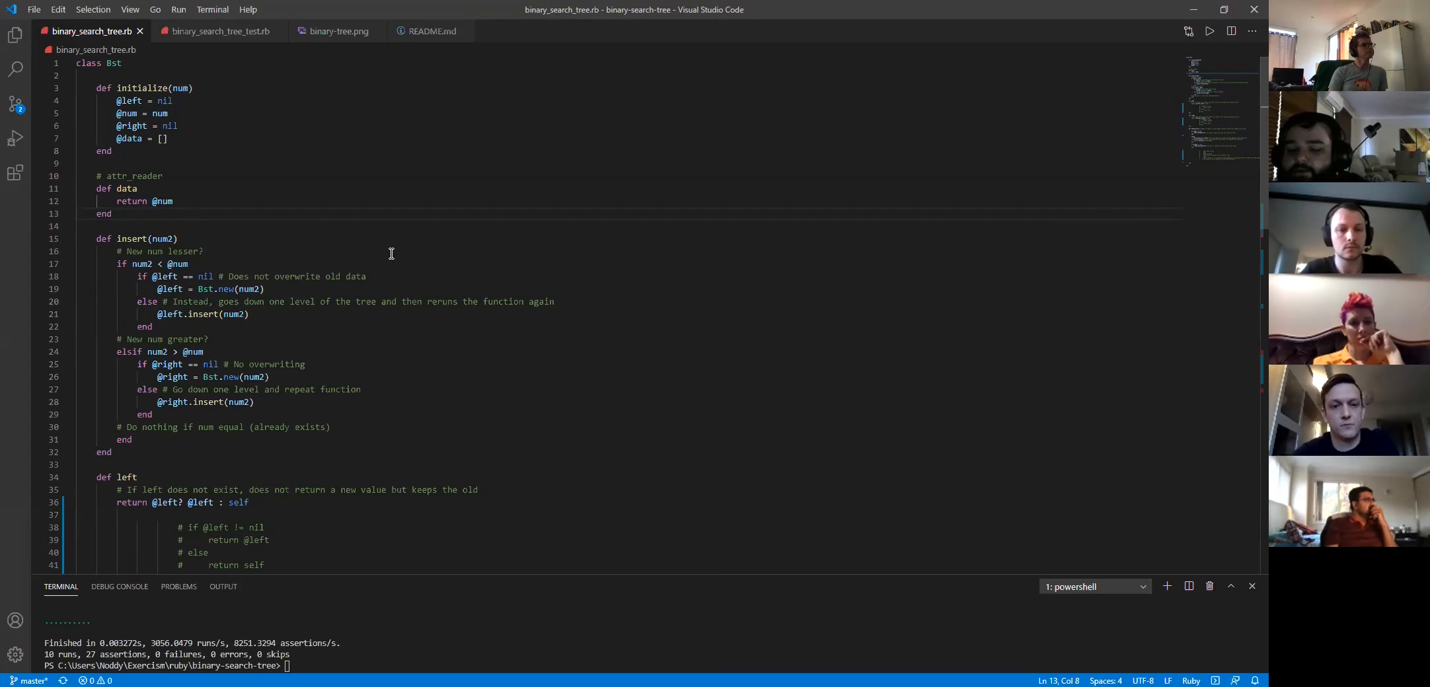
pyautogui.moveTo(164, 316)
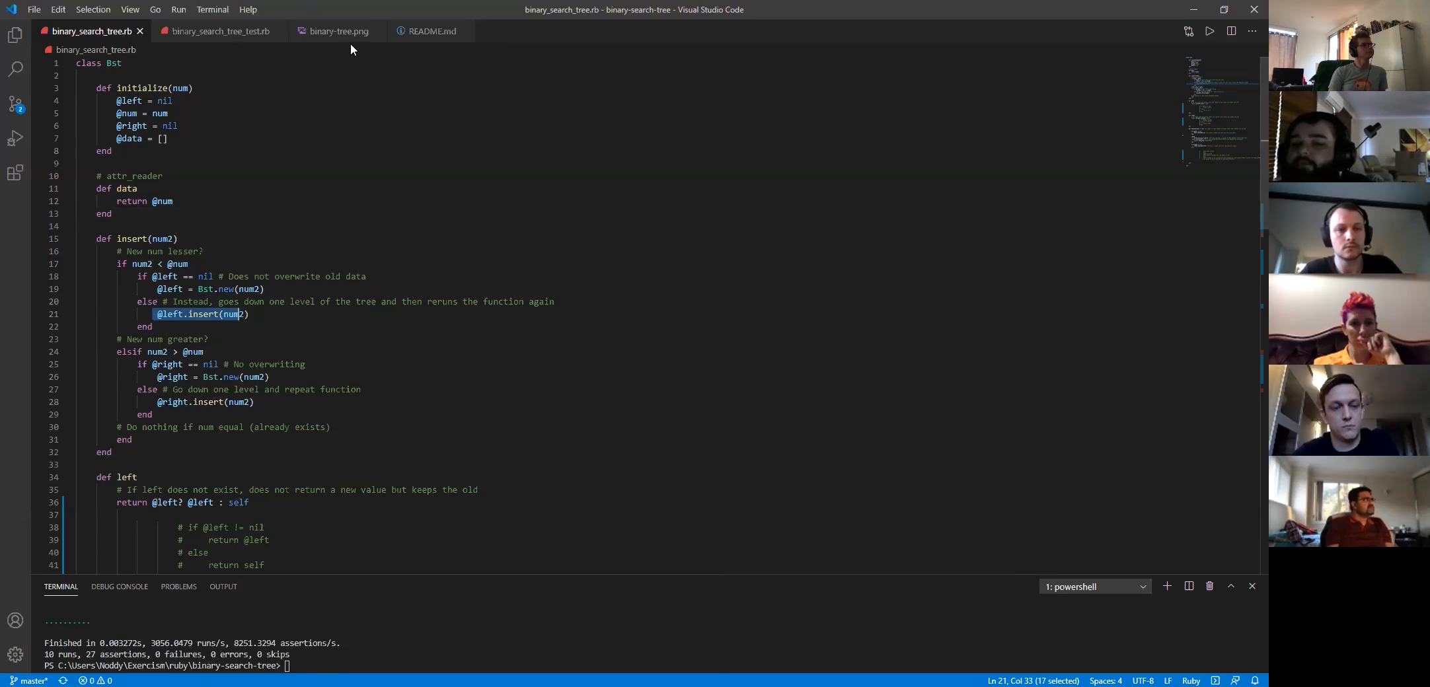
# Display the binary-tree.png diagram rooted at 7 again
pyautogui.click(337, 31)
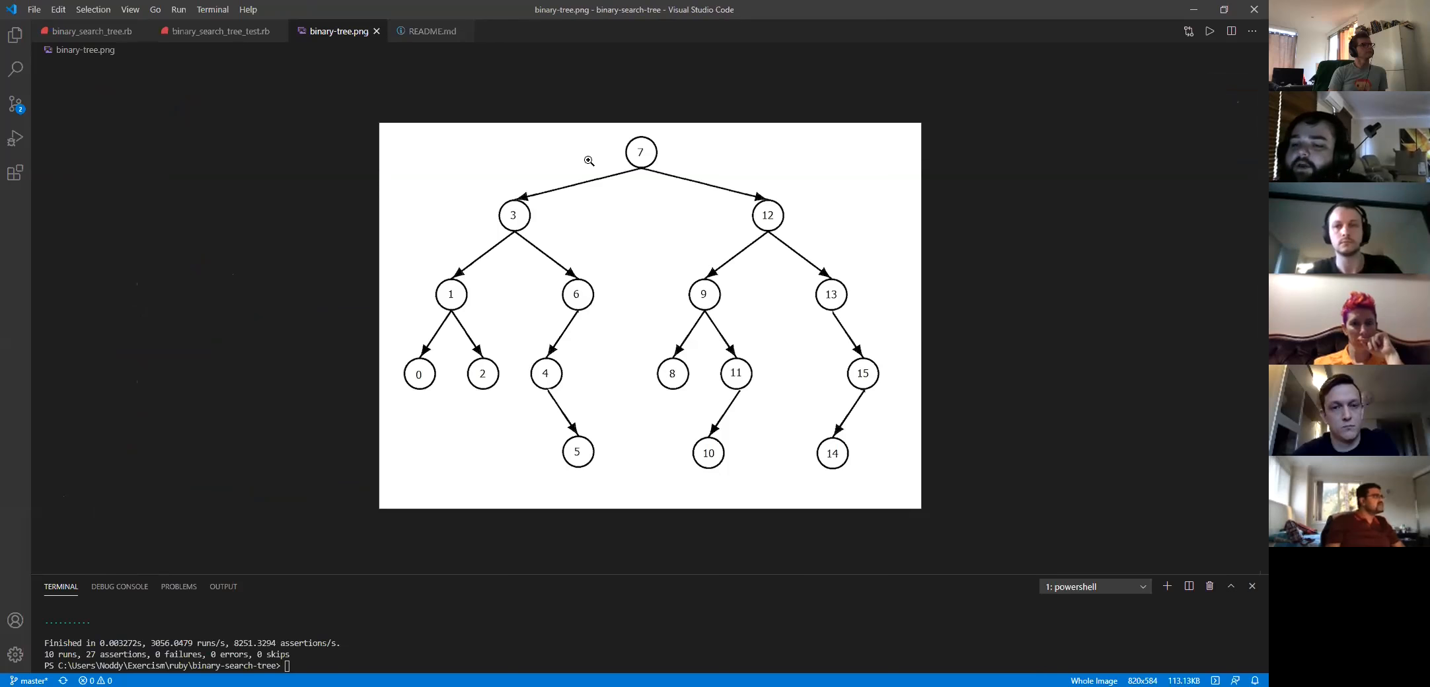
pyautogui.moveTo(625, 157)
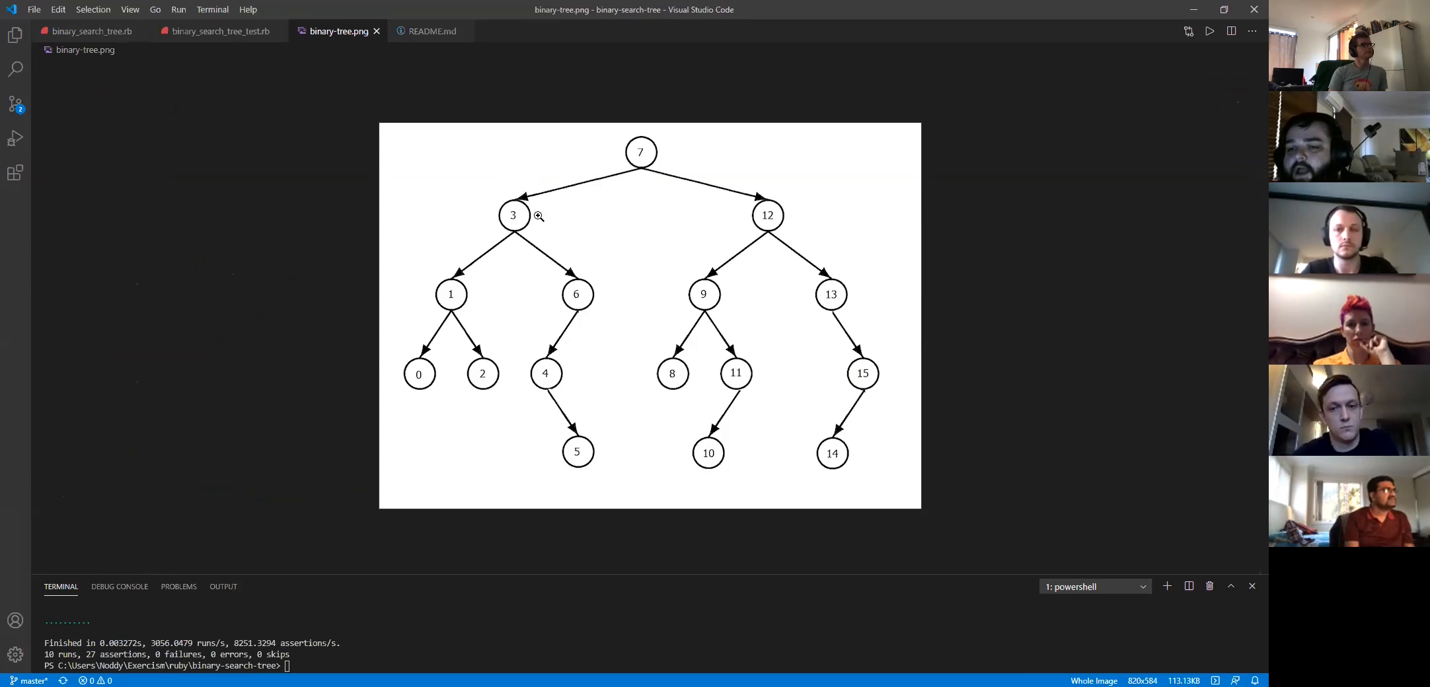
pyautogui.moveTo(407, 287)
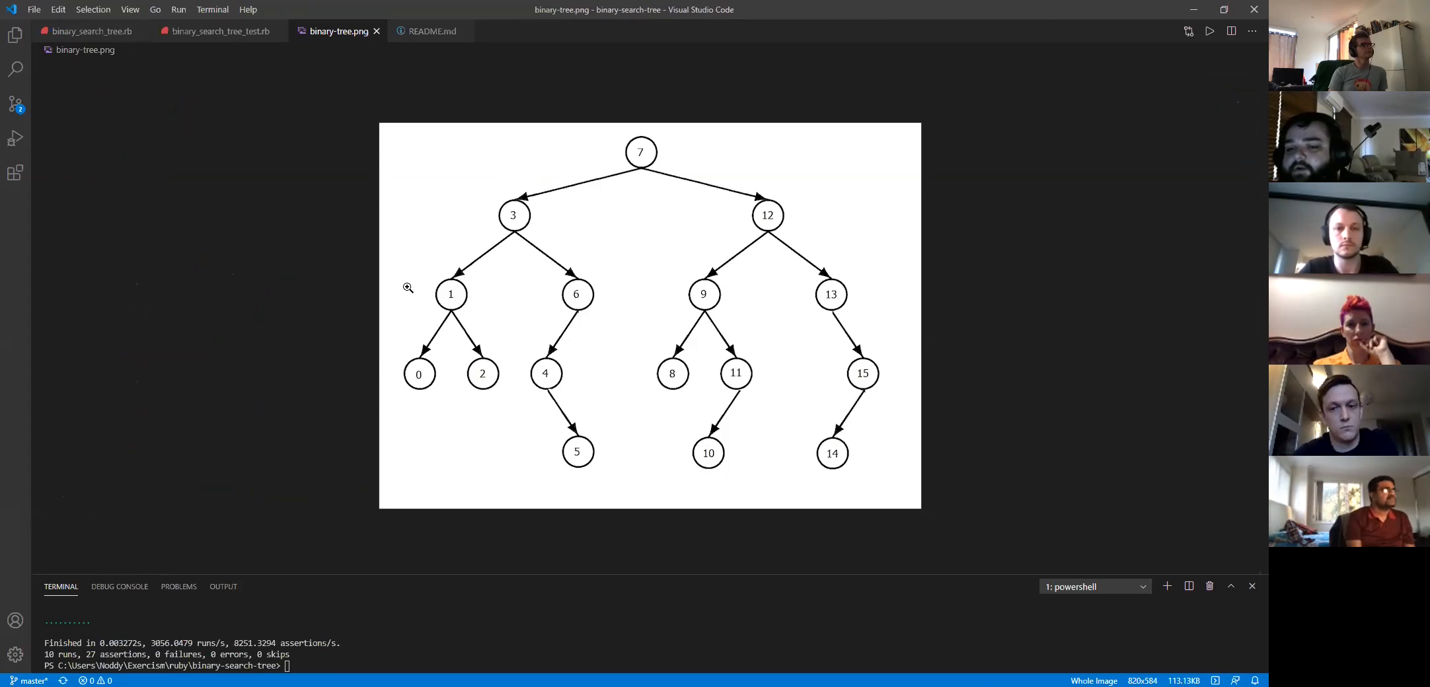
pyautogui.moveTo(206, 45)
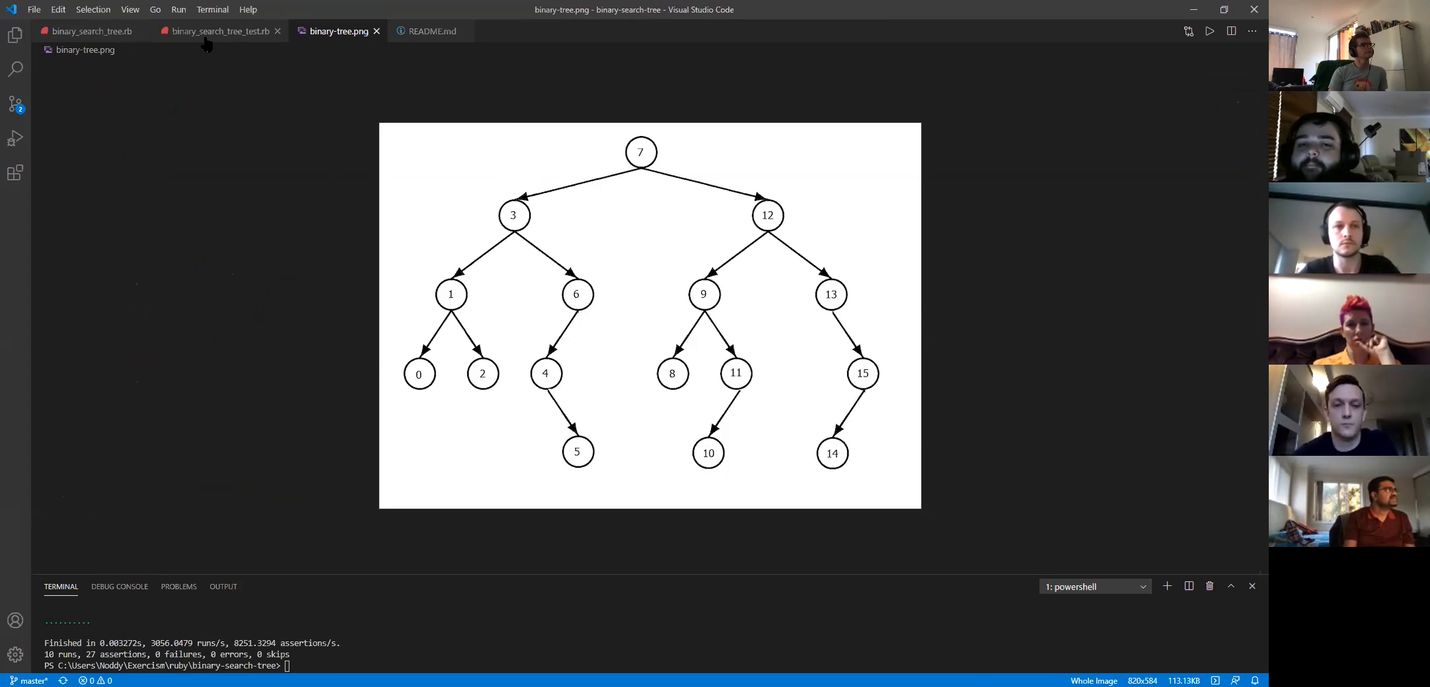
# In the test file, scroll to test_inserting_less and the complex-tree tests and highlight them
pyautogui.click(220, 30)
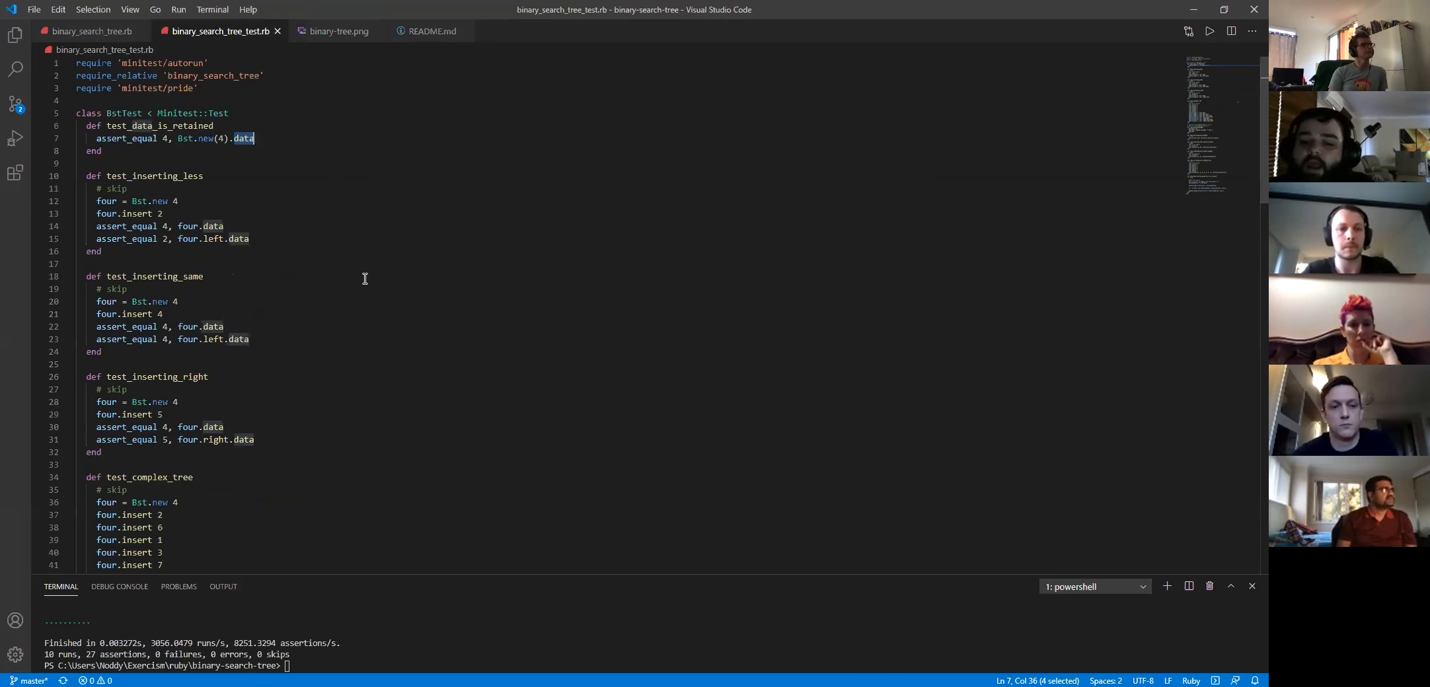
pyautogui.moveTo(199, 378)
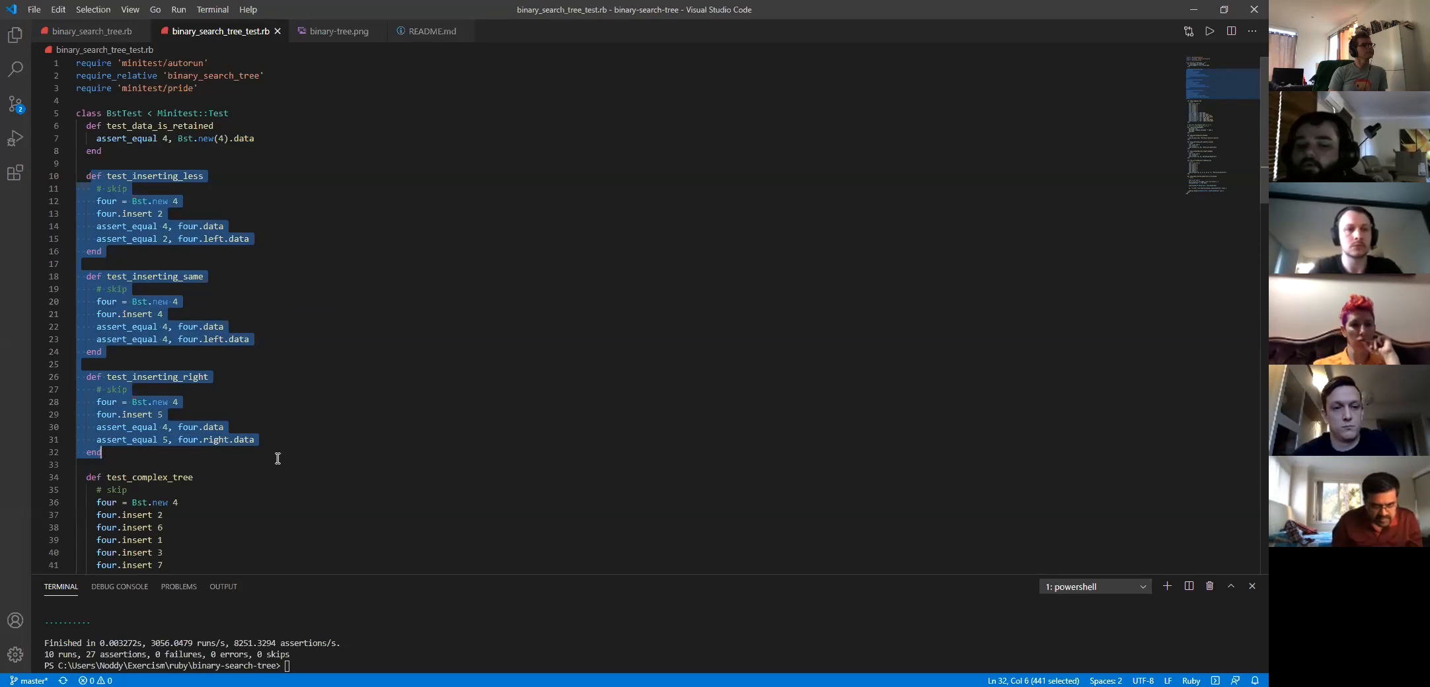
pyautogui.scroll(-3)
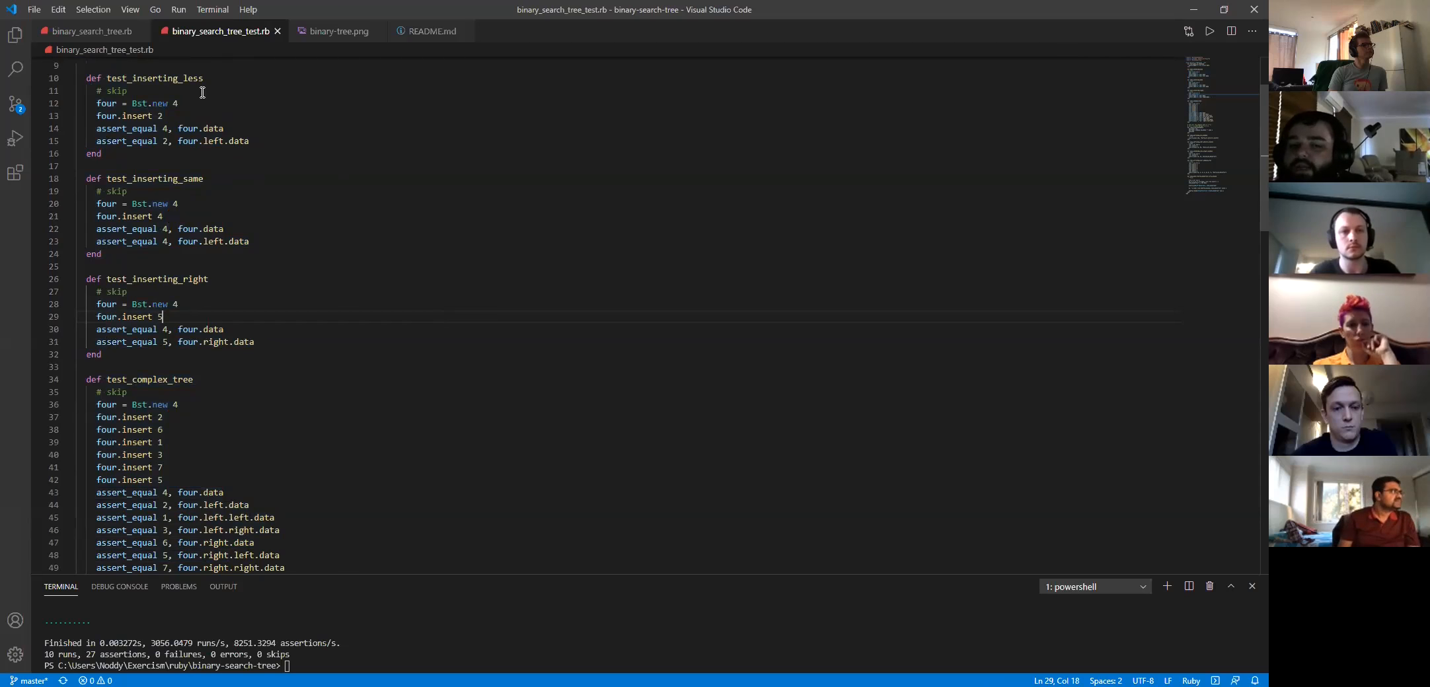
pyautogui.doubleClick(152, 78)
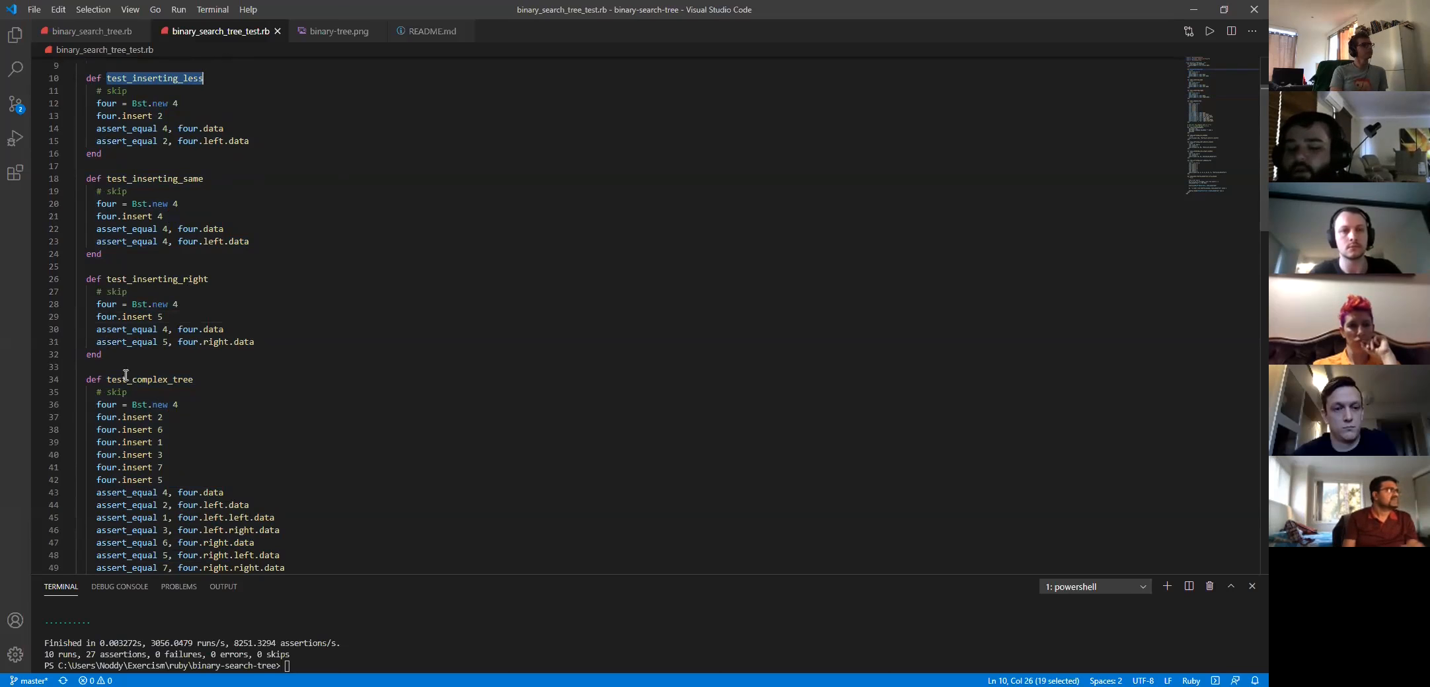
pyautogui.click(246, 456)
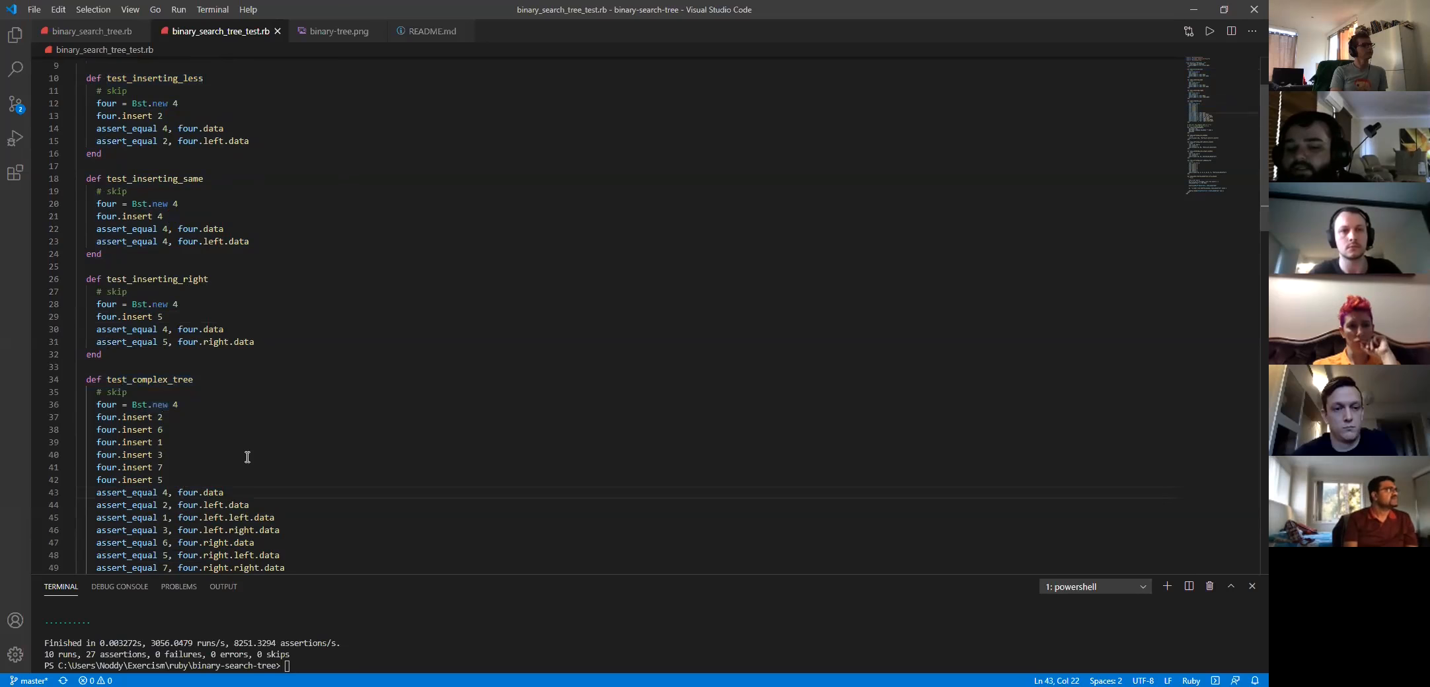
pyautogui.moveTo(289, 407)
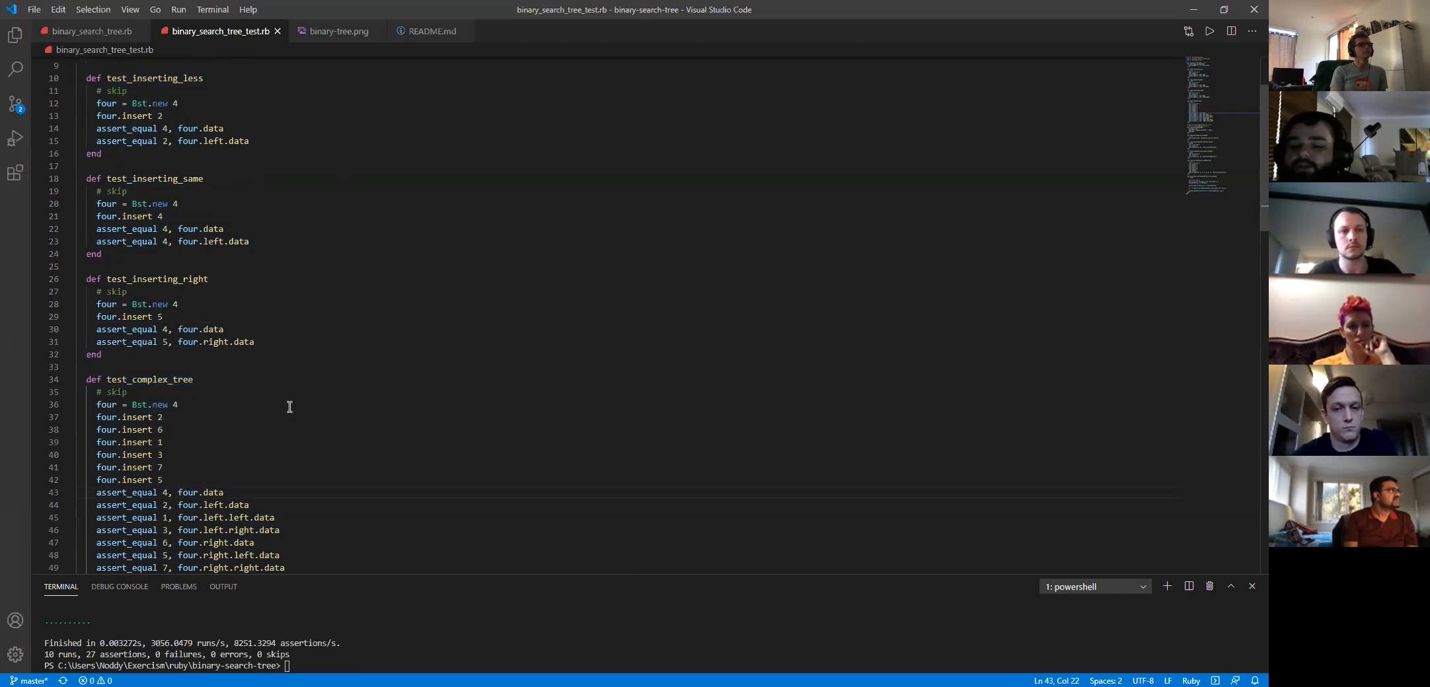
pyautogui.scroll(-3)
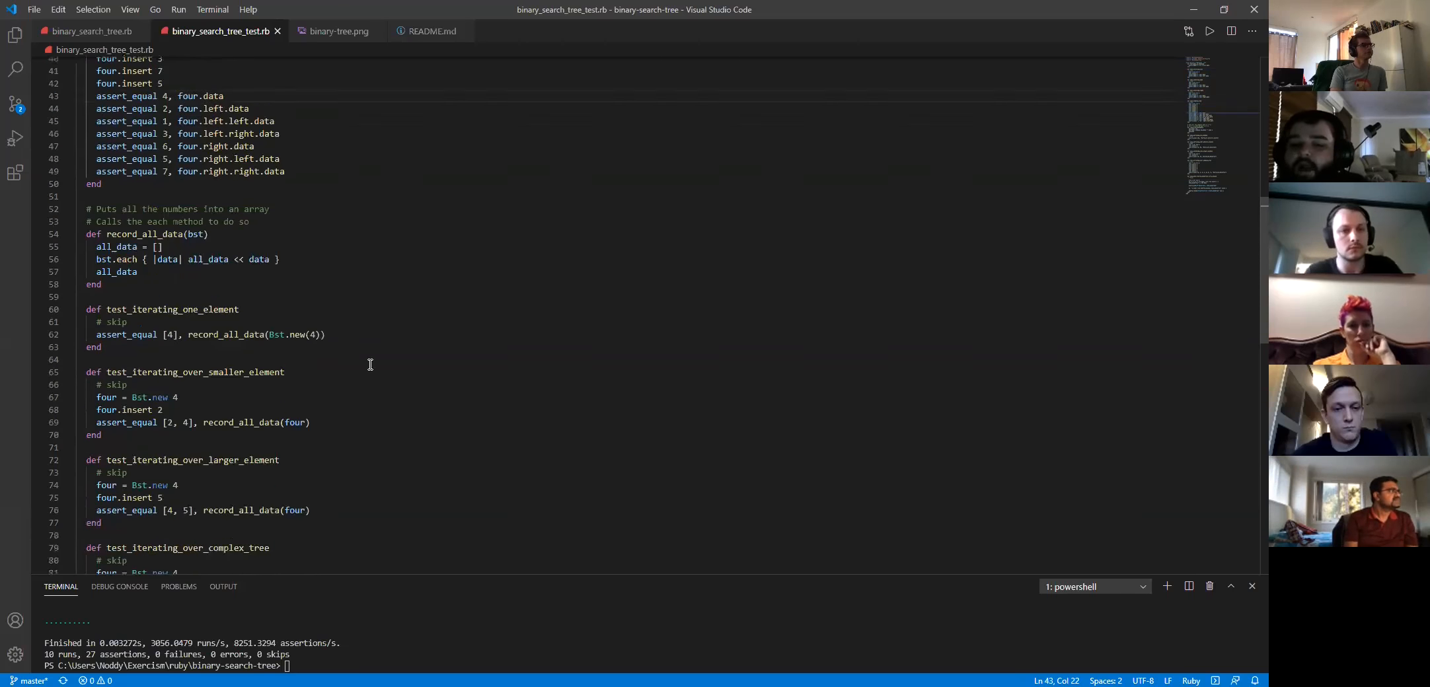
pyautogui.scroll(-3)
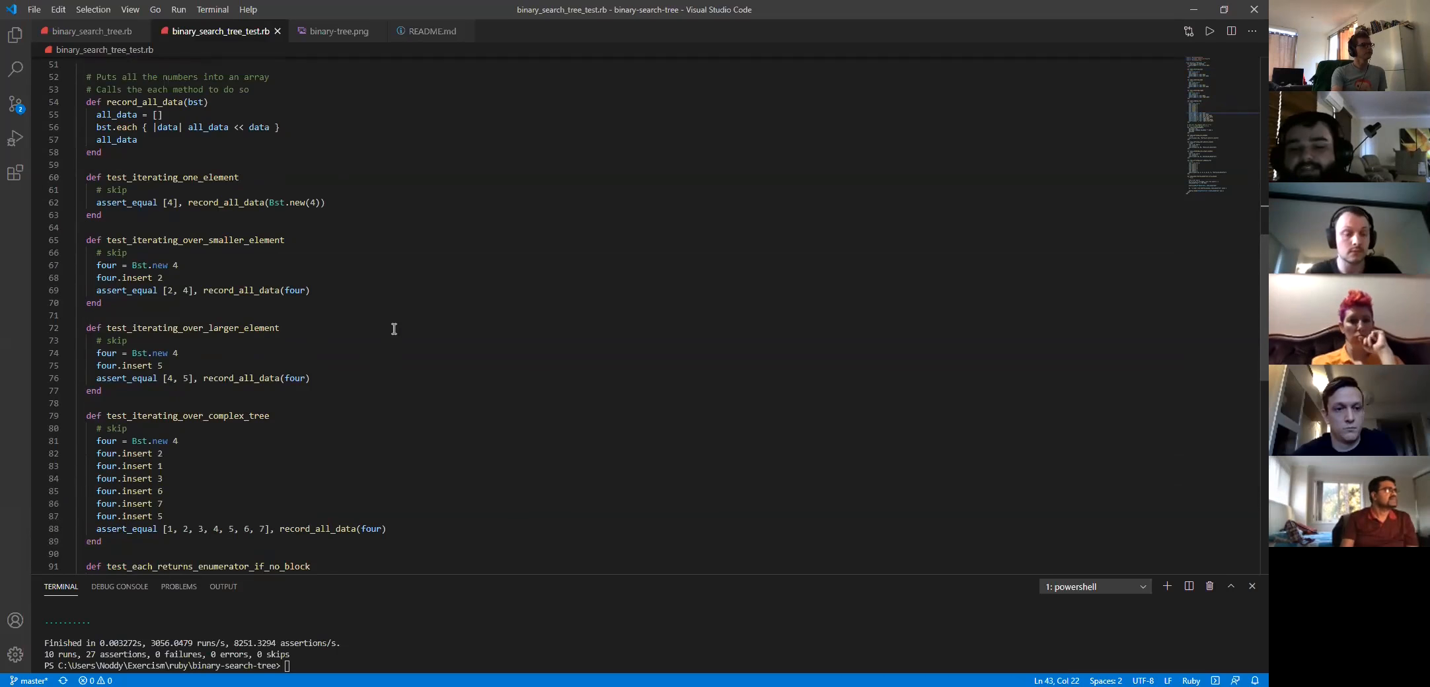
pyautogui.moveTo(332, 151)
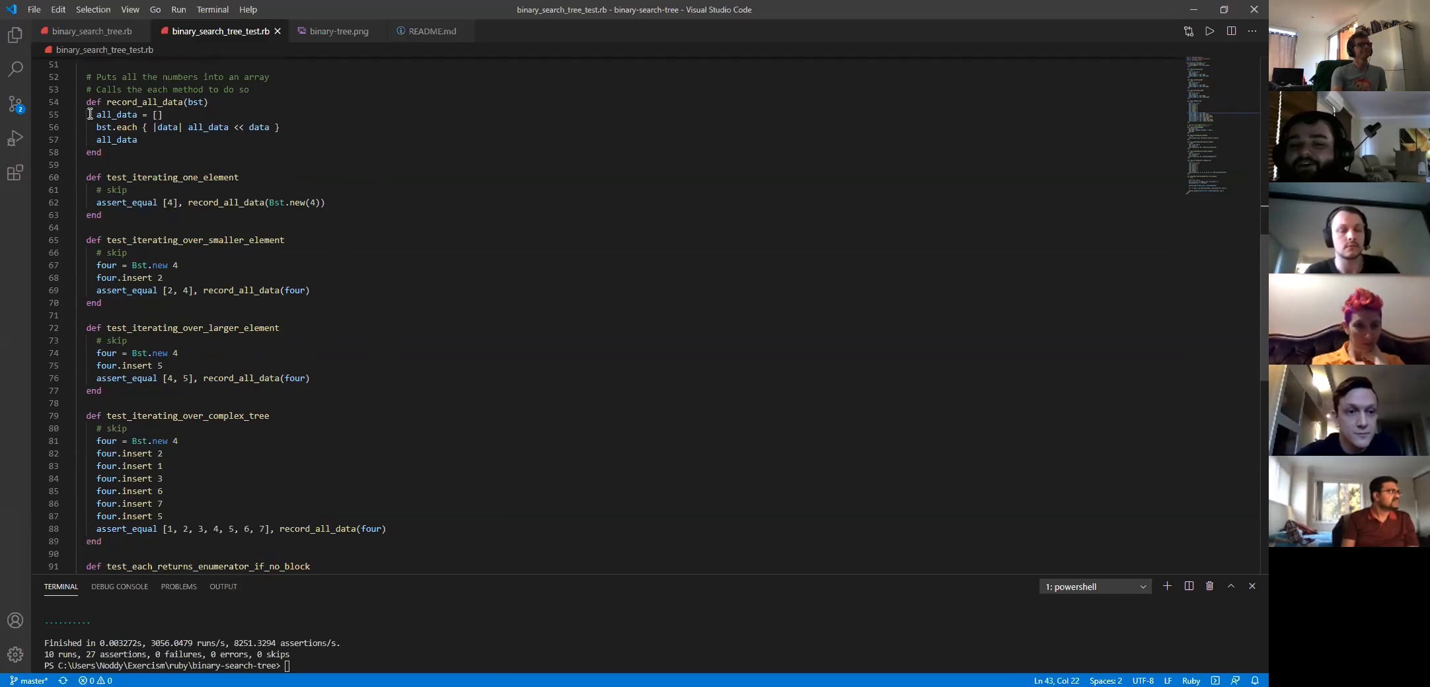
pyautogui.moveTo(89, 101); pyautogui.dragTo(102, 152)
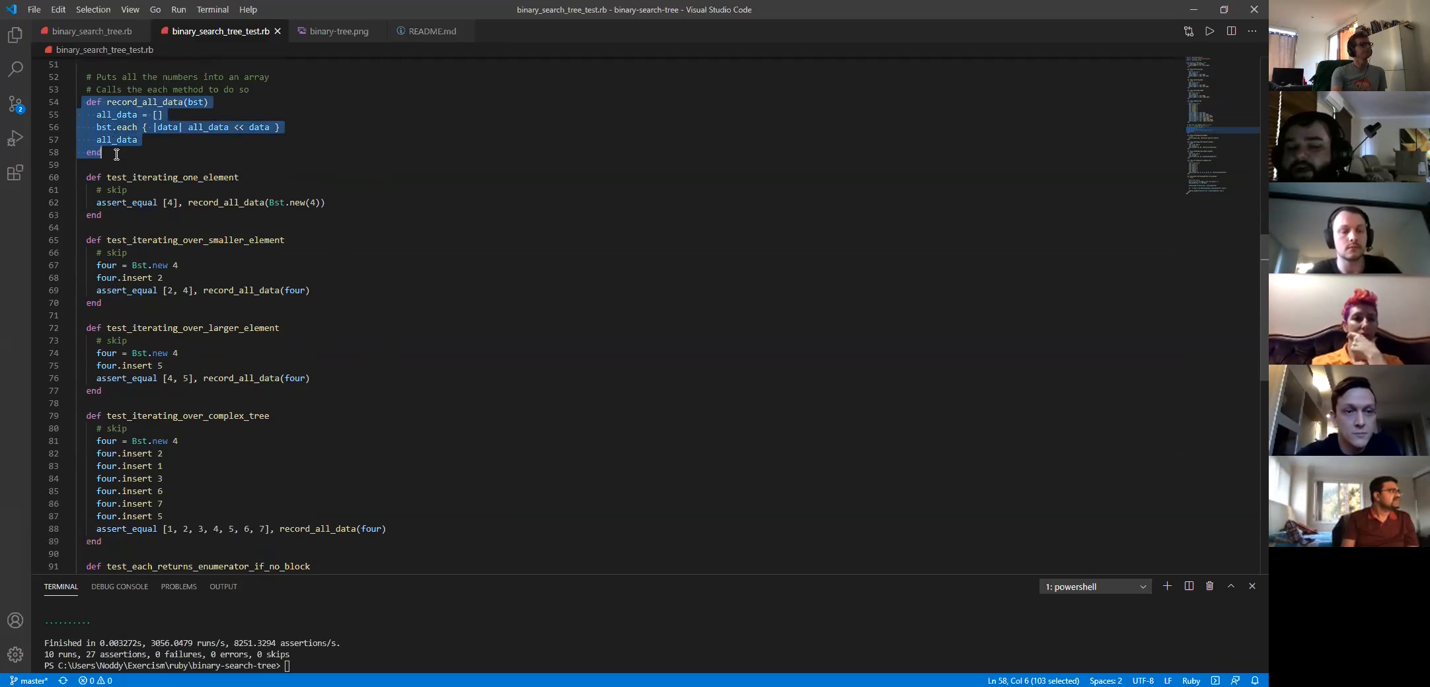
pyautogui.click(104, 215)
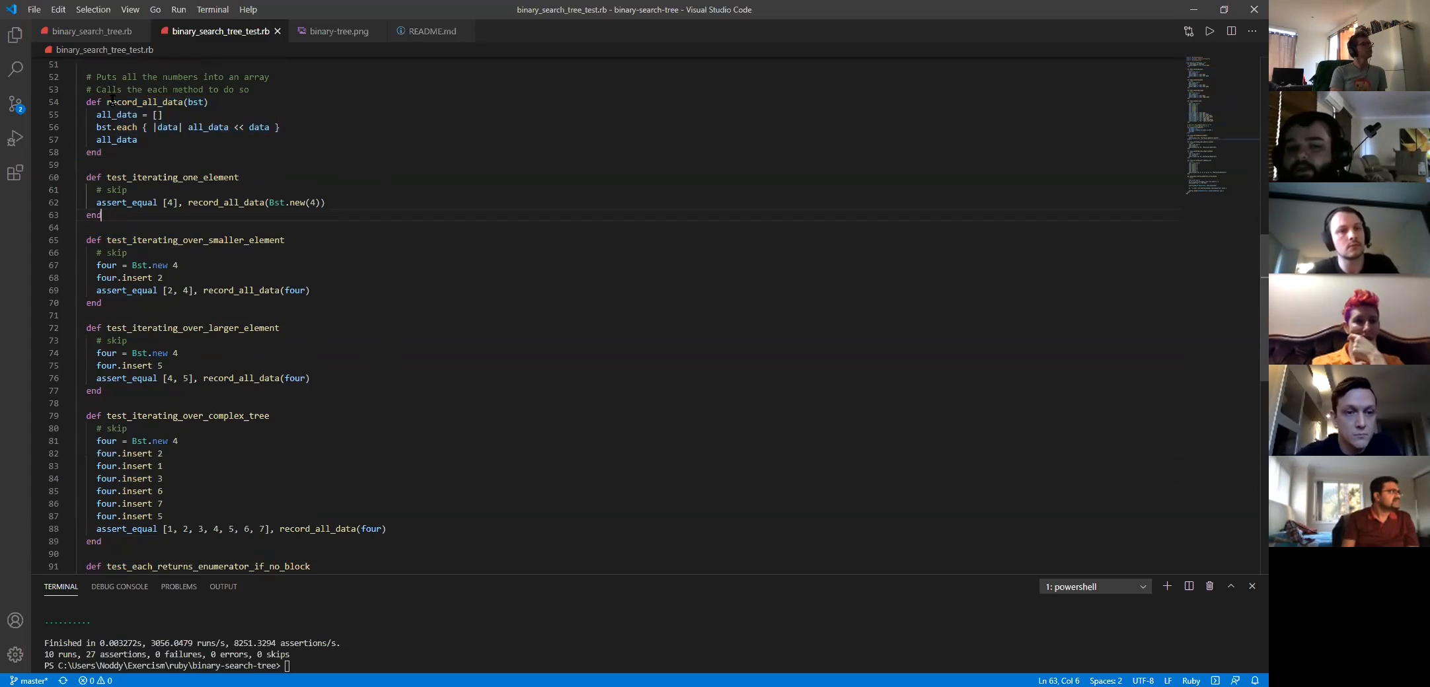
pyautogui.click(110, 102)
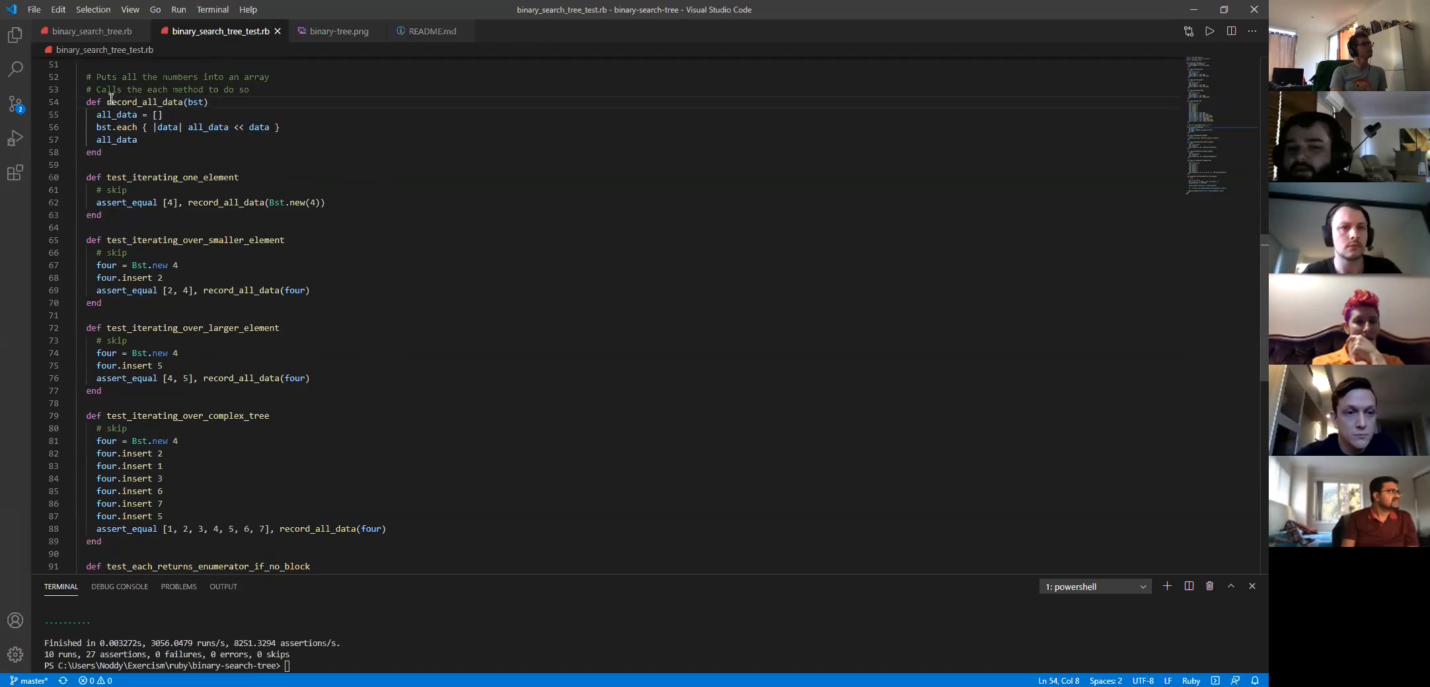
pyautogui.moveTo(123, 101)
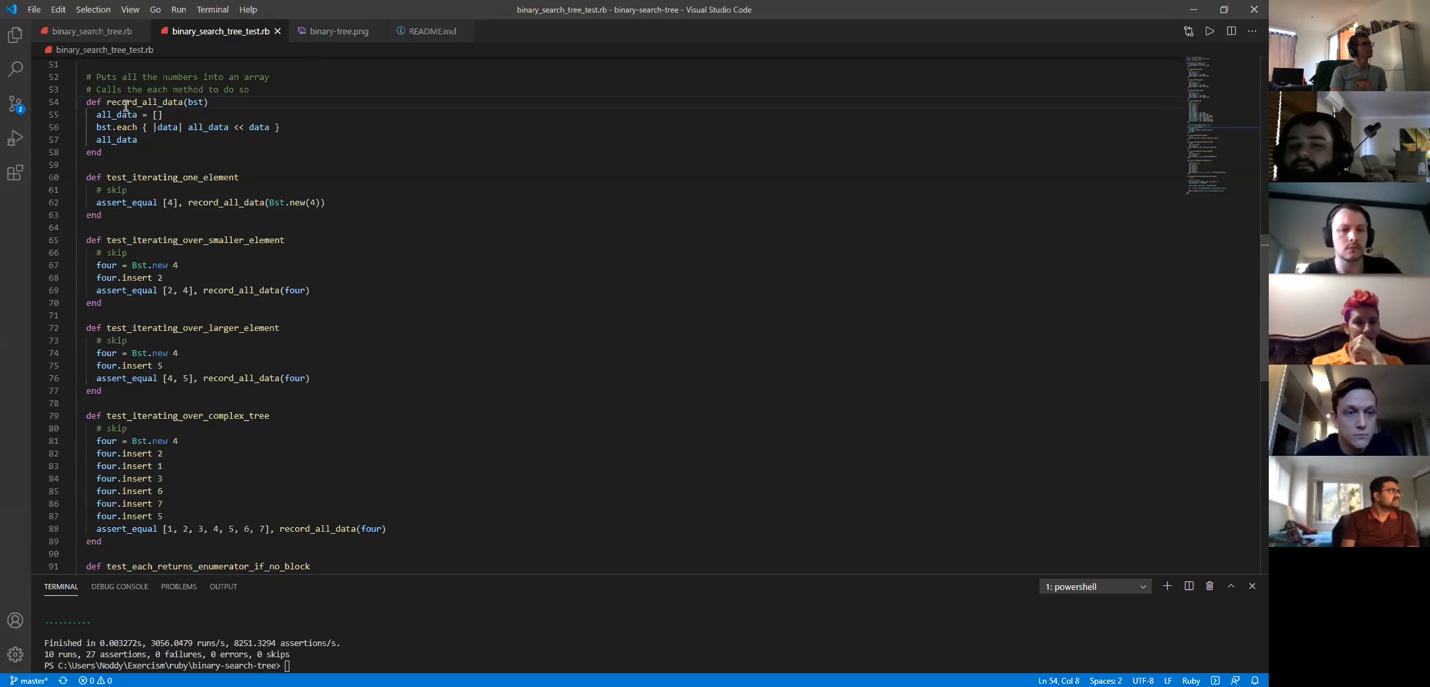
pyautogui.click(109, 113)
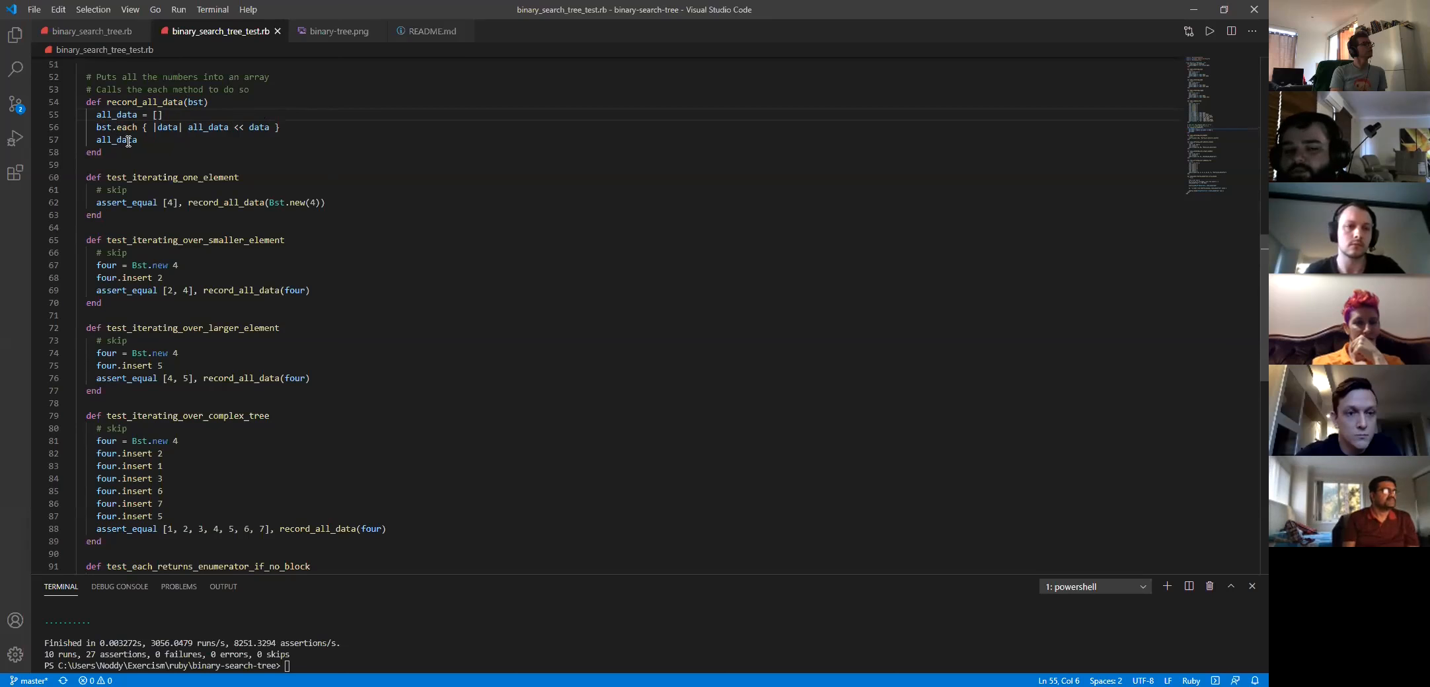
pyautogui.moveTo(138, 183)
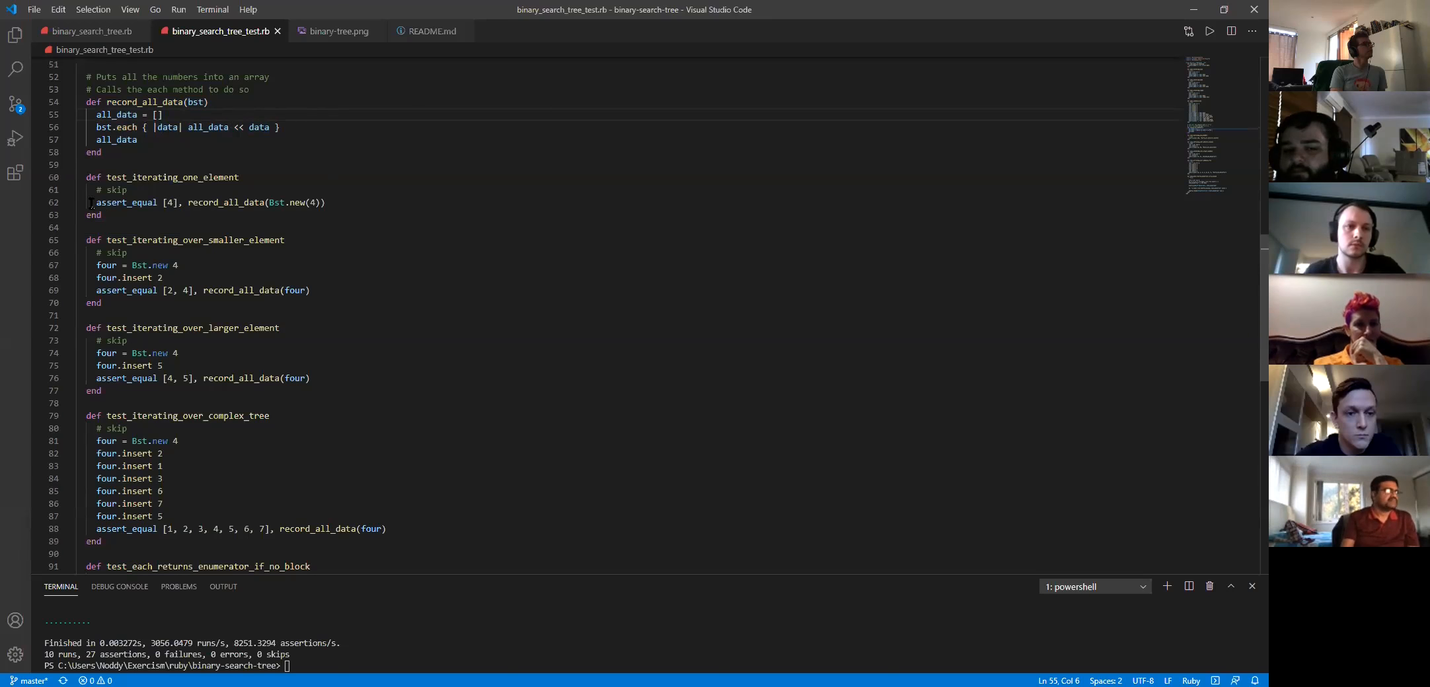
pyautogui.doubleClick(125, 202)
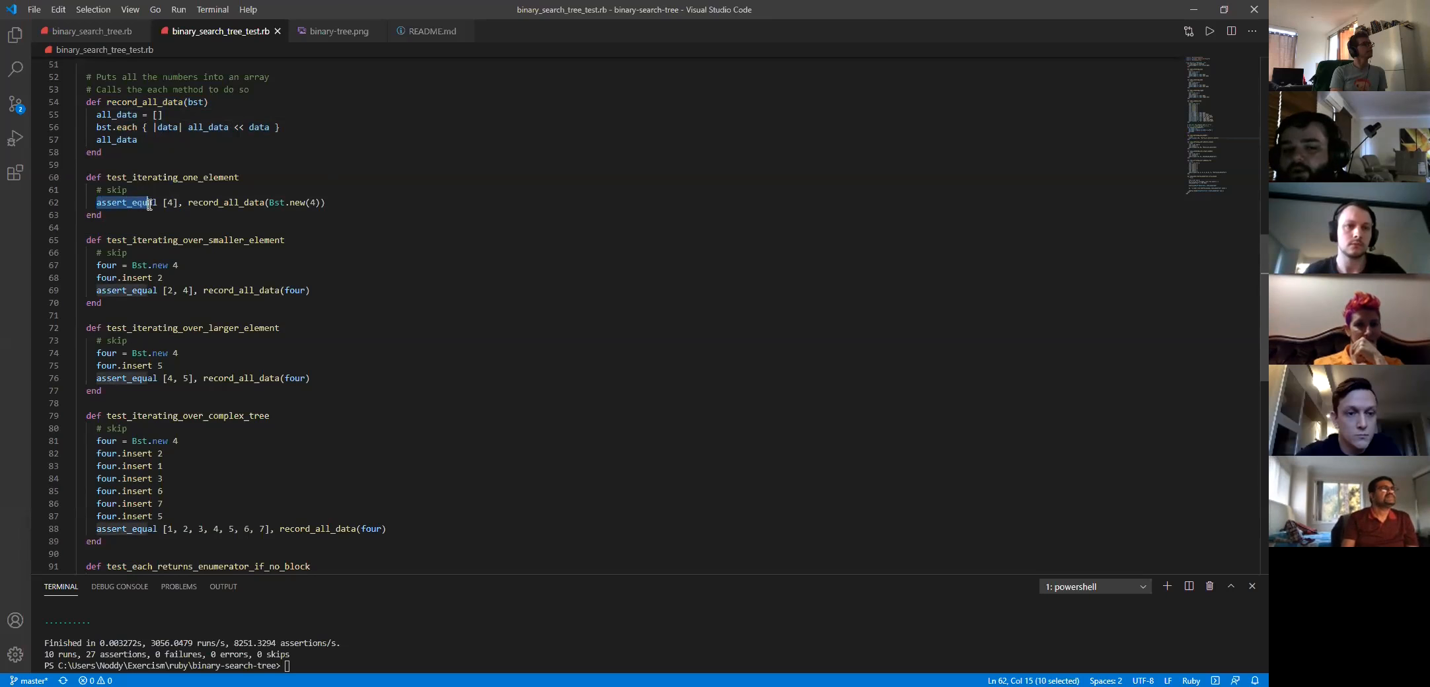
pyautogui.click(183, 202)
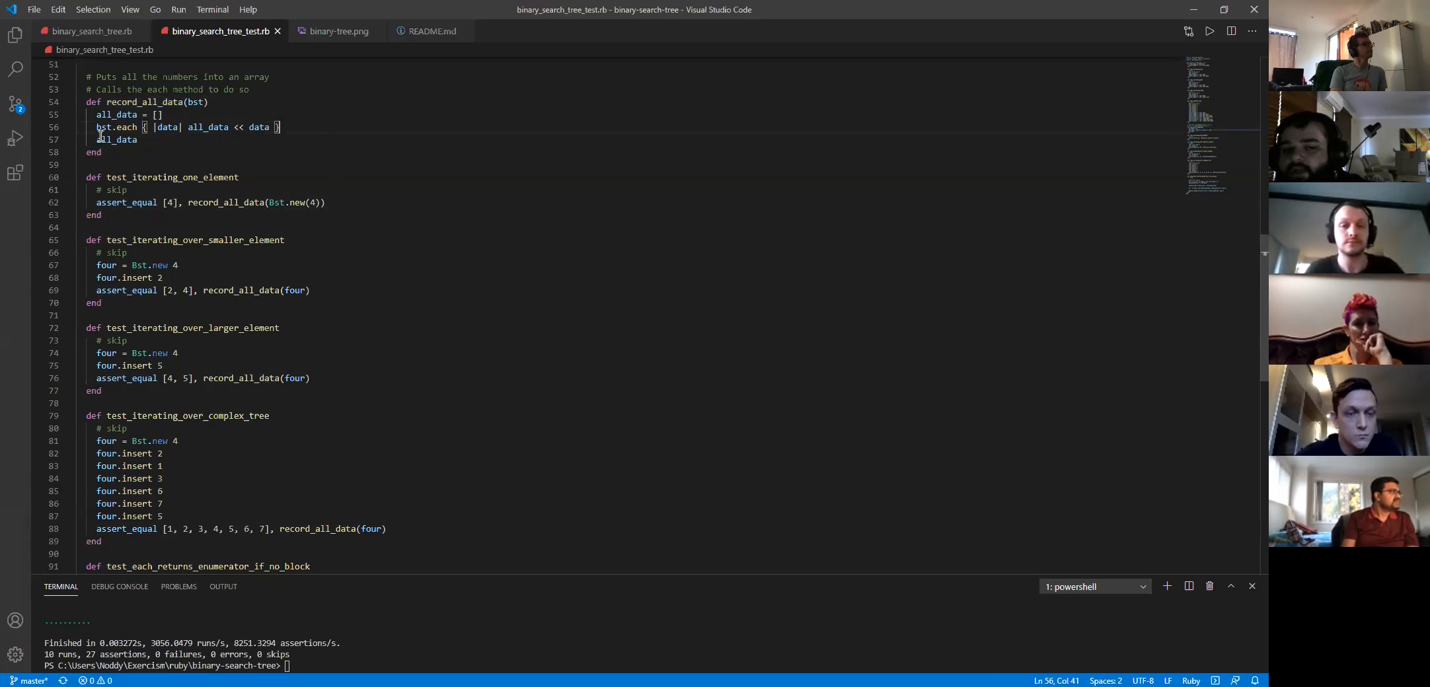
pyautogui.doubleClick(116, 139)
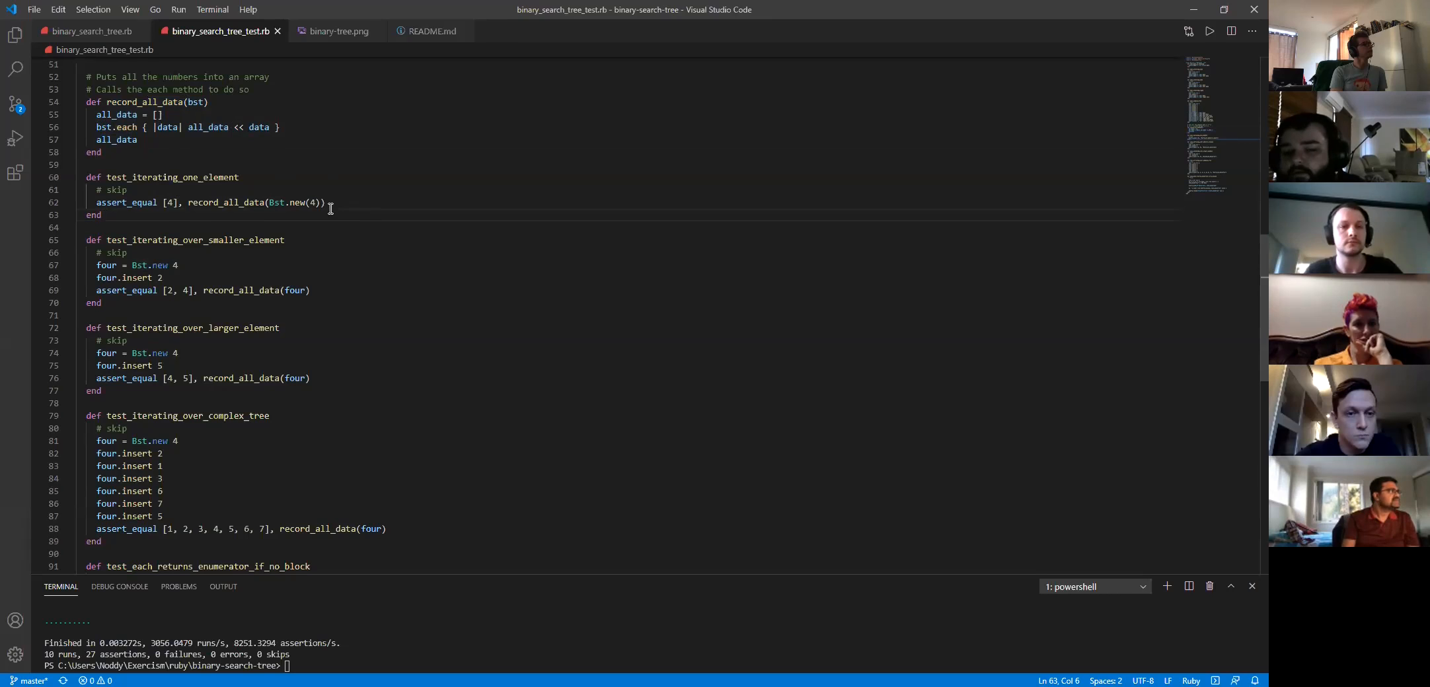
pyautogui.click(90, 31)
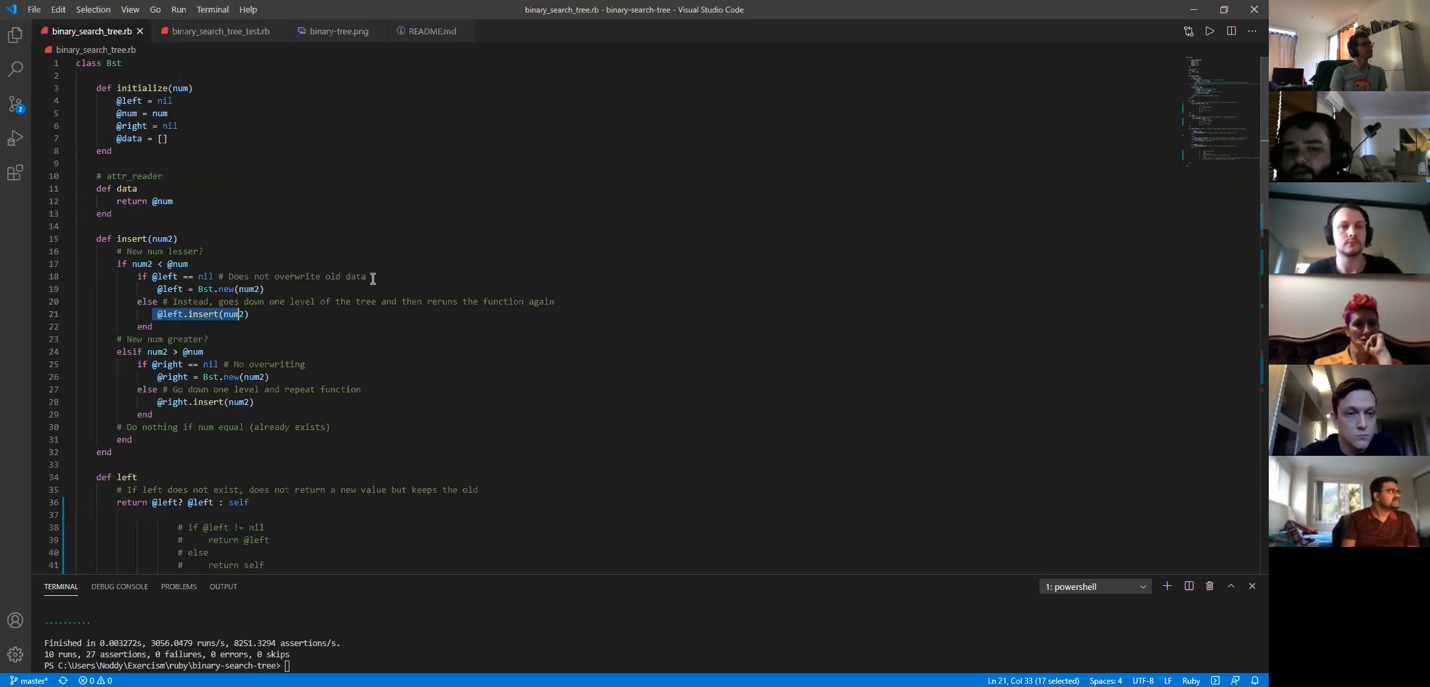
pyautogui.scroll(-3)
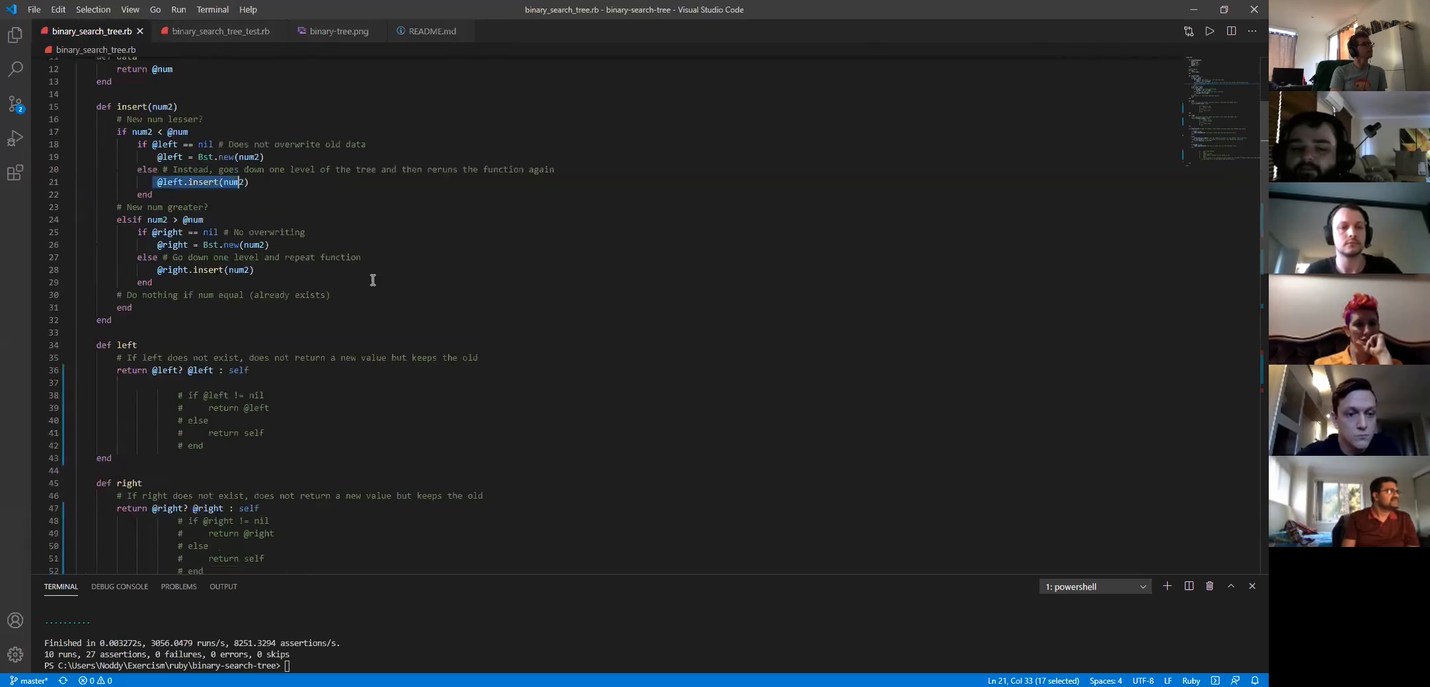
pyautogui.scroll(-3)
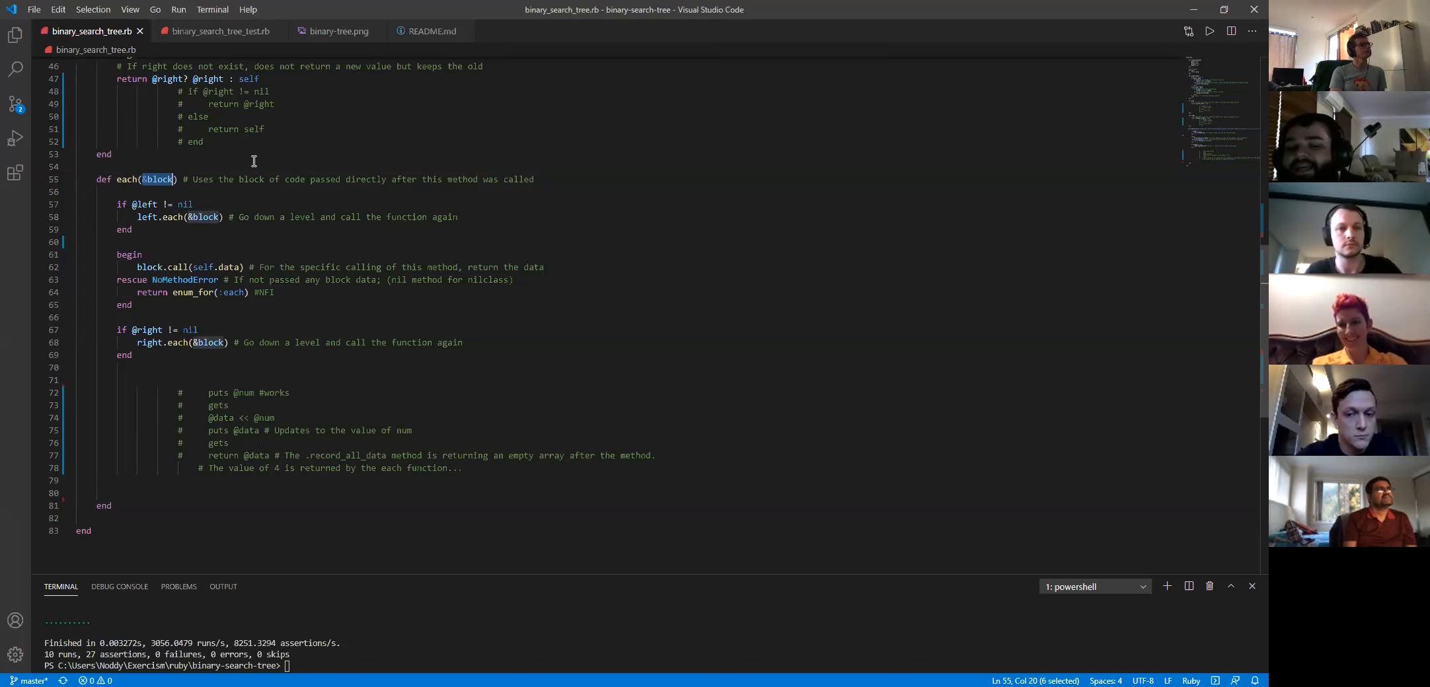
pyautogui.moveTo(373, 108)
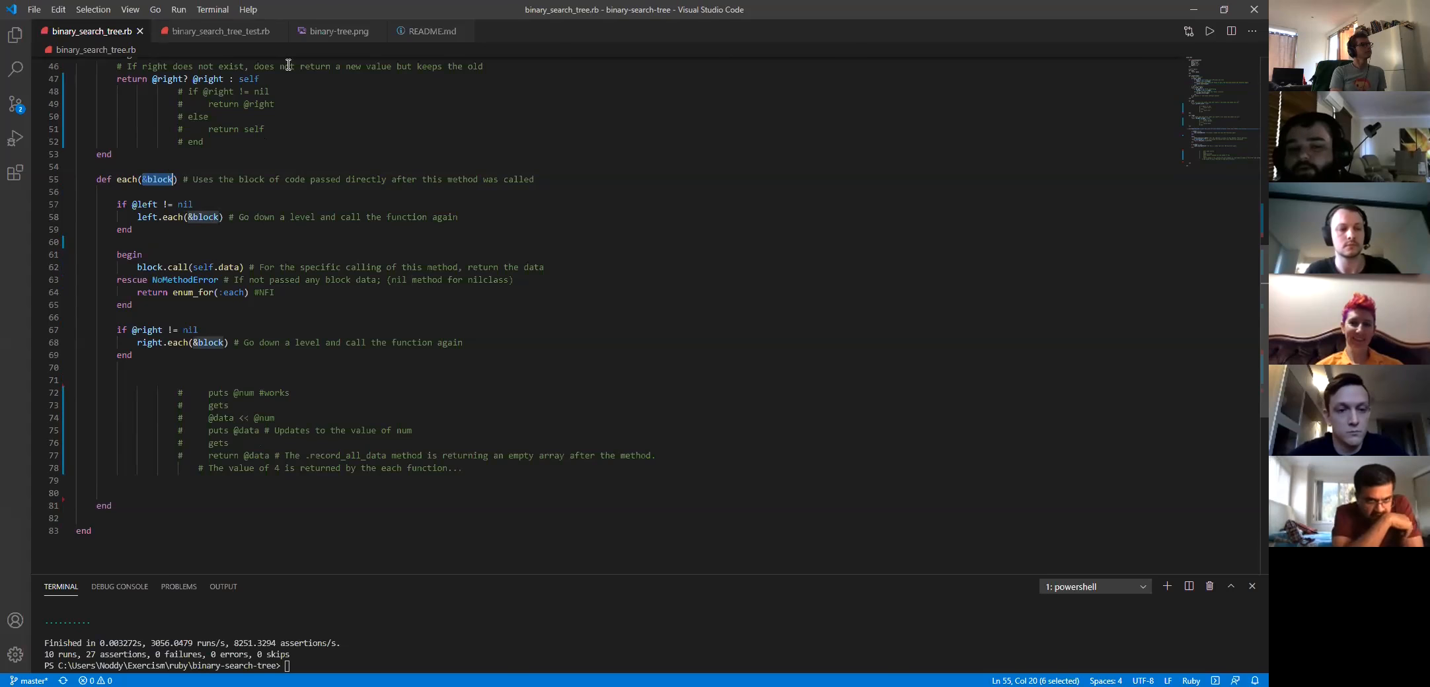
pyautogui.moveTo(214, 31)
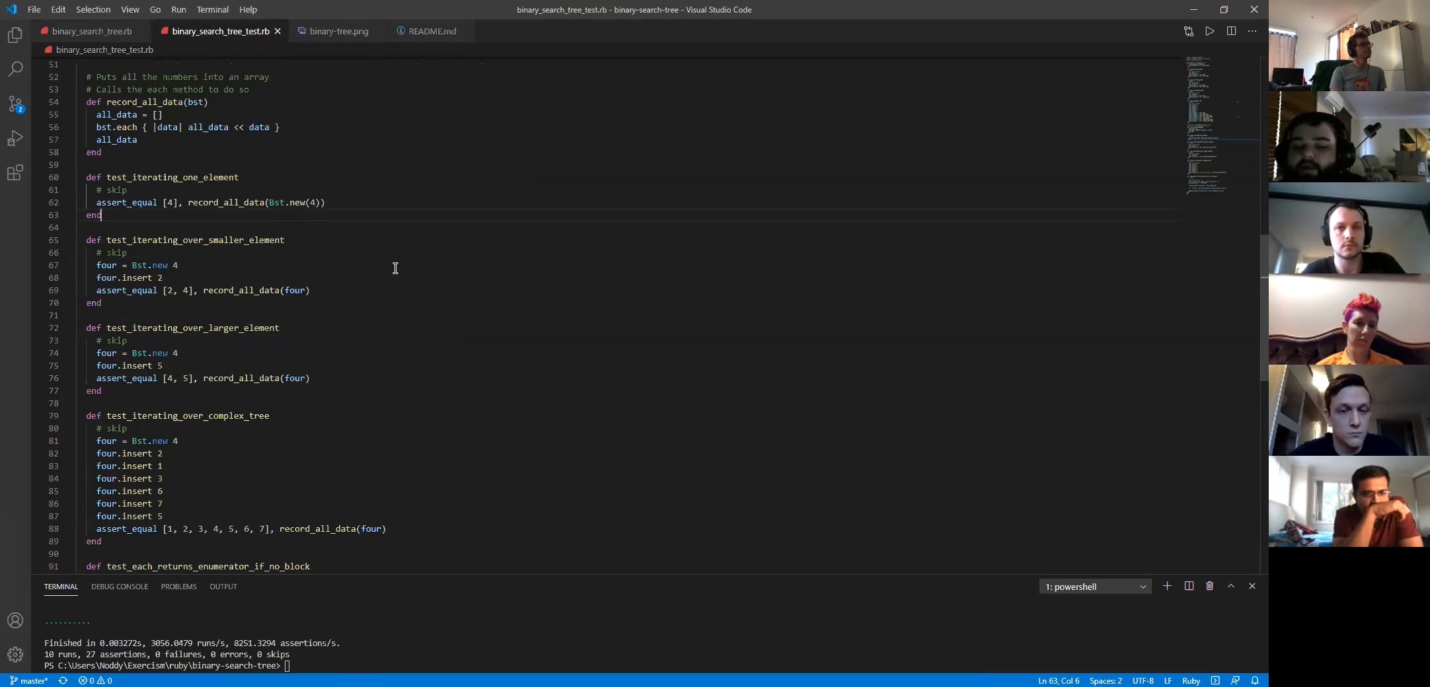
pyautogui.moveTo(366, 220)
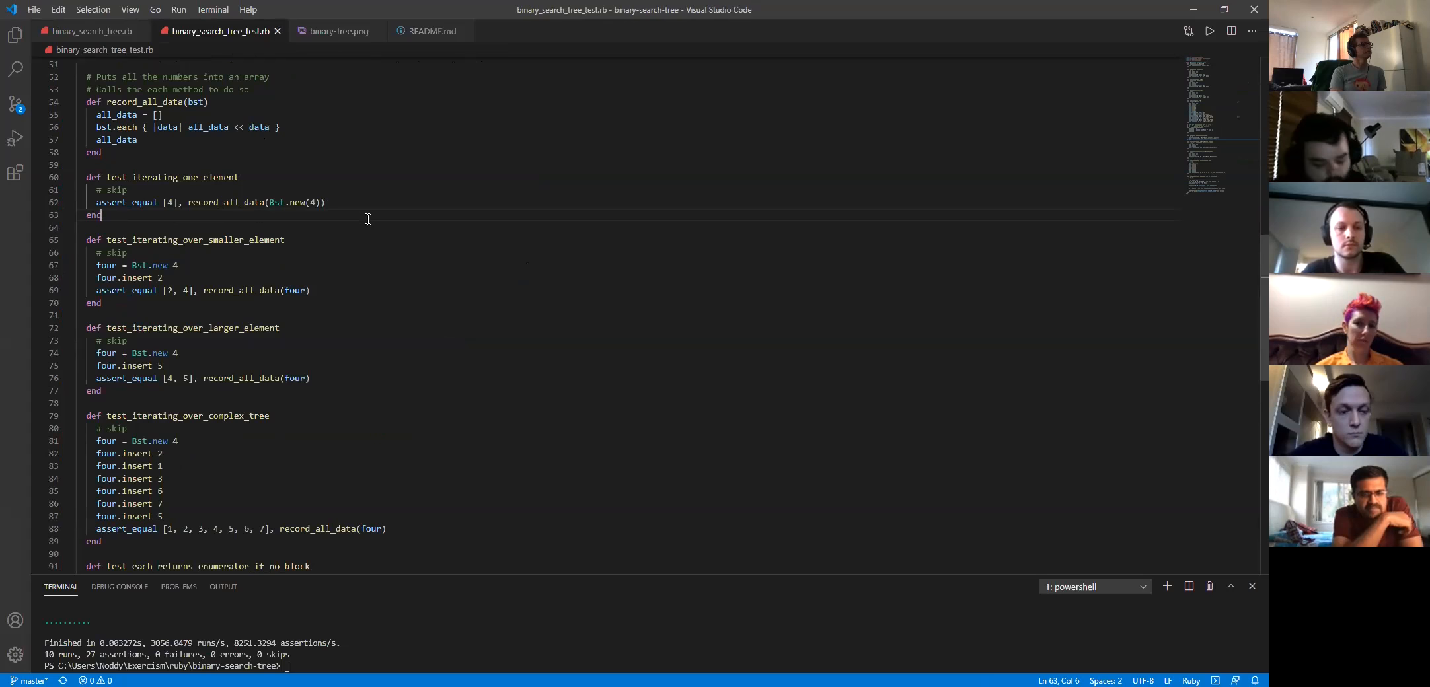
pyautogui.moveTo(334, 287)
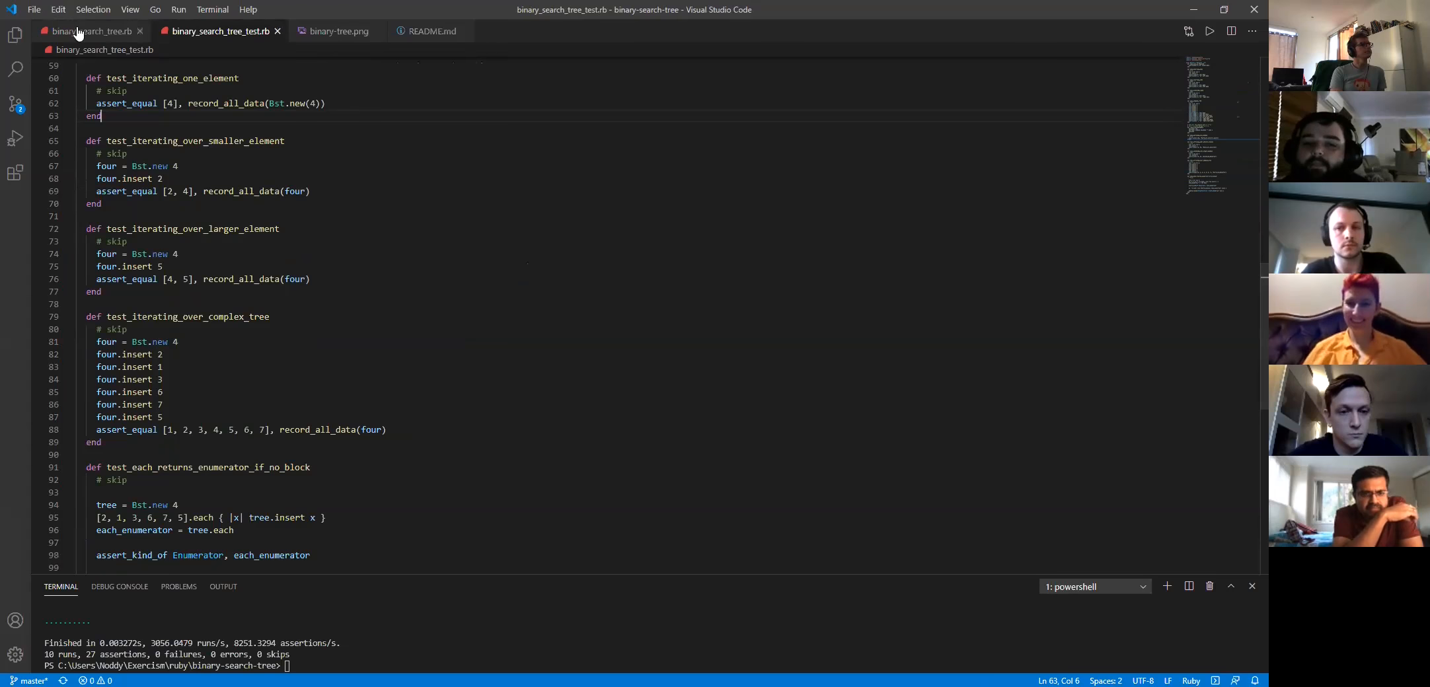
pyautogui.click(88, 30)
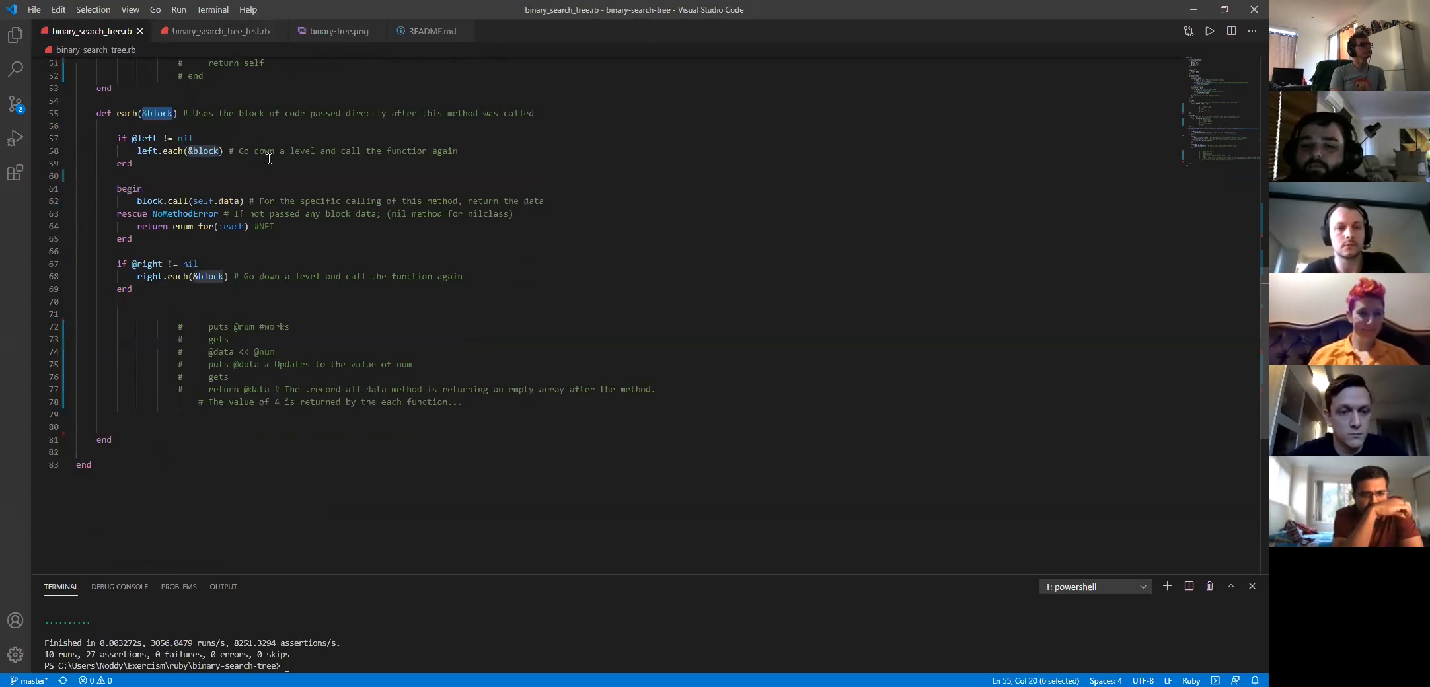
pyautogui.click(131, 162)
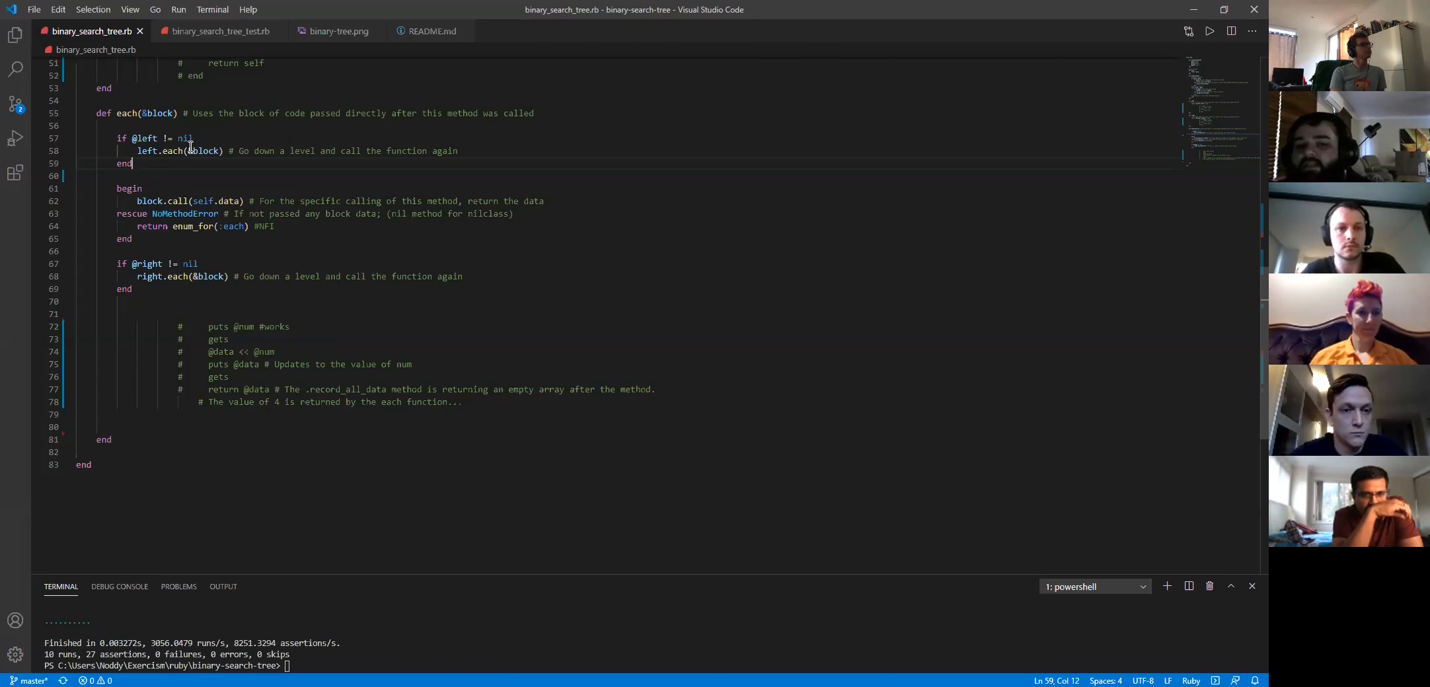
pyautogui.click(338, 31)
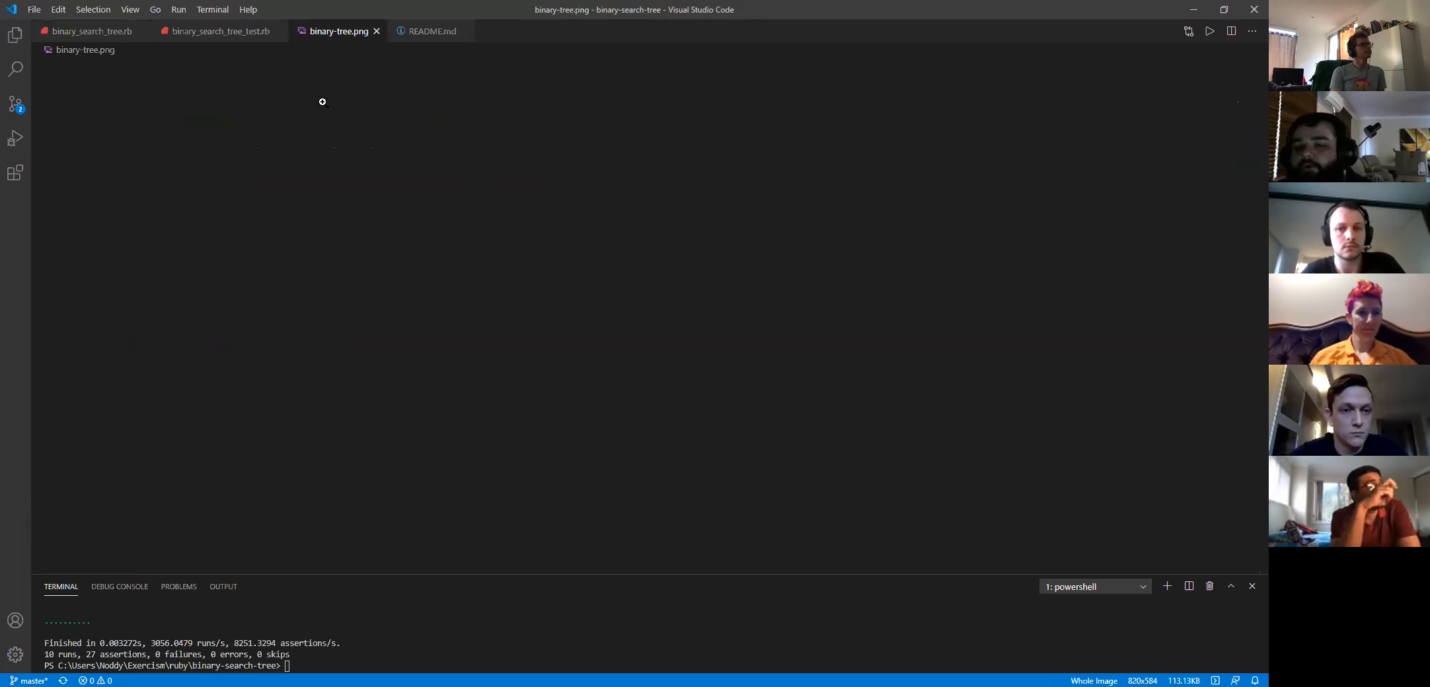
pyautogui.click(338, 31)
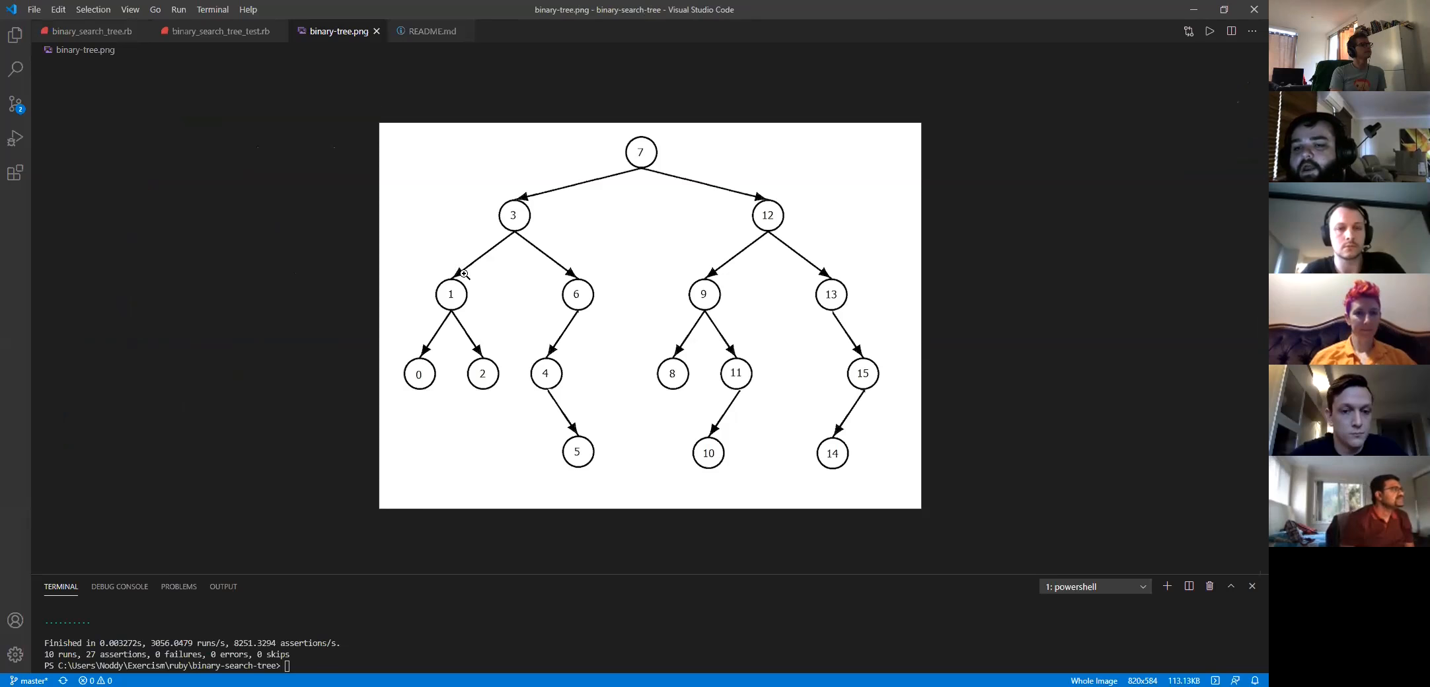
pyautogui.click(87, 31)
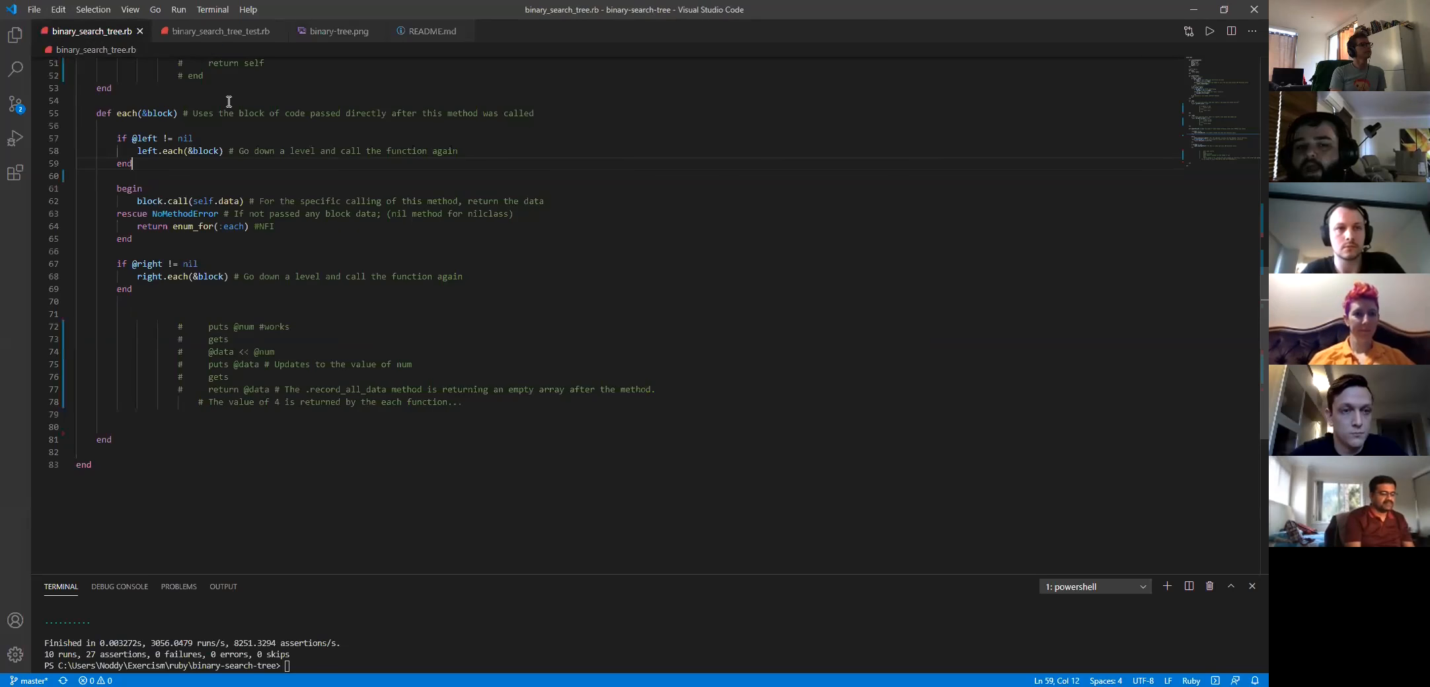
pyautogui.click(217, 30)
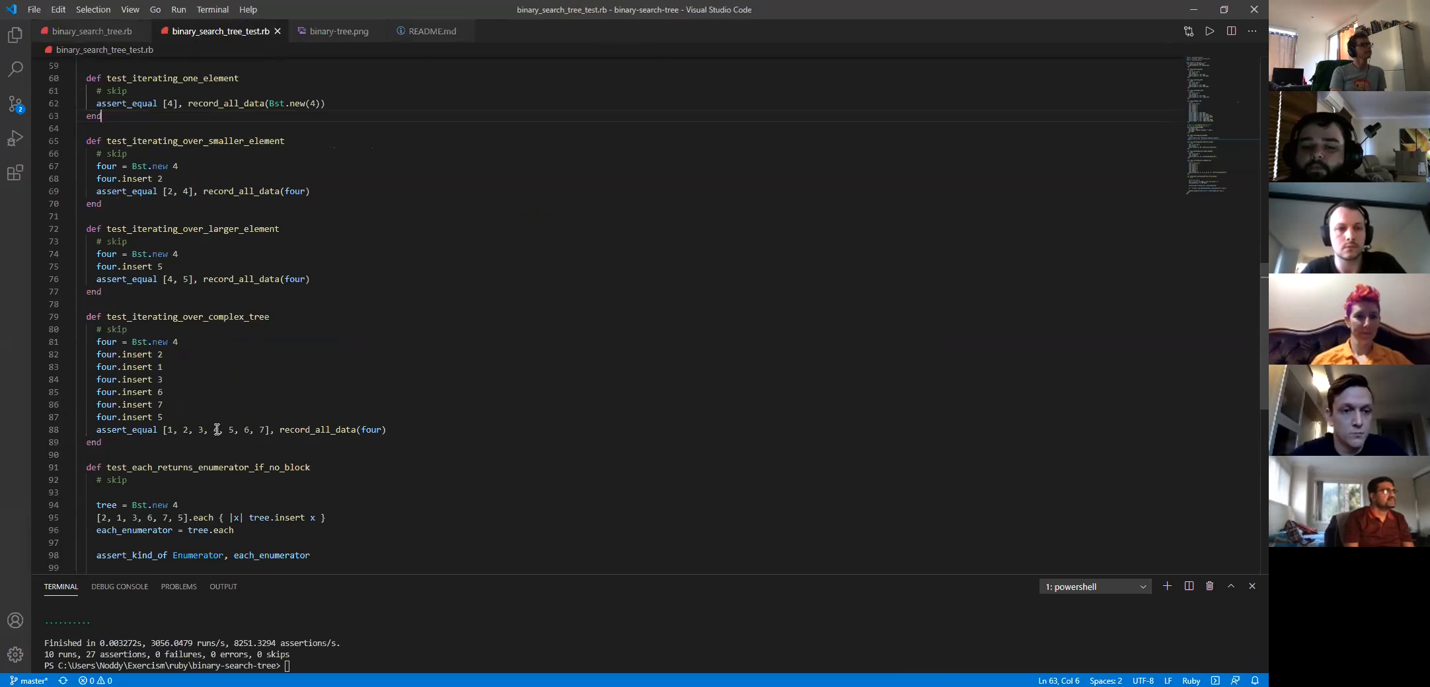
pyautogui.scroll(-3)
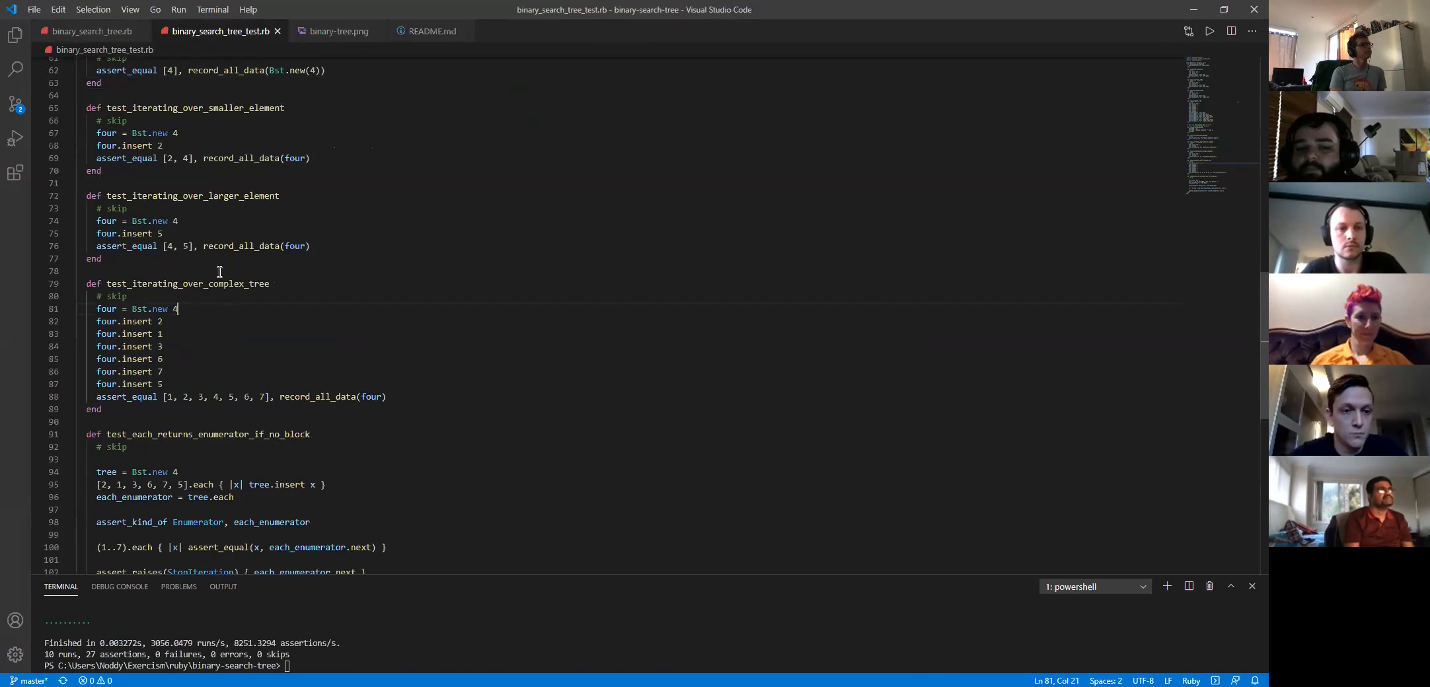
pyautogui.scroll(3)
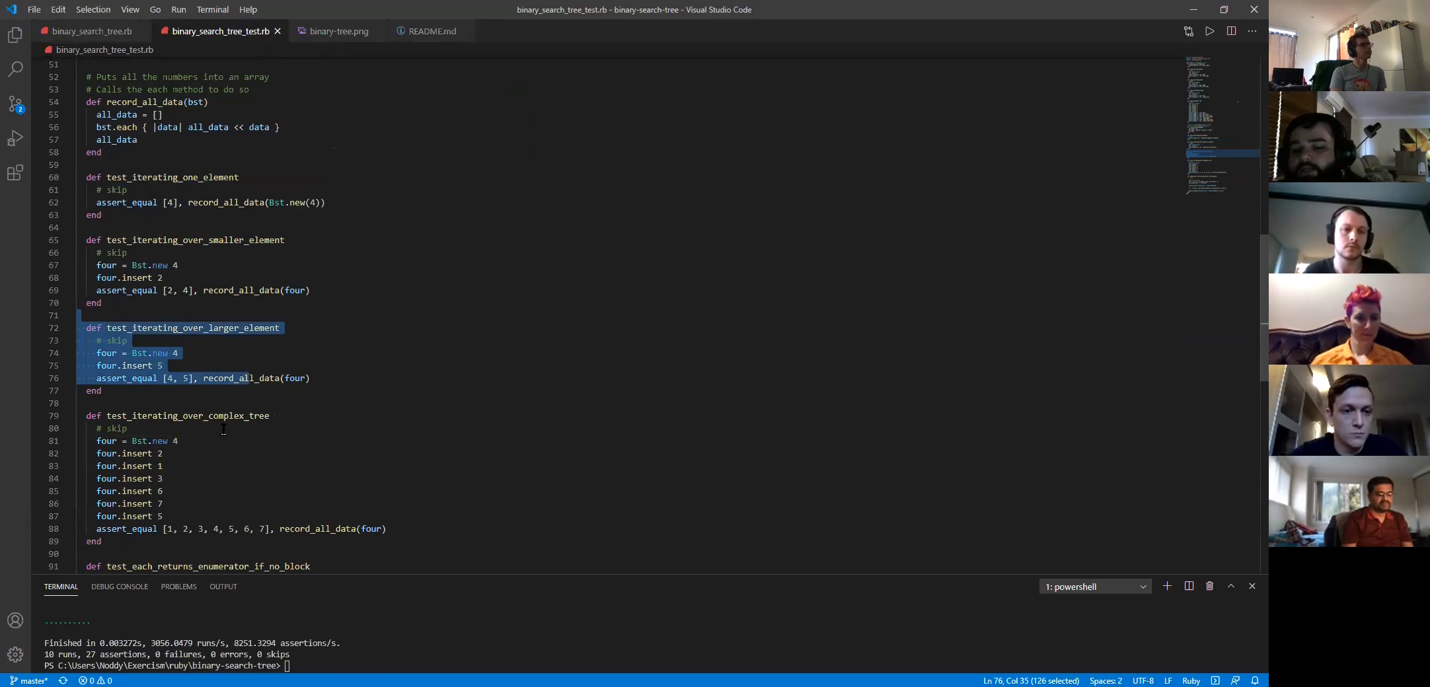
pyautogui.click(231, 503)
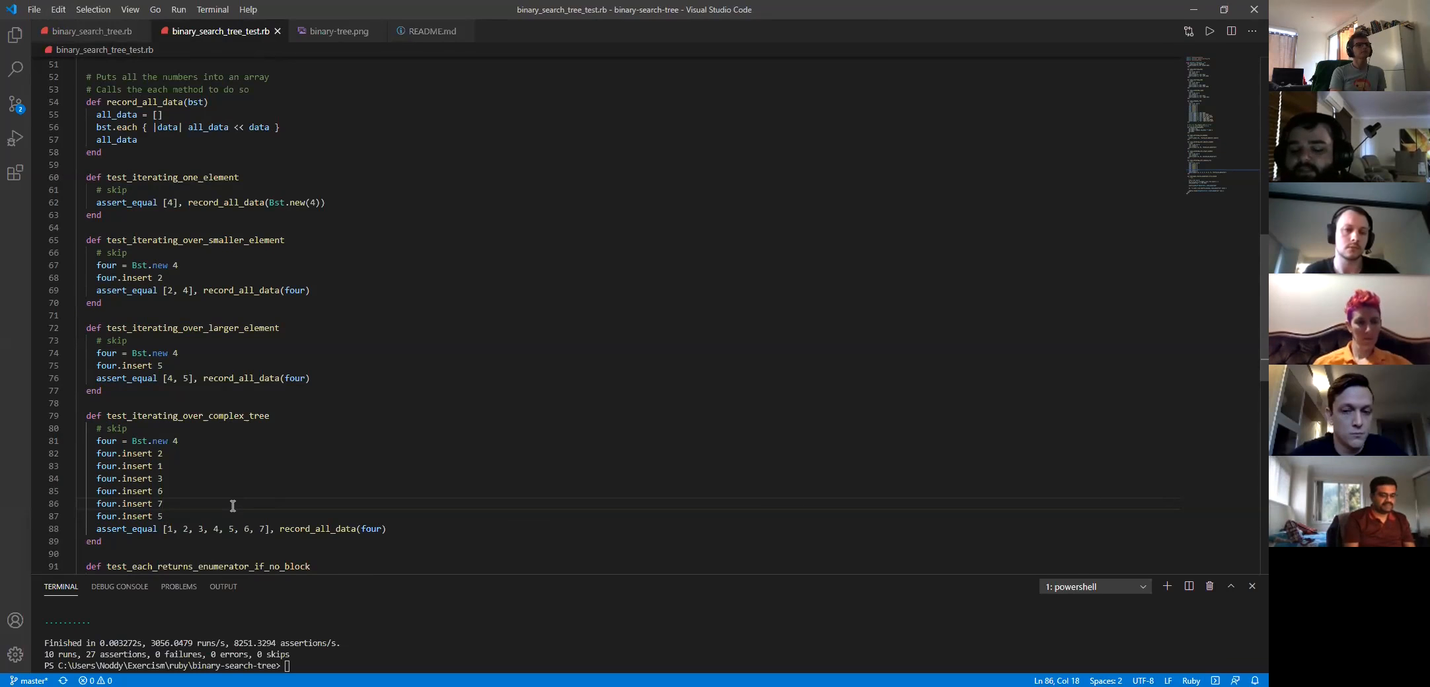
pyautogui.scroll(-3)
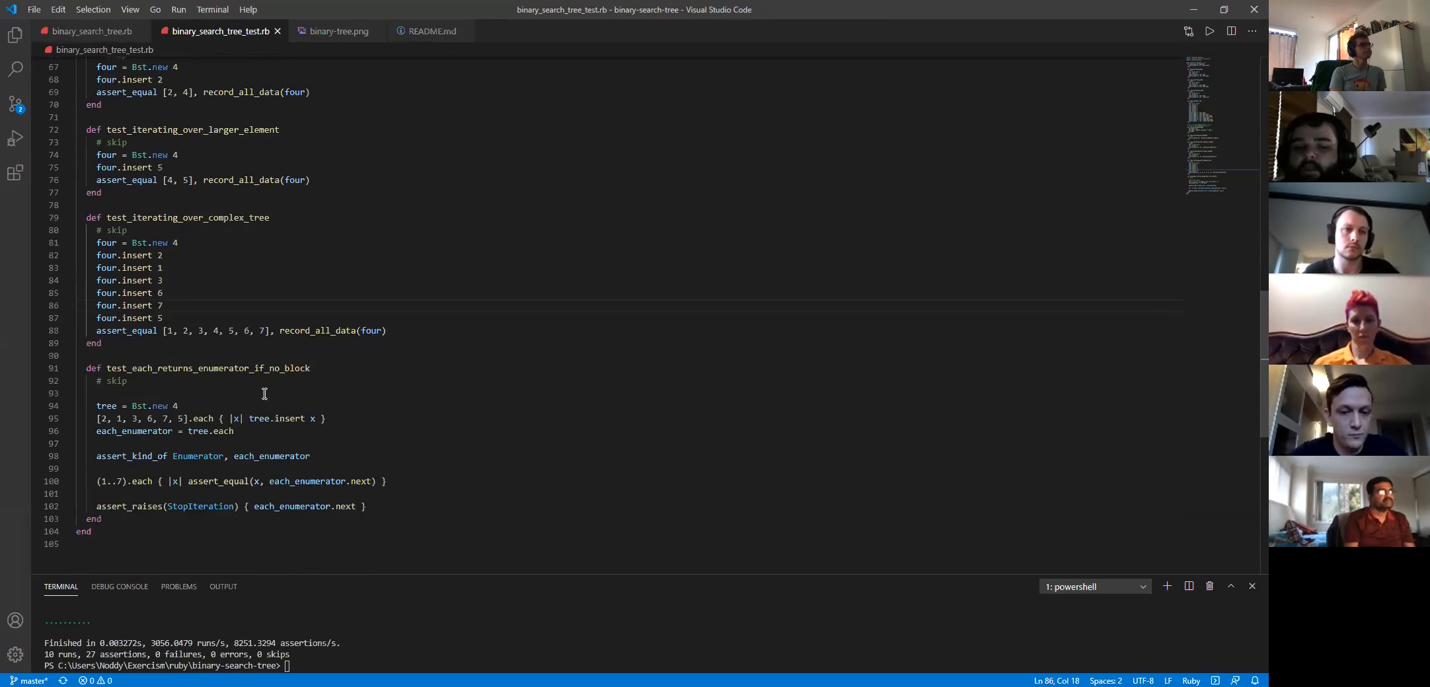
pyautogui.moveTo(86, 268); pyautogui.dragTo(101, 419)
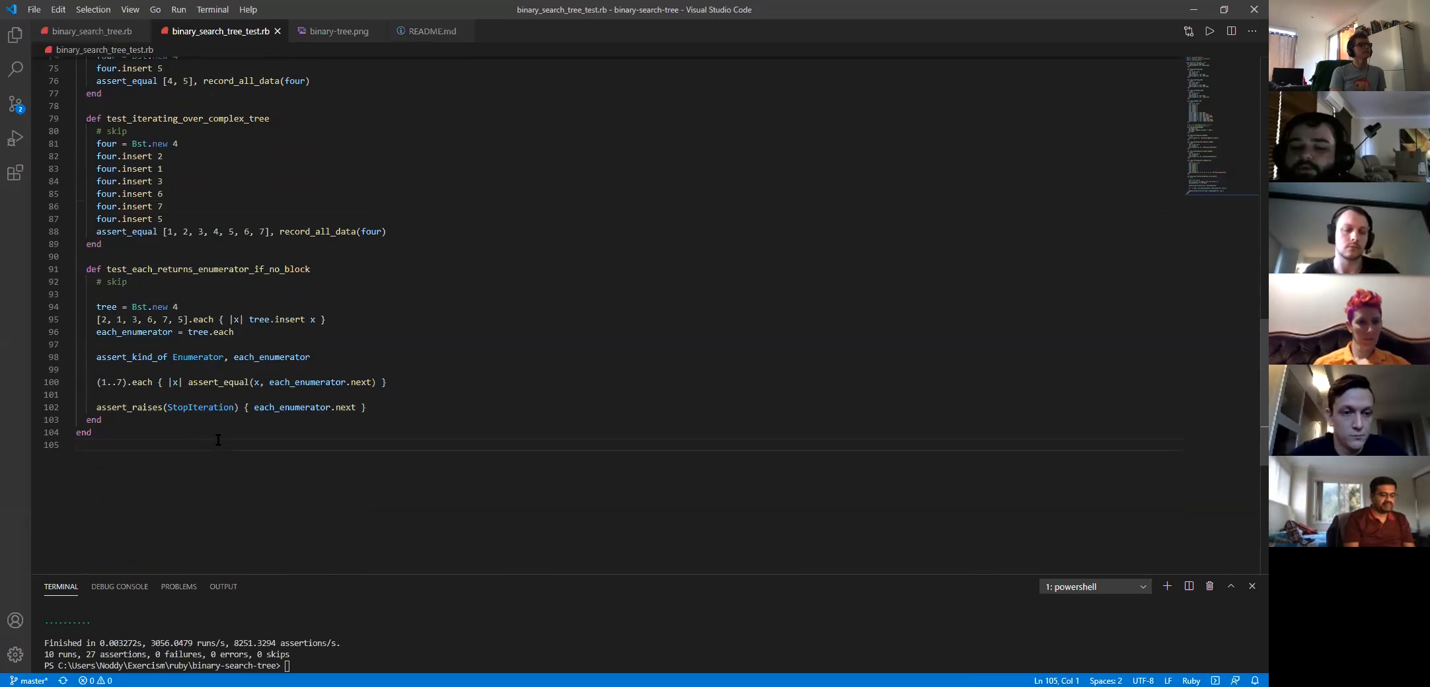
pyautogui.moveTo(366, 460)
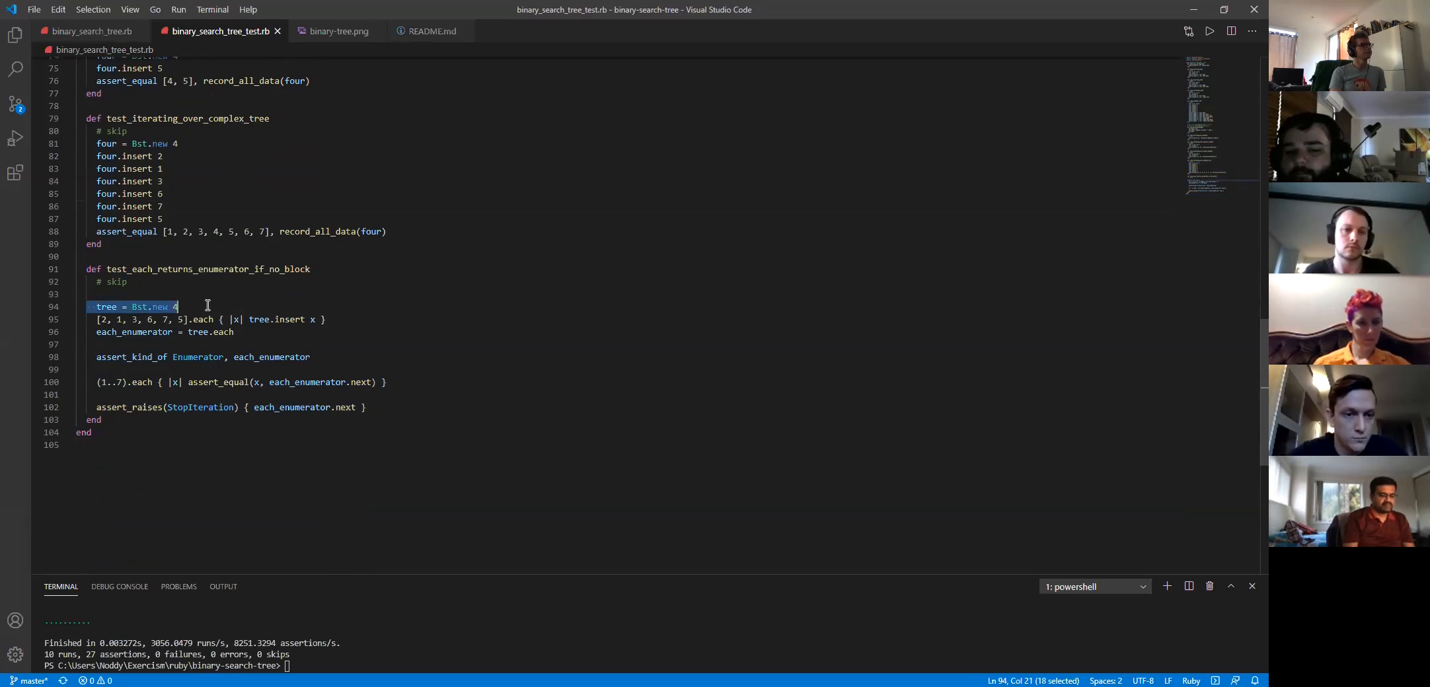
pyautogui.click(328, 319)
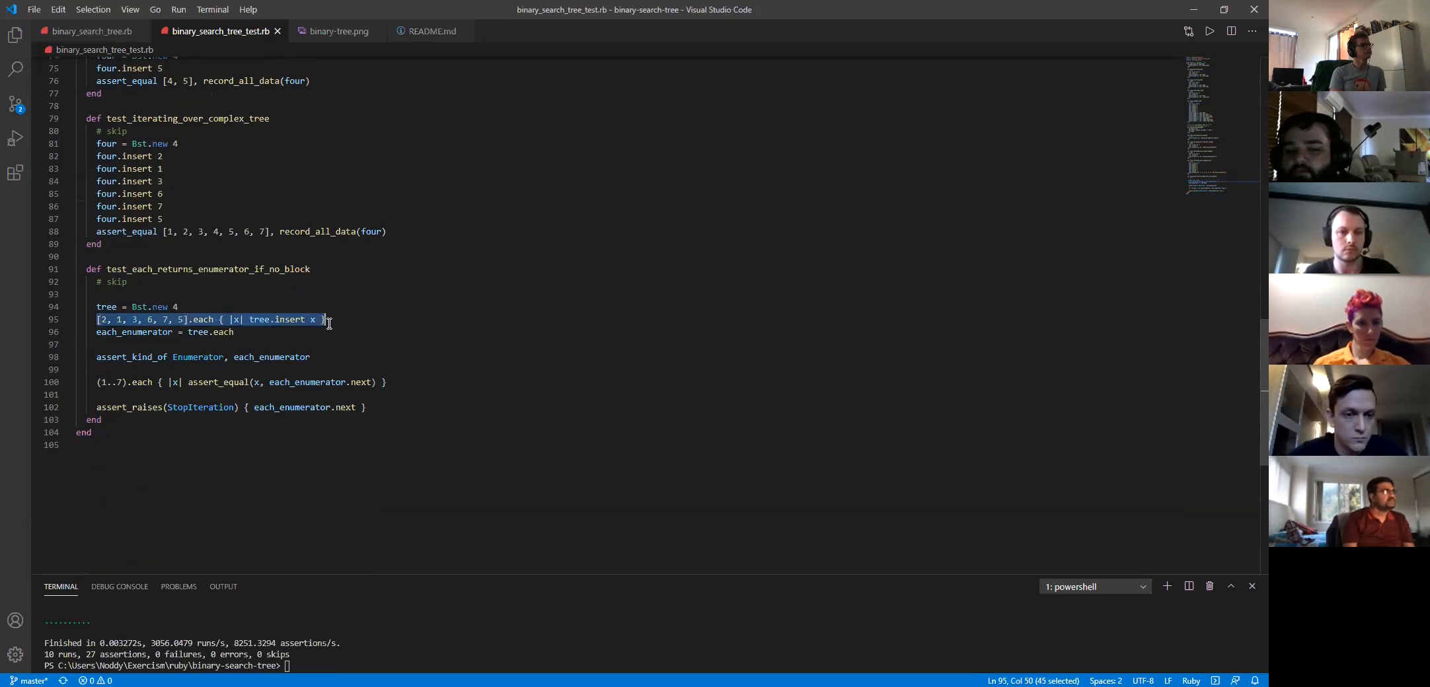
pyautogui.click(335, 30)
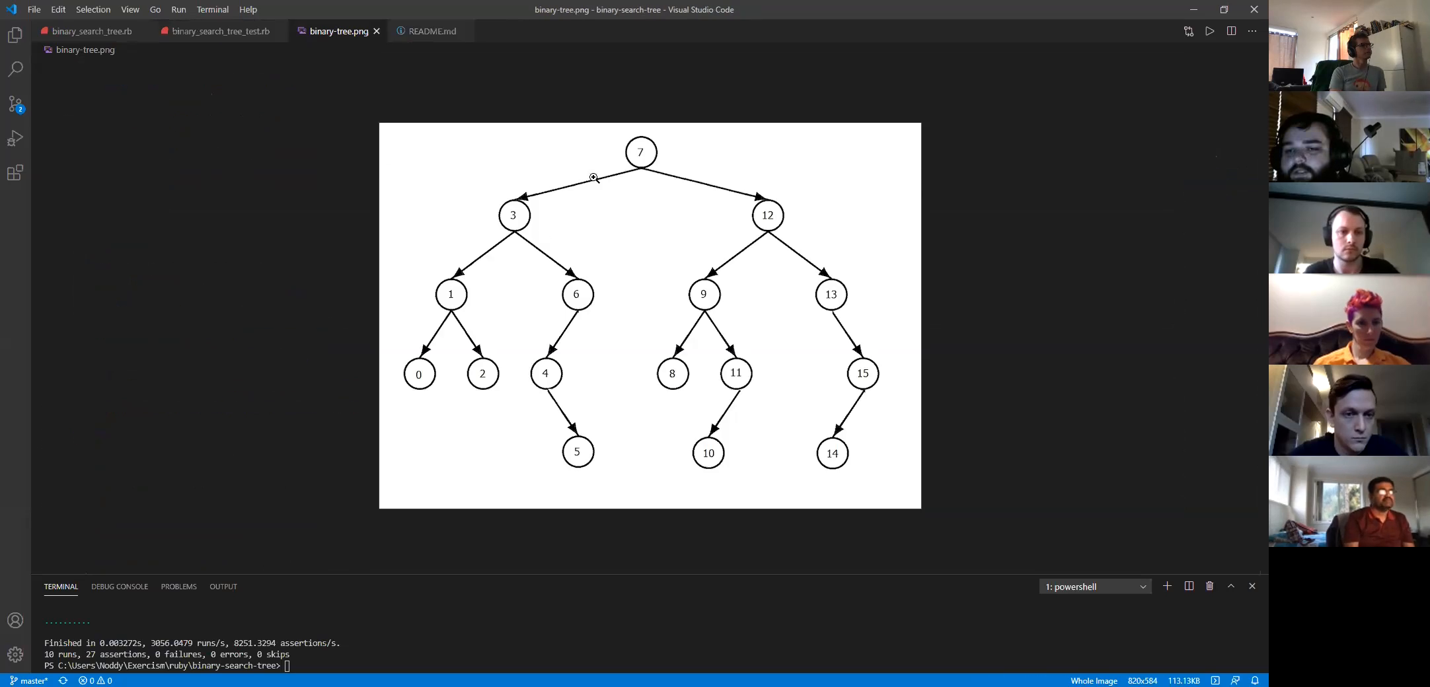
pyautogui.click(217, 30)
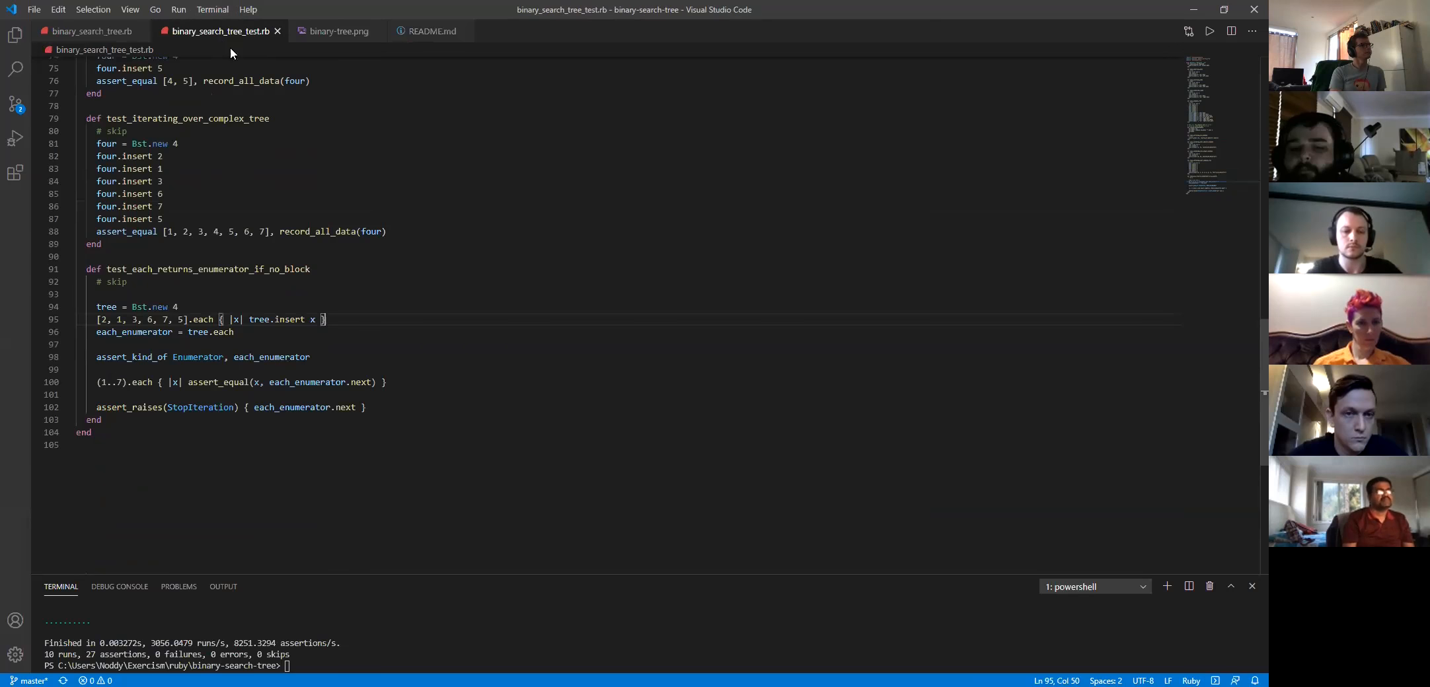
pyautogui.doubleClick(199, 357)
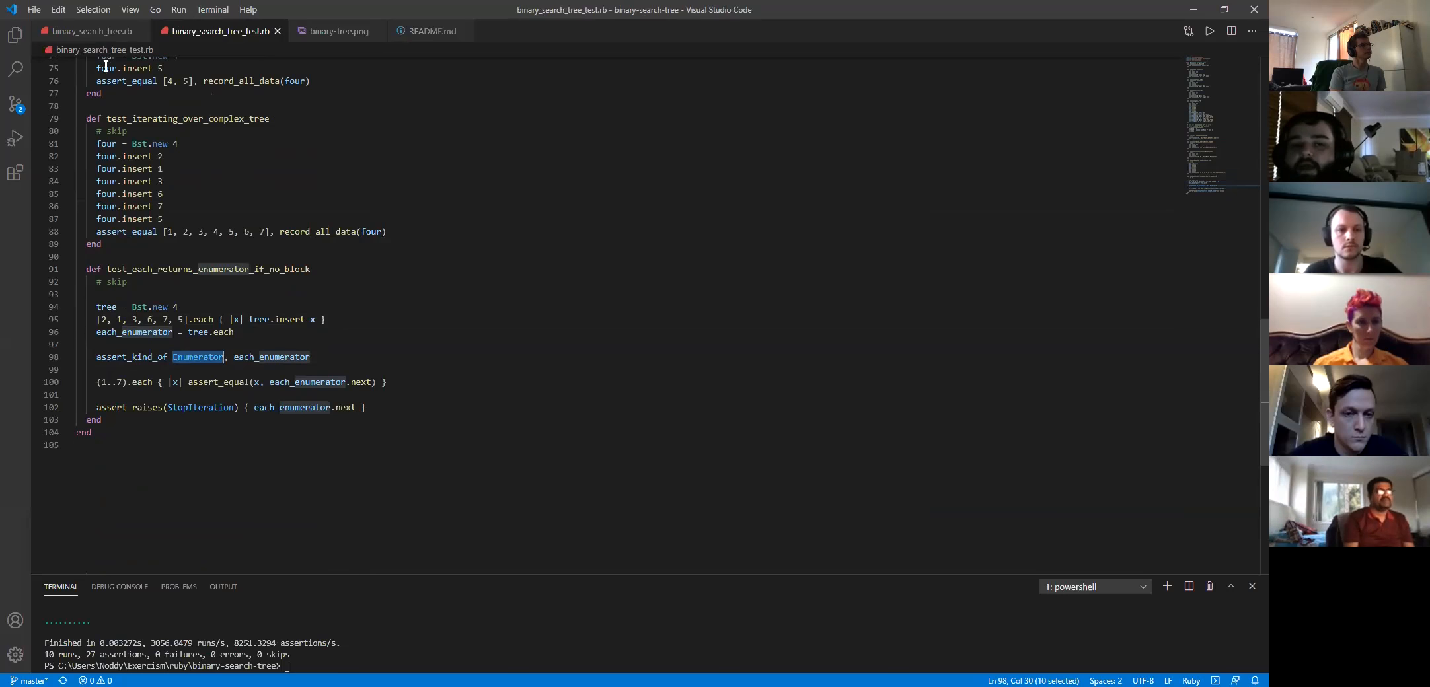
pyautogui.moveTo(91, 30)
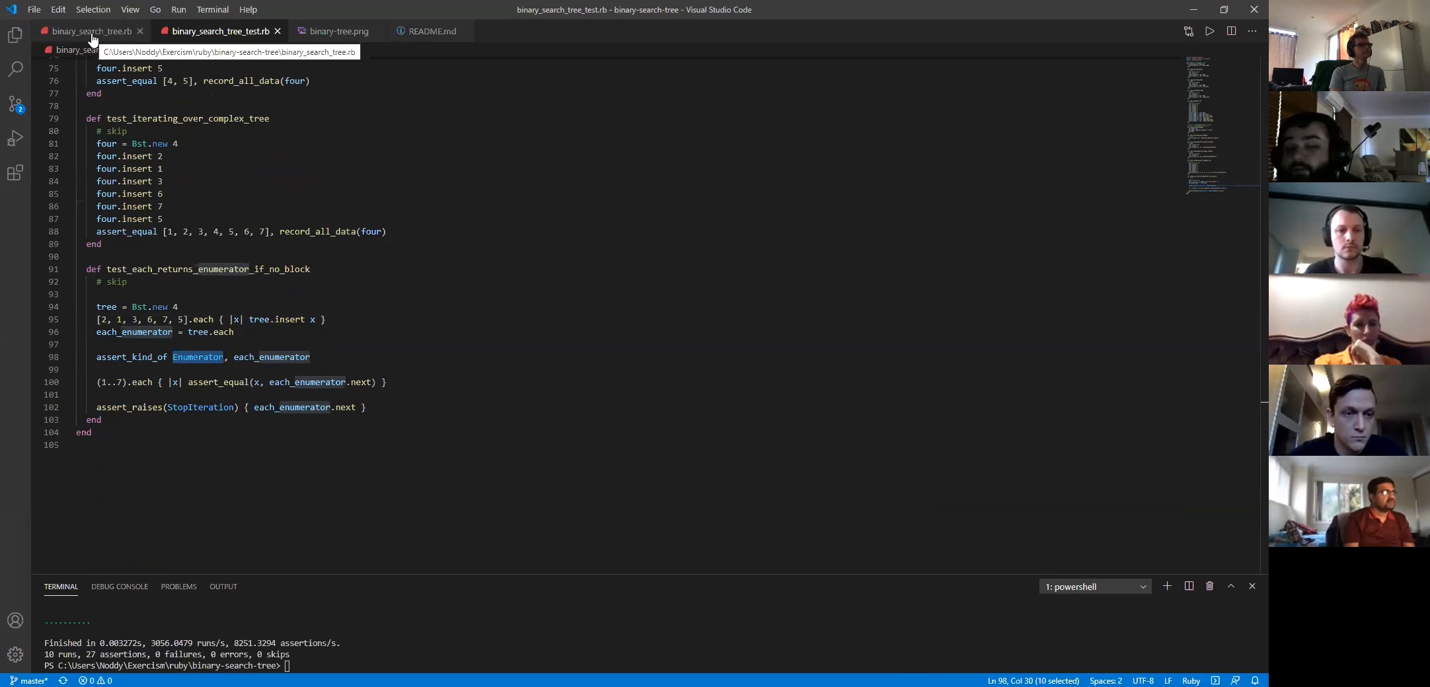
pyautogui.click(87, 30)
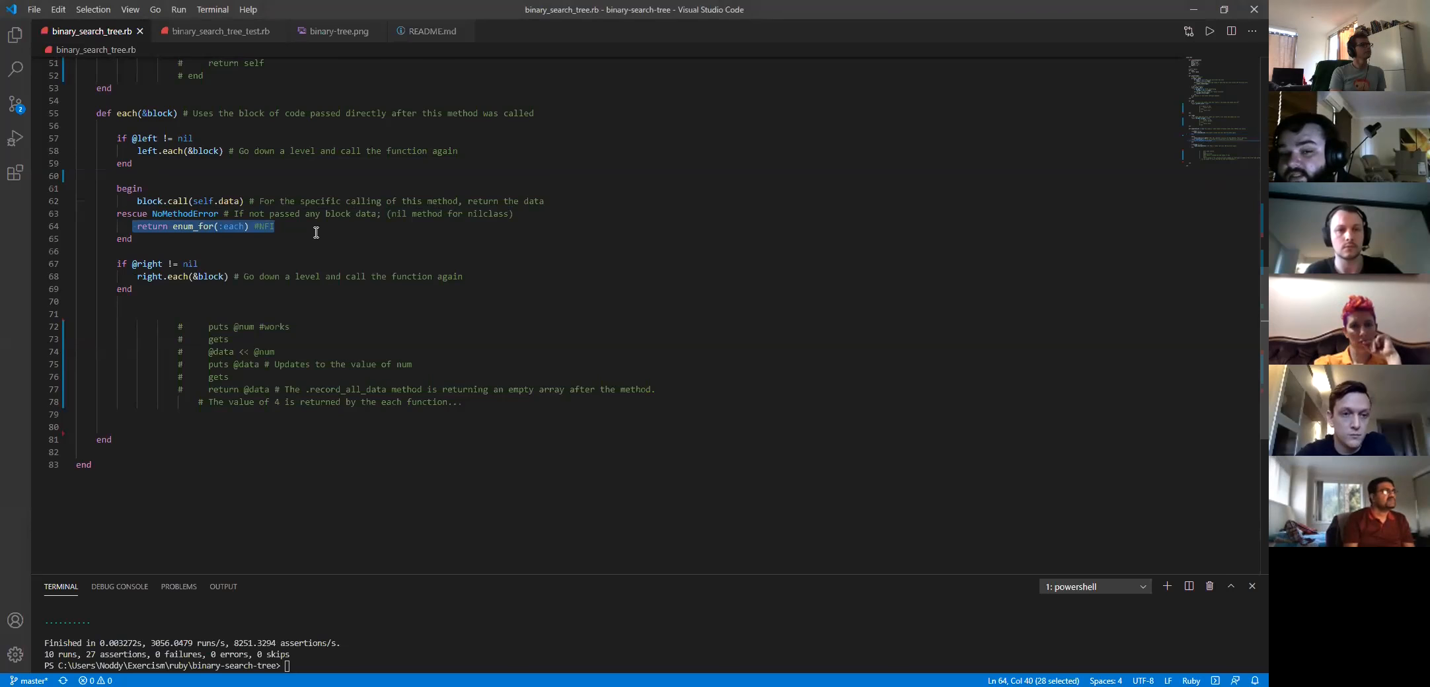
pyautogui.click(219, 31)
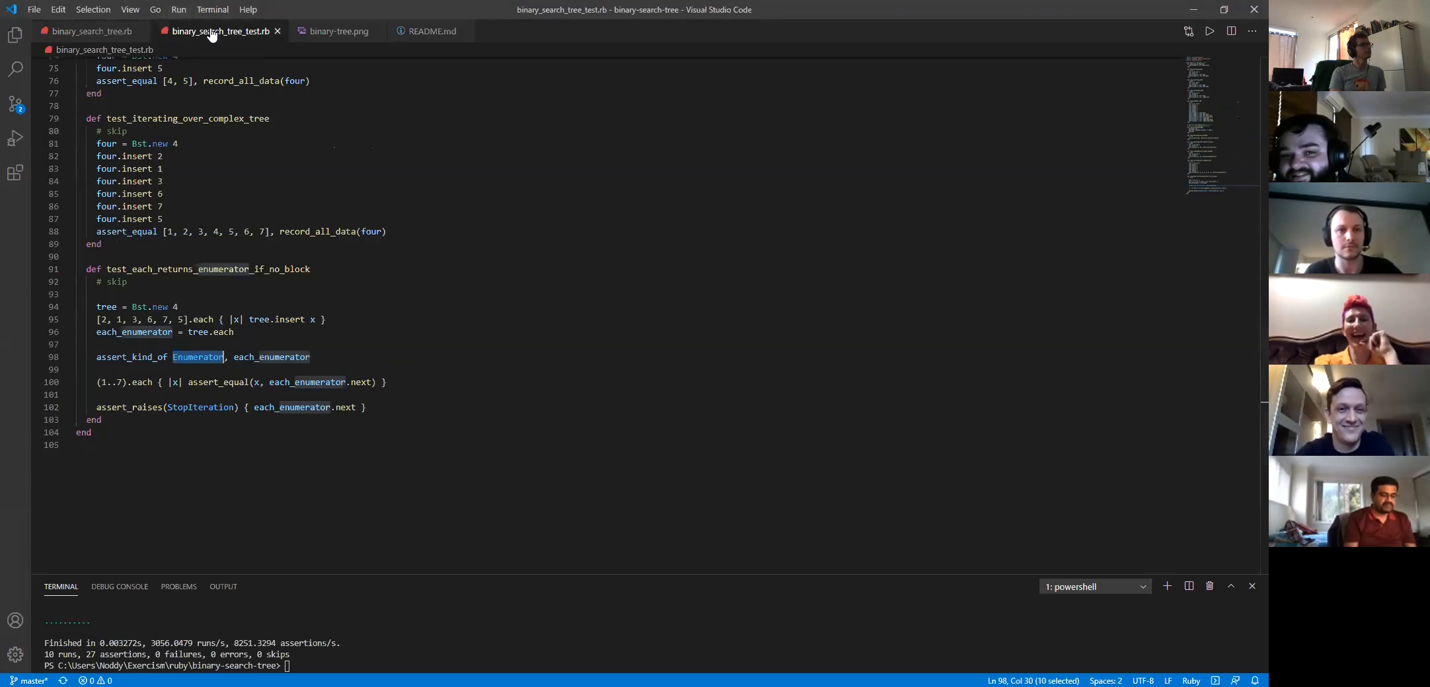
pyautogui.click(94, 30)
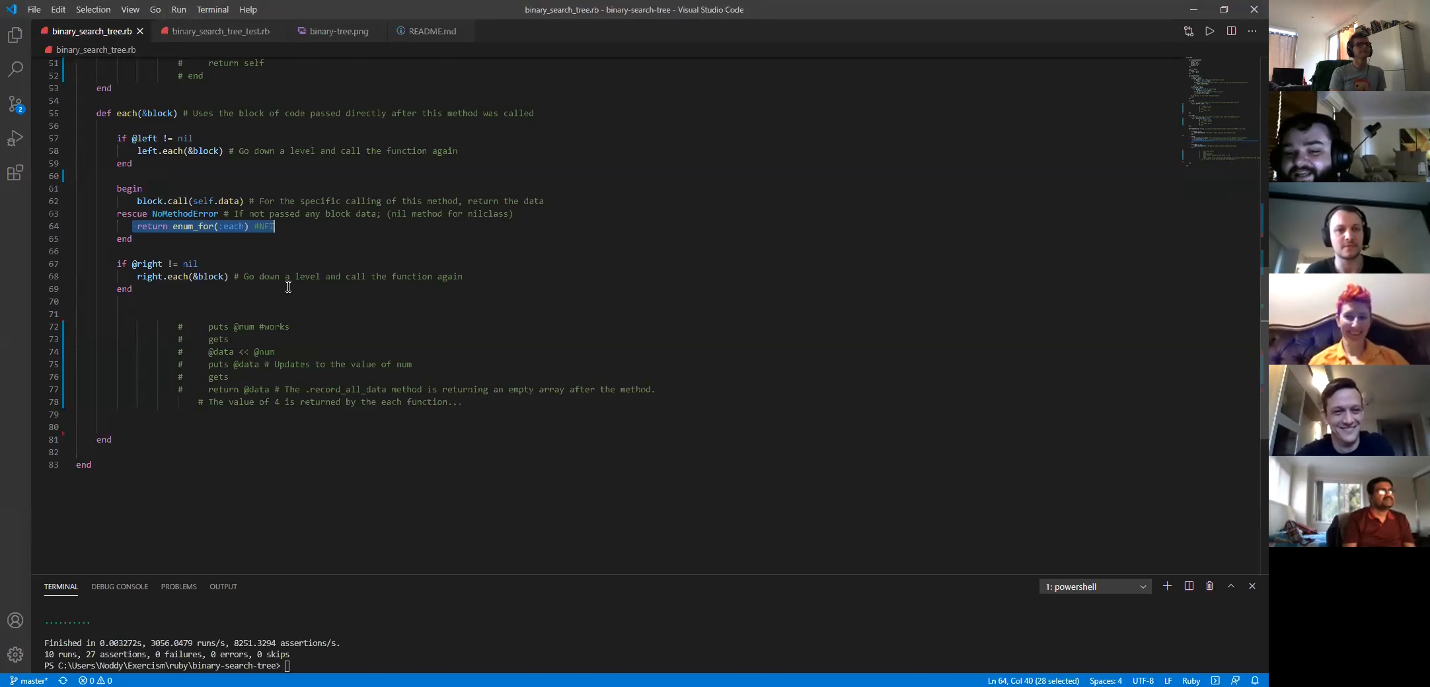
pyautogui.moveTo(290, 245)
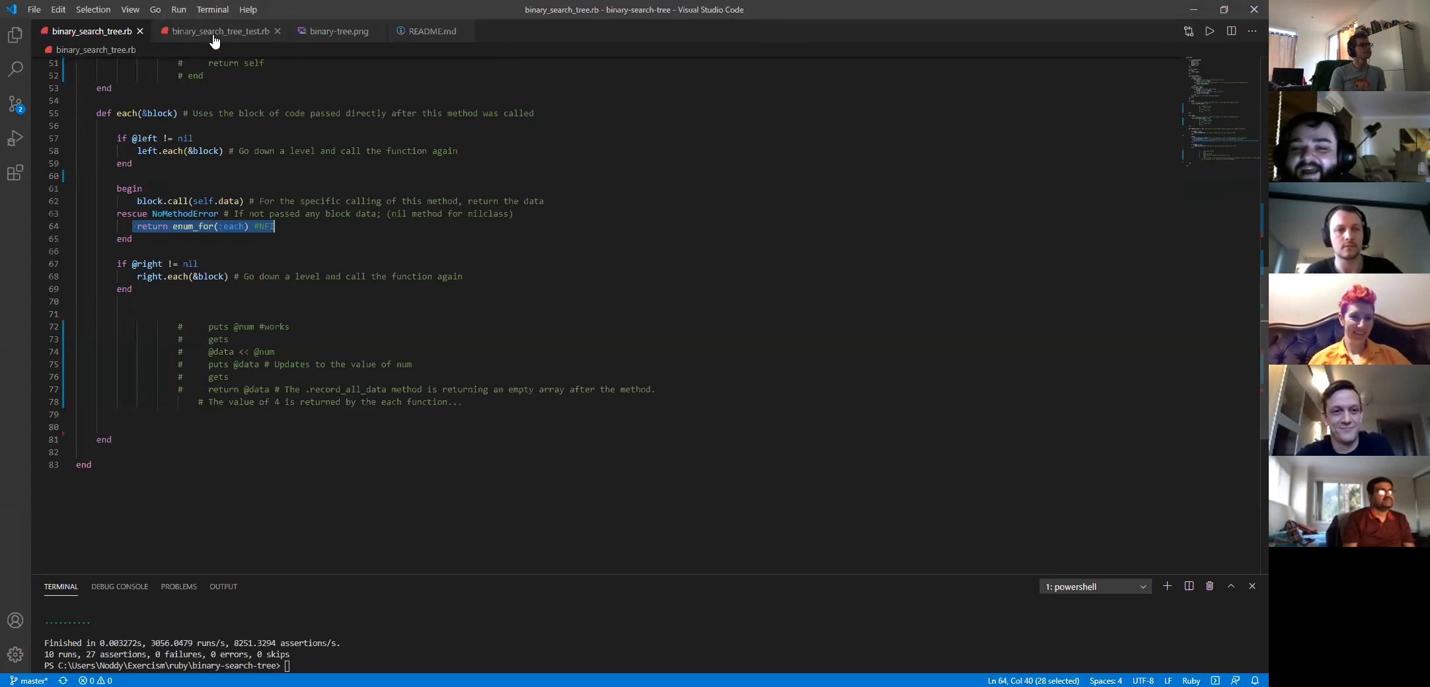
pyautogui.click(219, 31)
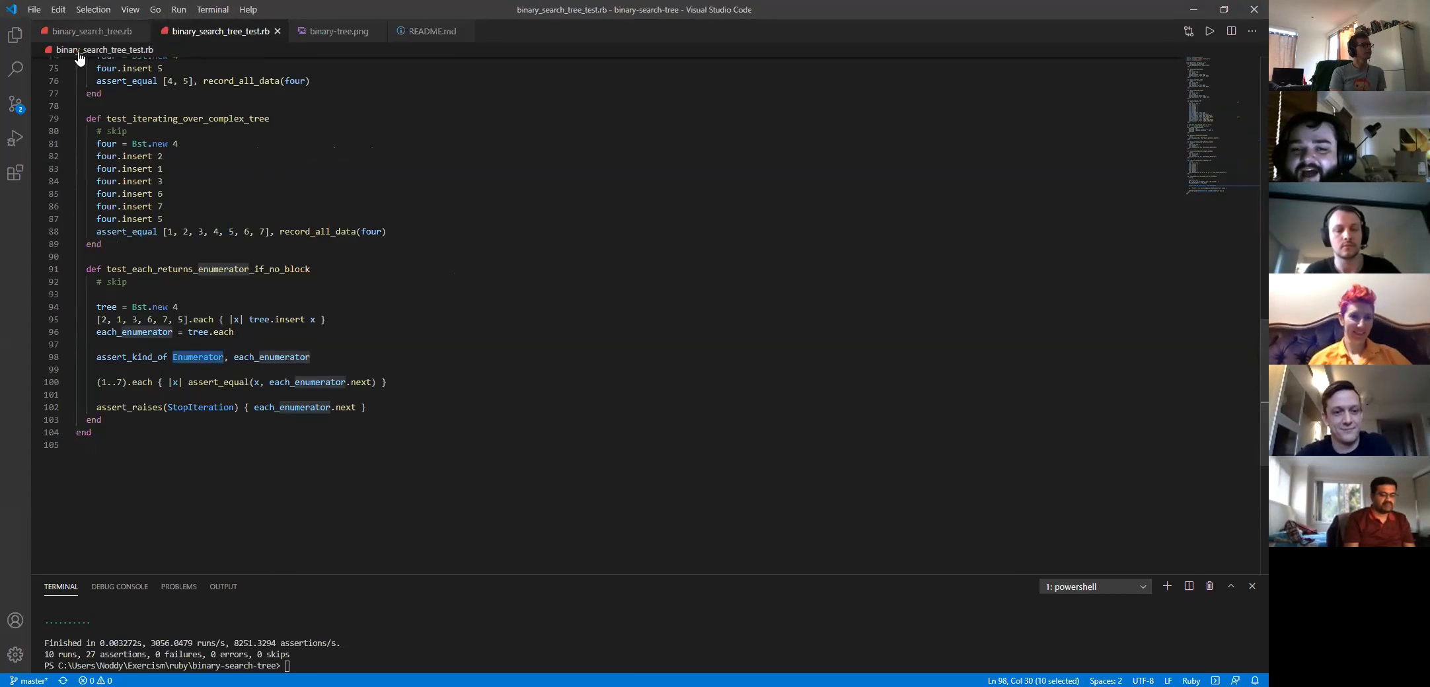
pyautogui.click(91, 30)
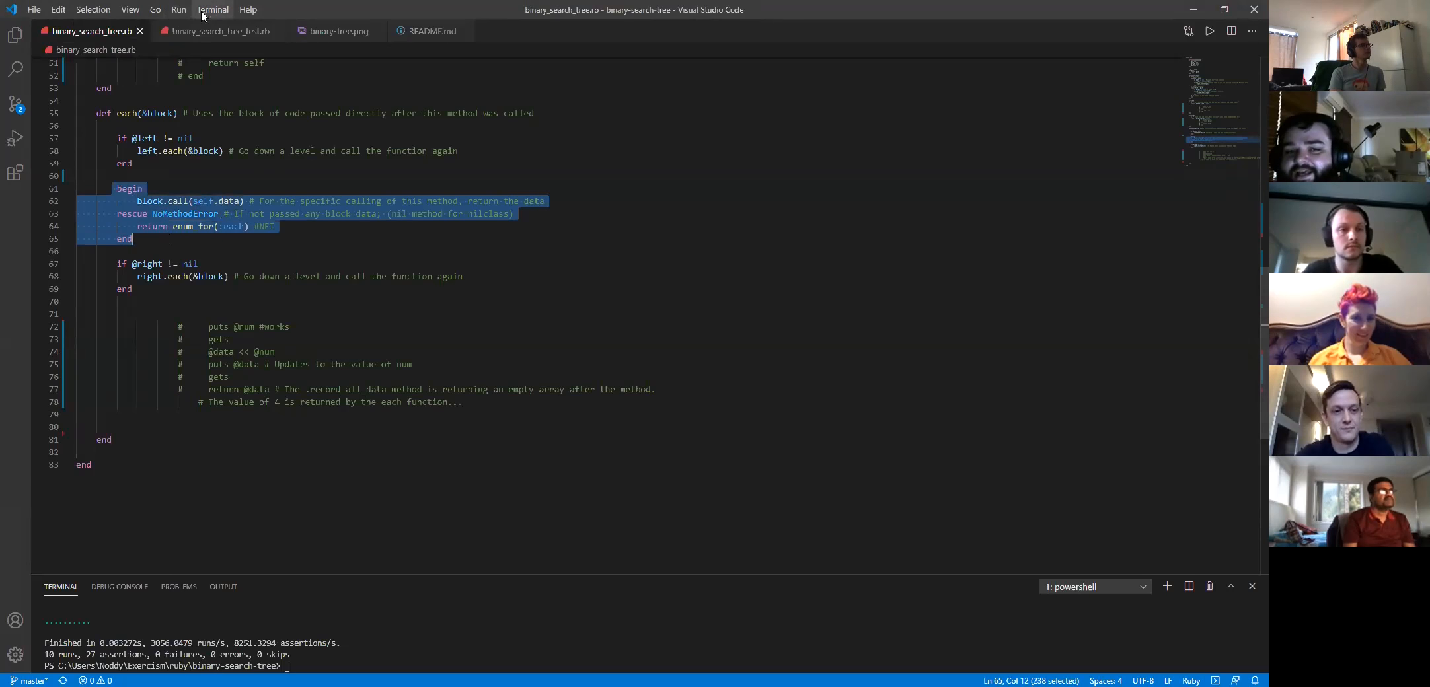
pyautogui.click(219, 30)
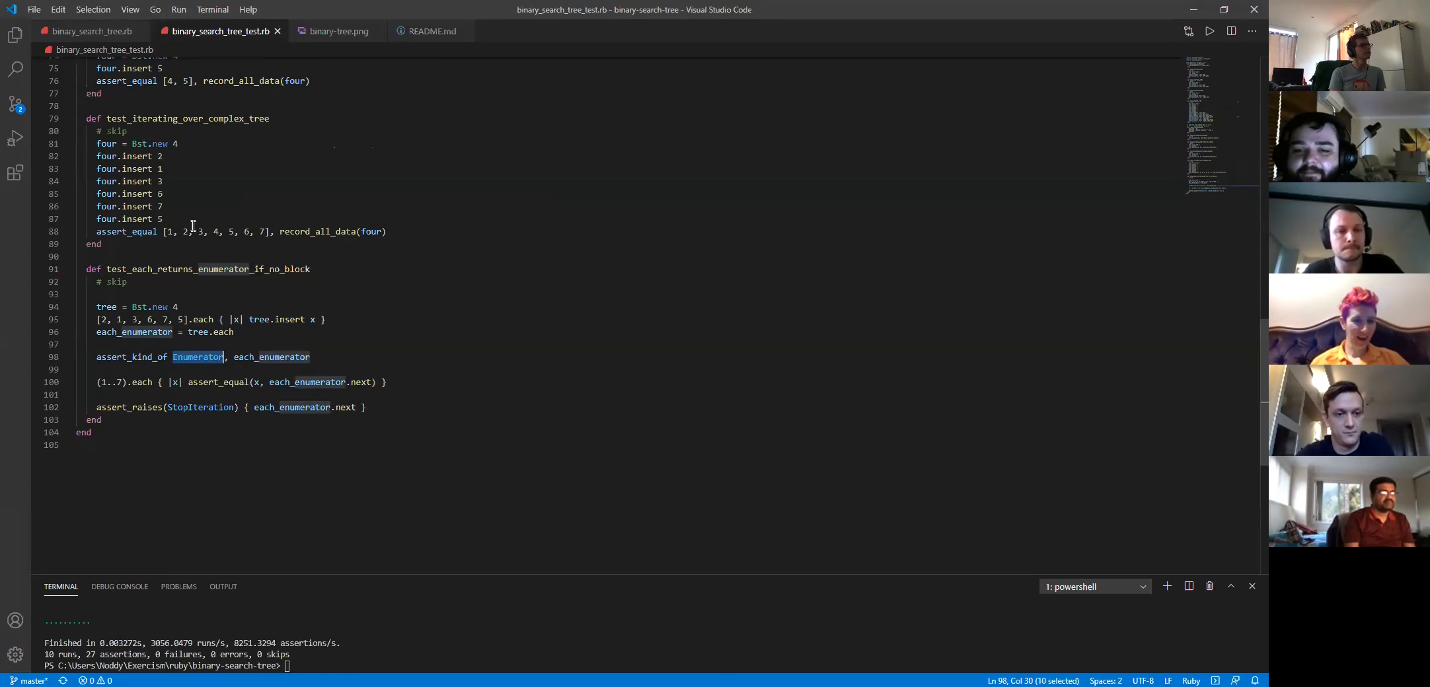
pyautogui.moveTo(90, 31)
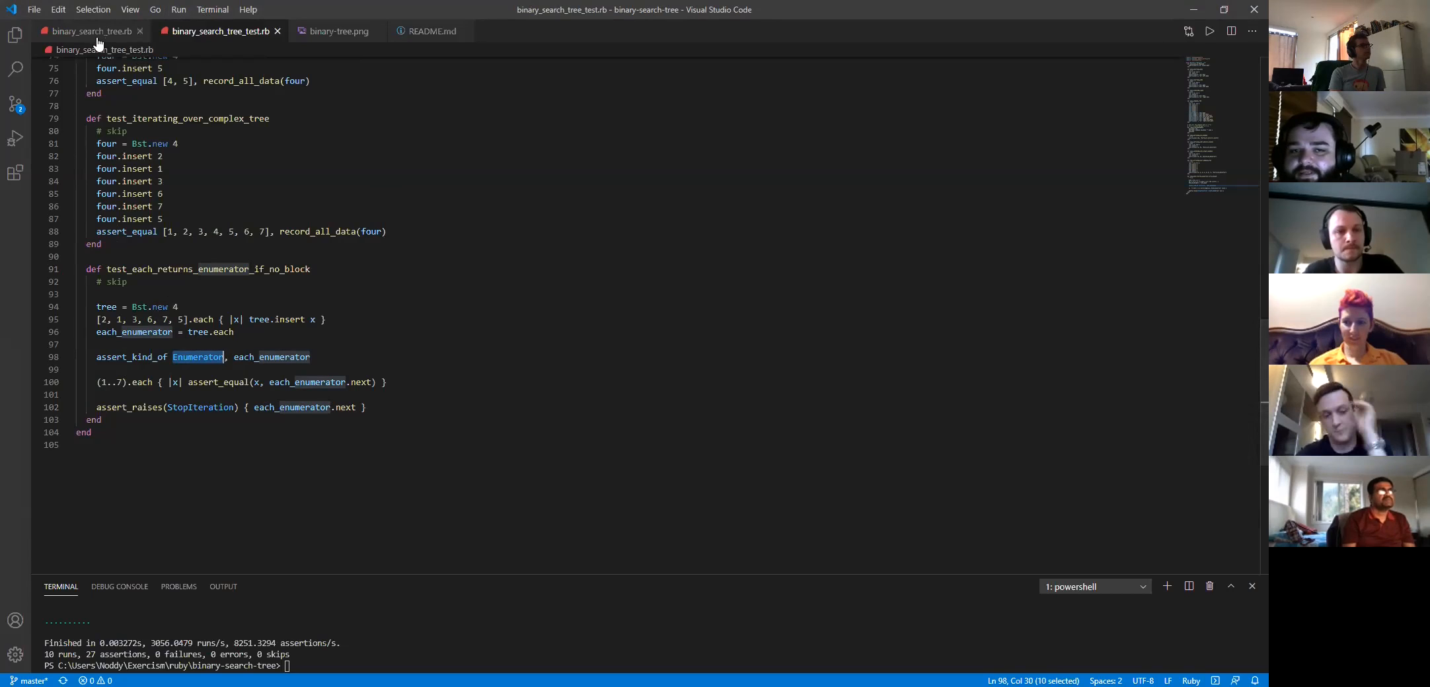
pyautogui.click(88, 30)
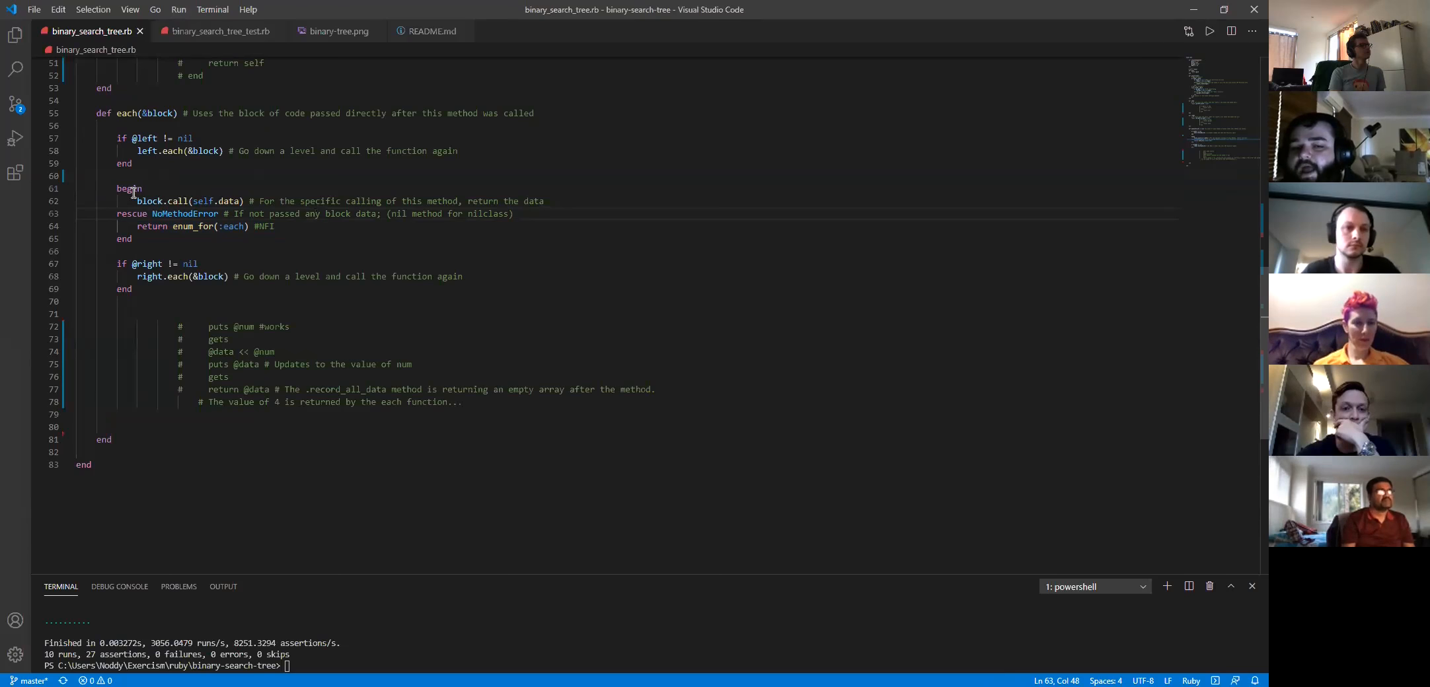
pyautogui.doubleClick(184, 212)
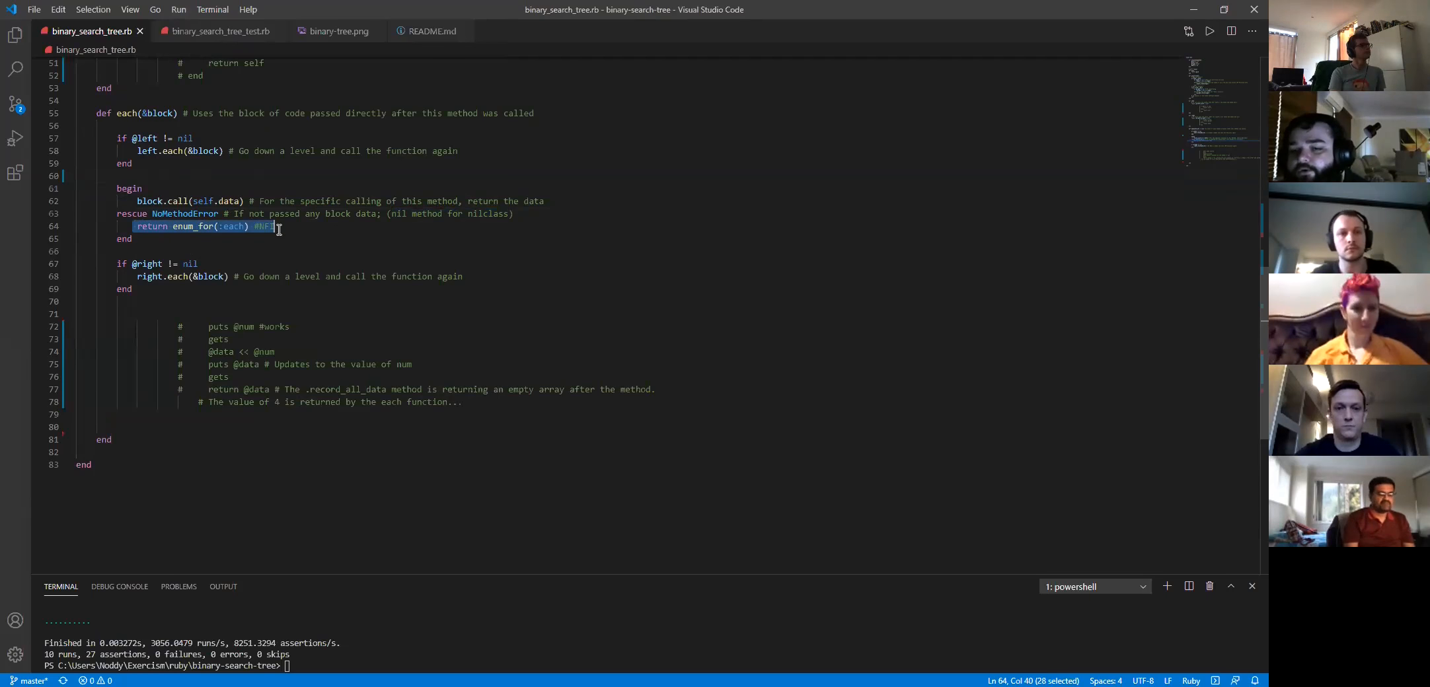
pyautogui.moveTo(493, 213)
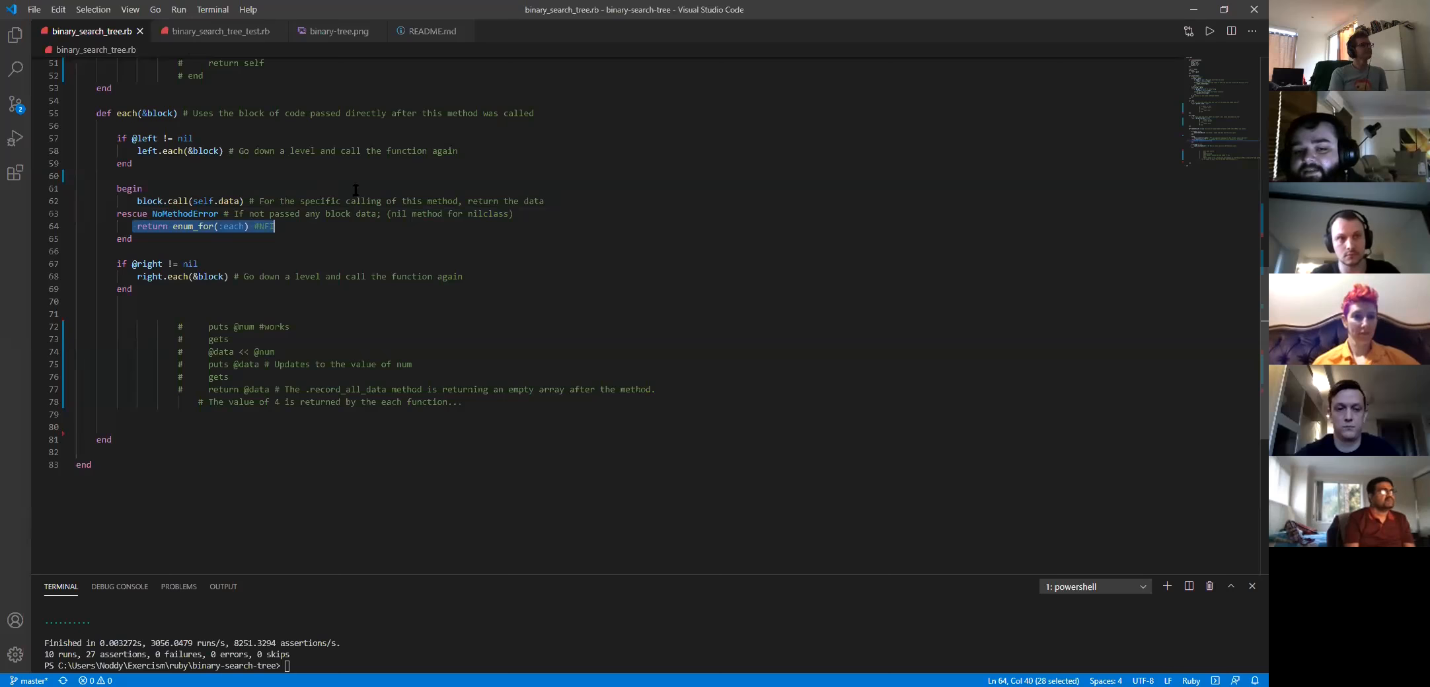
pyautogui.scroll(3)
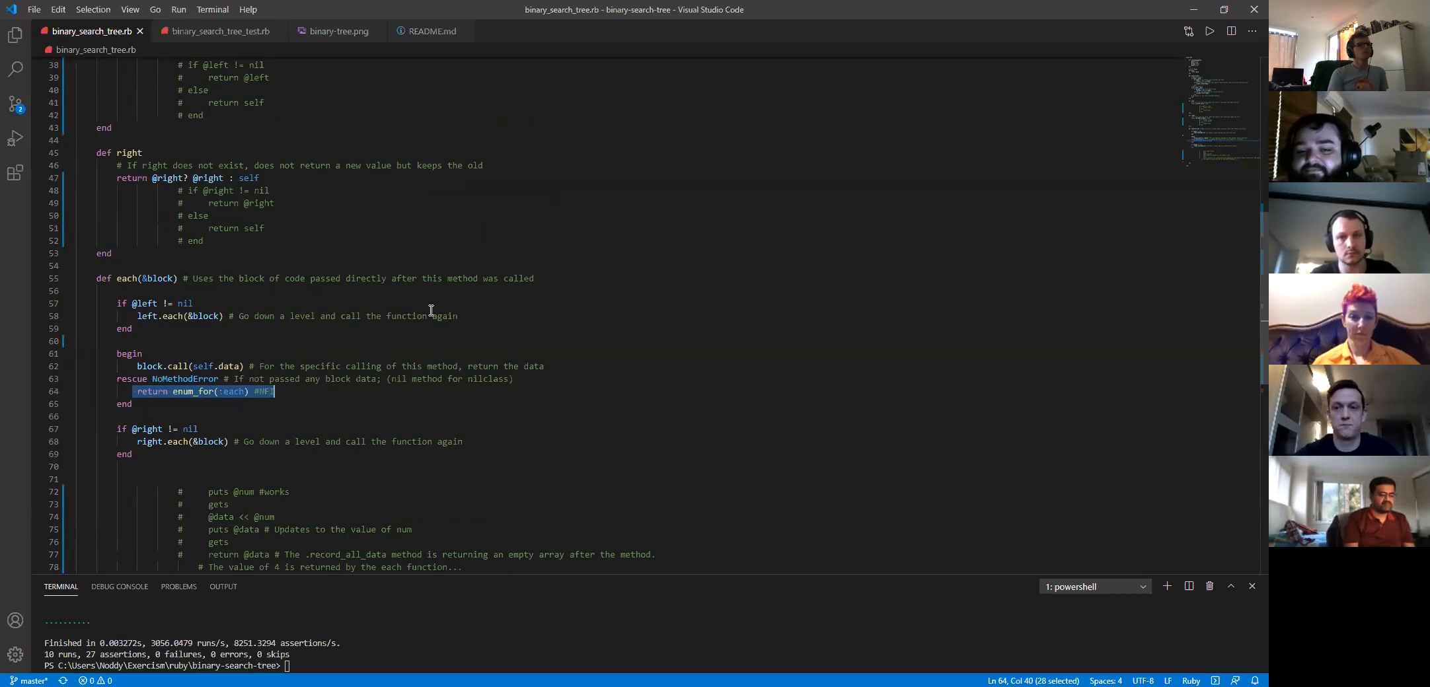
pyautogui.scroll(3)
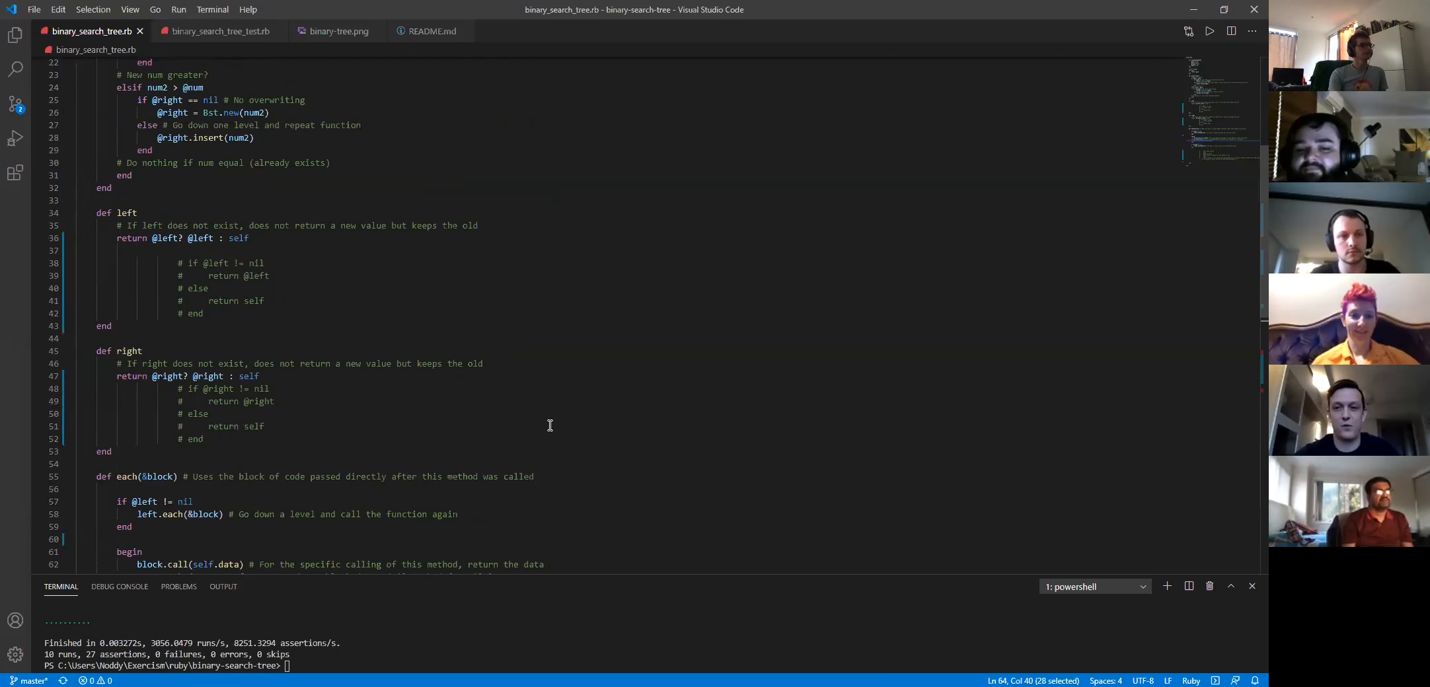
pyautogui.scroll(3)
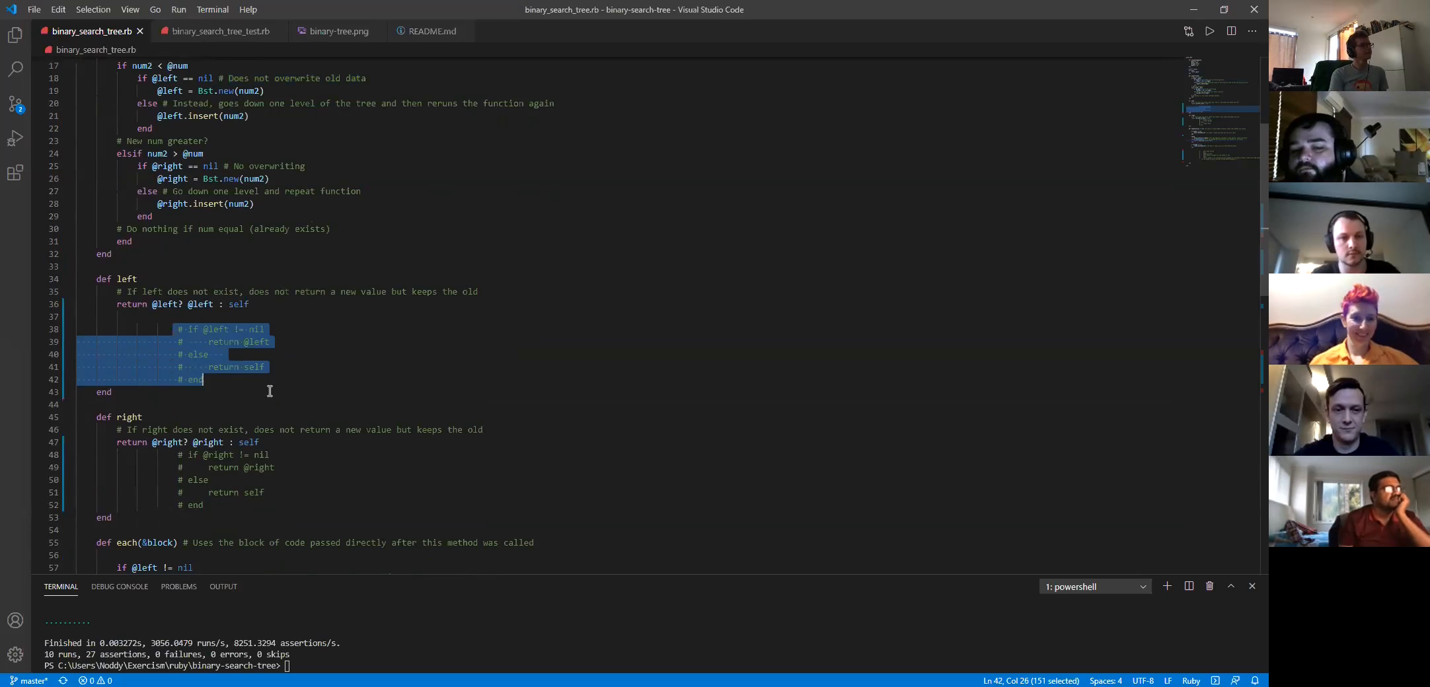
pyautogui.click(178, 329)
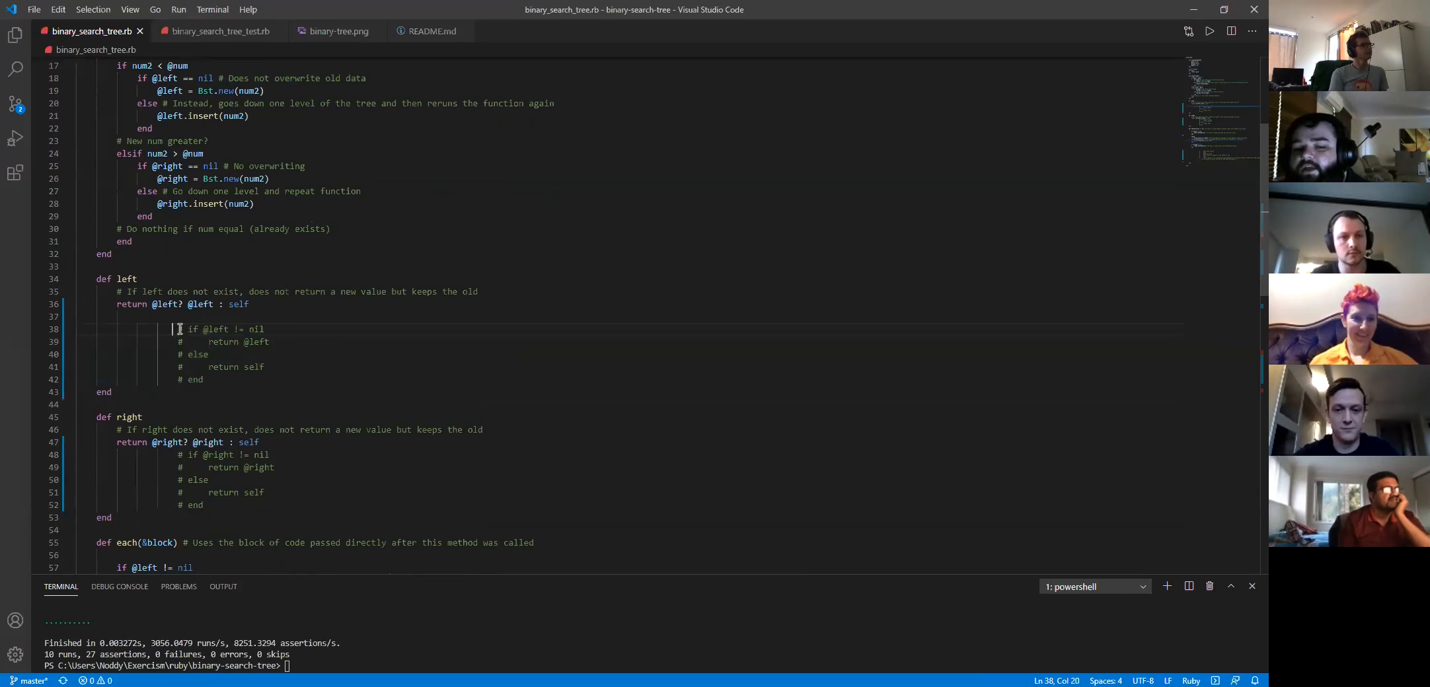
pyautogui.moveTo(178, 329); pyautogui.dragTo(203, 381)
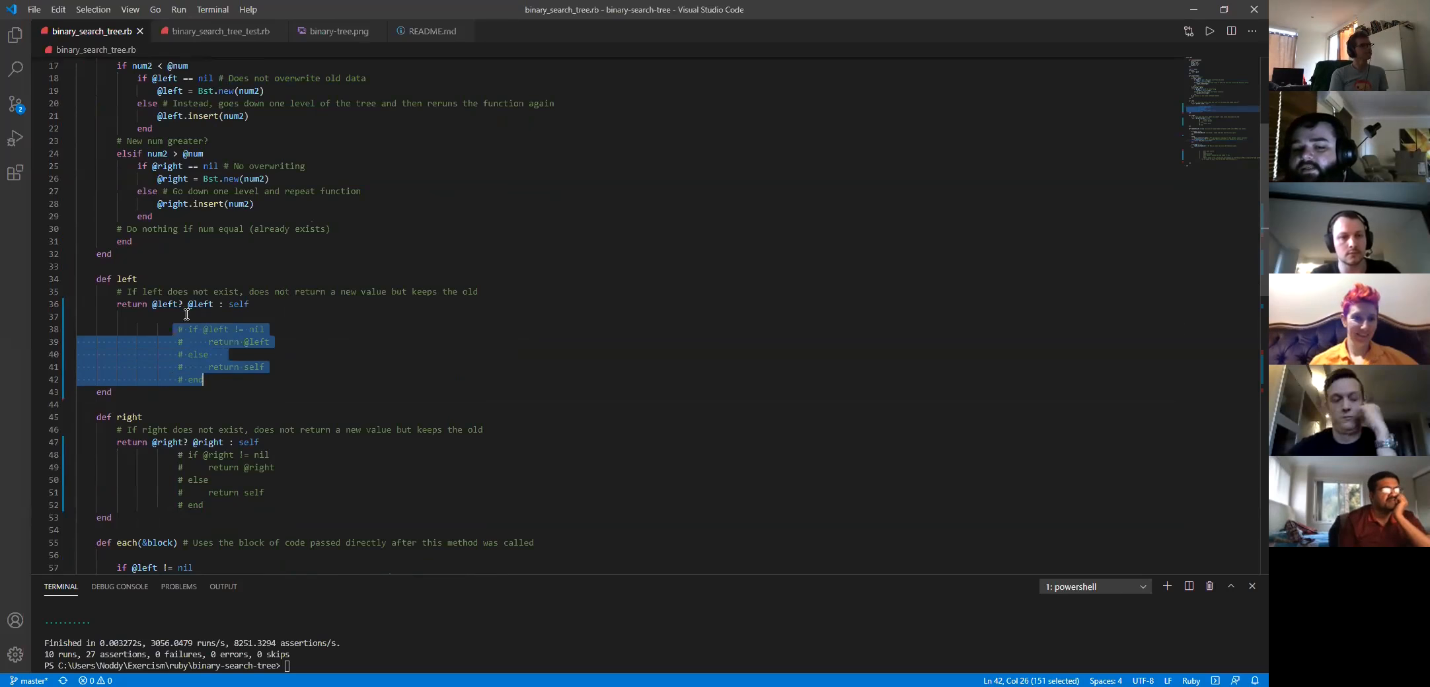
pyautogui.moveTo(255, 335)
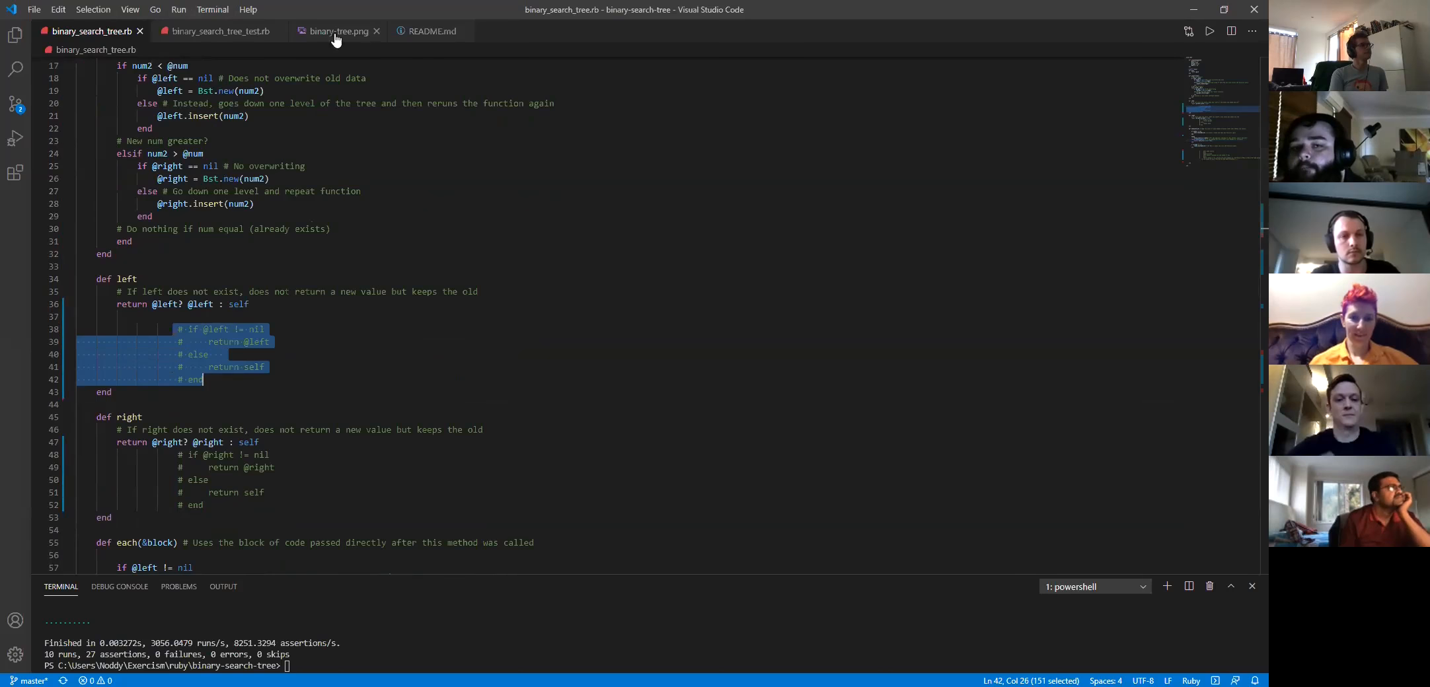
pyautogui.click(337, 30)
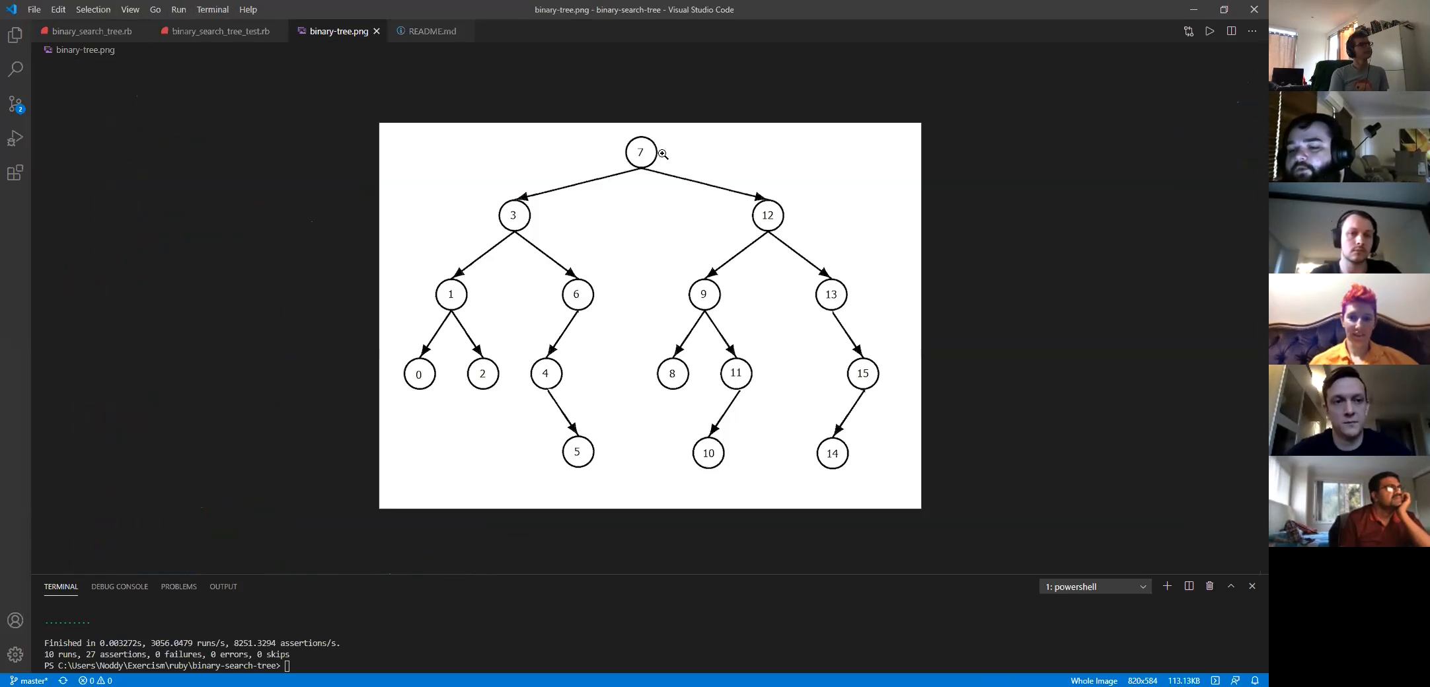
pyautogui.moveTo(548, 189)
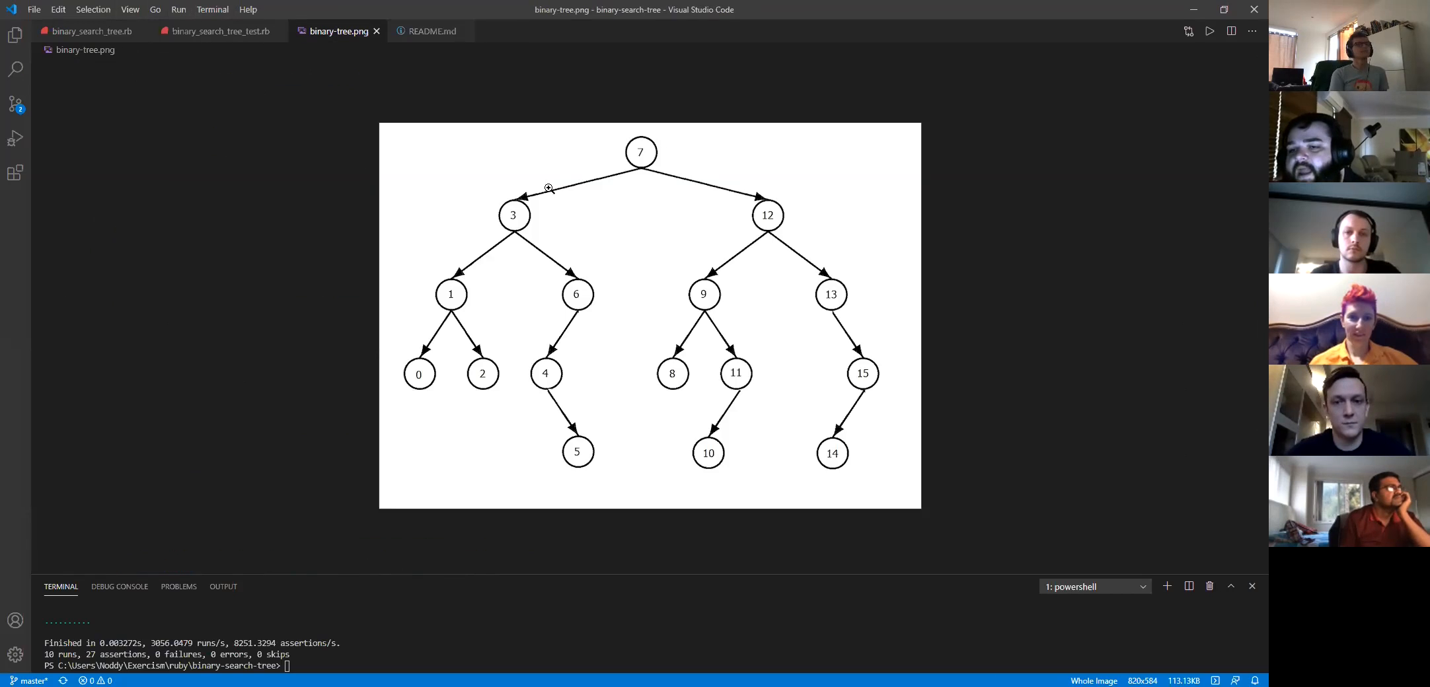
pyautogui.moveTo(87, 30)
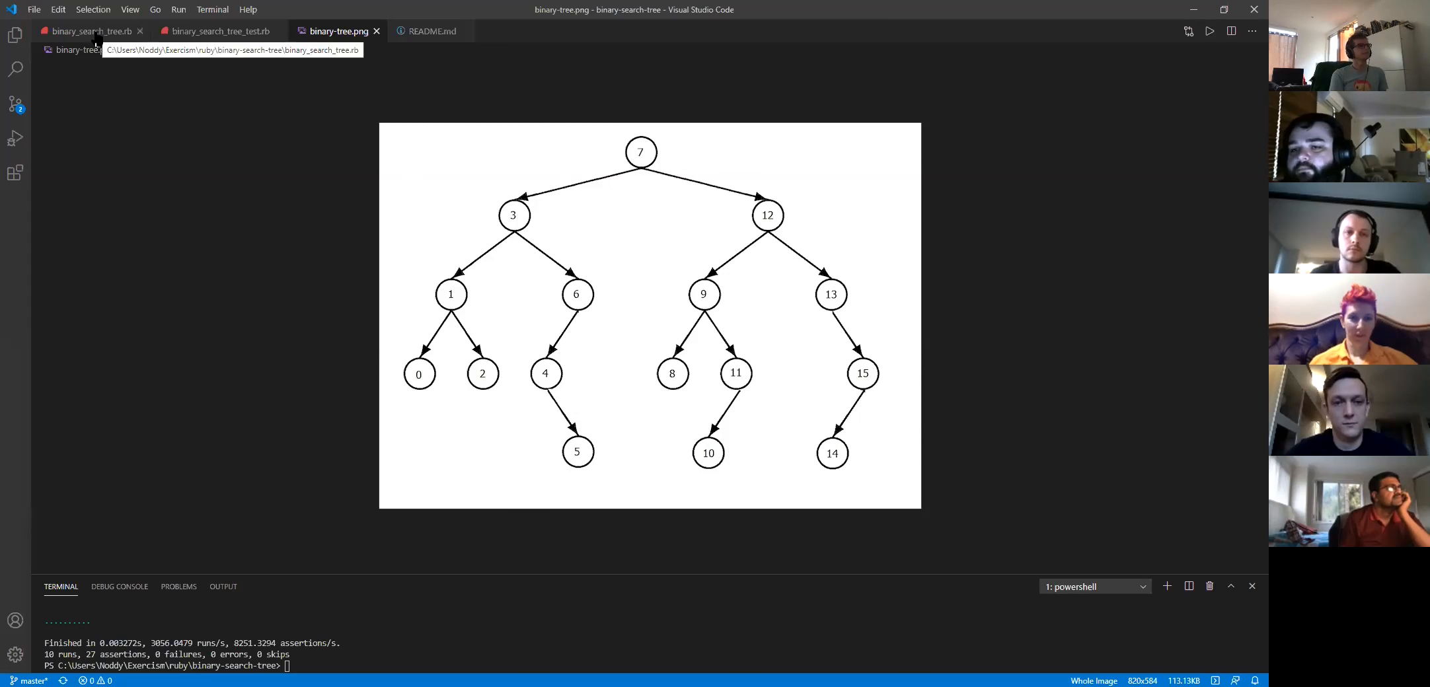
pyautogui.click(87, 30)
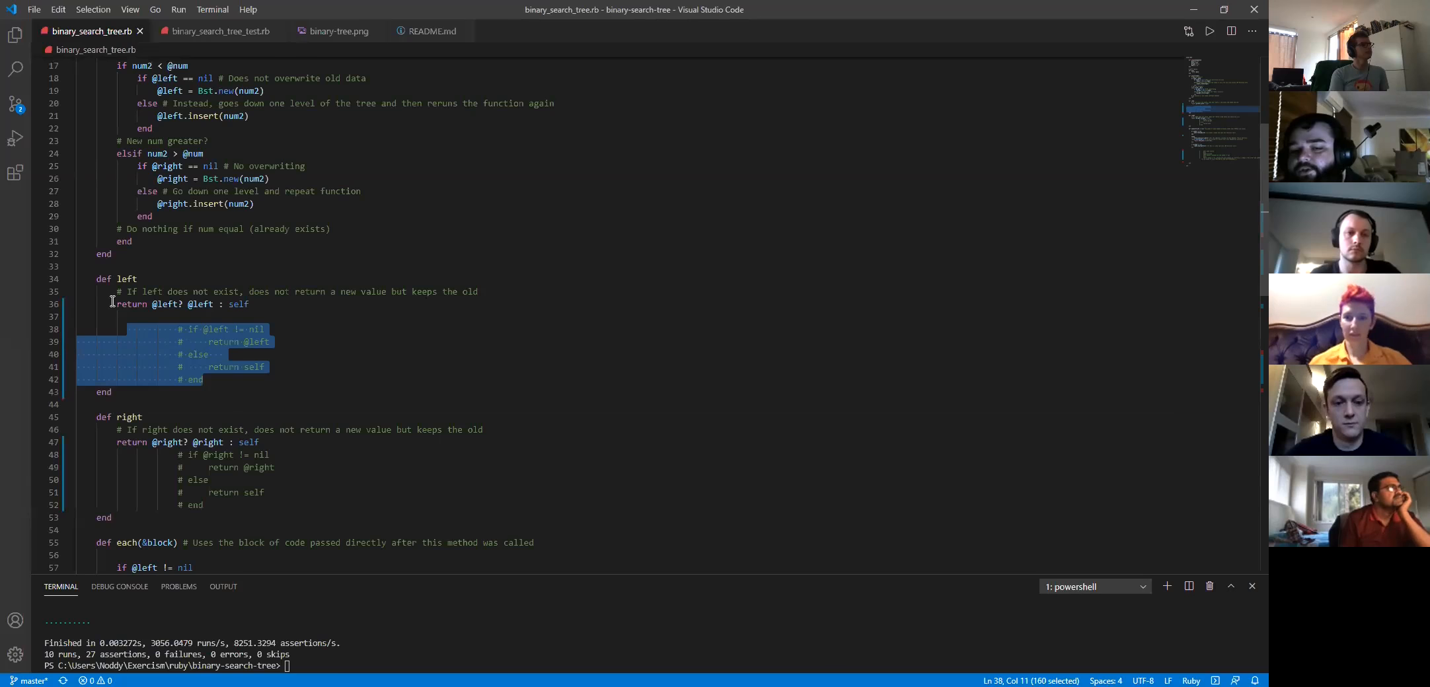
pyautogui.scroll(-3)
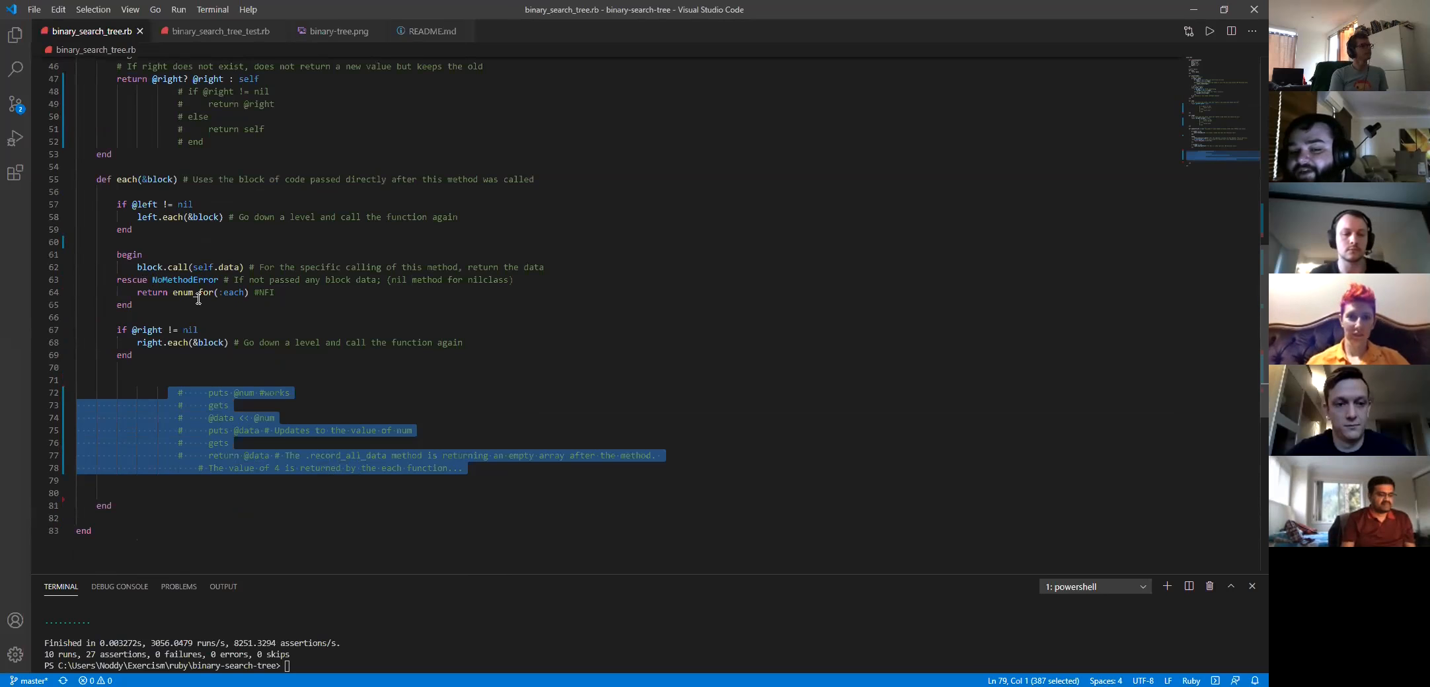
pyautogui.moveTo(355, 280)
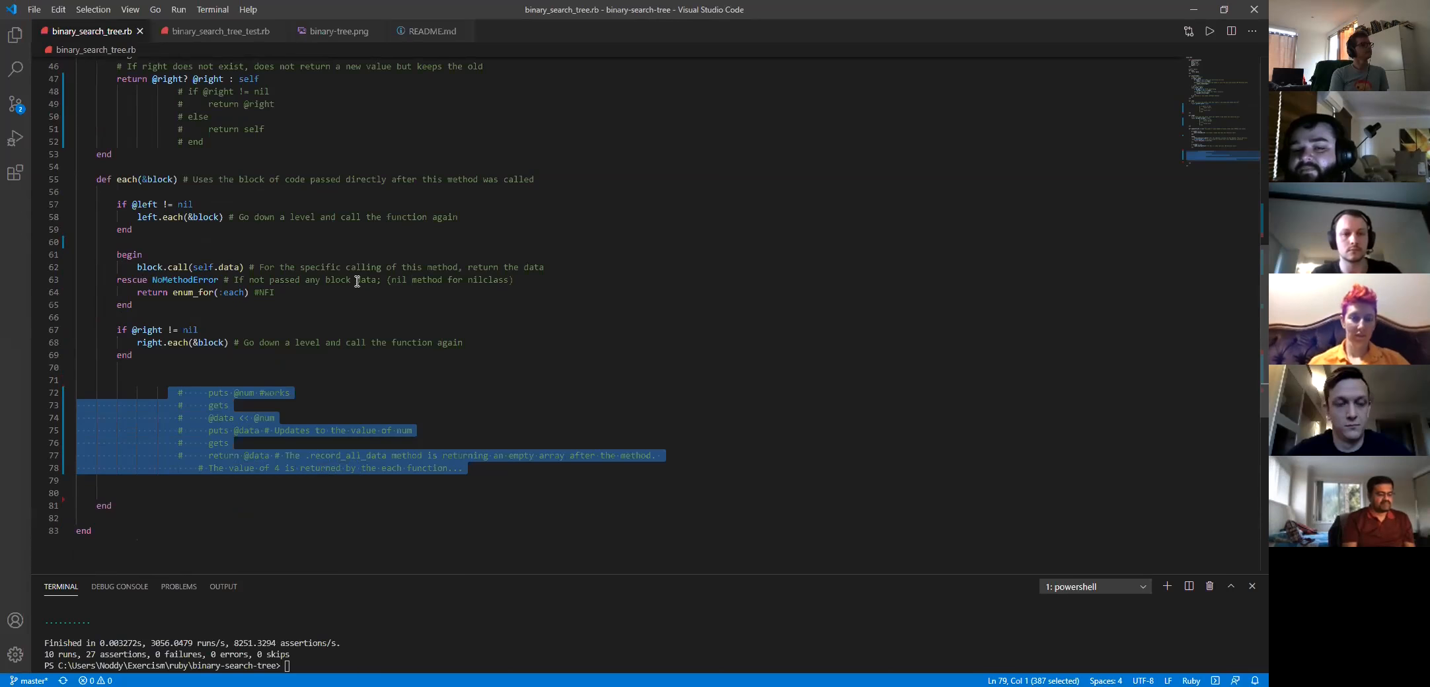
pyautogui.scroll(3)
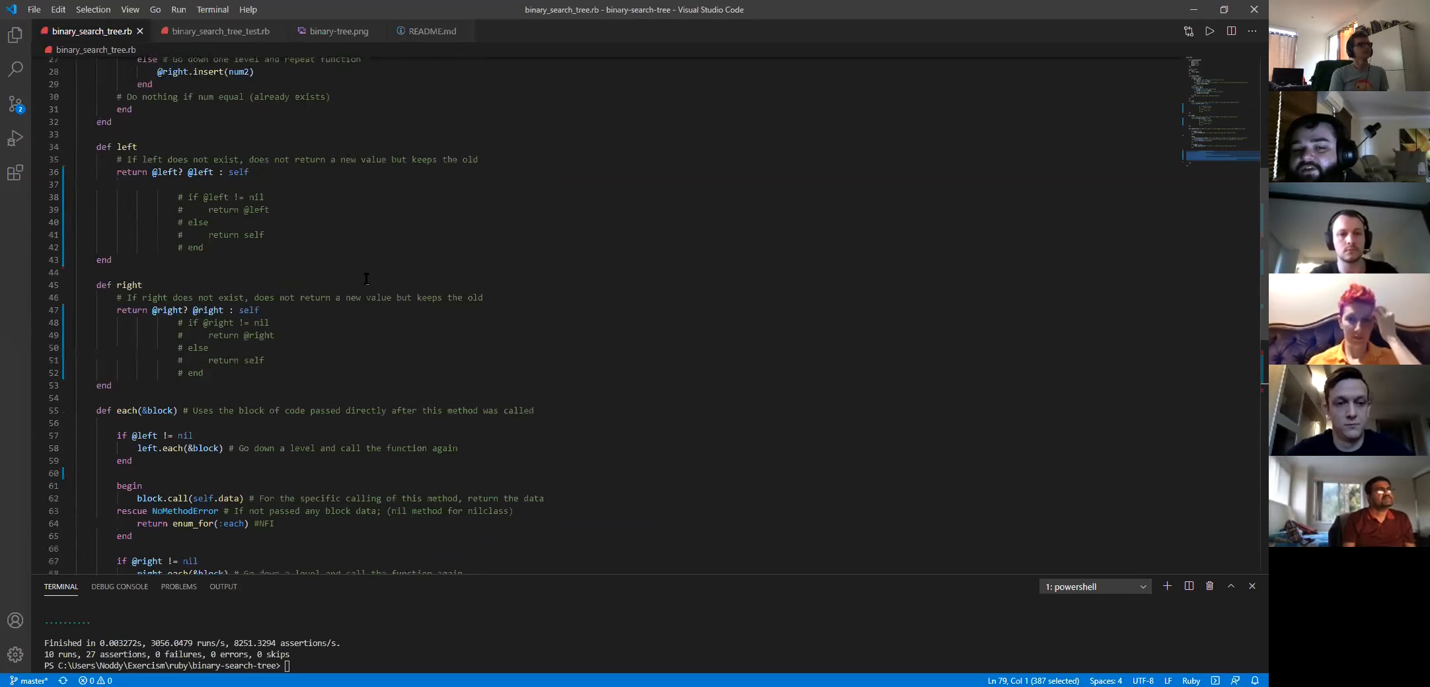
pyautogui.scroll(3)
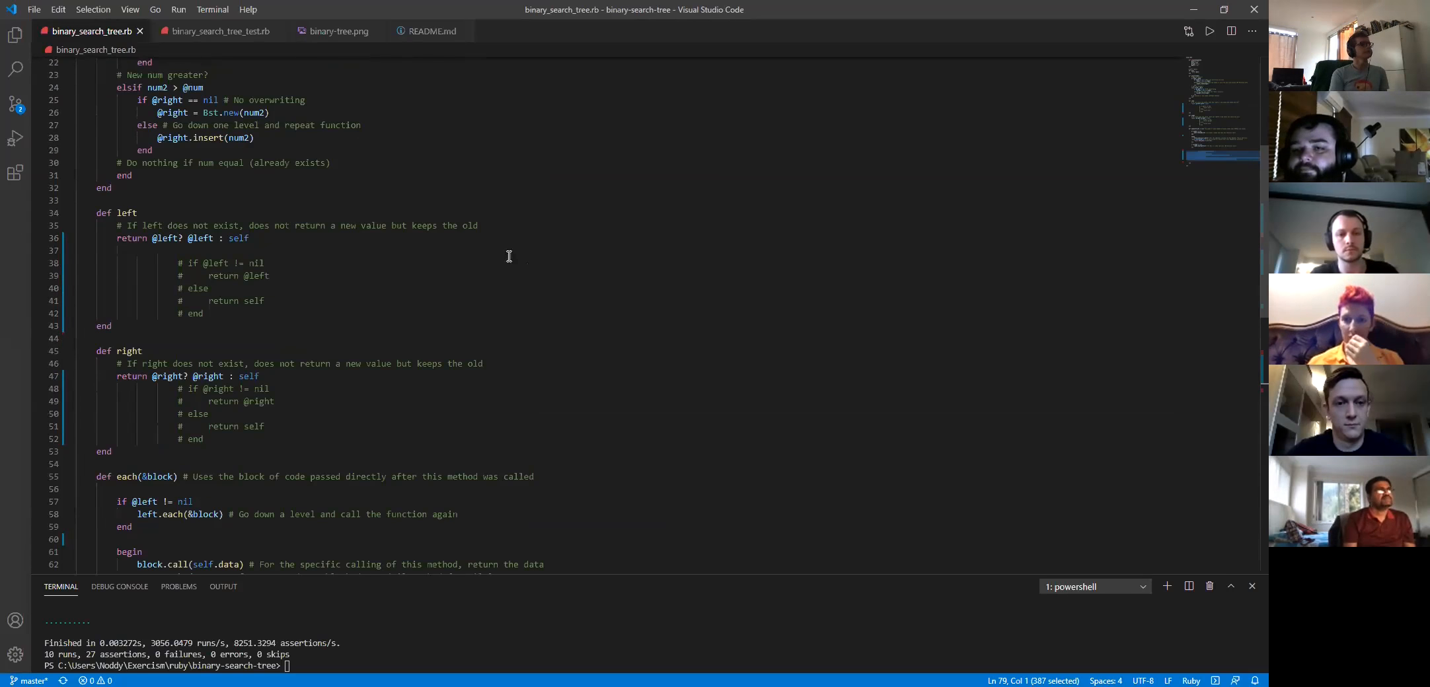
pyautogui.moveTo(442, 219)
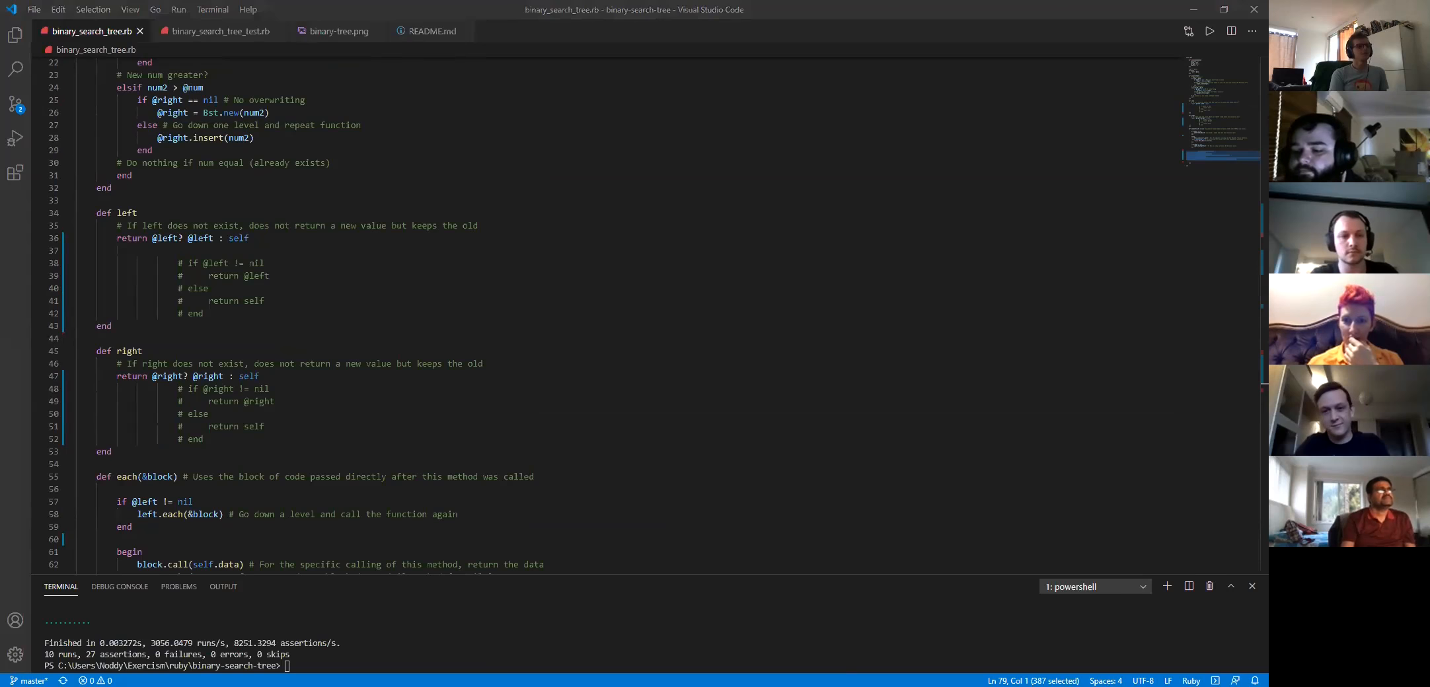
pyautogui.moveTo(1096, 129)
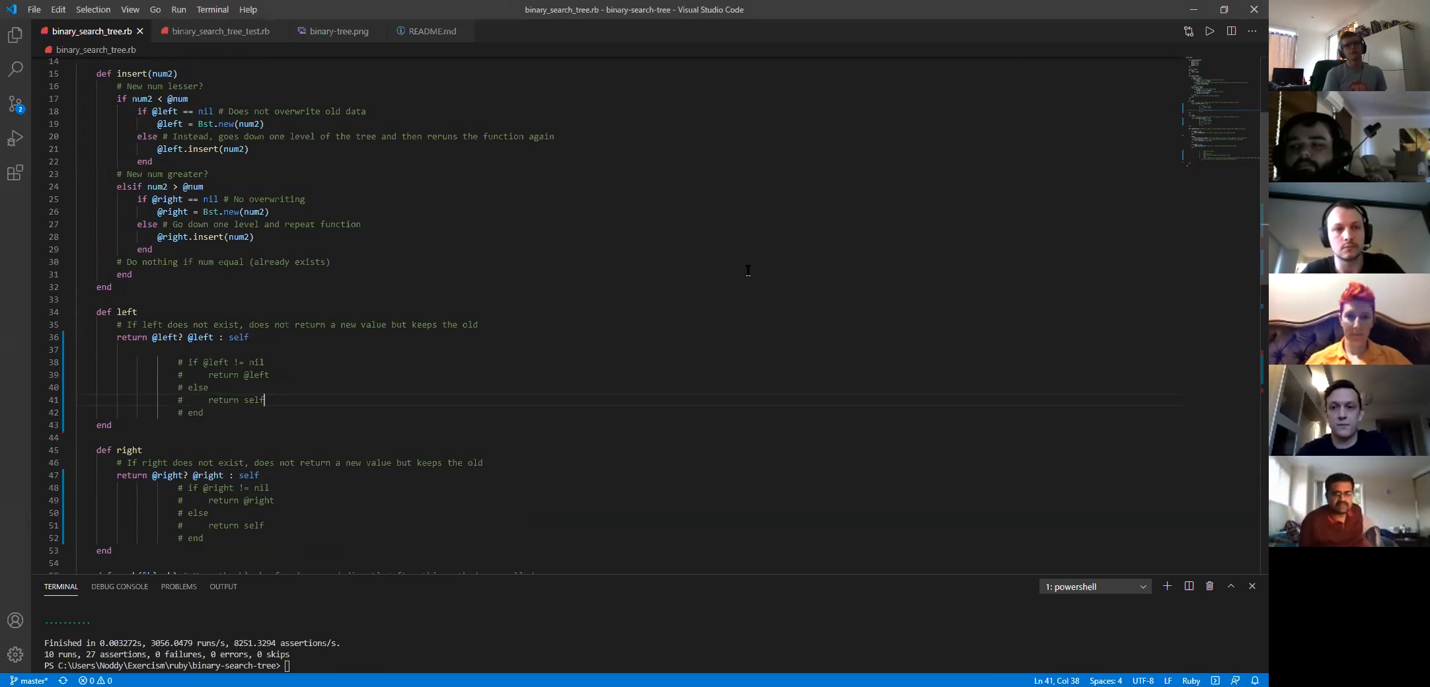
pyautogui.moveTo(634, 243)
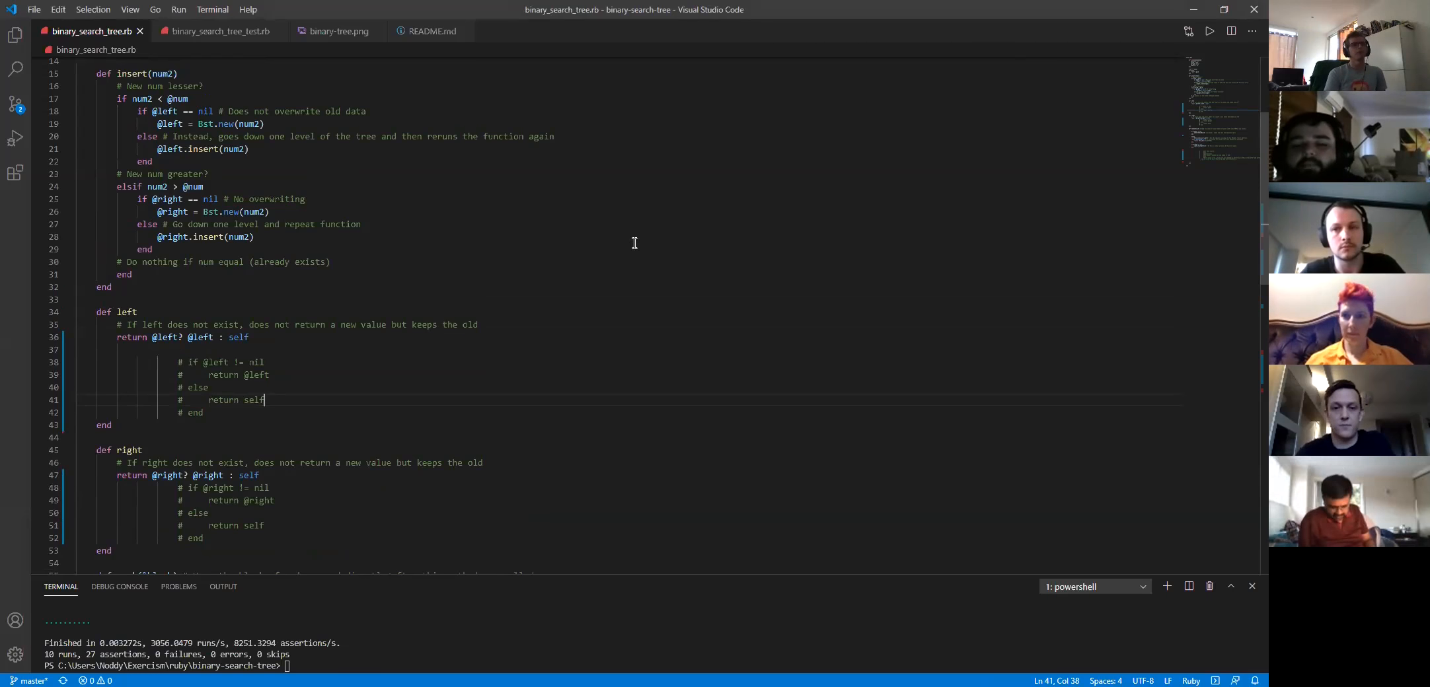
pyautogui.scroll(-3)
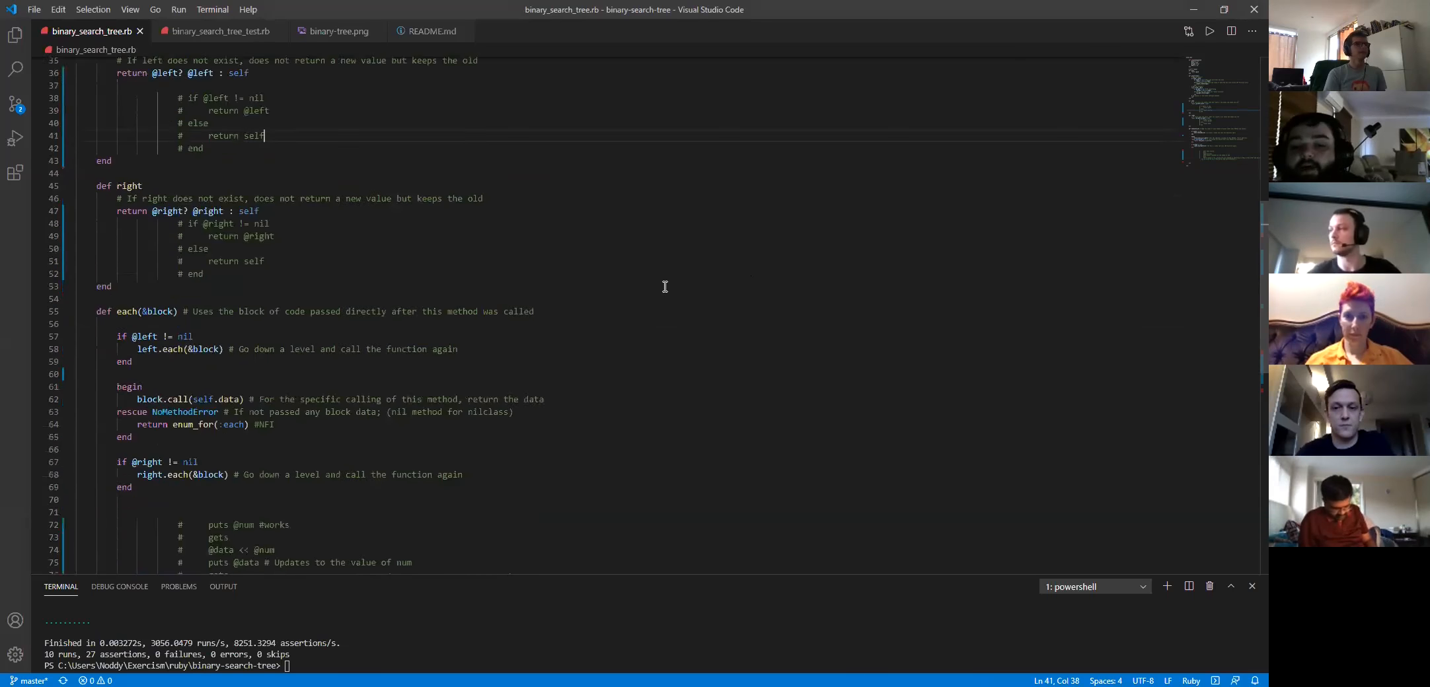
pyautogui.scroll(-3)
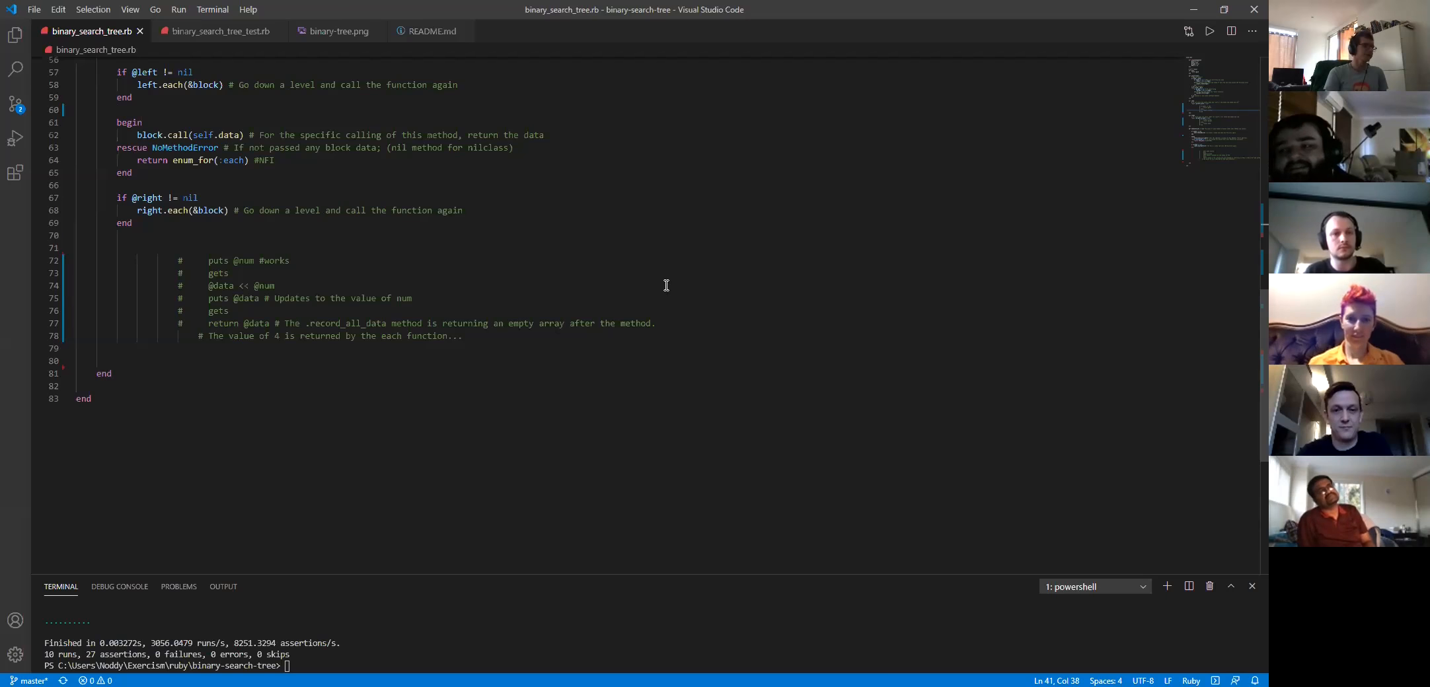
pyautogui.moveTo(220, 30)
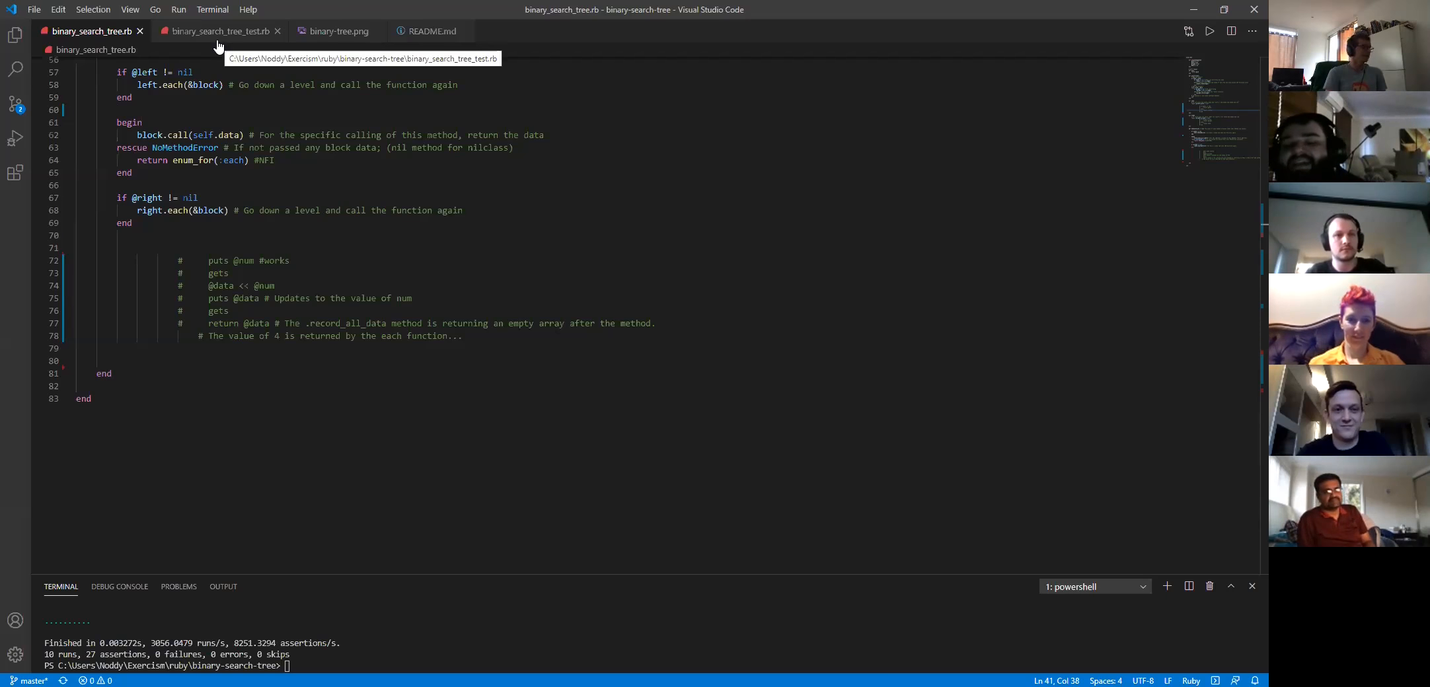
pyautogui.moveTo(472, 555)
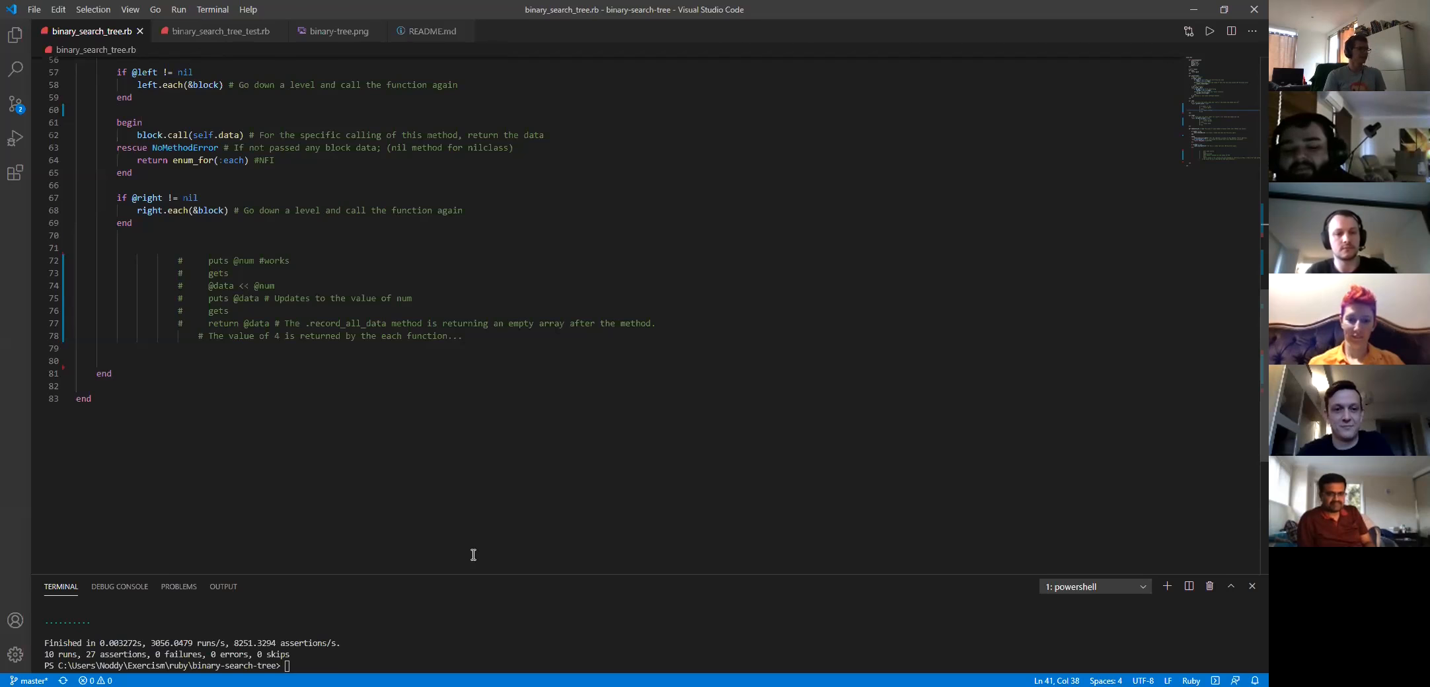
pyautogui.moveTo(437, 571)
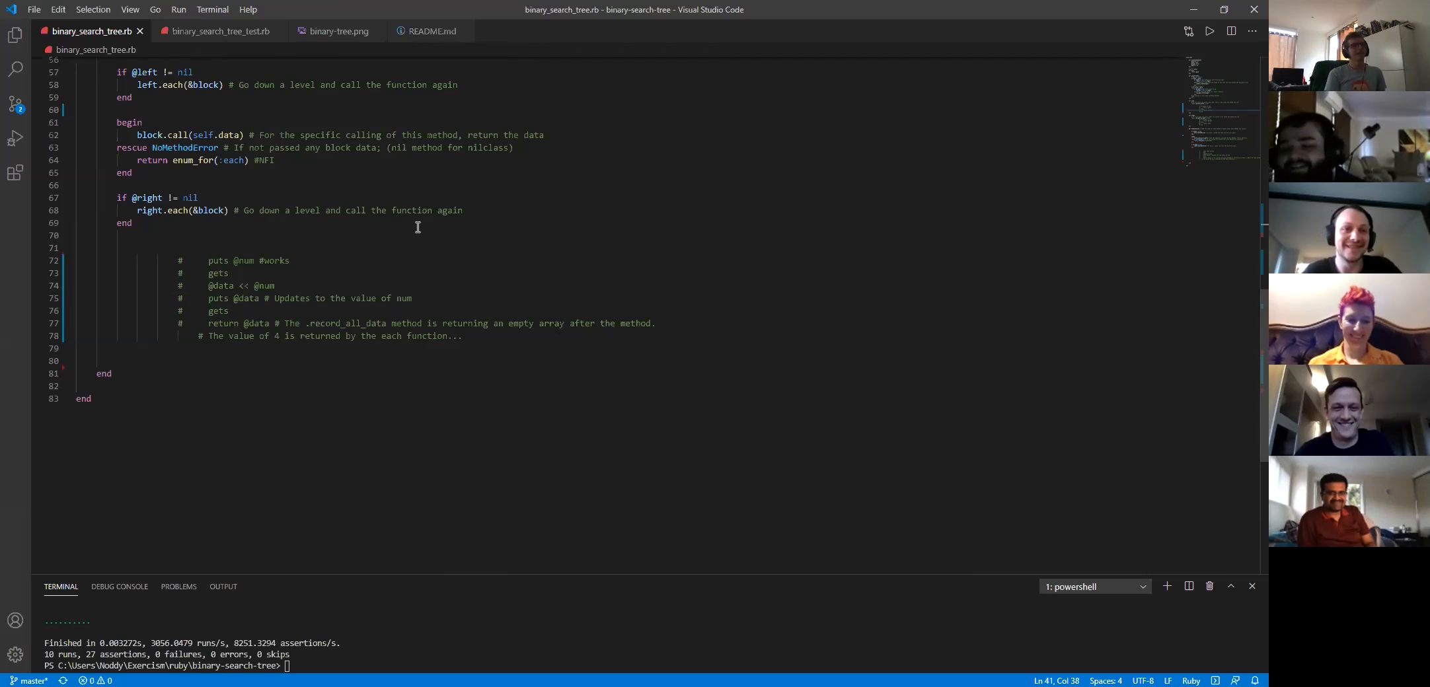
pyautogui.moveTo(783, 210)
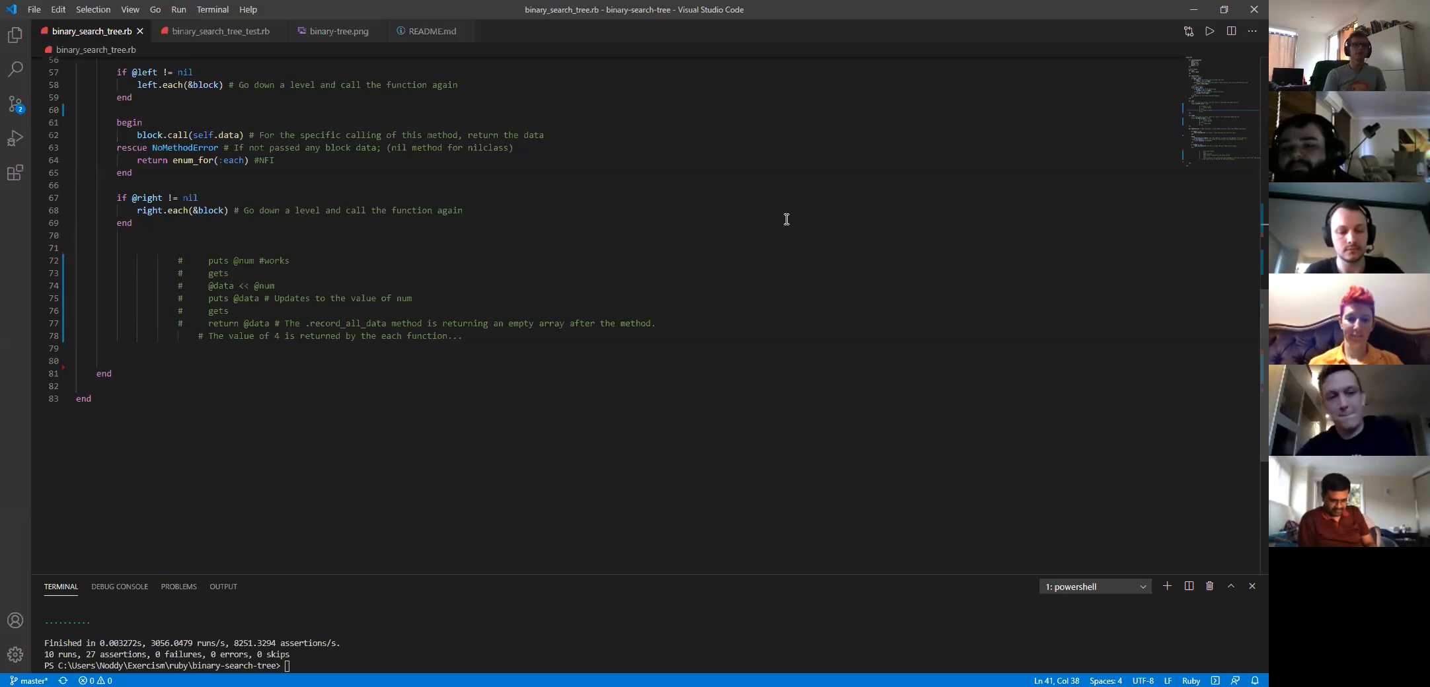
pyautogui.scroll(3)
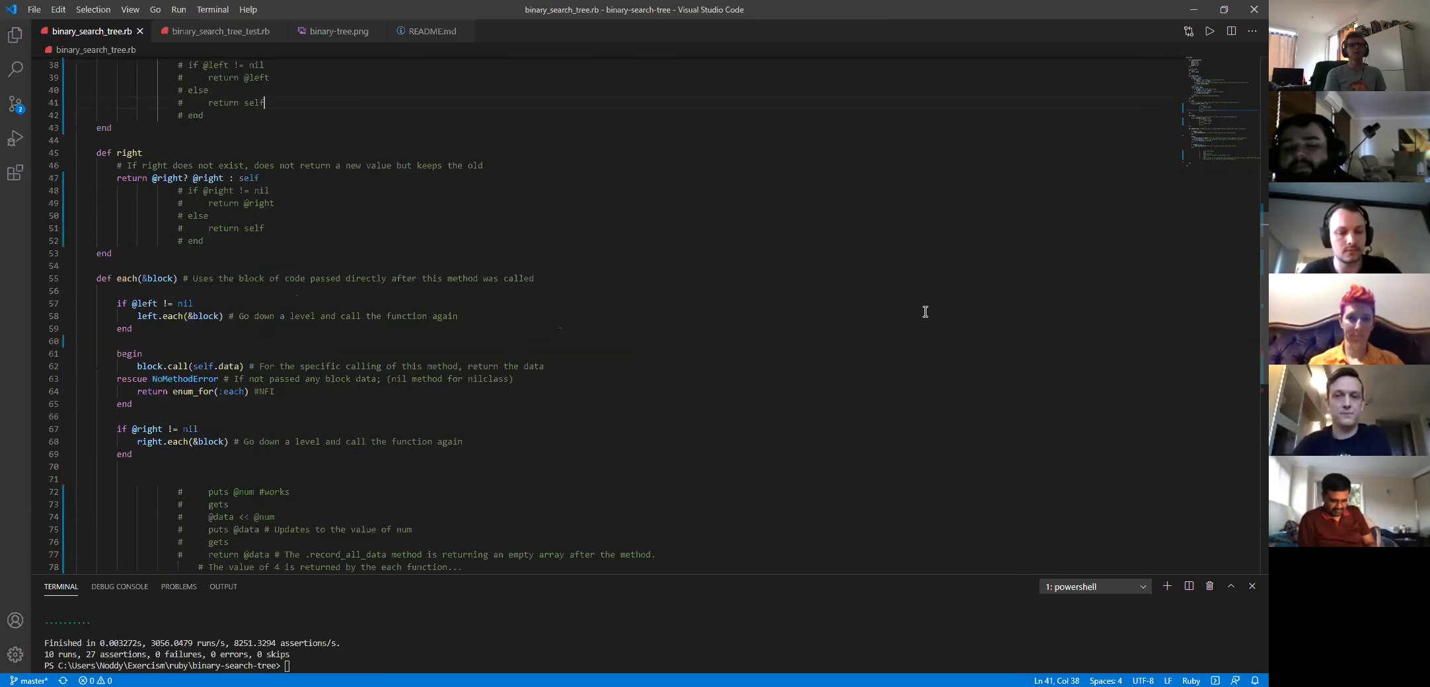
pyautogui.scroll(3)
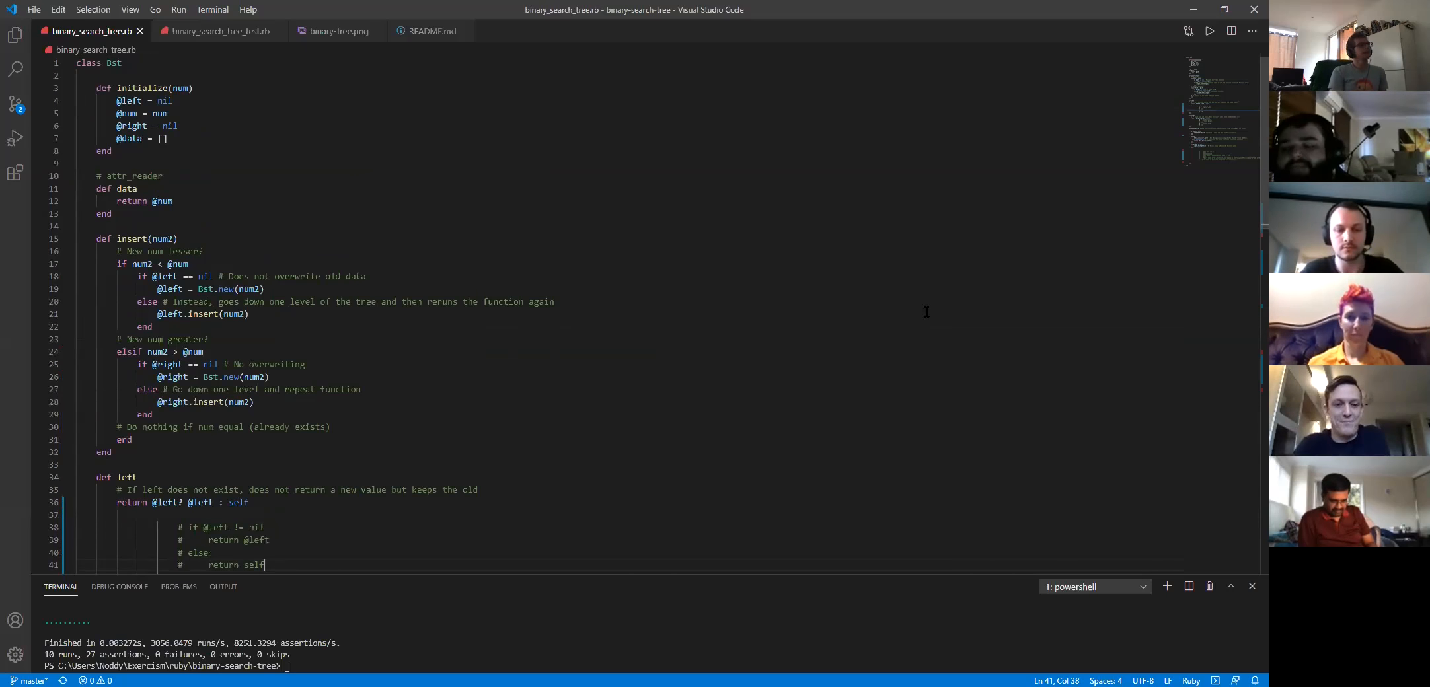
pyautogui.moveTo(934, 282)
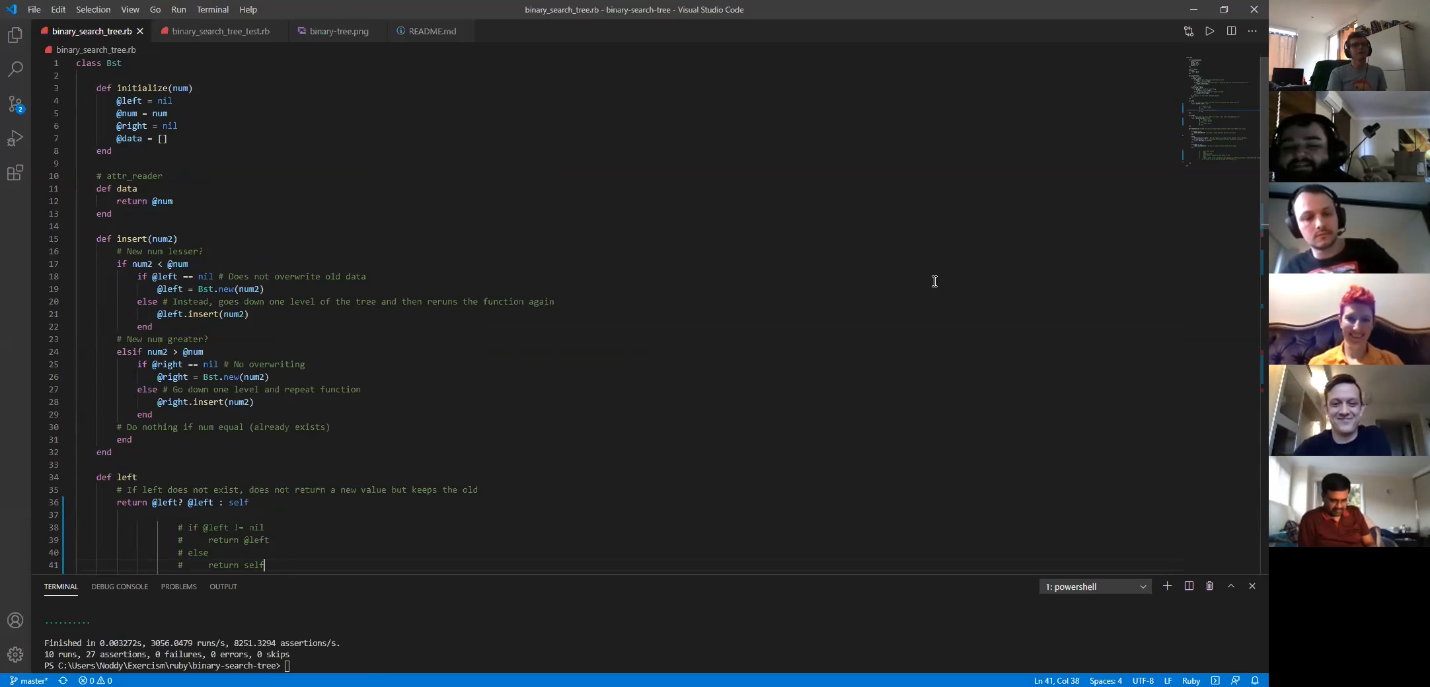
pyautogui.moveTo(1076, 230)
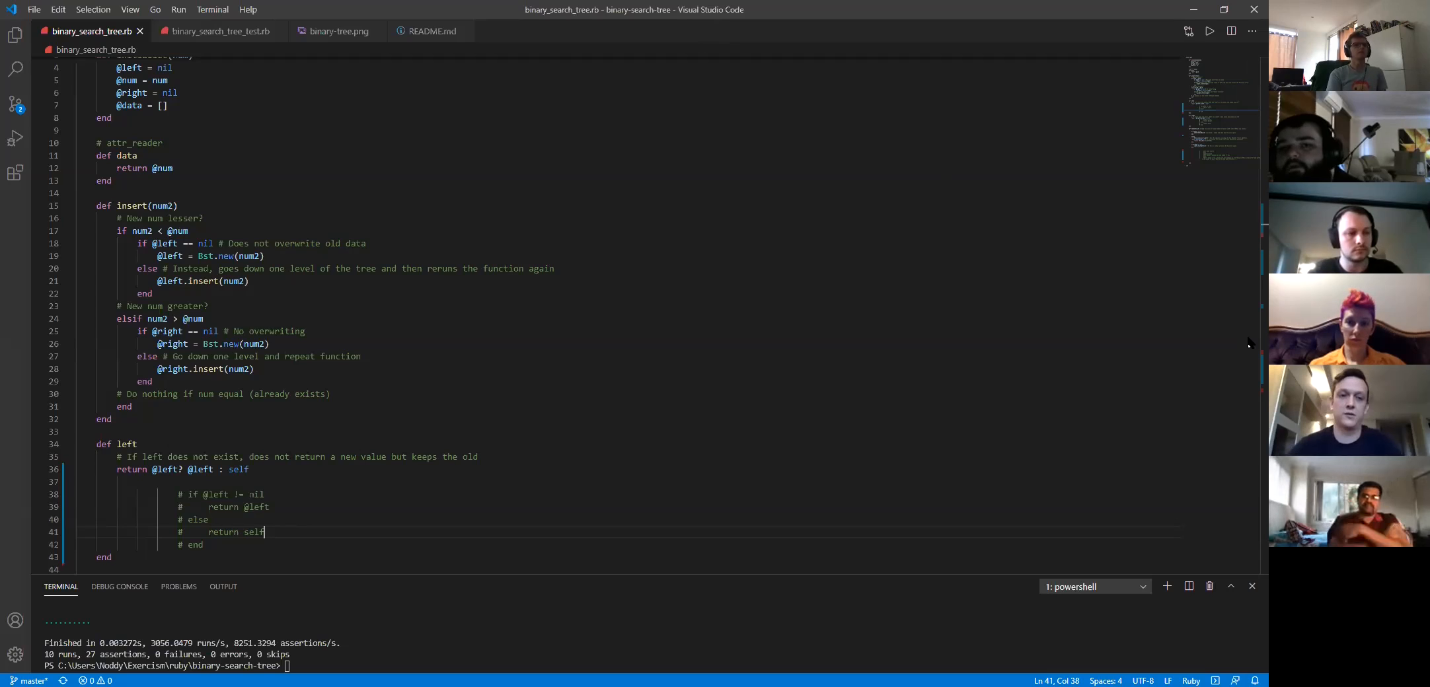
pyautogui.scroll(3)
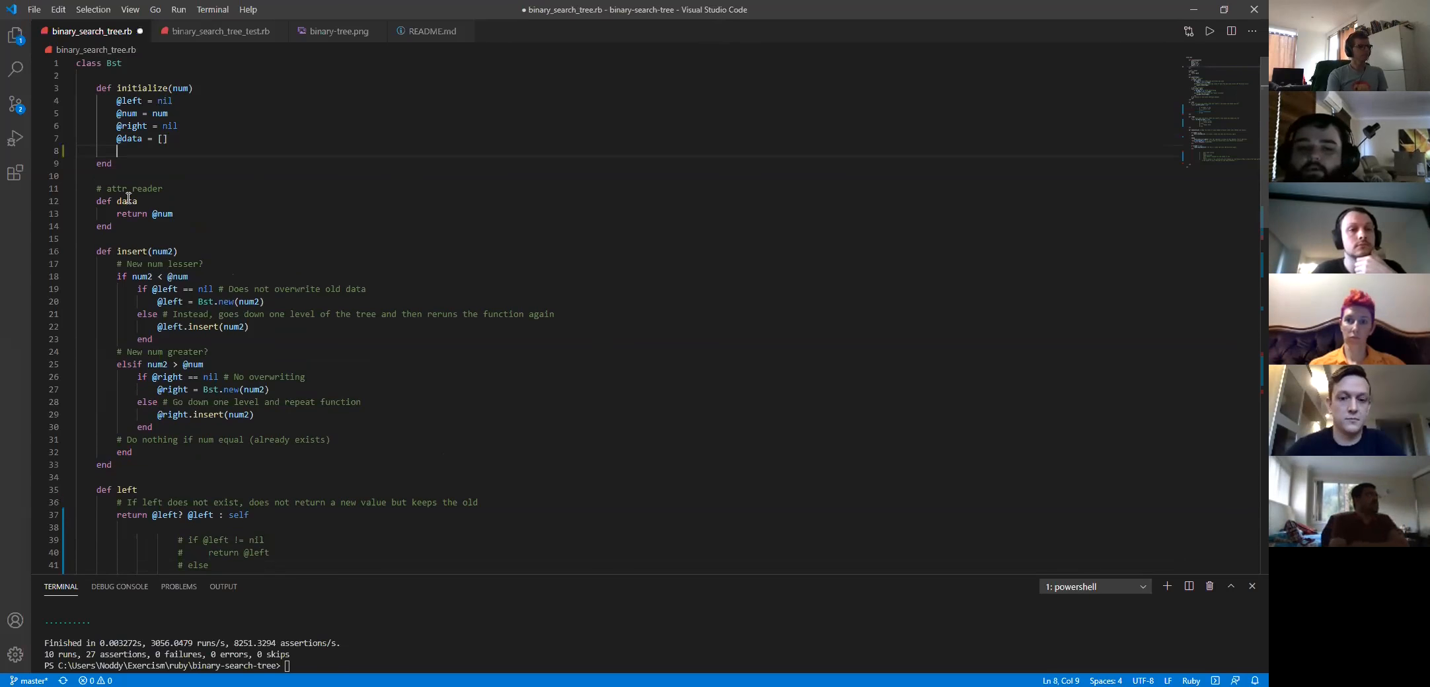
pyautogui.write('@num =')
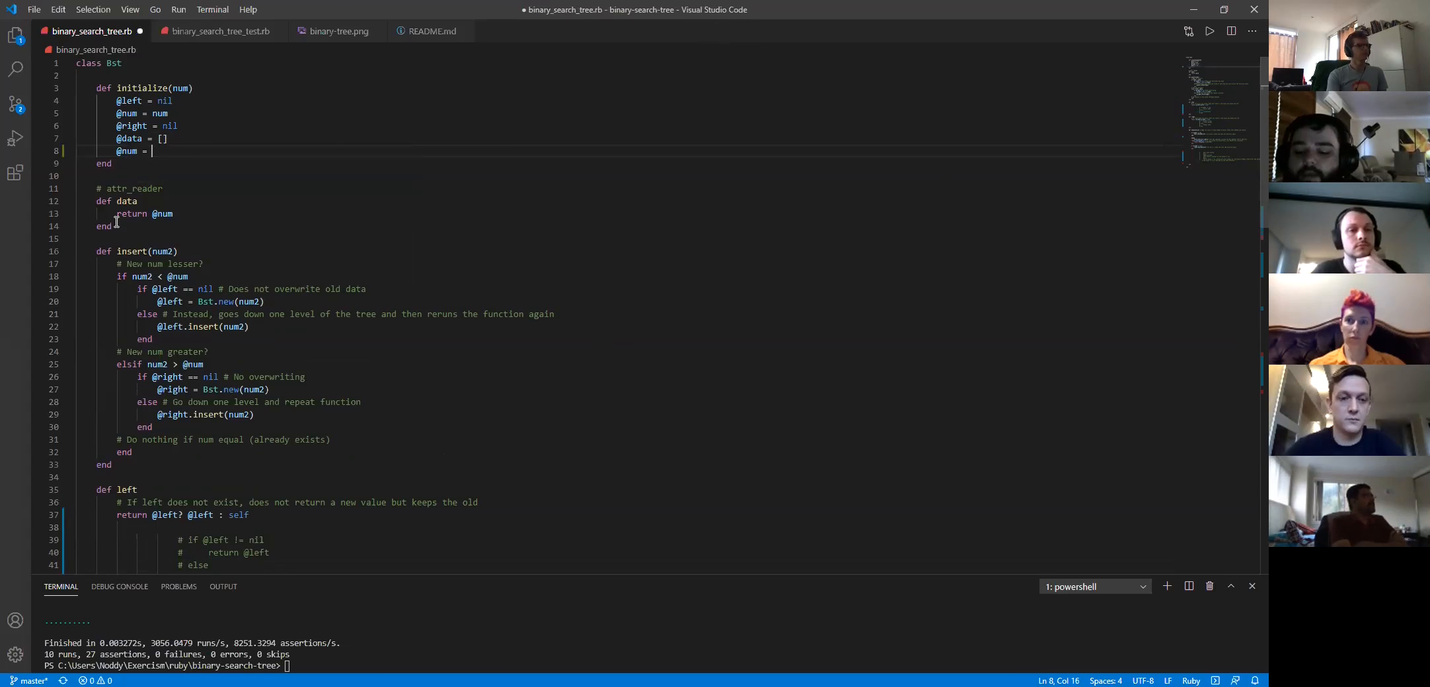
pyautogui.write('[]')
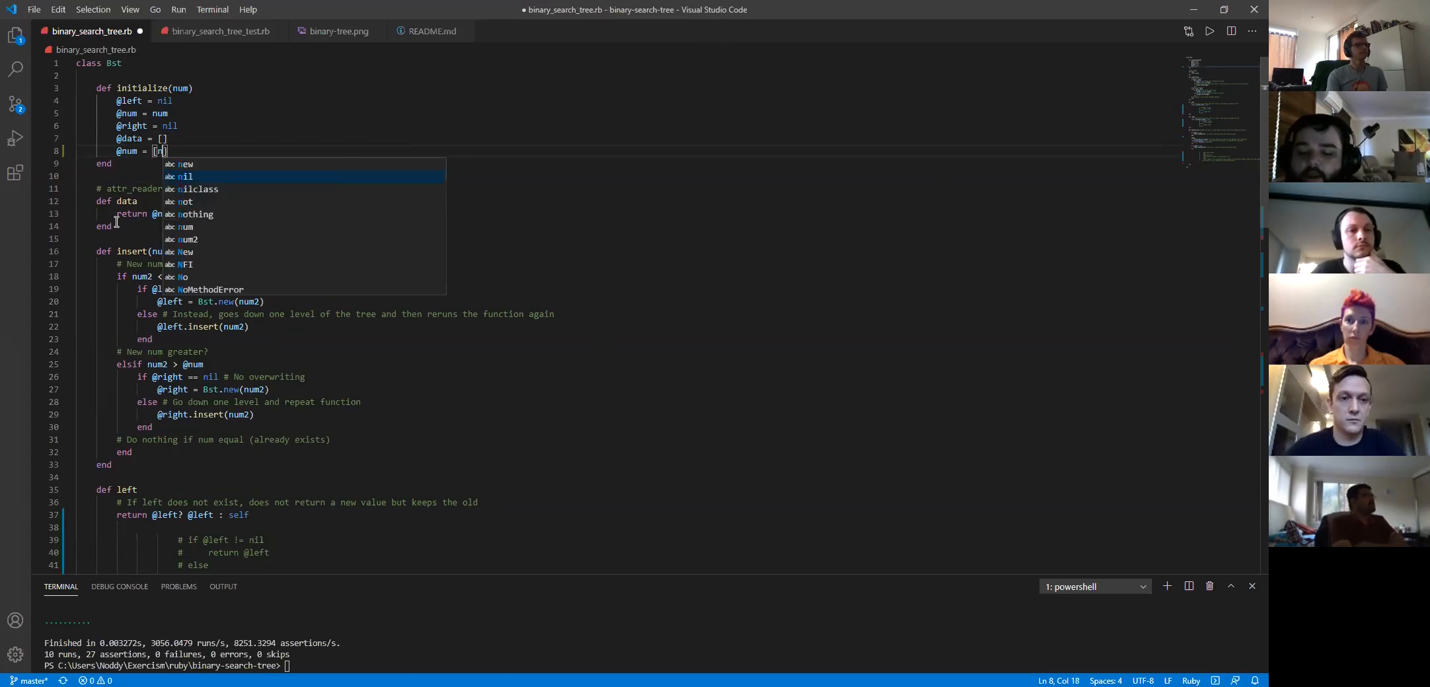
pyautogui.write('nil,num,')
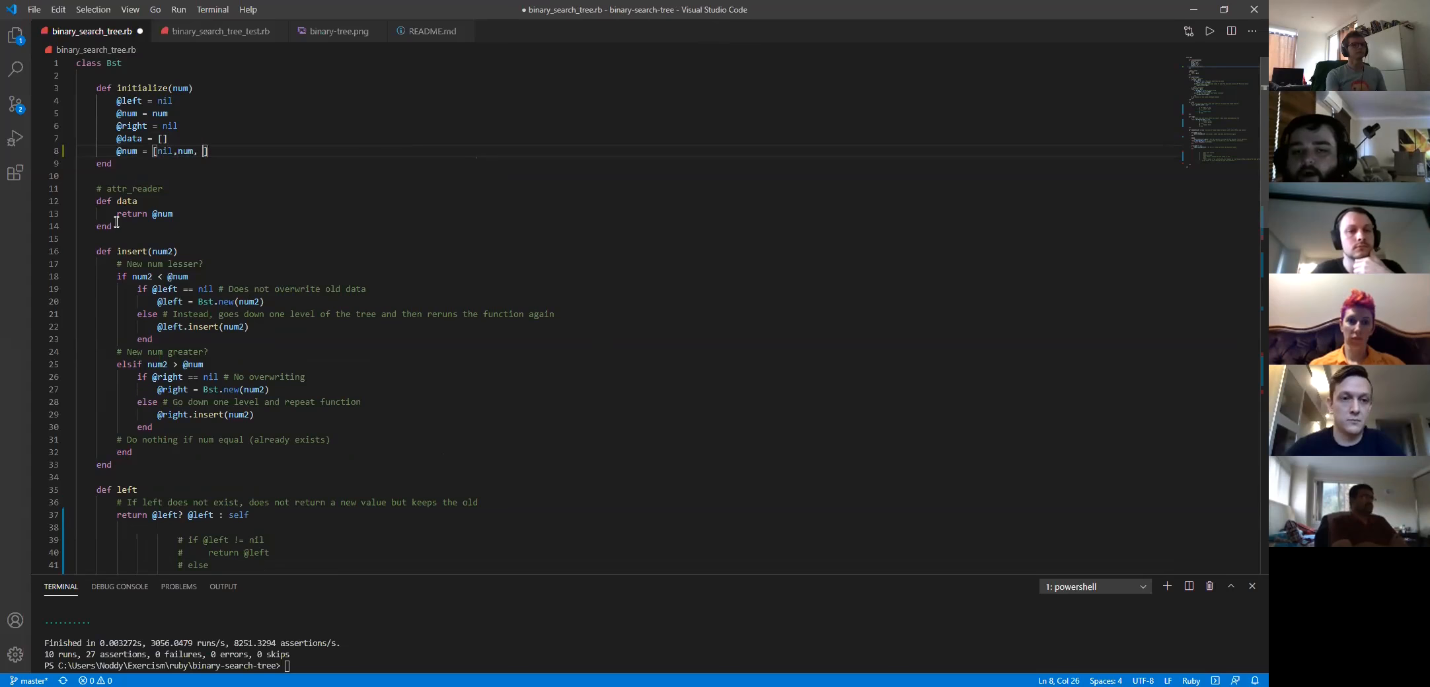
pyautogui.write('nil')
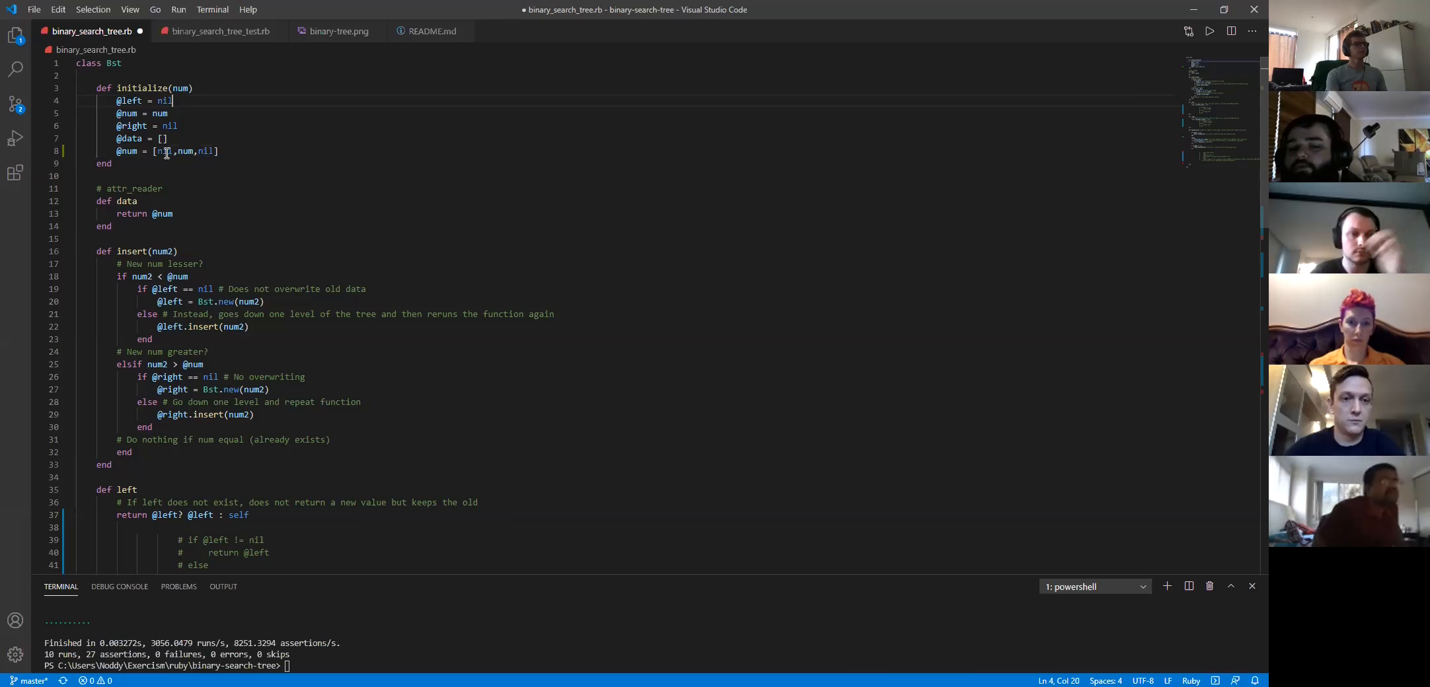
pyautogui.click(125, 201)
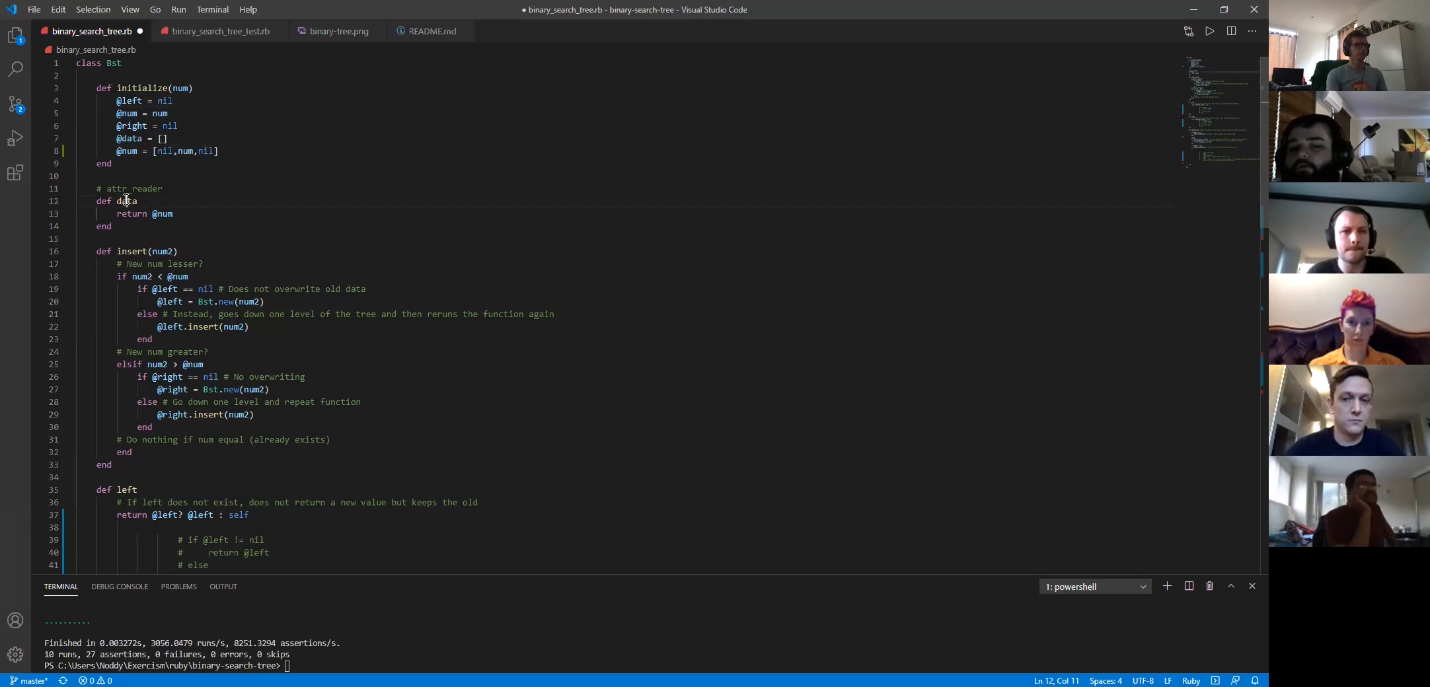
pyautogui.click(174, 213)
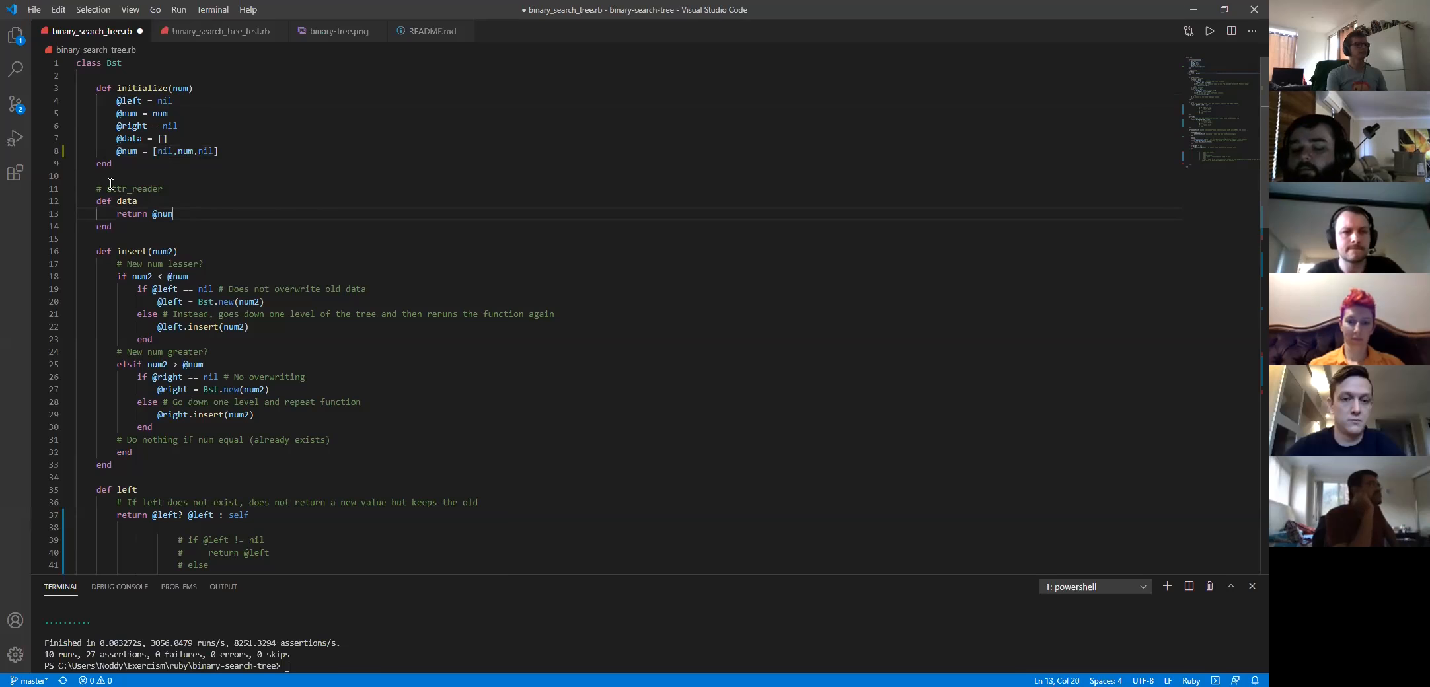
pyautogui.write('[1]')
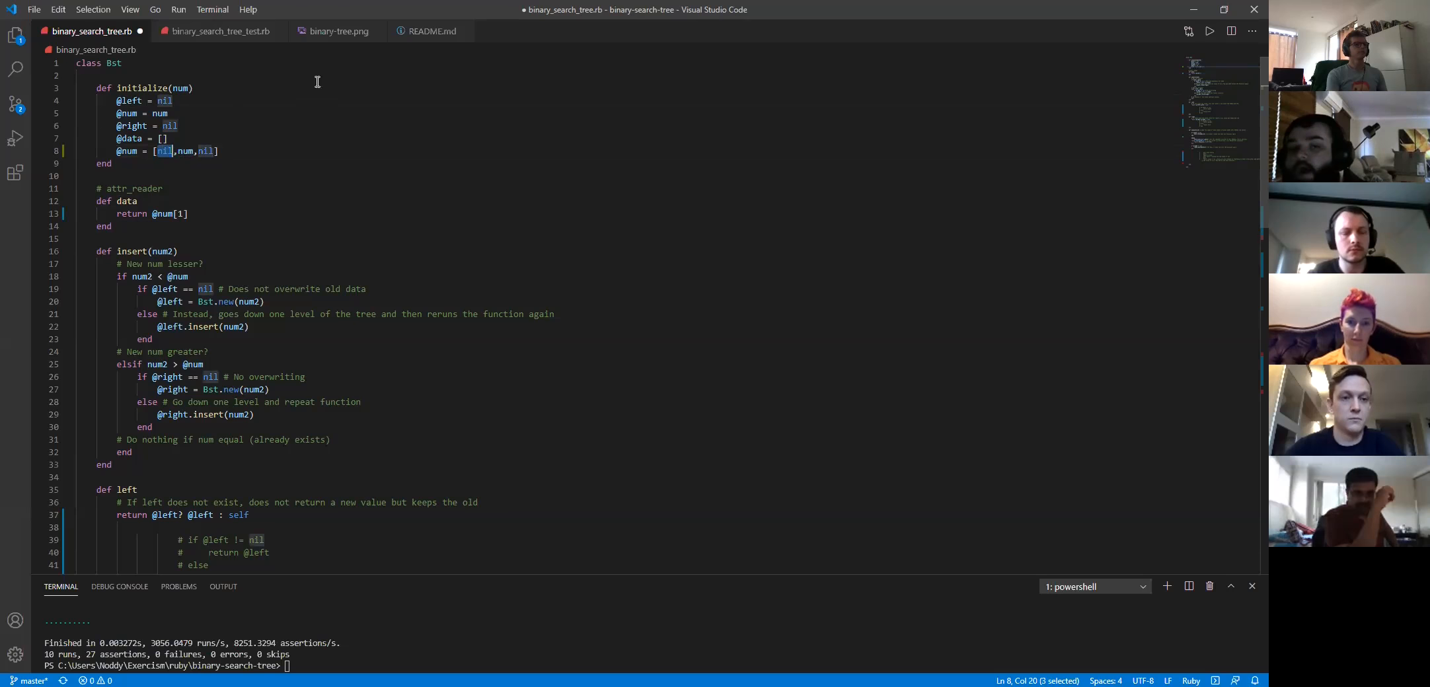
pyautogui.click(340, 30)
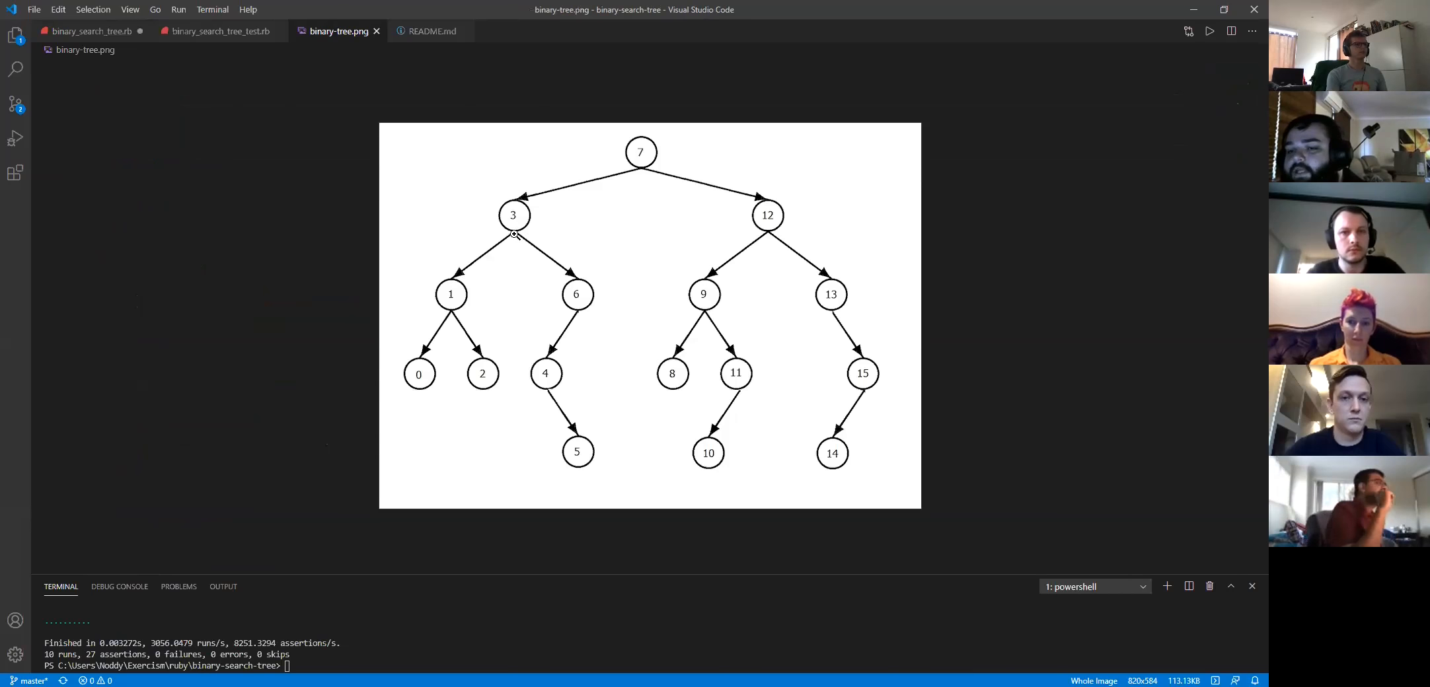
pyautogui.moveTo(435, 318)
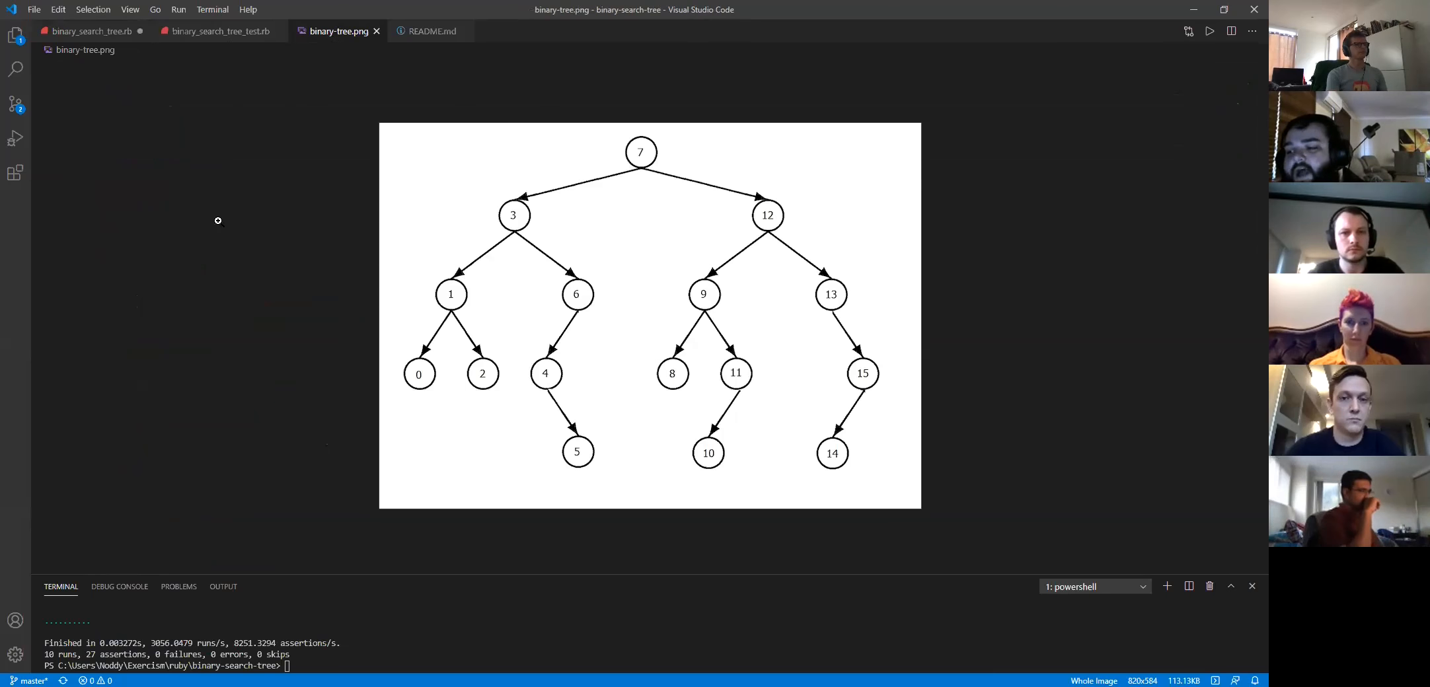
pyautogui.click(90, 31)
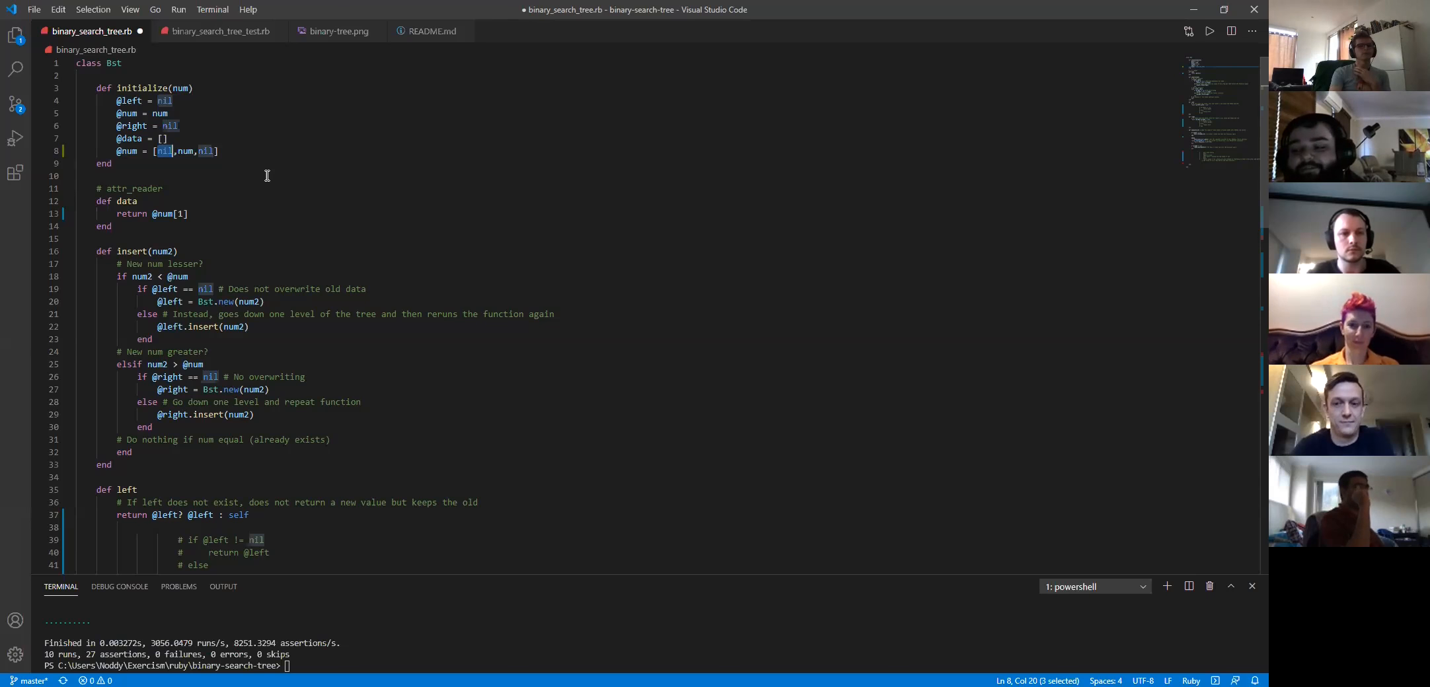
pyautogui.moveTo(342, 152)
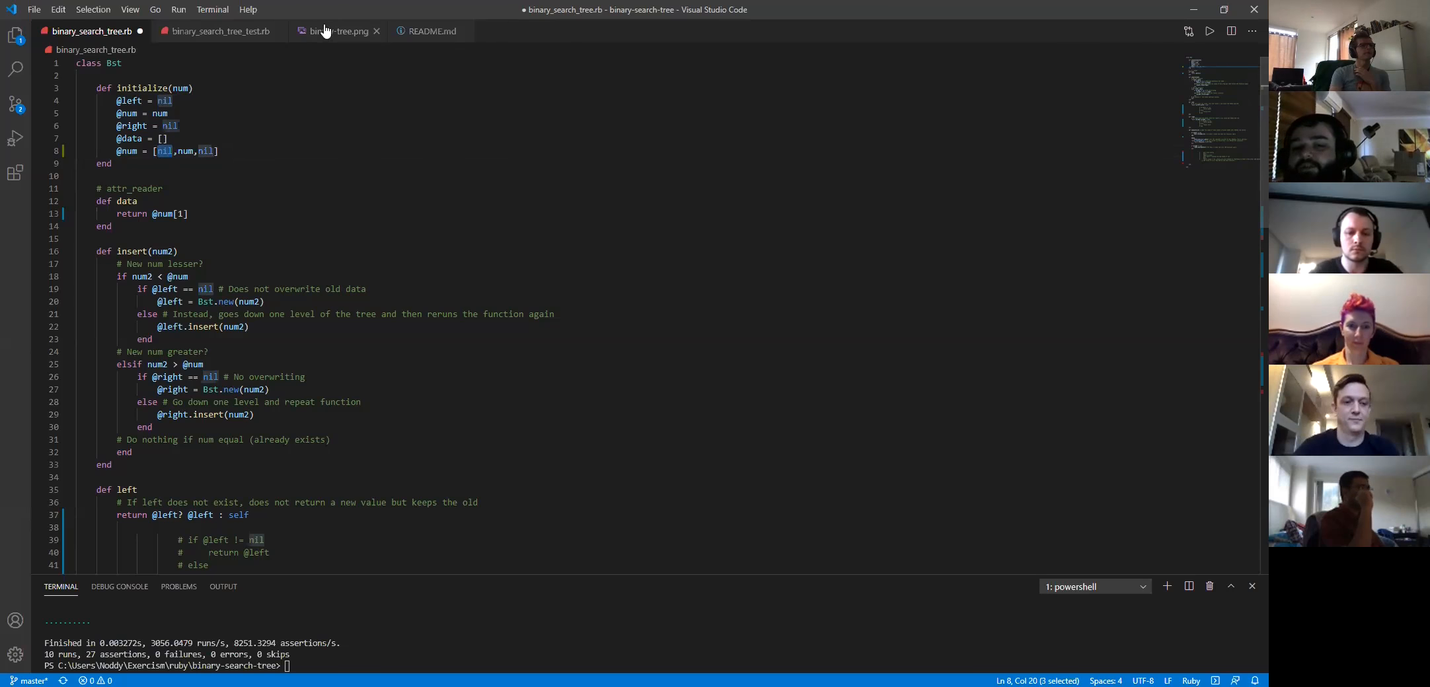
# Show the binary-tree.png diagram rooted at 7 again
pyautogui.click(340, 30)
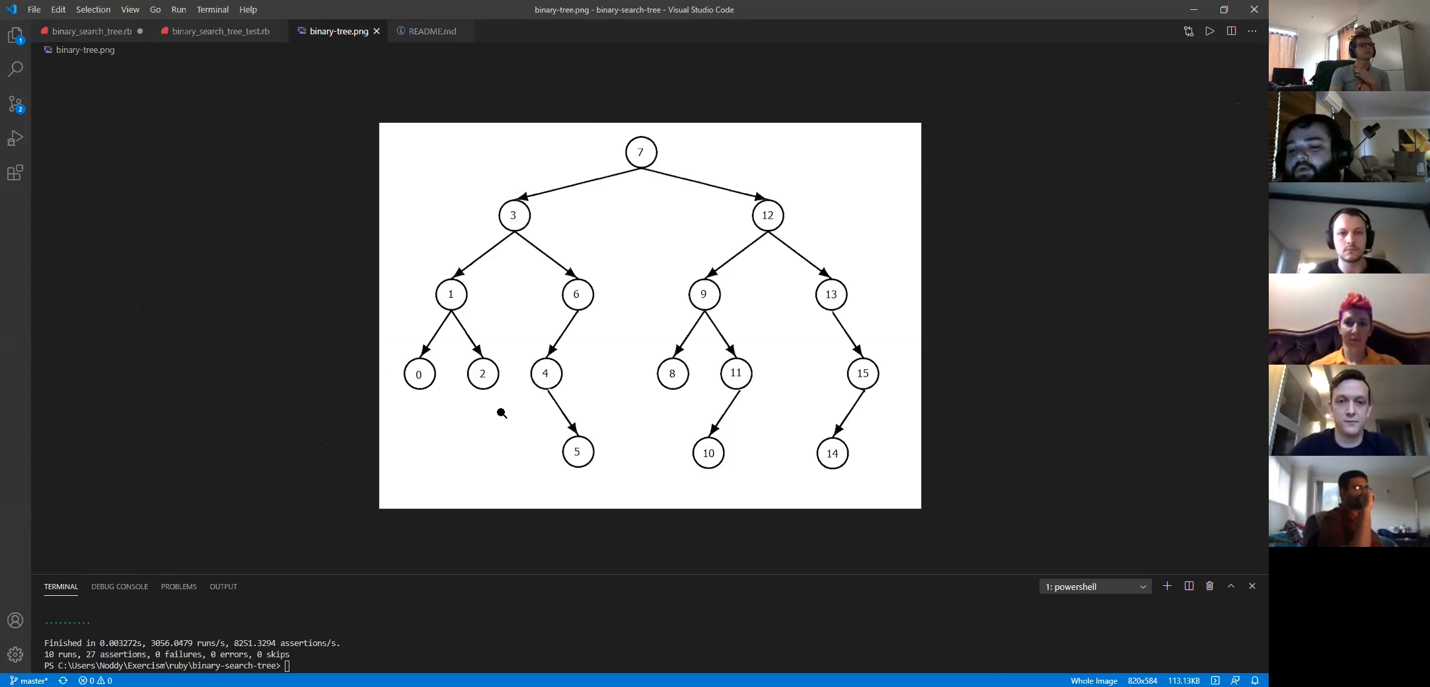
pyautogui.moveTo(608, 251)
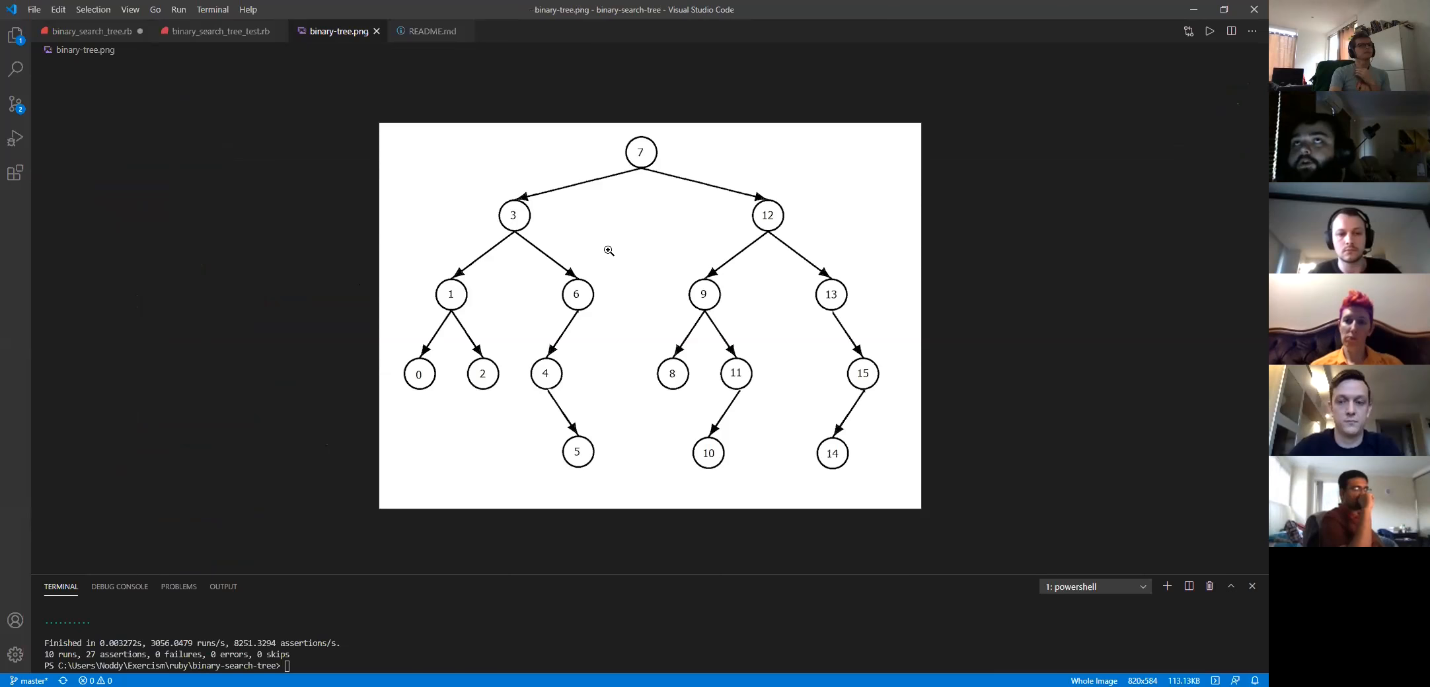
pyautogui.moveTo(90, 30)
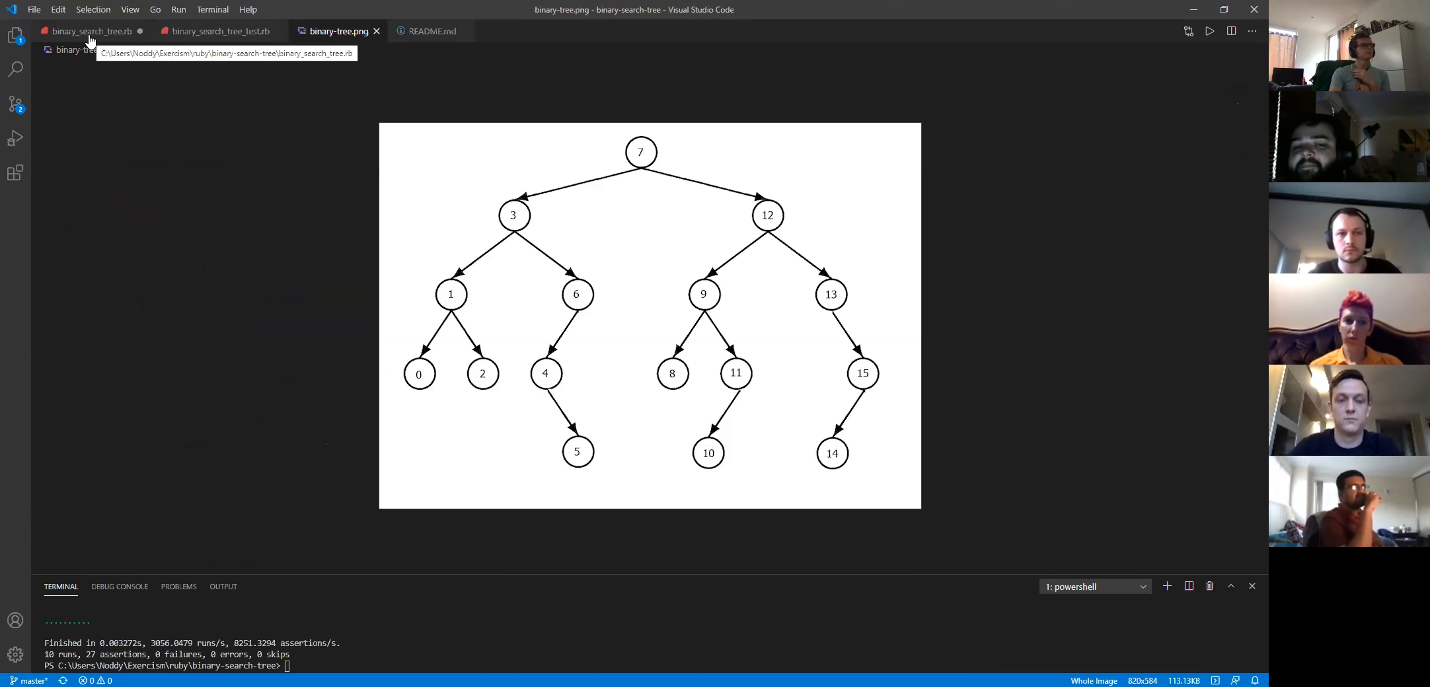
pyautogui.click(89, 30)
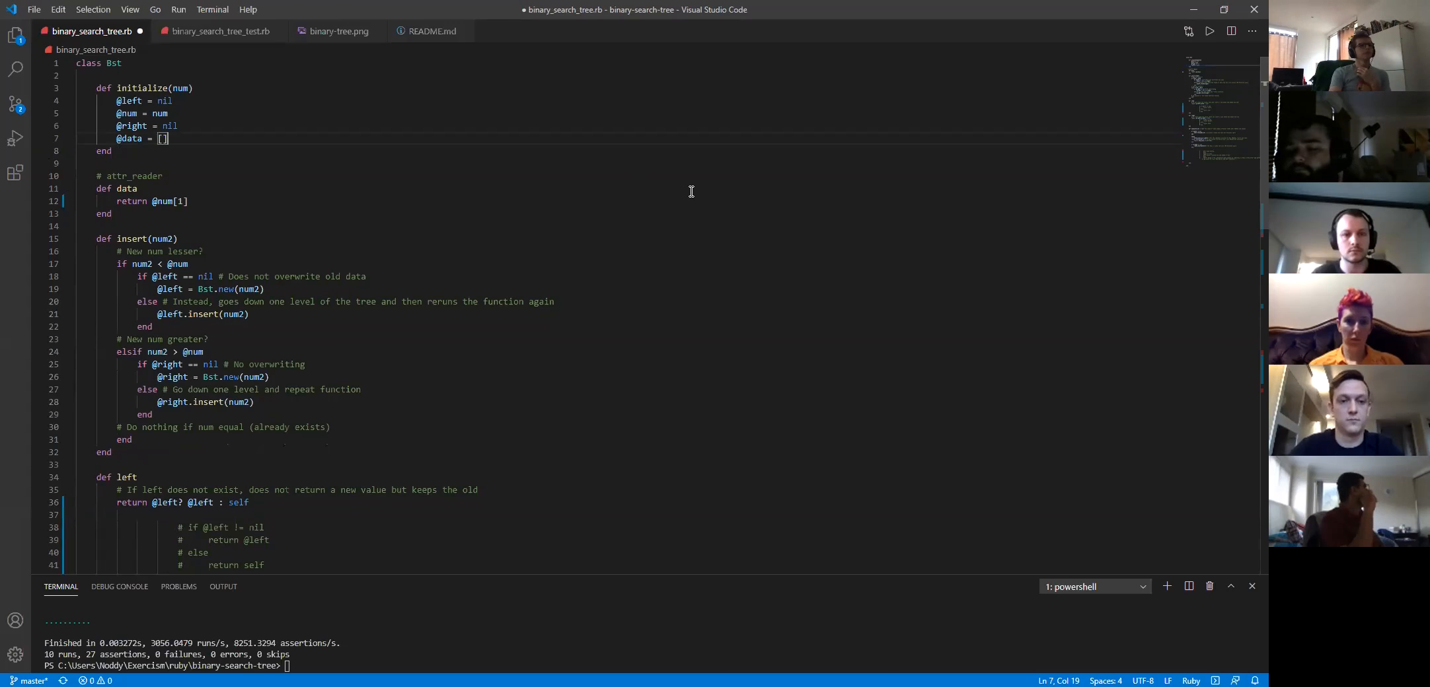
pyautogui.moveTo(970, 269)
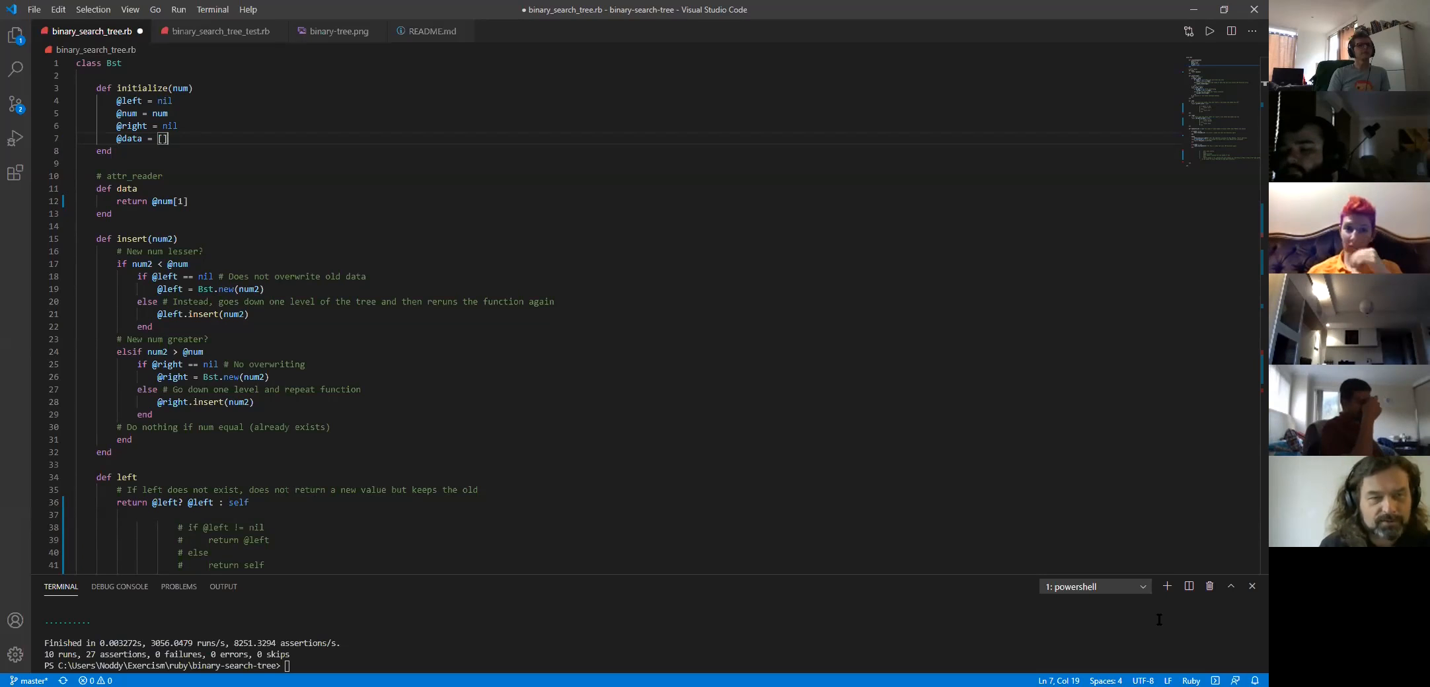
pyautogui.moveTo(1026, 563)
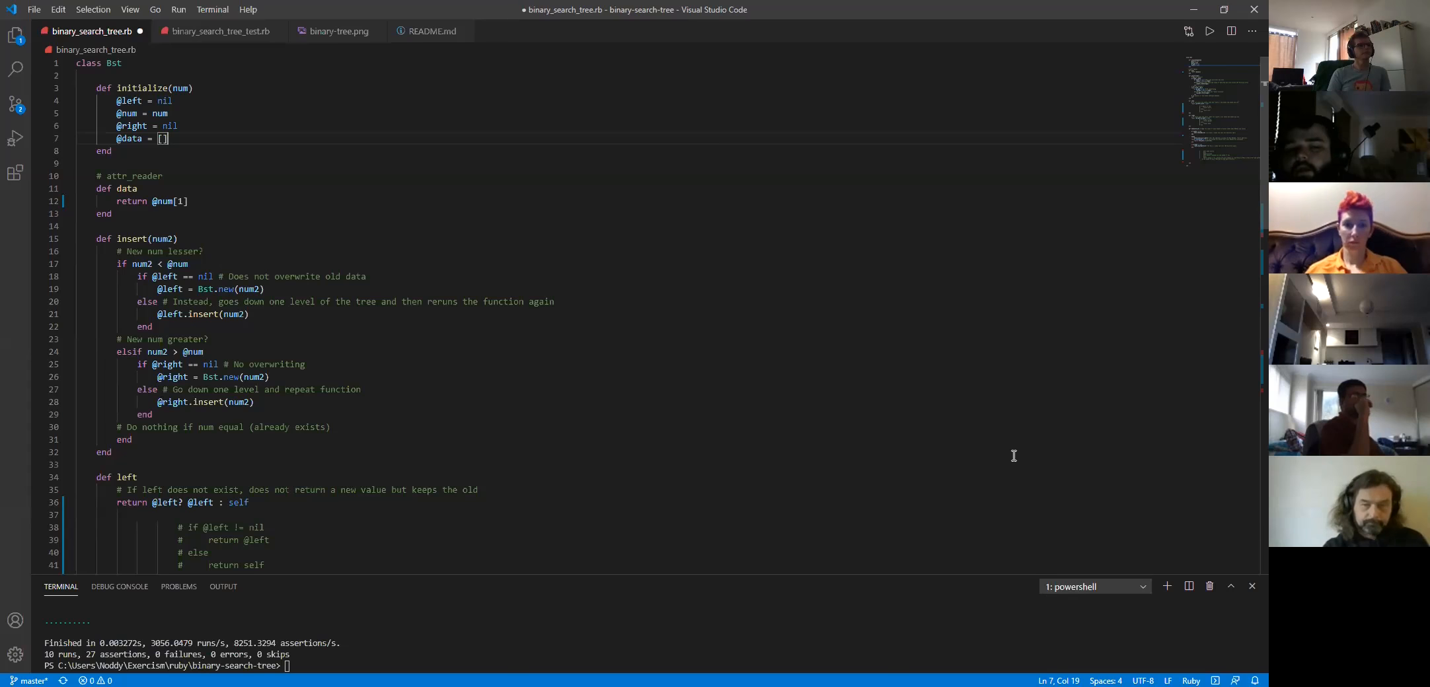
pyautogui.moveTo(732, 353)
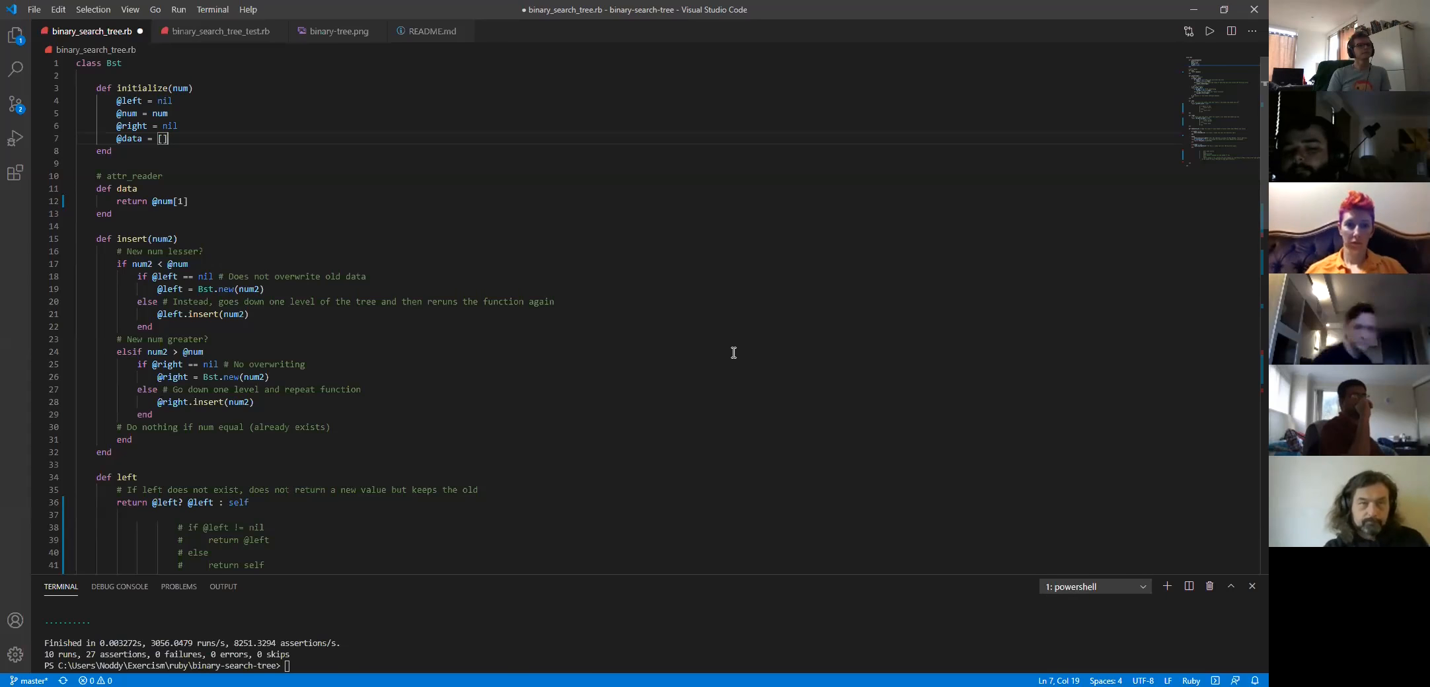